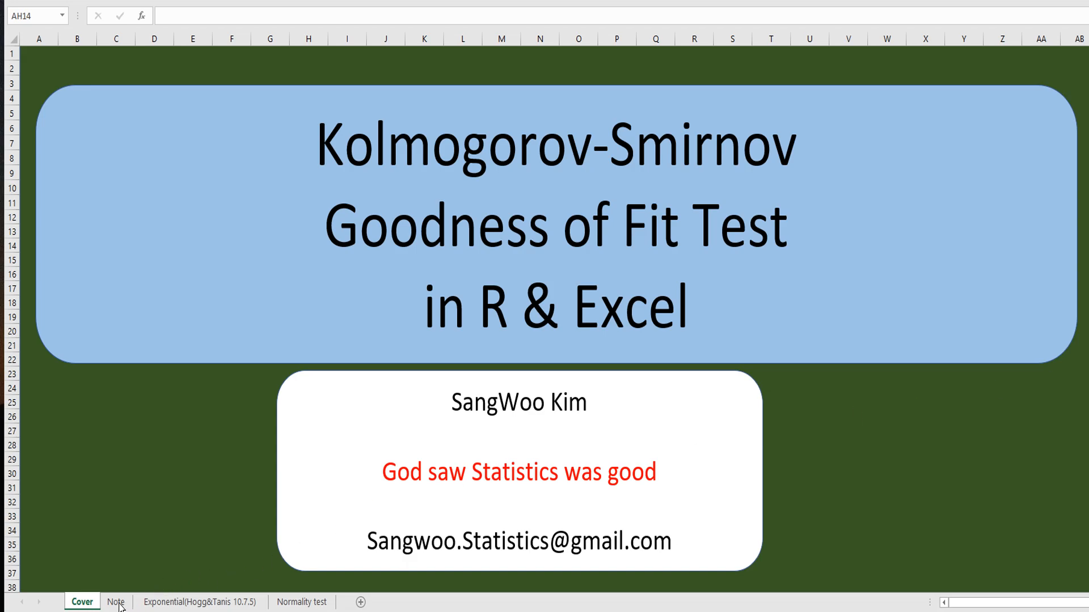
# Step: Switch to the Note sheet explaining the Kolmogorov-Smirnov statistic
pyautogui.click(116, 602)
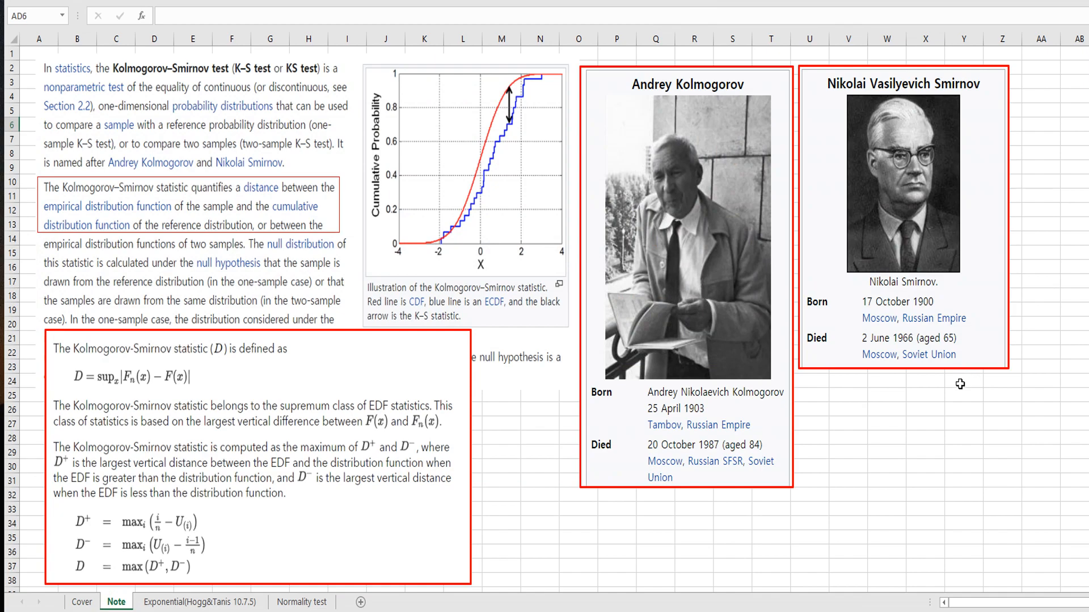
pyautogui.moveTo(959, 396)
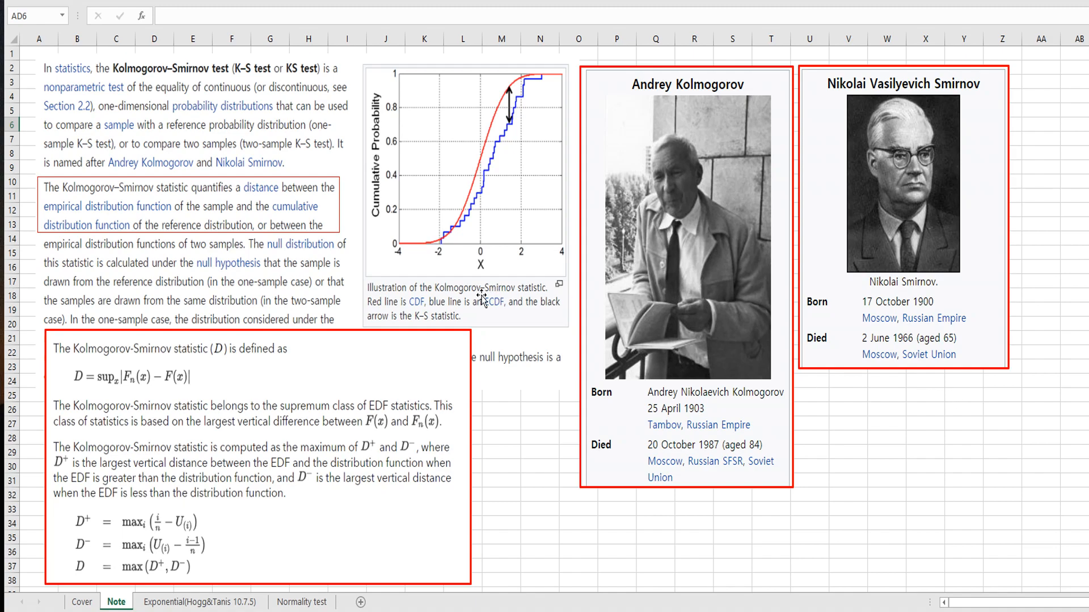
pyautogui.moveTo(333, 226)
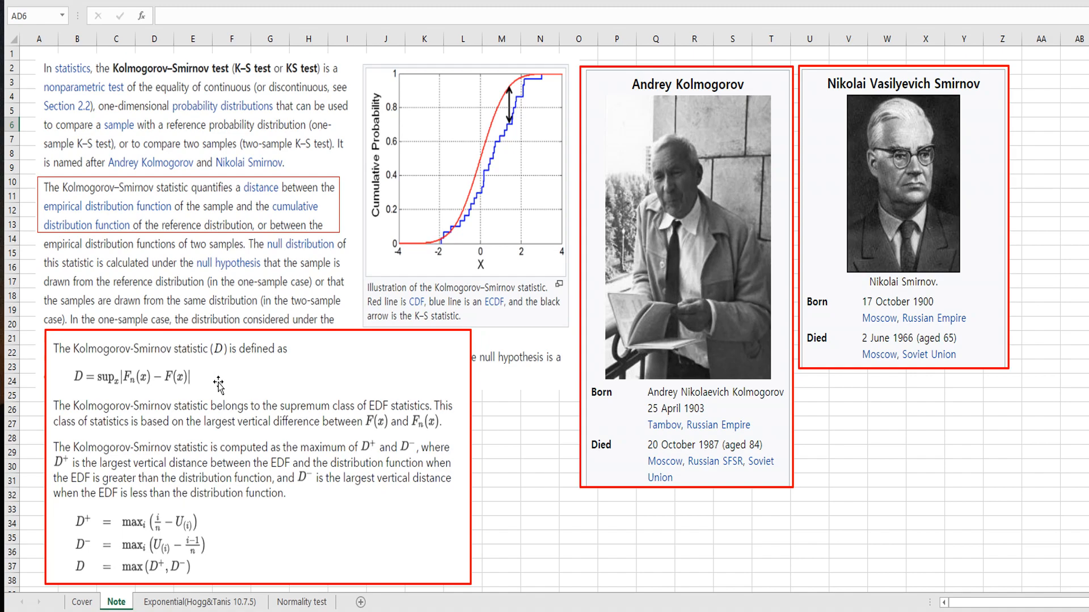
pyautogui.moveTo(218, 388)
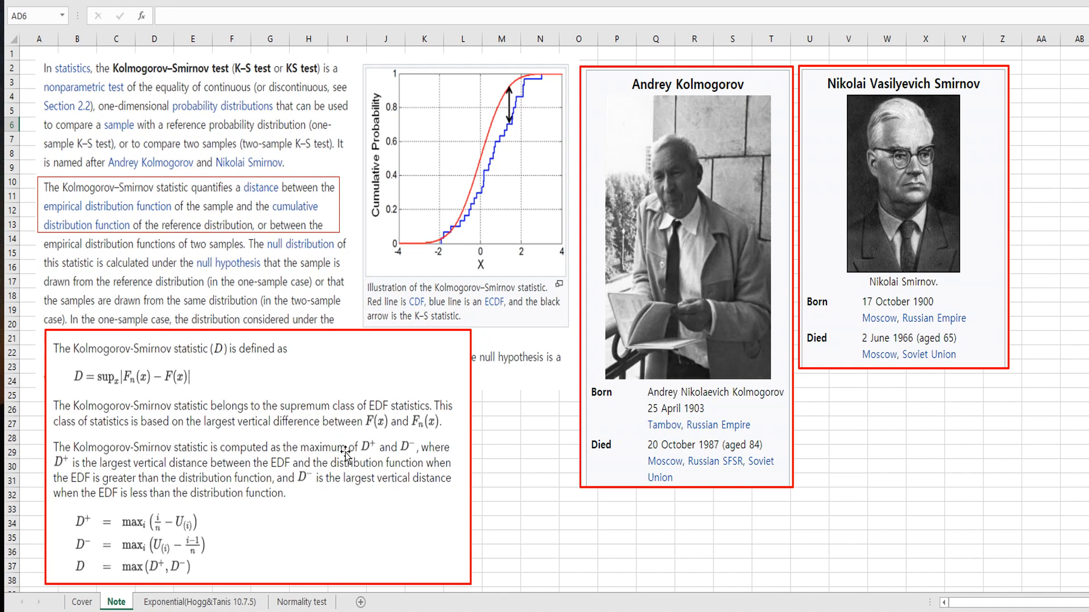
# Step: Switch to the Exponential(Hogg&Tanis 10.7.5) sheet with the X observations table
pyautogui.click(200, 602)
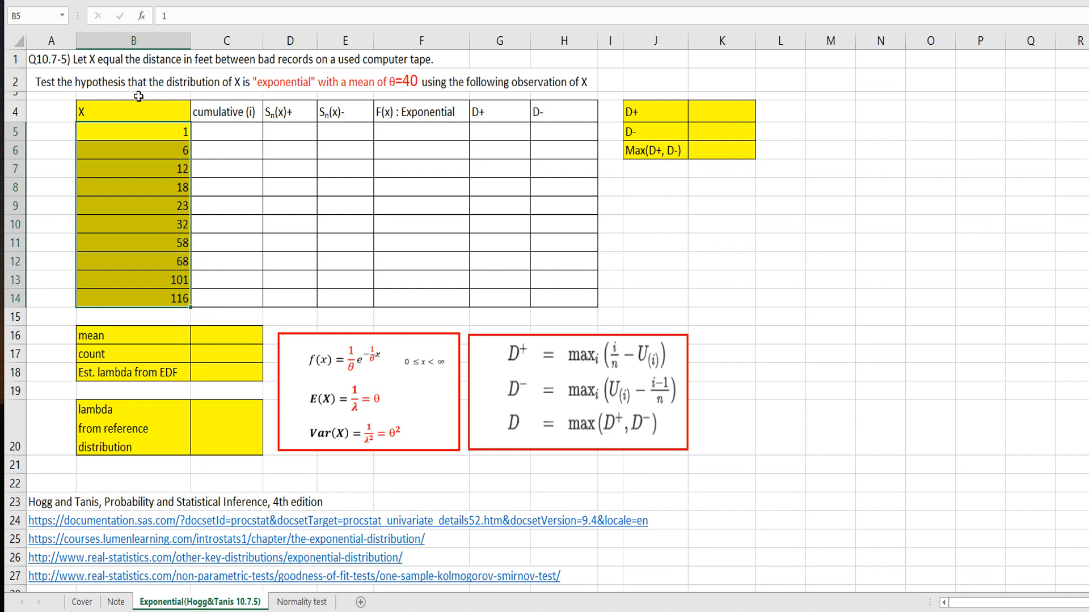
pyautogui.moveTo(253, 109)
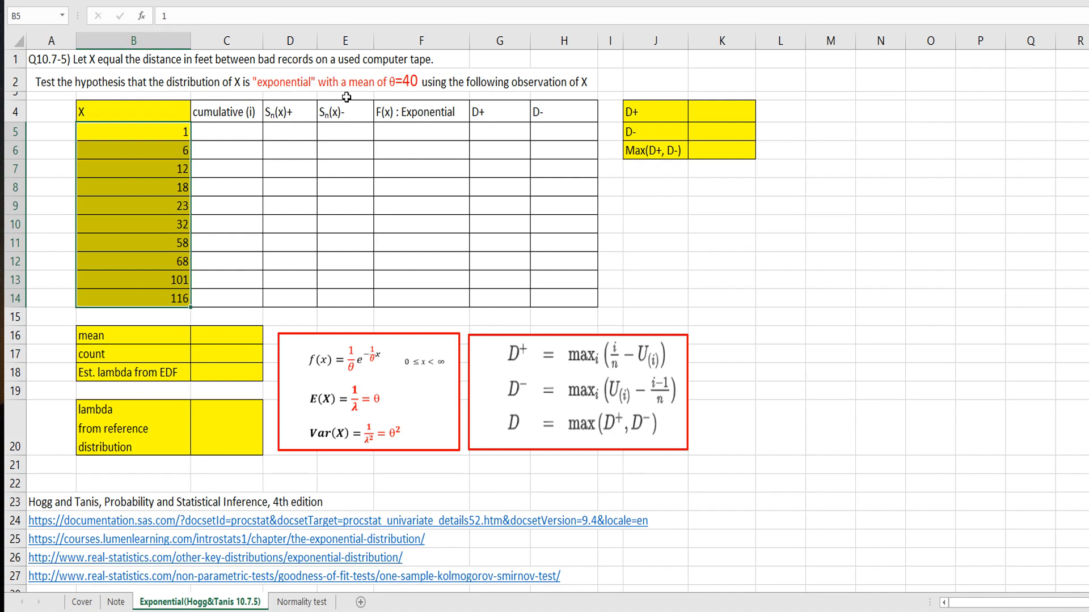
pyautogui.moveTo(406, 96)
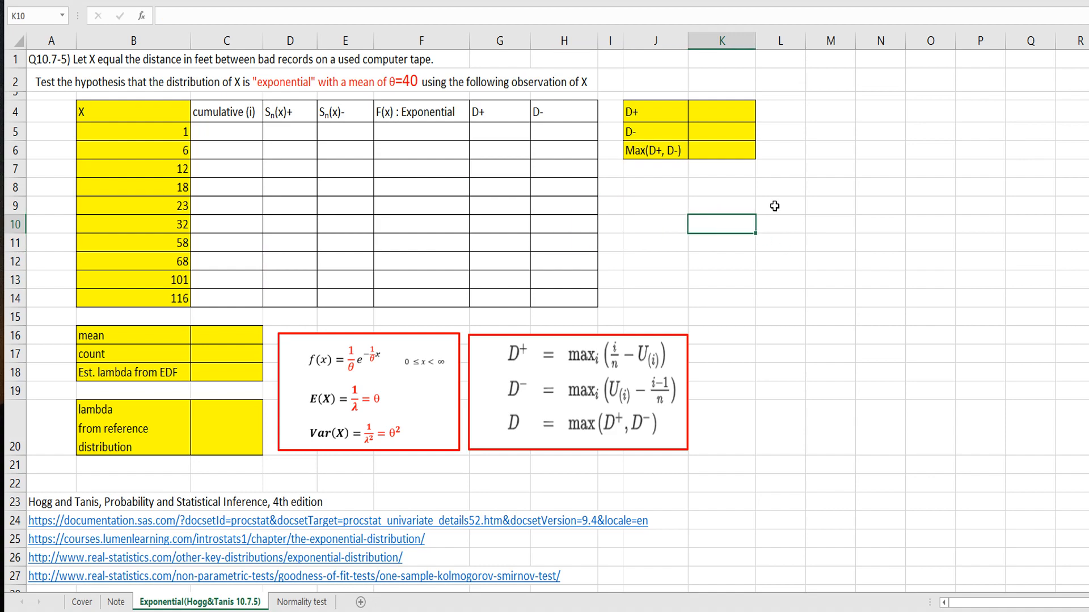
pyautogui.write('=')
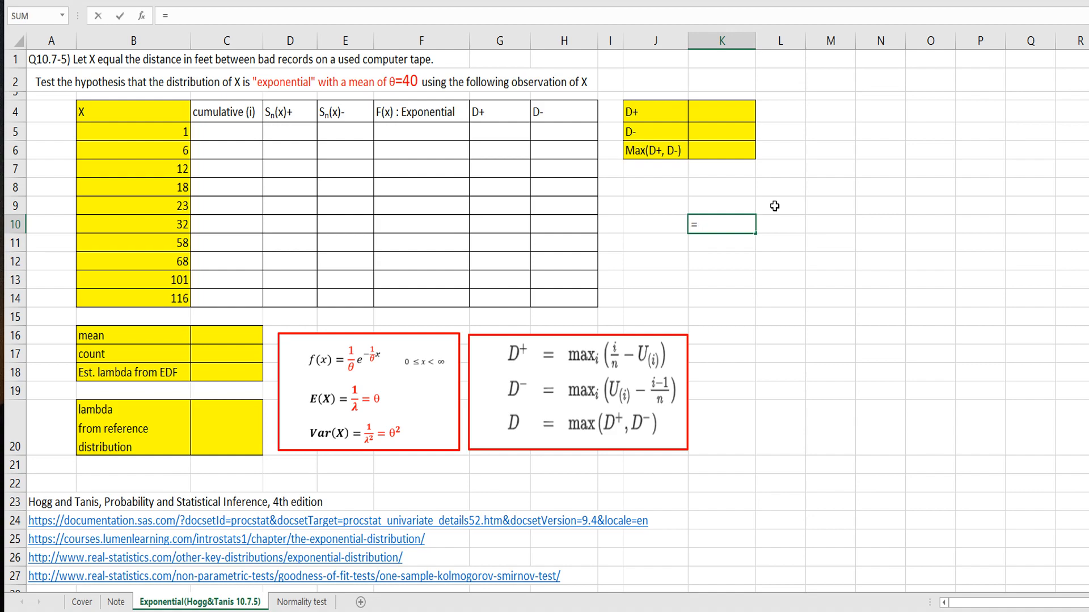
pyautogui.write('expon.')
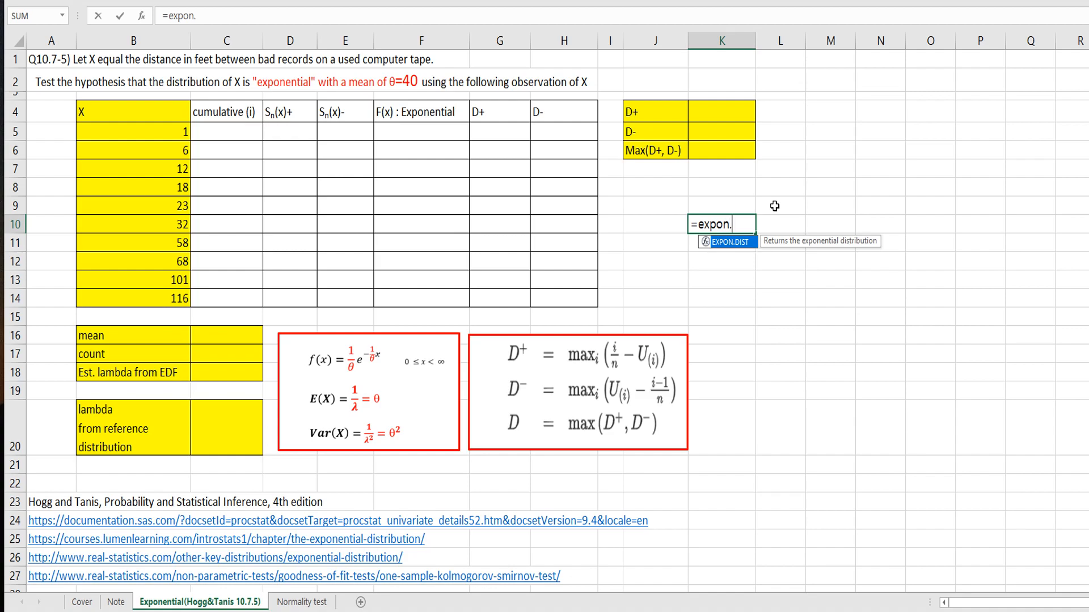
pyautogui.write('dist(')
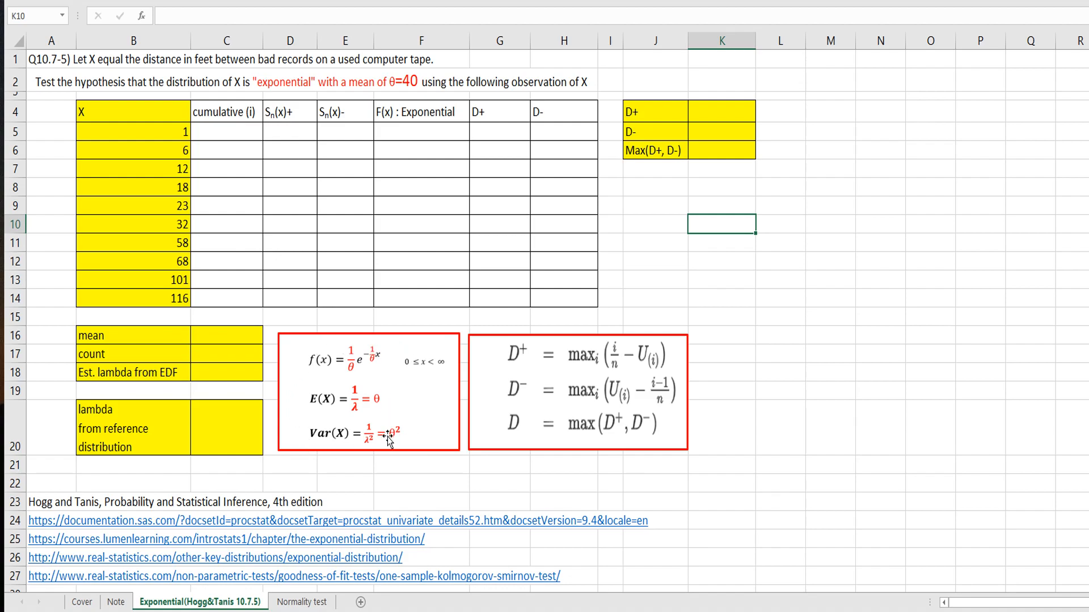
pyautogui.moveTo(316, 416)
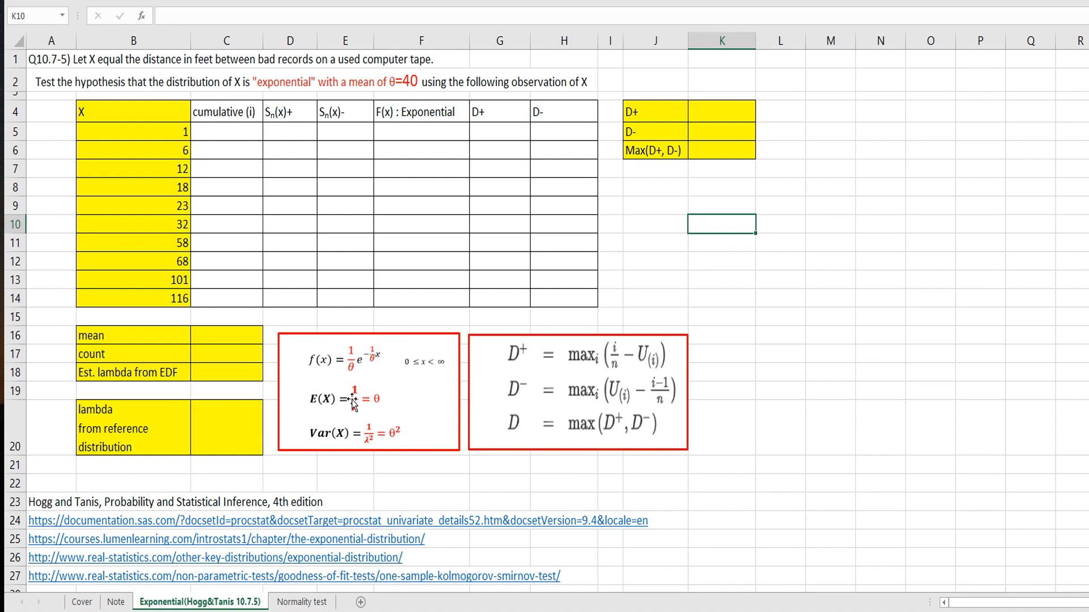
pyautogui.moveTo(387, 415)
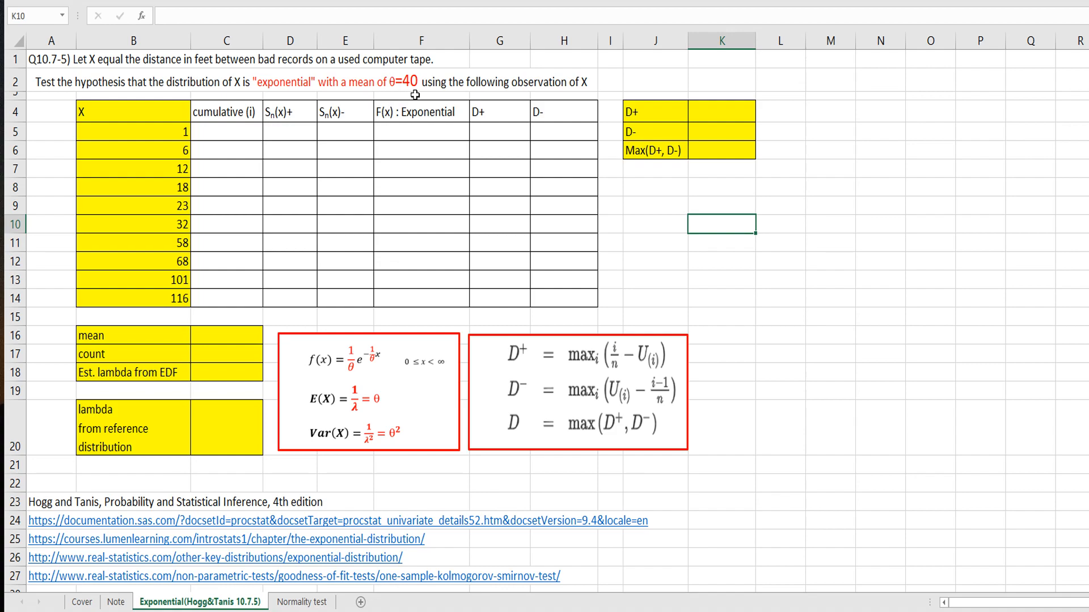
pyautogui.moveTo(334, 417)
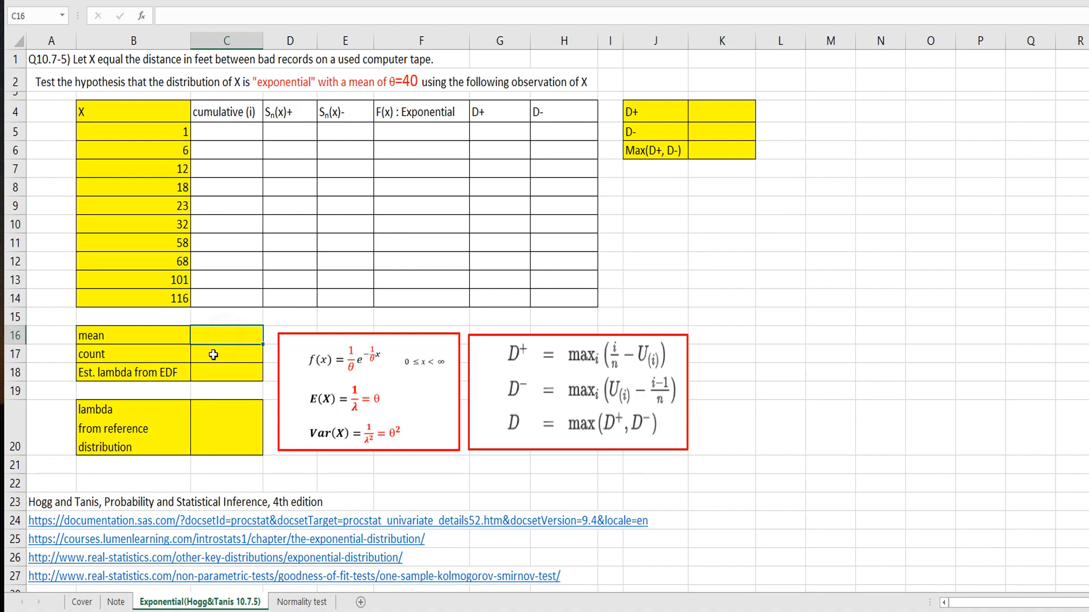
# Step: Compute the X sample mean 43.5 with AVERAGE(B5:B14), count 10 with COUNT, and lambda as 1/mean
pyautogui.write('=avera')
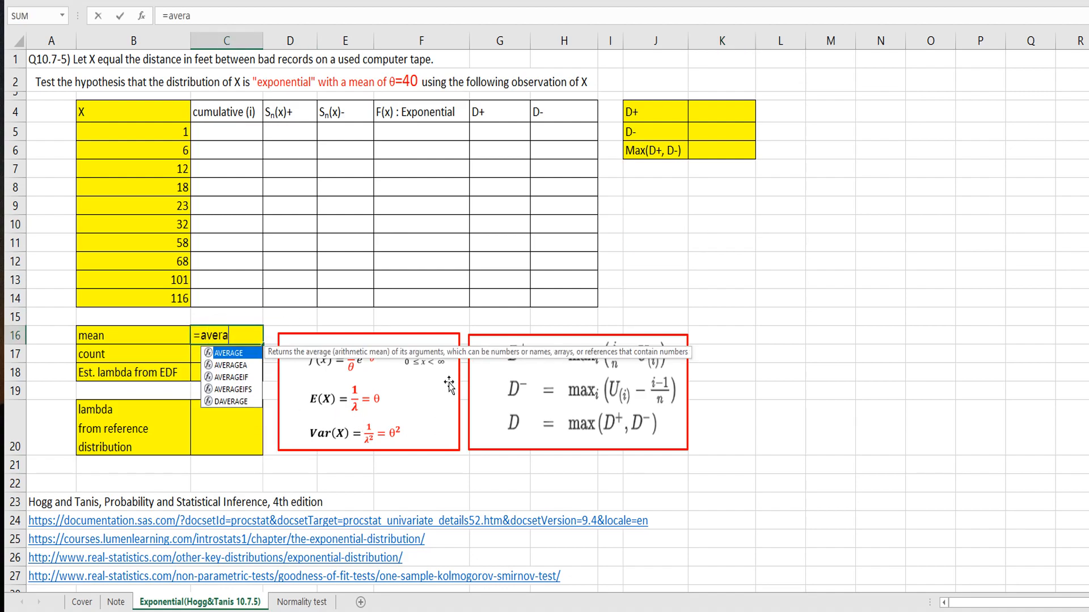
pyautogui.write('ge(')
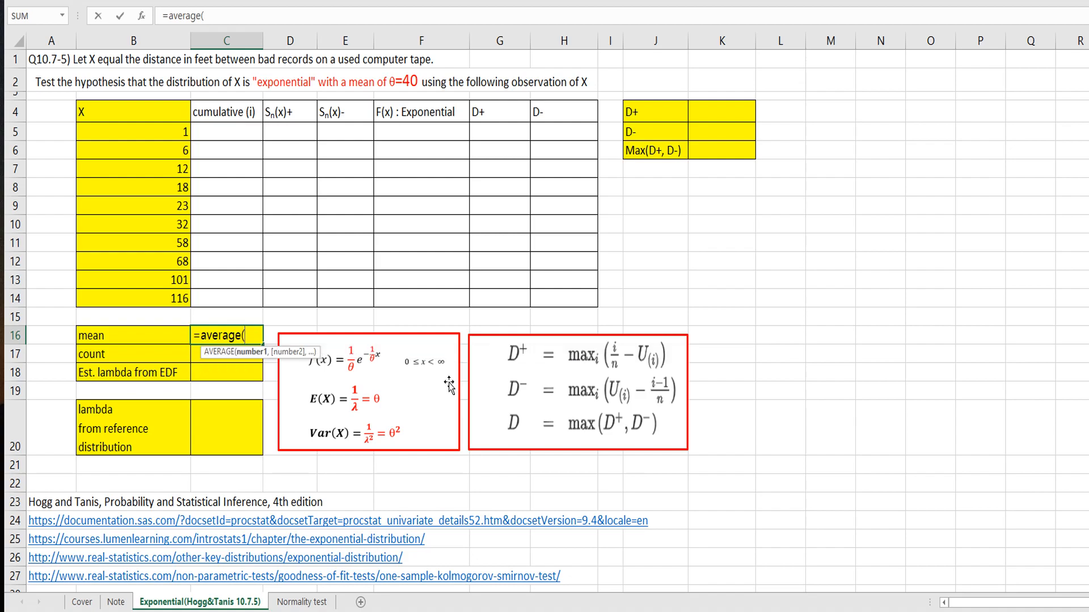
pyautogui.moveTo(133, 131); pyautogui.dragTo(132, 280)
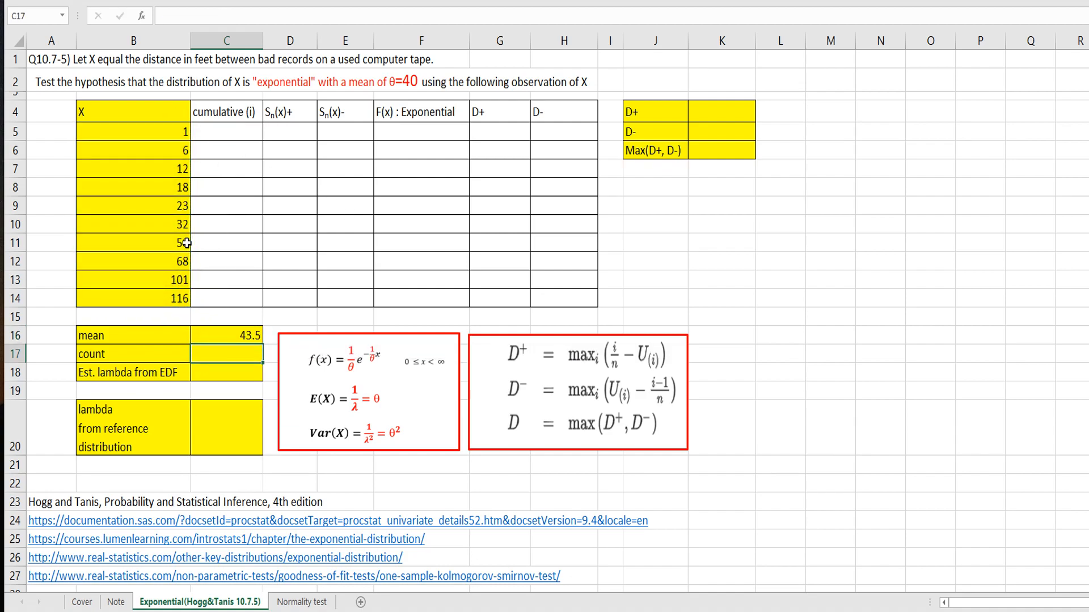
pyautogui.write('=')
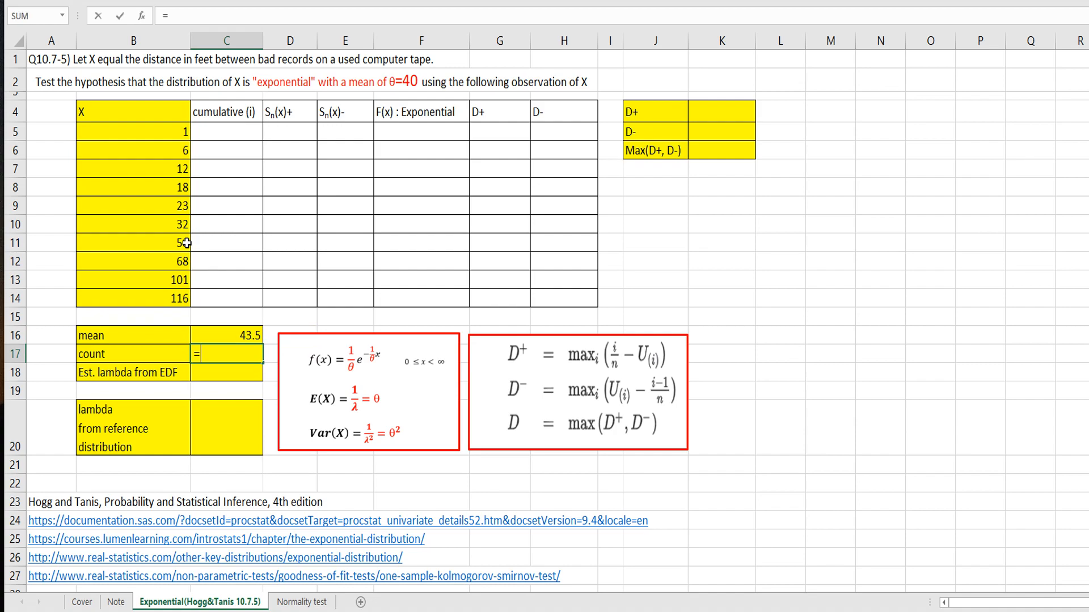
pyautogui.write('c')
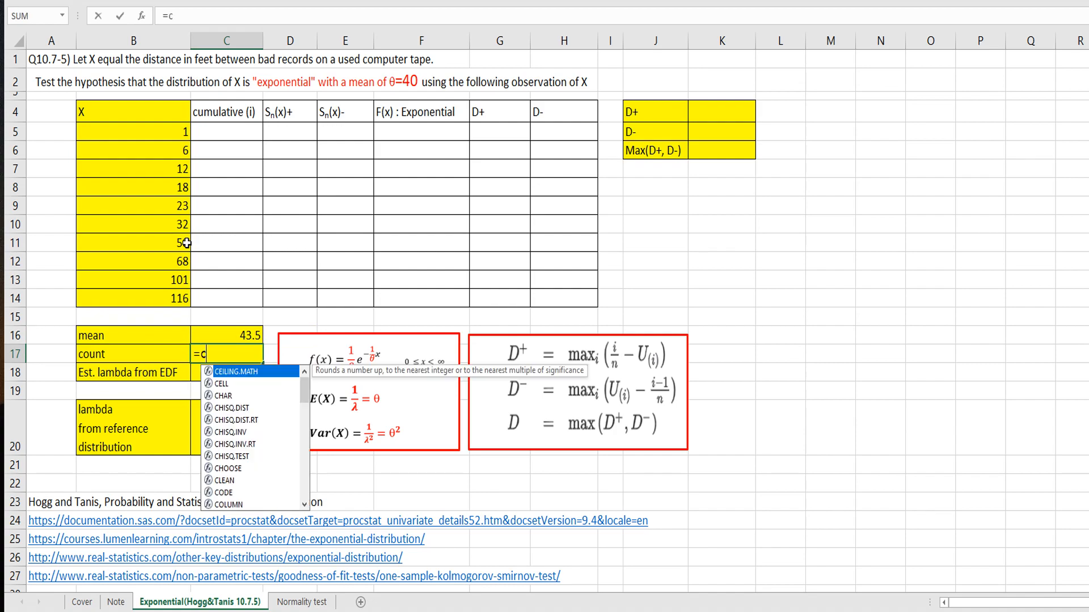
pyautogui.write('ount(')
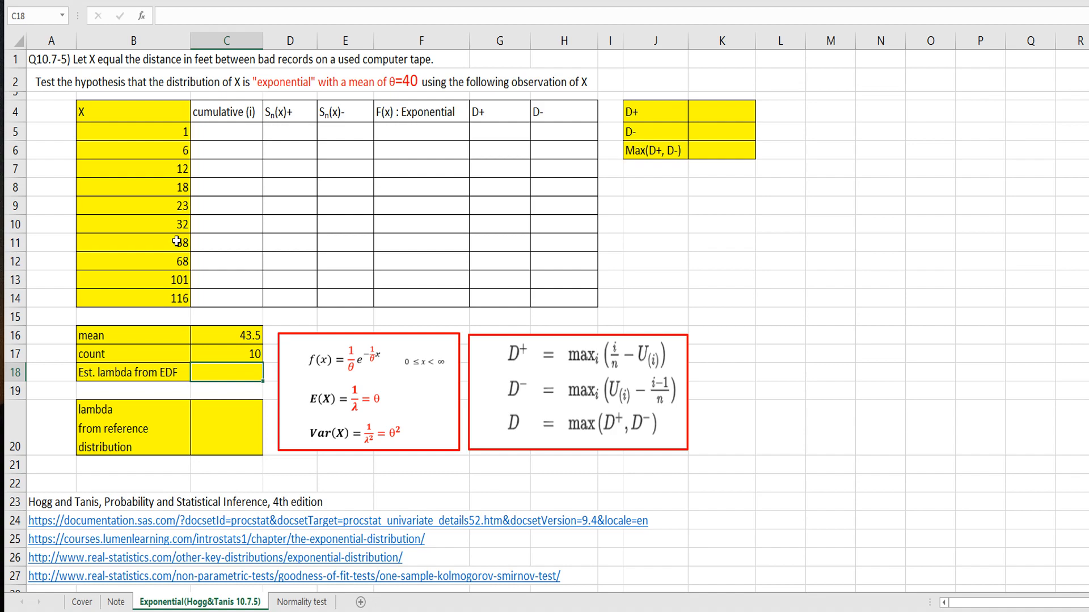
pyautogui.write('=1/')
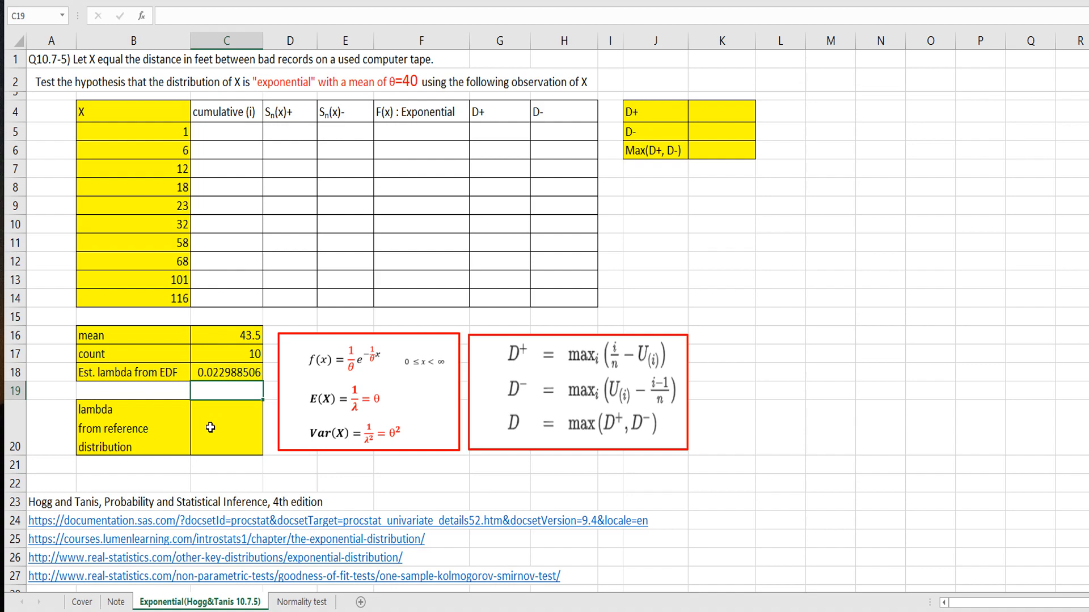
# Step: Enter the reference lambda 0.025 in C20 and =1/40 below it as a check
pyautogui.click(226, 428)
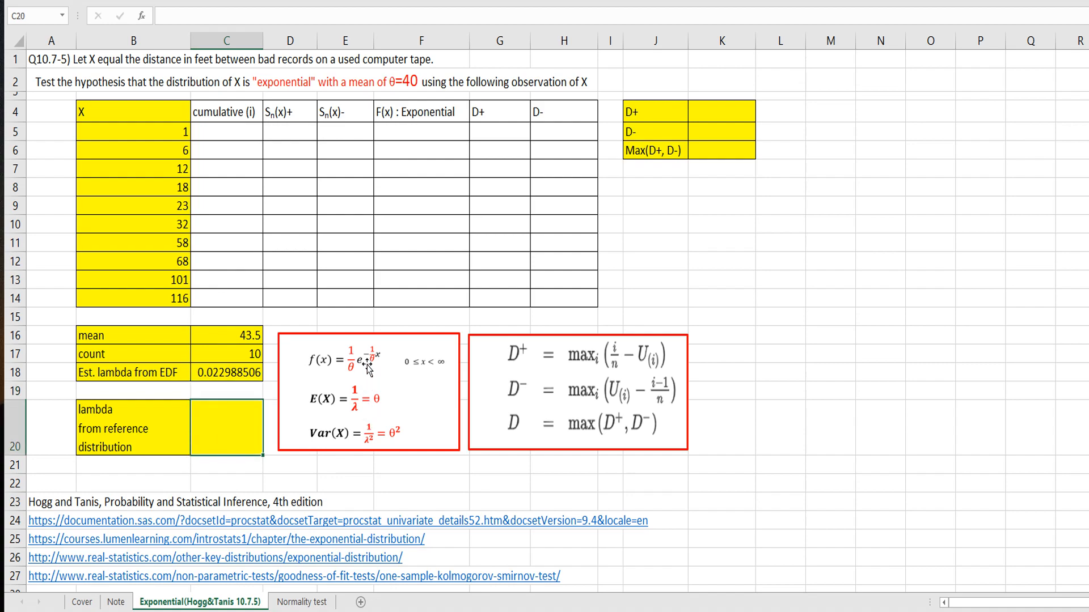
pyautogui.write('0.025')
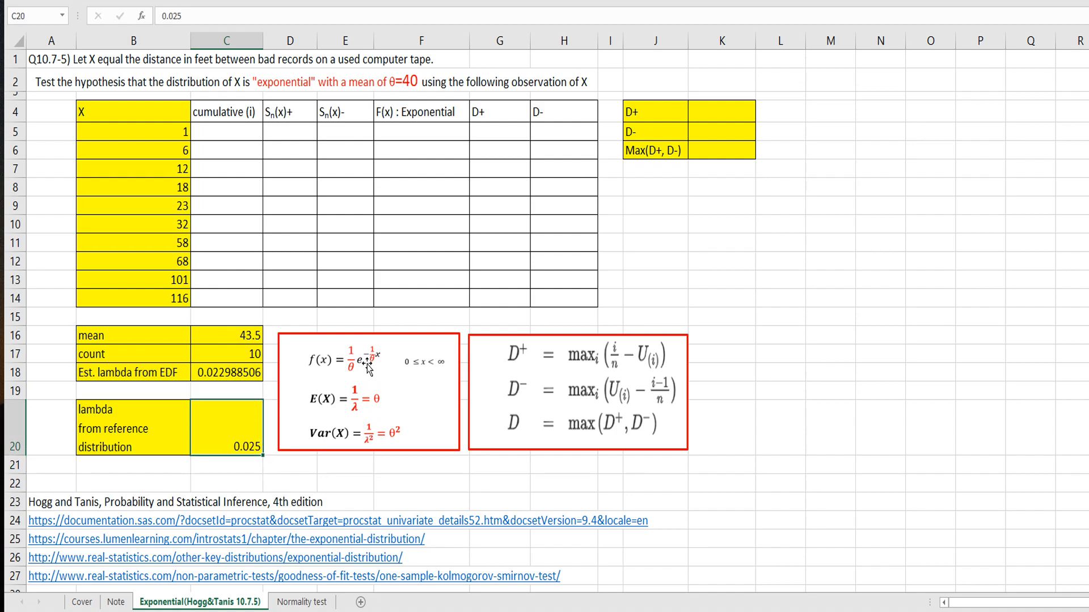
pyautogui.moveTo(186, 289)
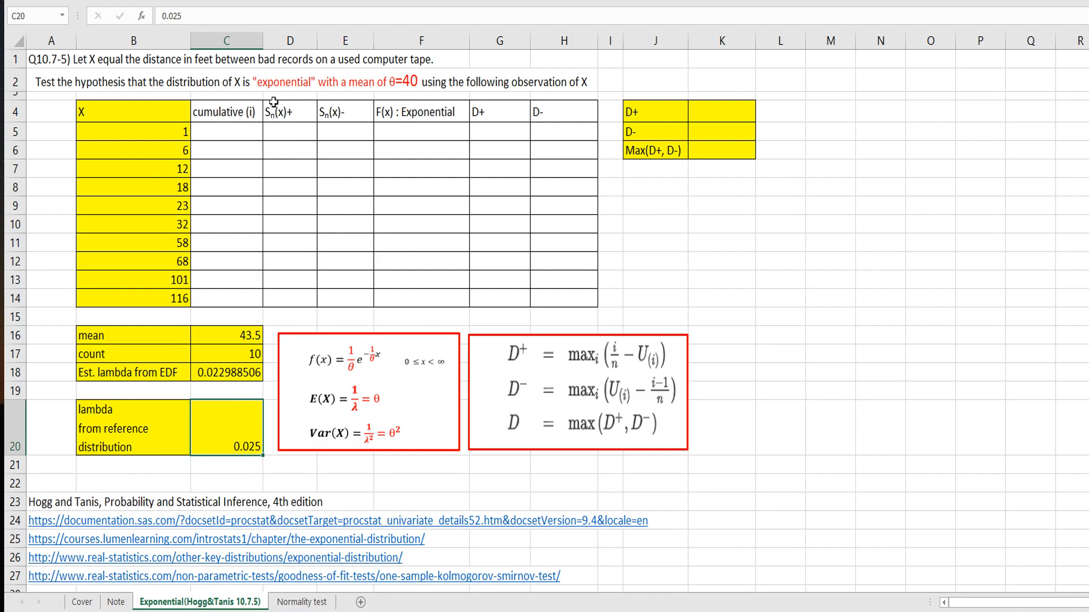
pyautogui.moveTo(397, 100)
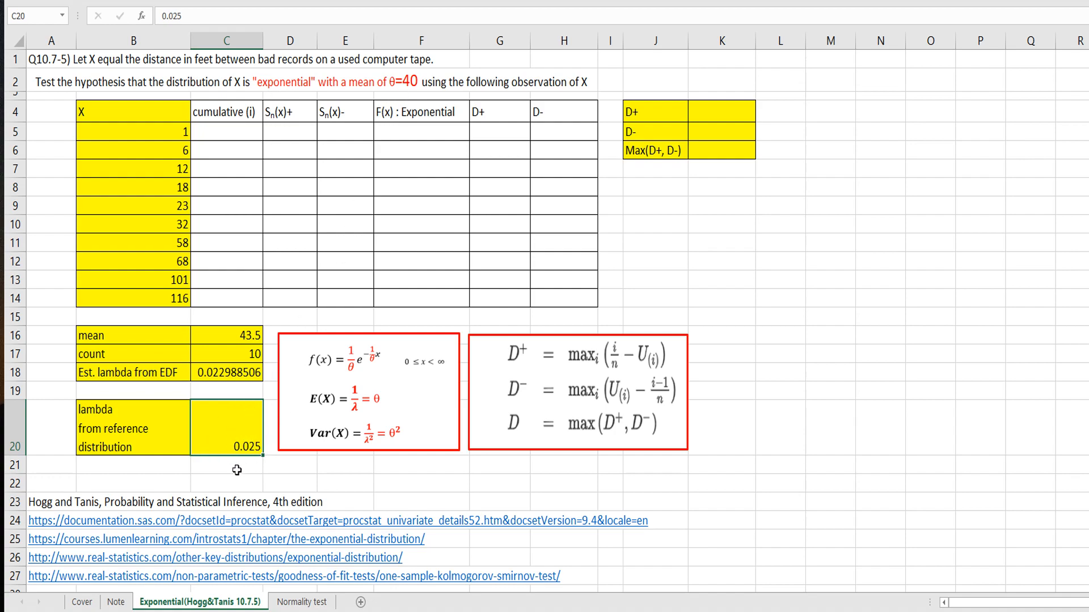
pyautogui.write('=1/')
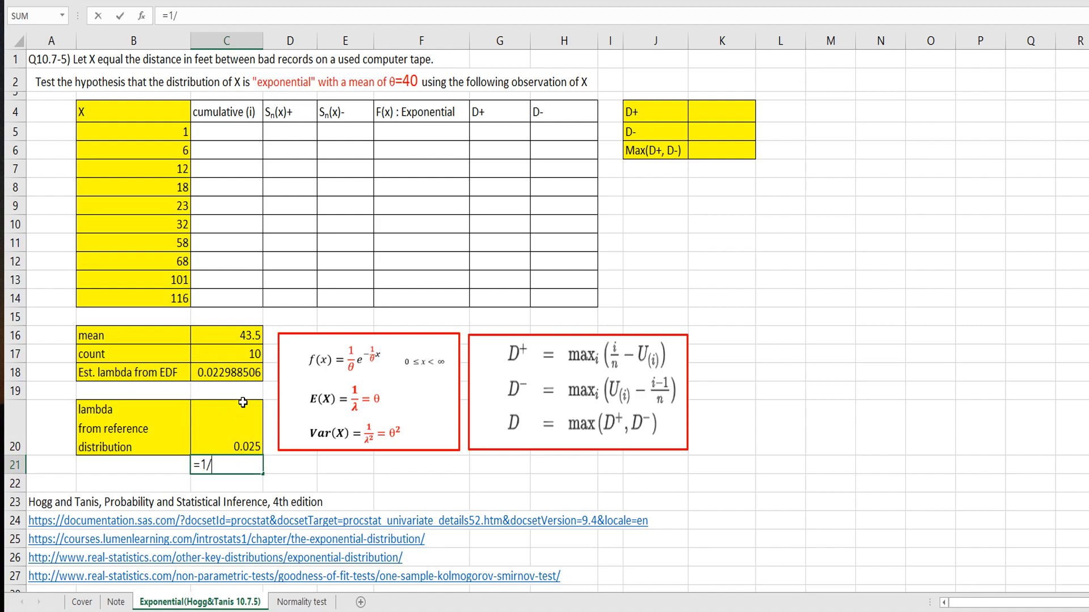
pyautogui.write('40')
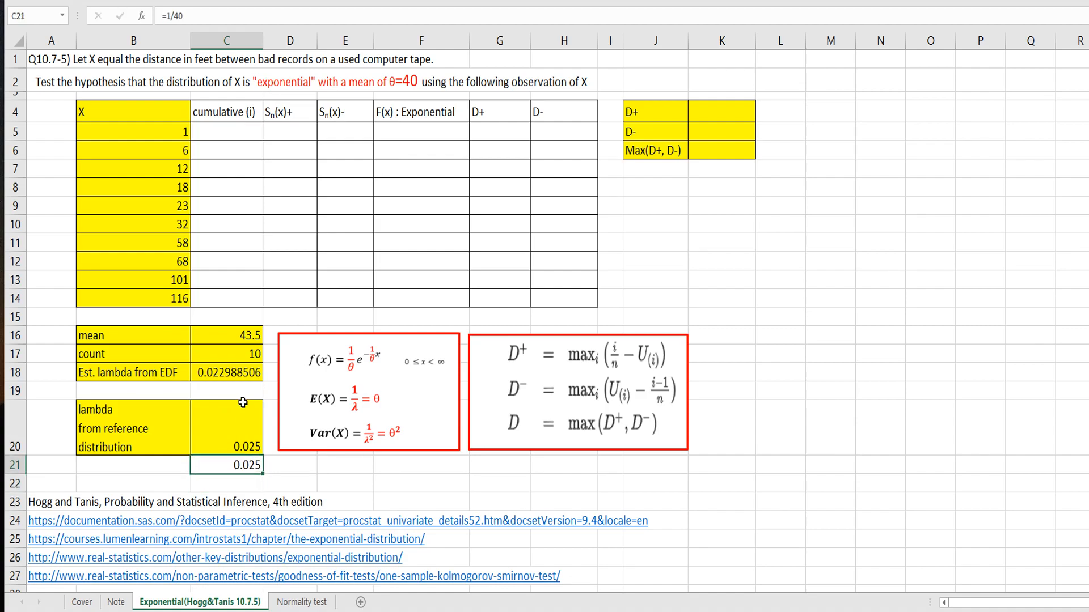
pyautogui.click(252, 130)
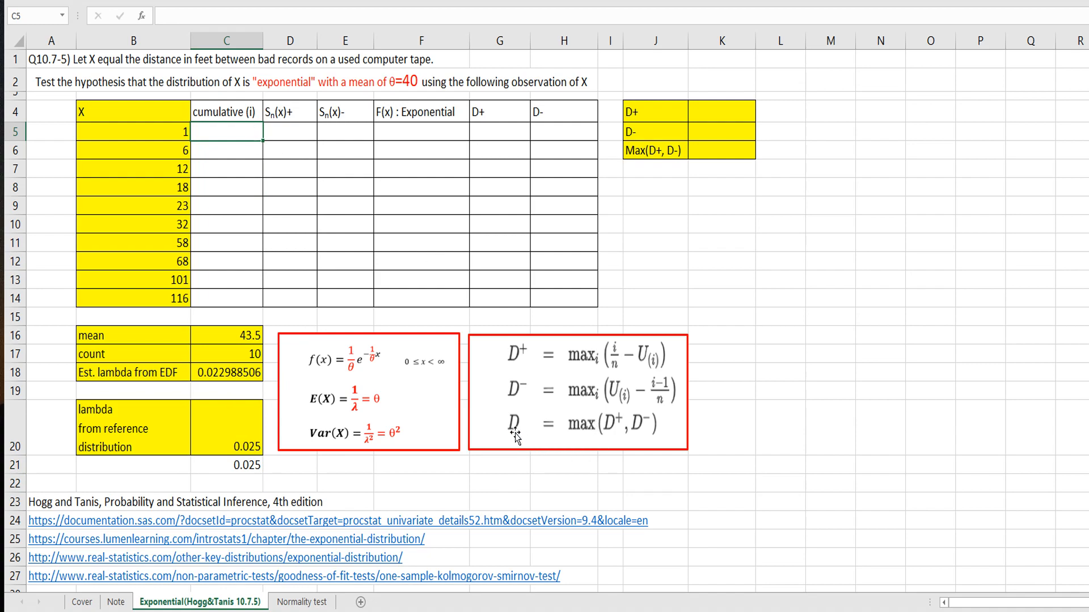
pyautogui.moveTo(677, 432)
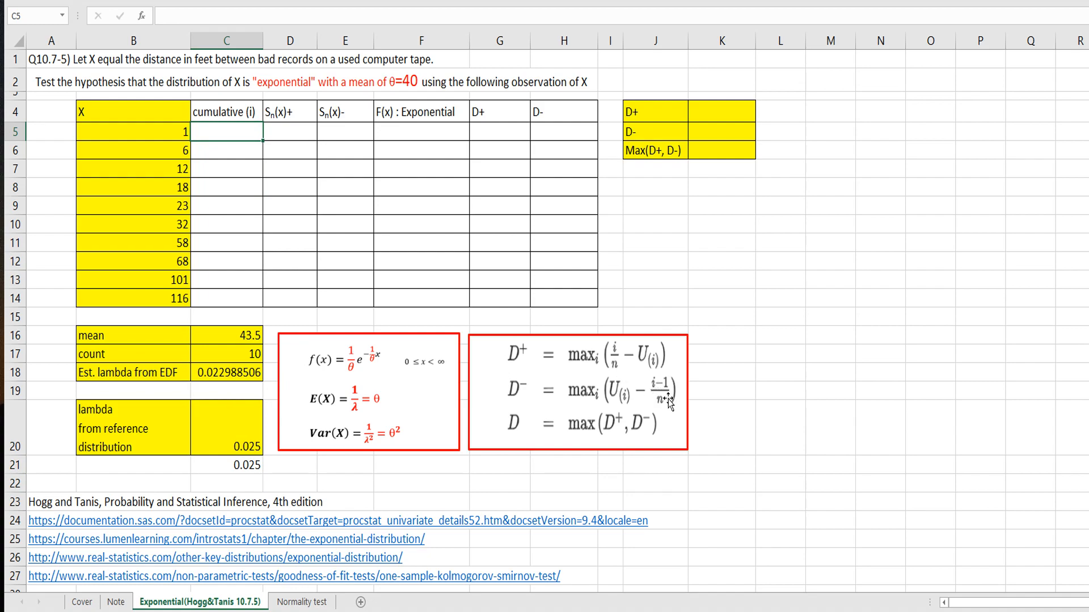
pyautogui.moveTo(253, 134)
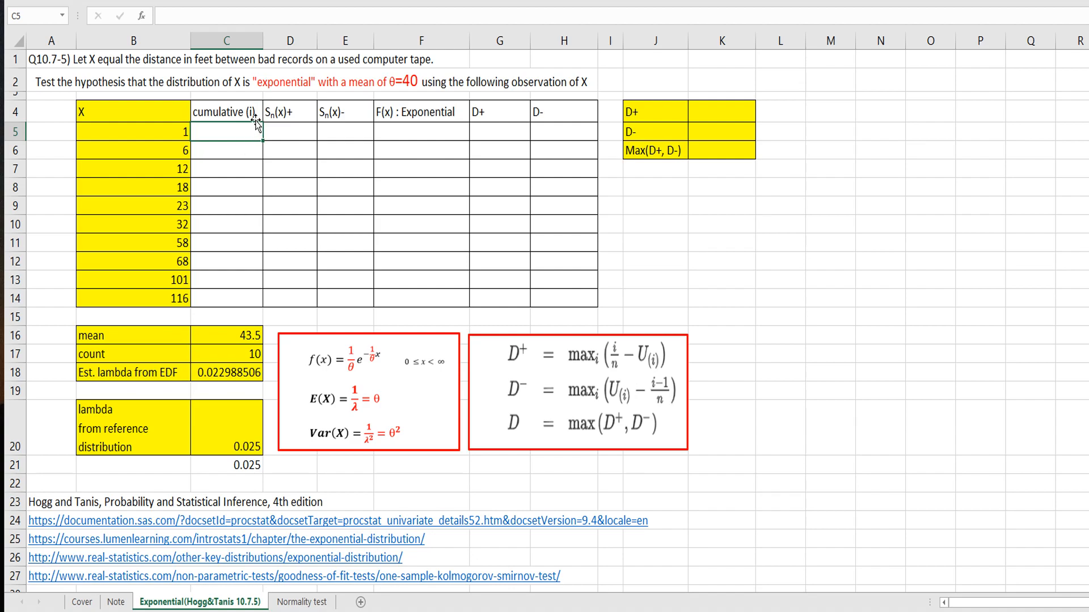
pyautogui.moveTo(321, 158)
pyautogui.write('1')
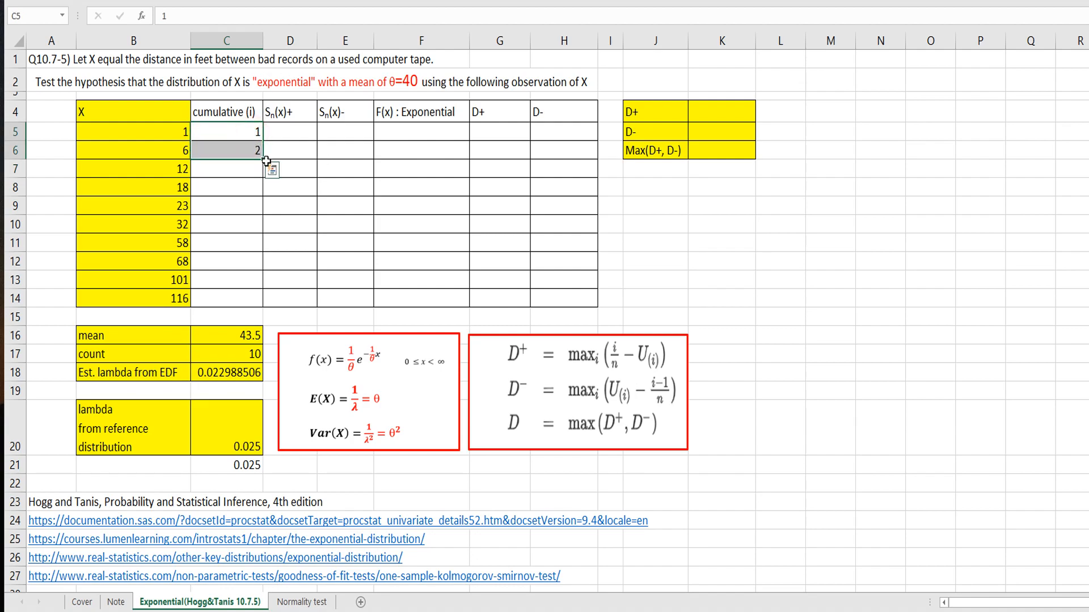
# Step: Extend ranks 1–10 and fill Sn(x)+ as =C5/$C$17 down to row 14
pyautogui.moveTo(264, 150); pyautogui.dragTo(264, 298)
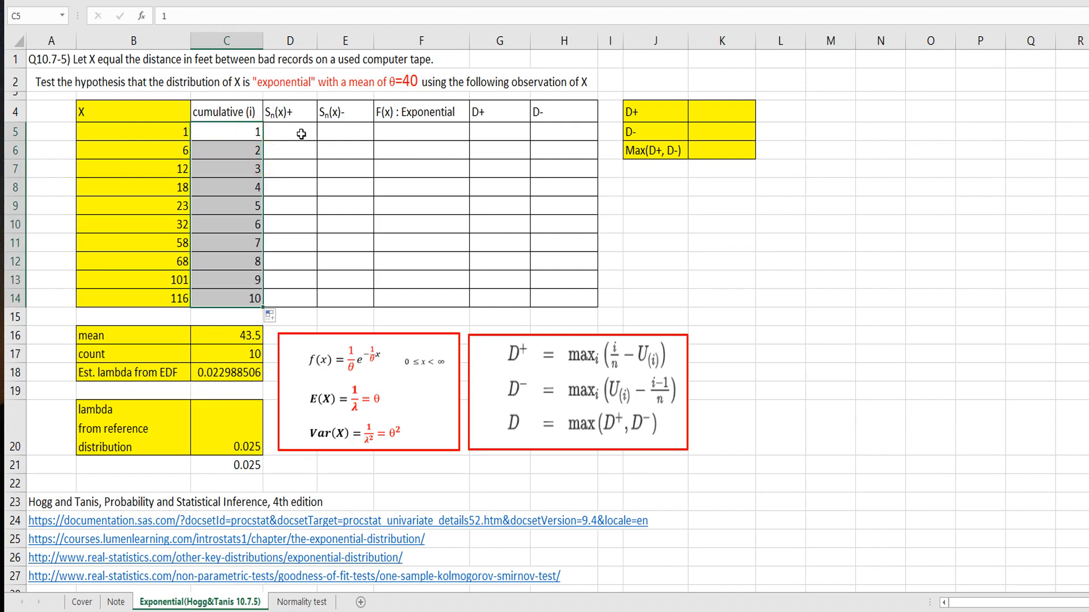
pyautogui.click(290, 132)
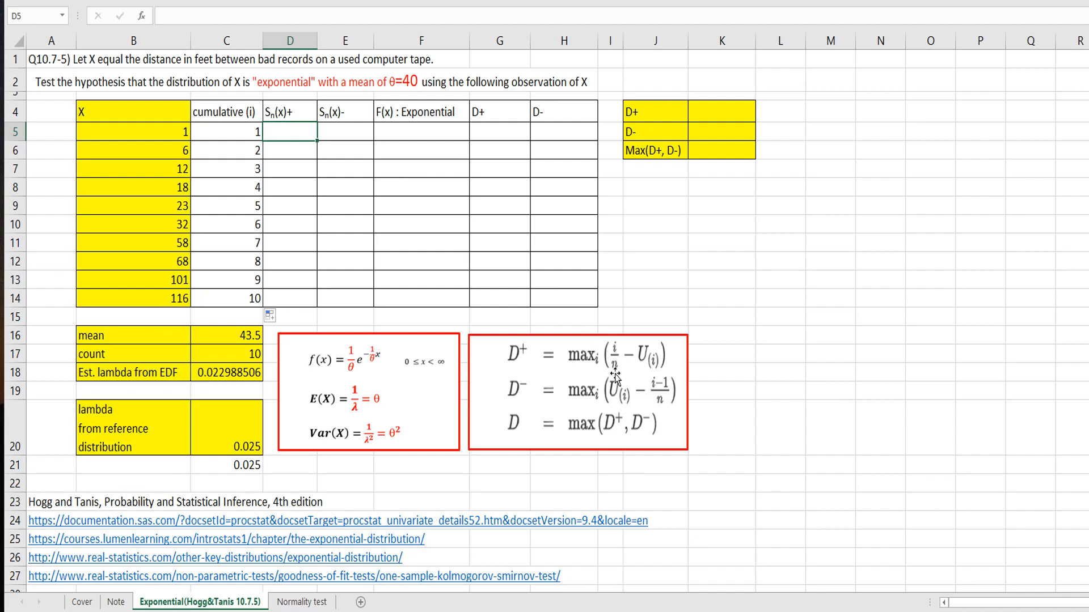
pyautogui.write('=C5')
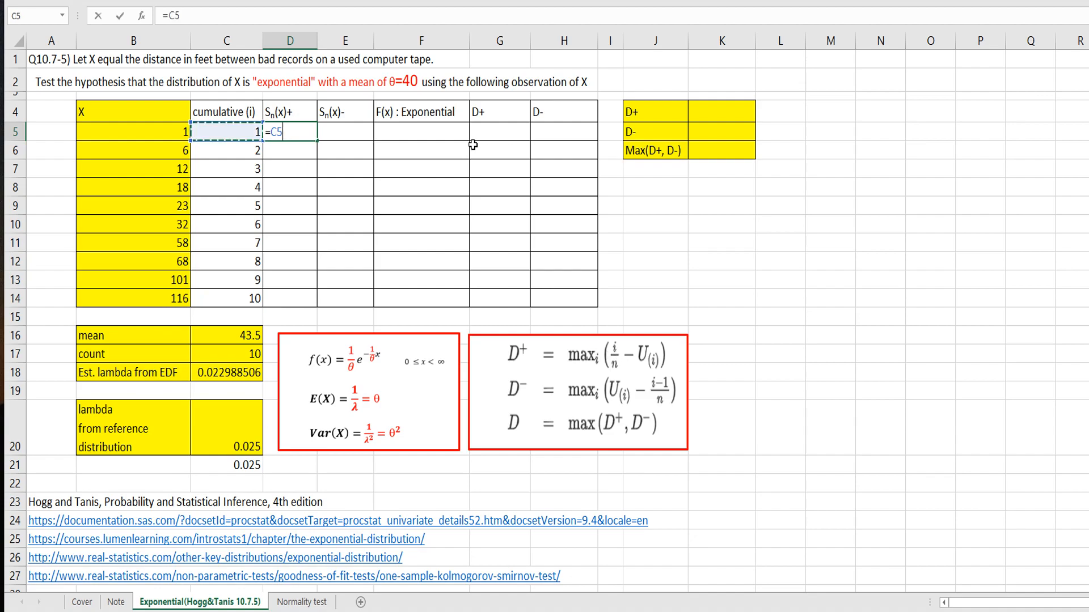
pyautogui.write('/')
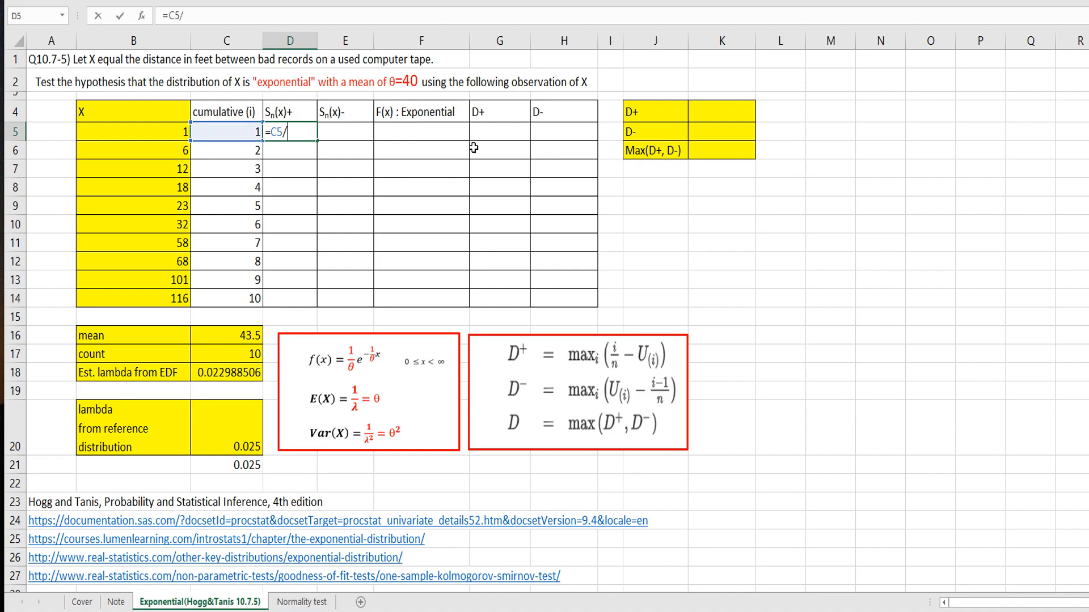
pyautogui.click(224, 354)
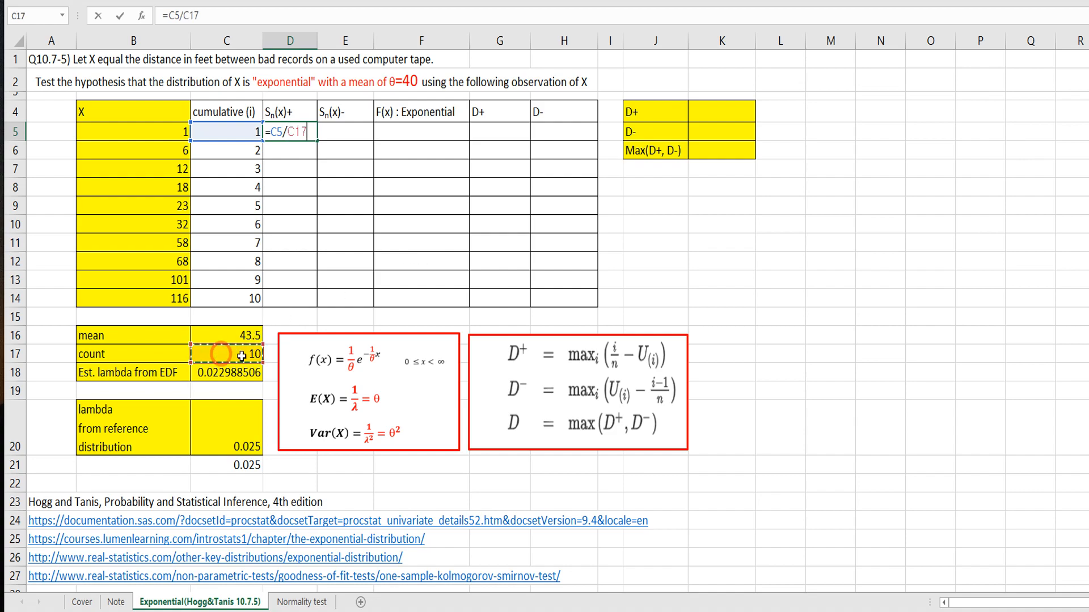
pyautogui.press('f4')
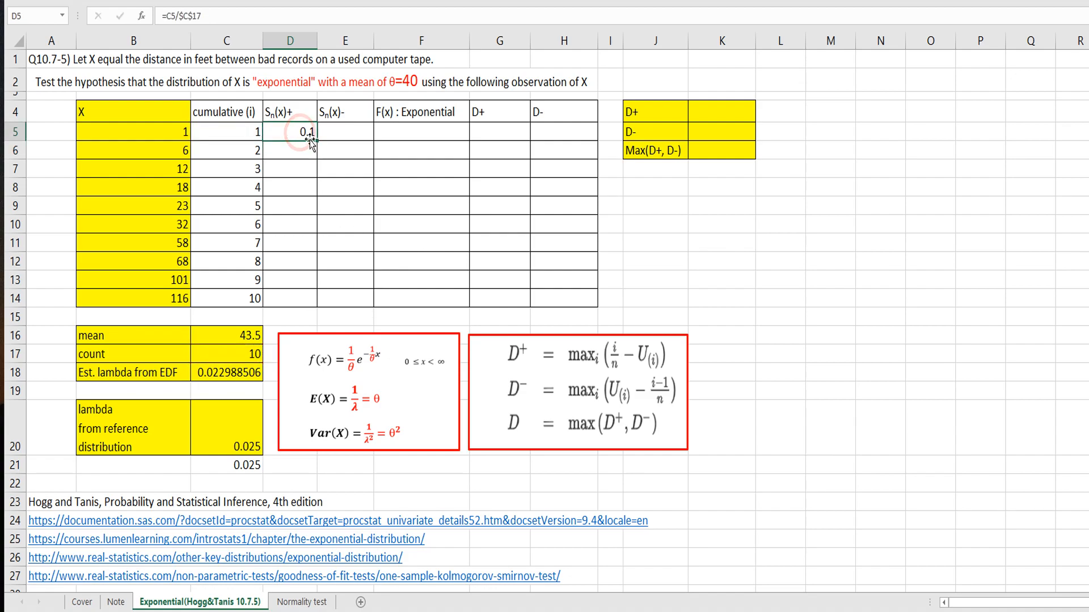
pyautogui.moveTo(313, 139); pyautogui.dragTo(313, 298)
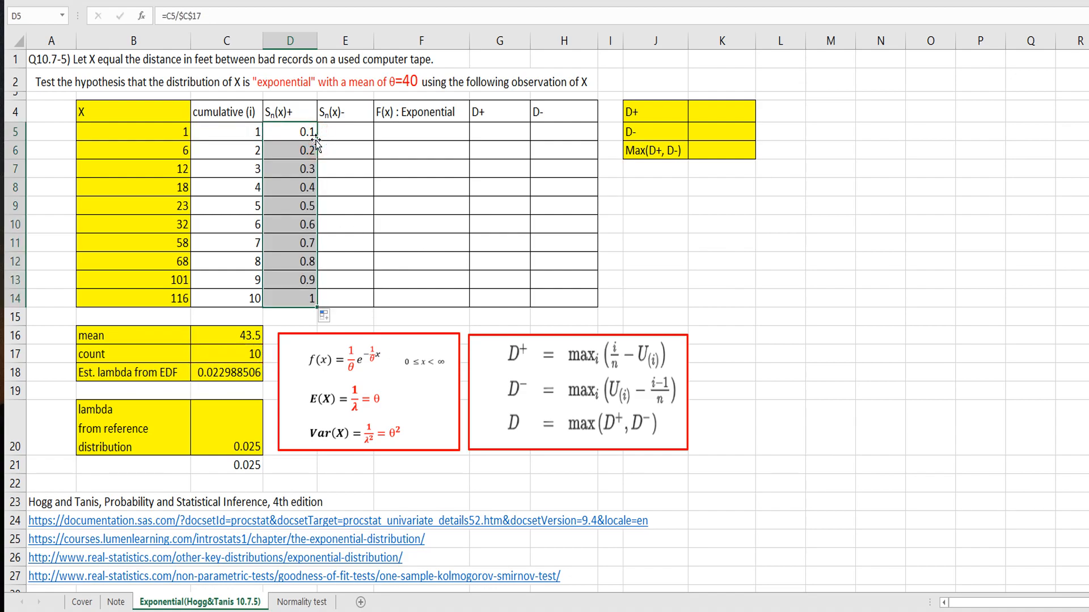
# Step: Fill Sn(x)- as =(C5-1)/$C$17 down to row 14
pyautogui.click(344, 131)
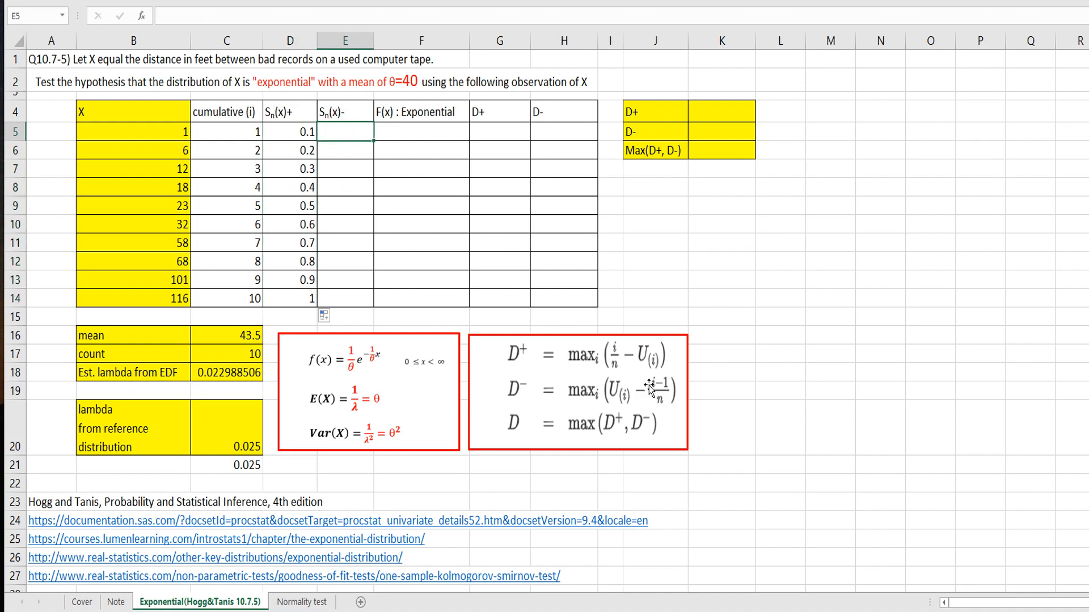
pyautogui.moveTo(682, 307)
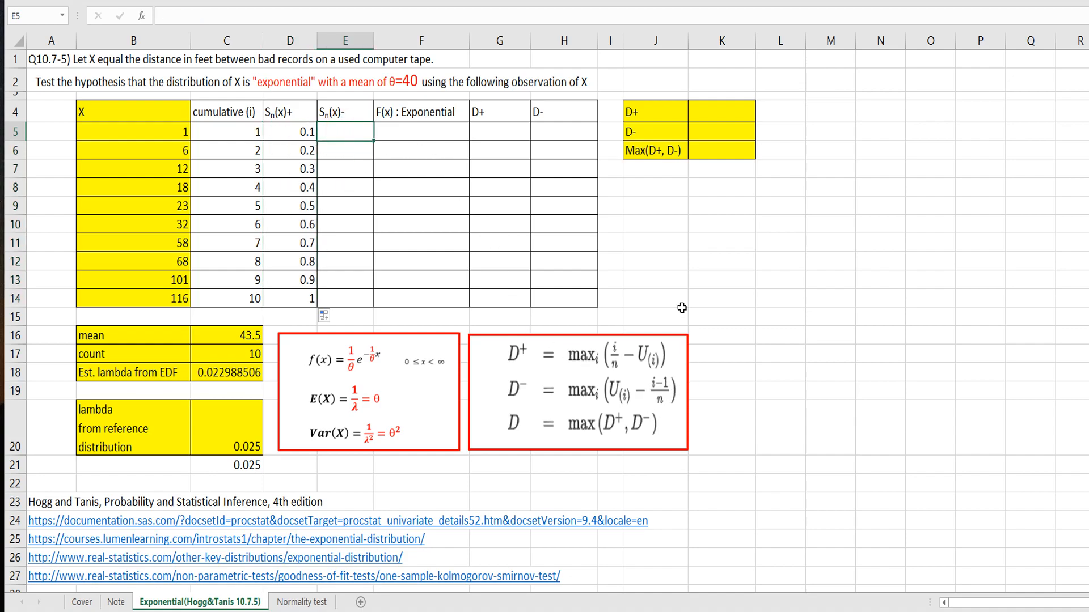
pyautogui.write('=(C5-1')
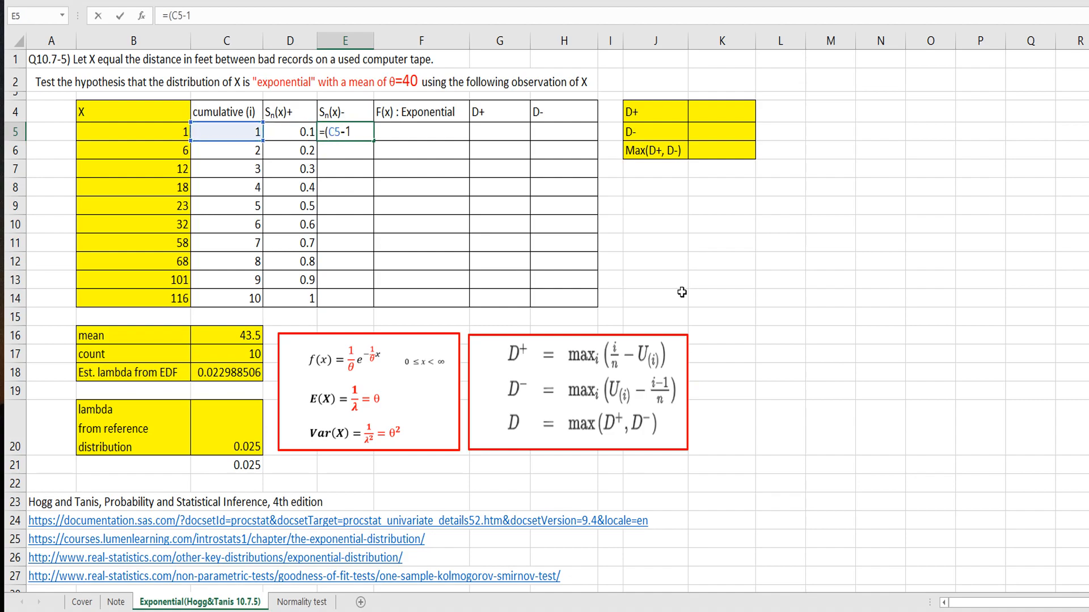
pyautogui.write('/')
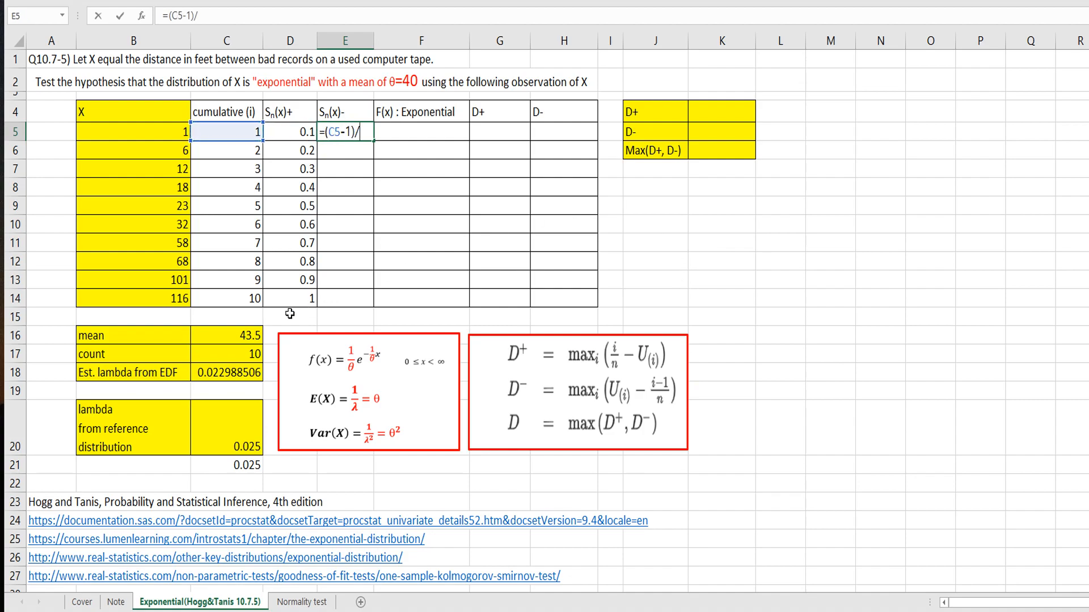
pyautogui.click(226, 354)
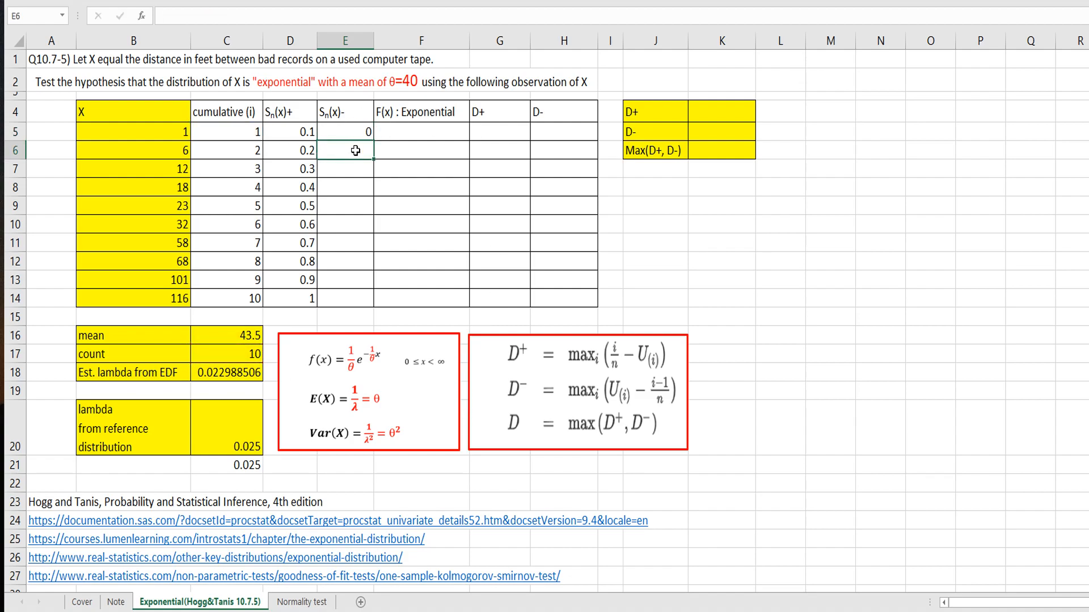
pyautogui.moveTo(345, 132); pyautogui.dragTo(345, 298)
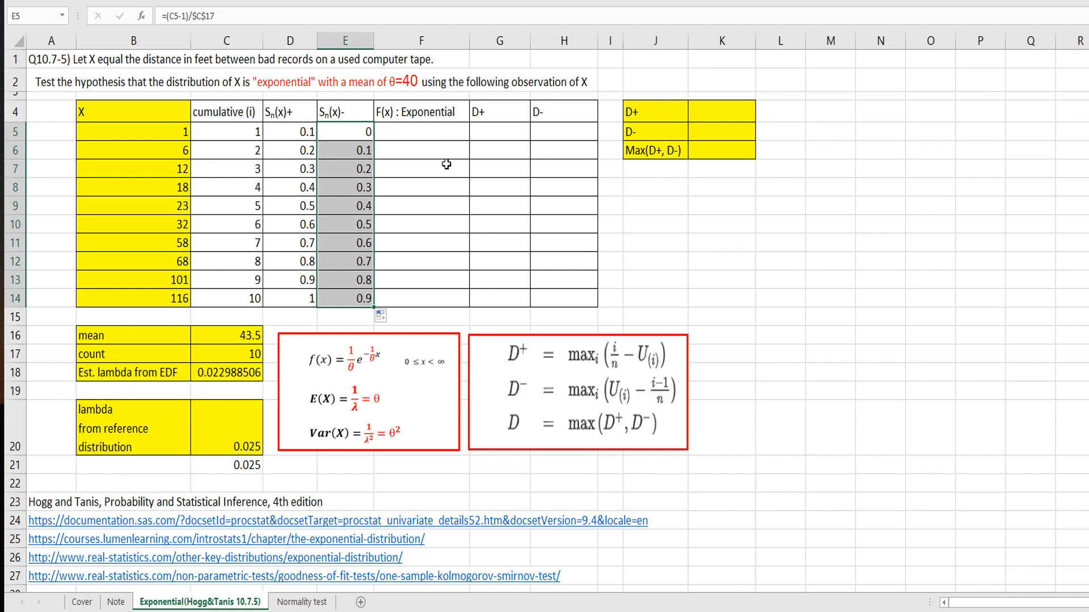
pyautogui.click(419, 168)
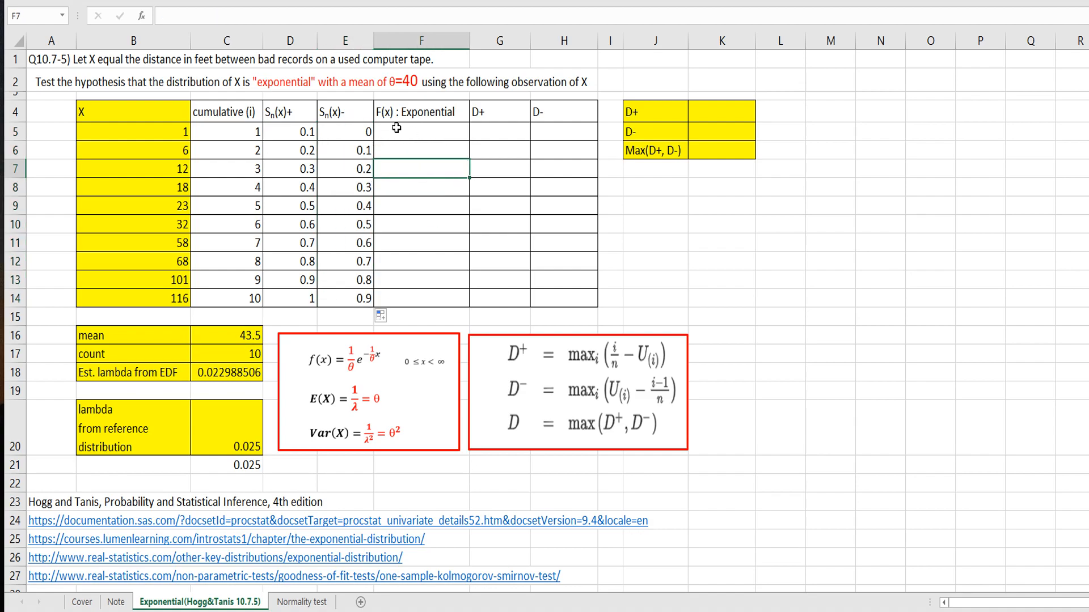
# Step: Enter =EXPON.DIST(B5,$C$20,TRUE) for the F(x) exponential CDF with lambda anchored
pyautogui.click(420, 131)
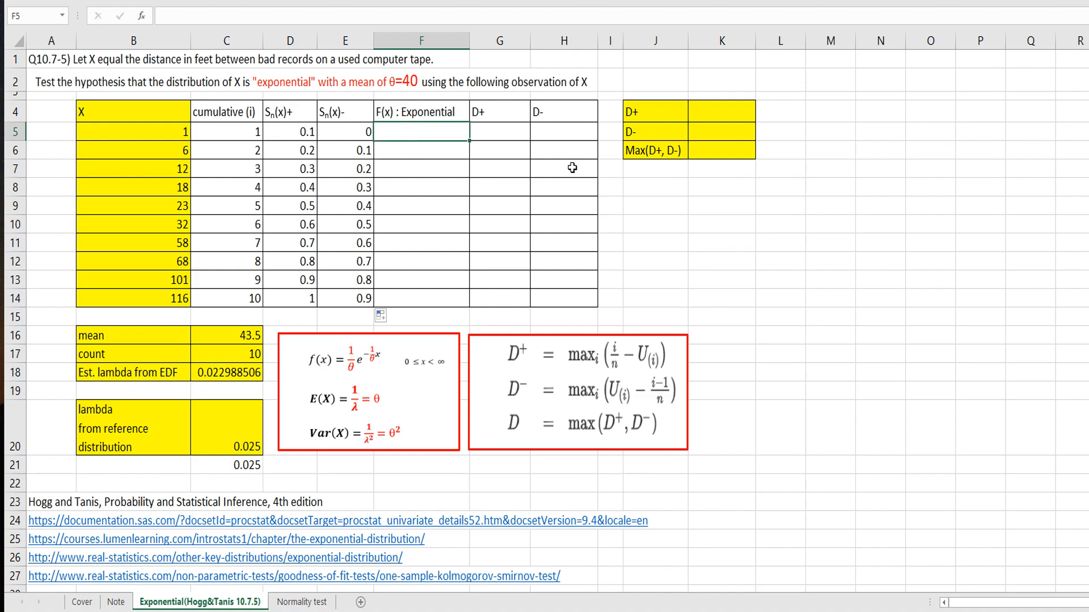
pyautogui.moveTo(415, 81)
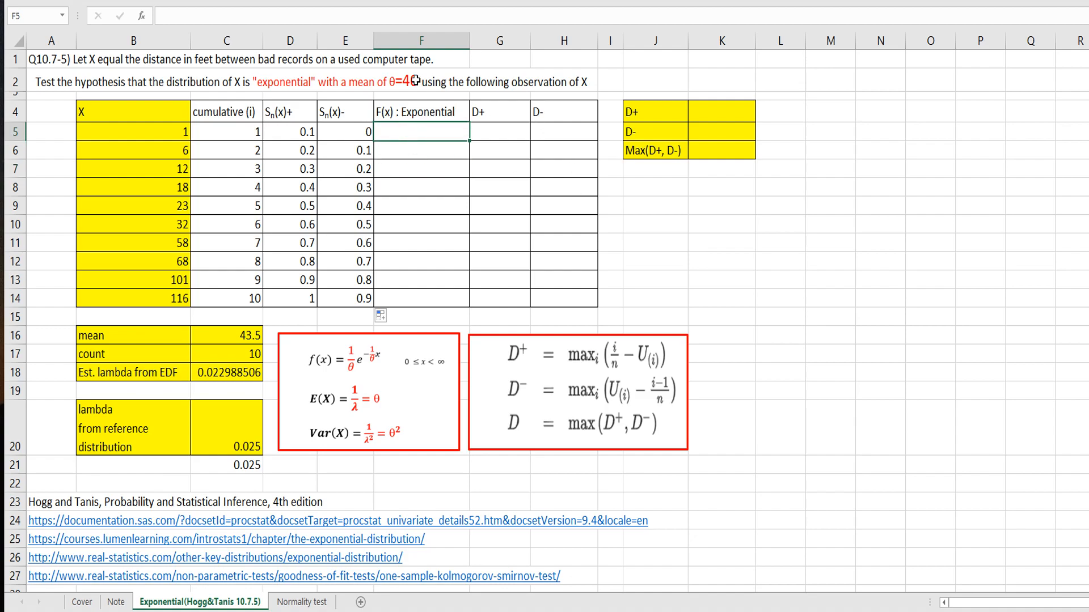
pyautogui.moveTo(456, 126)
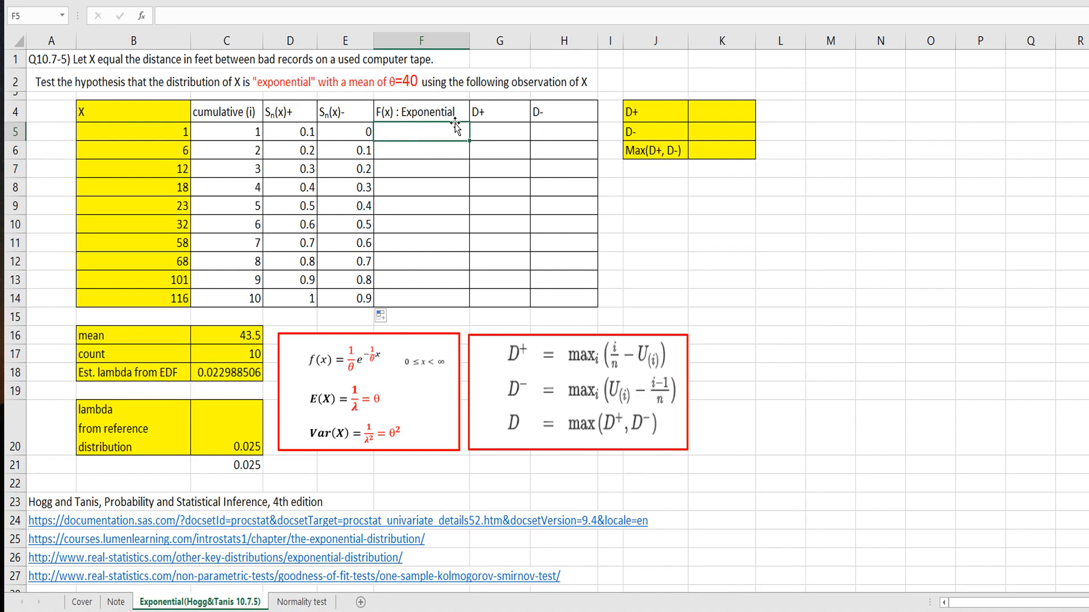
pyautogui.write('=')
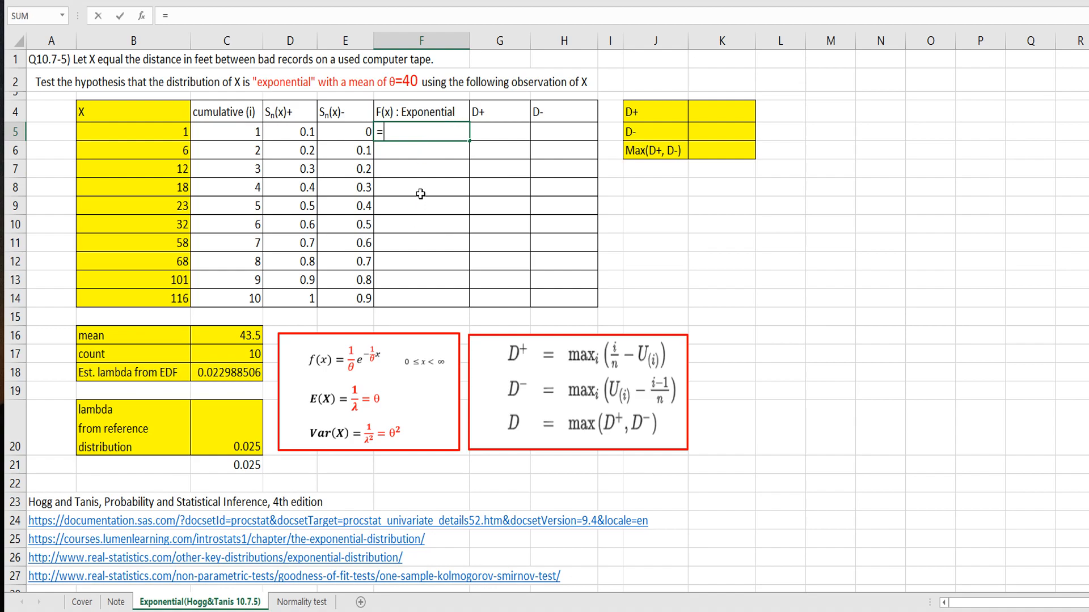
pyautogui.write('expon.dist')
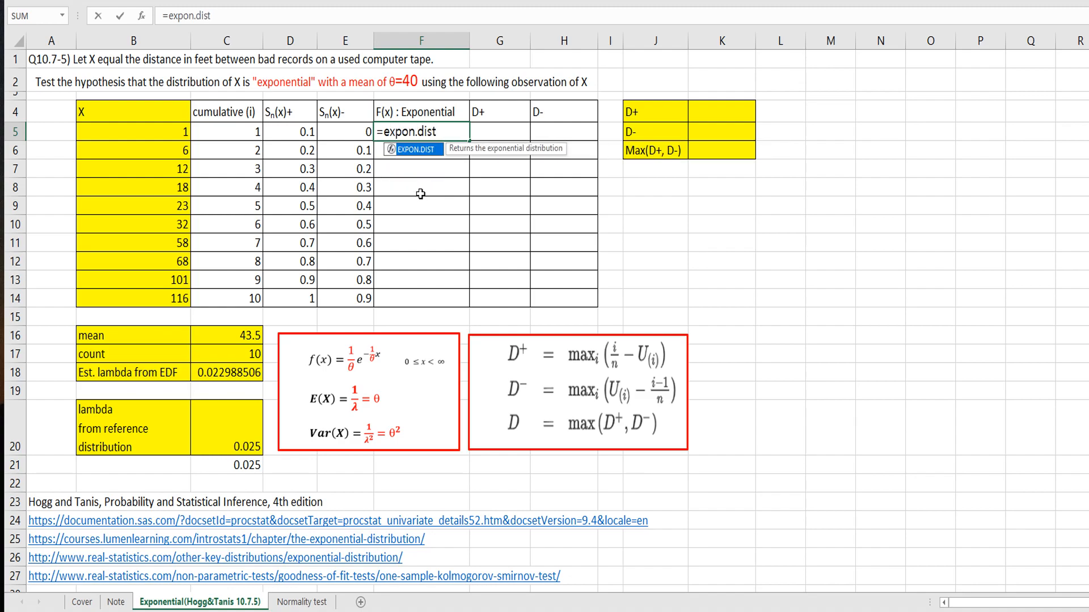
pyautogui.write('(')
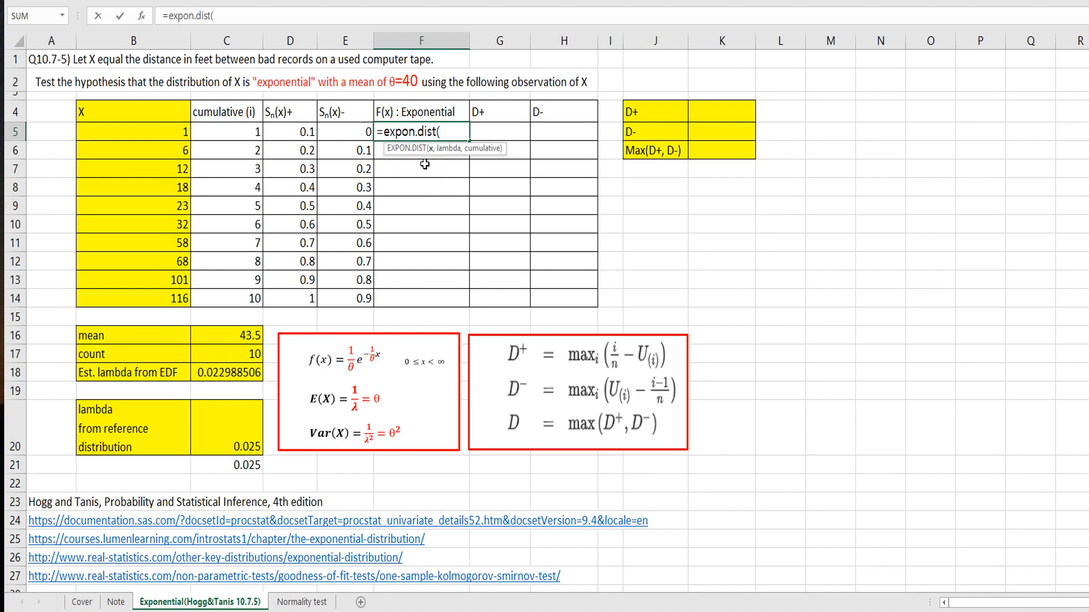
pyautogui.click(160, 134)
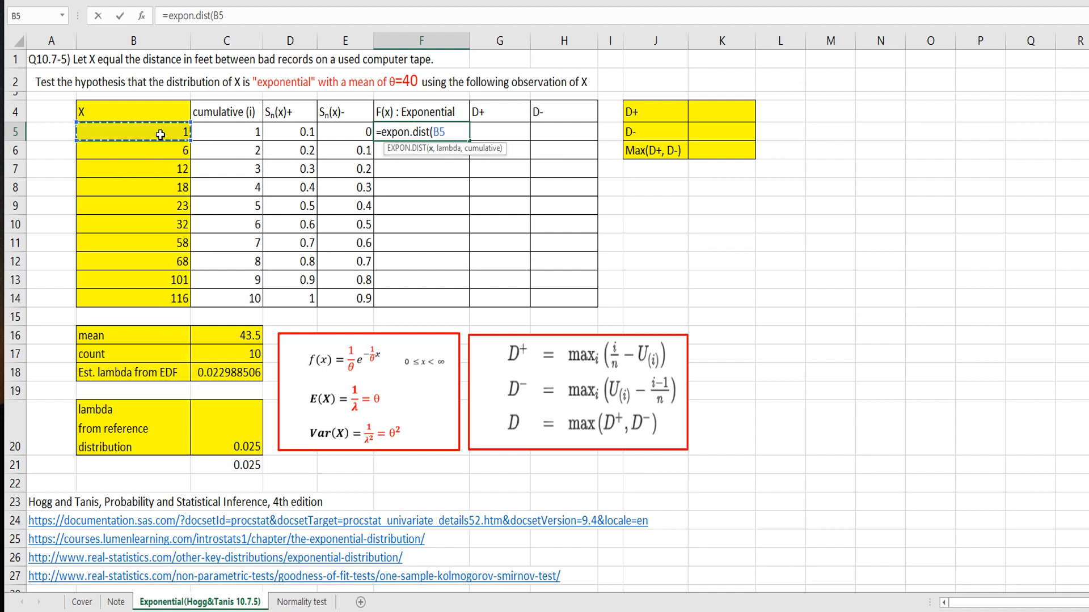
pyautogui.write(',')
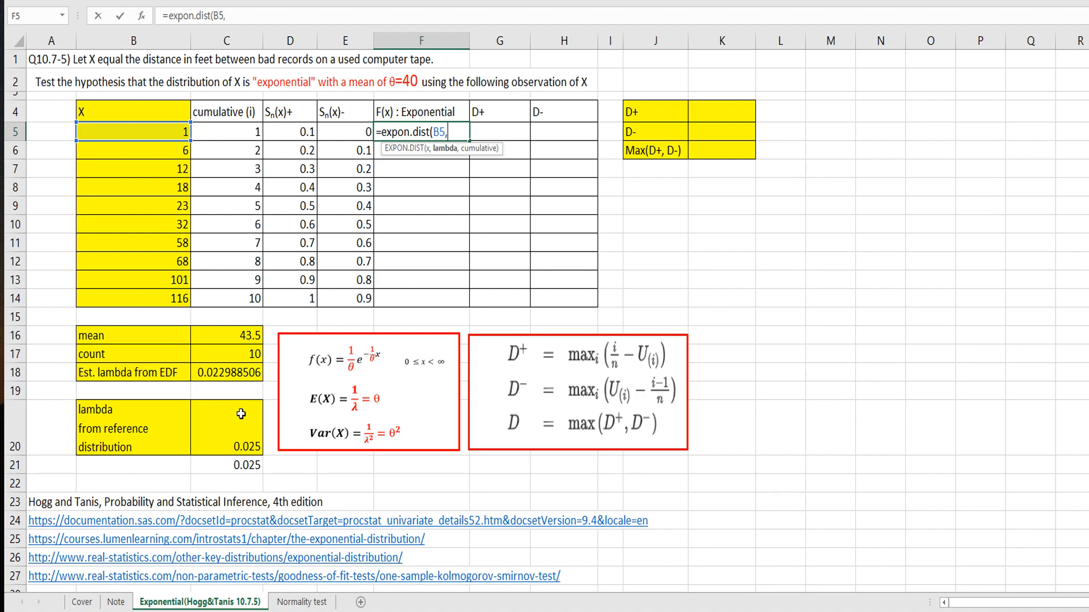
pyautogui.moveTo(124, 430)
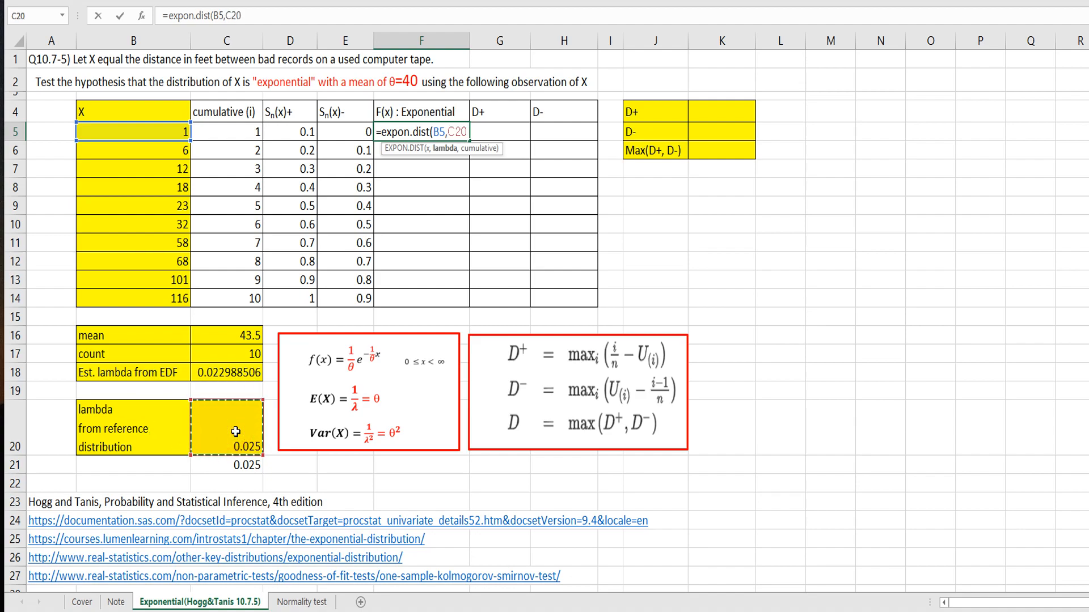
pyautogui.press('f4')
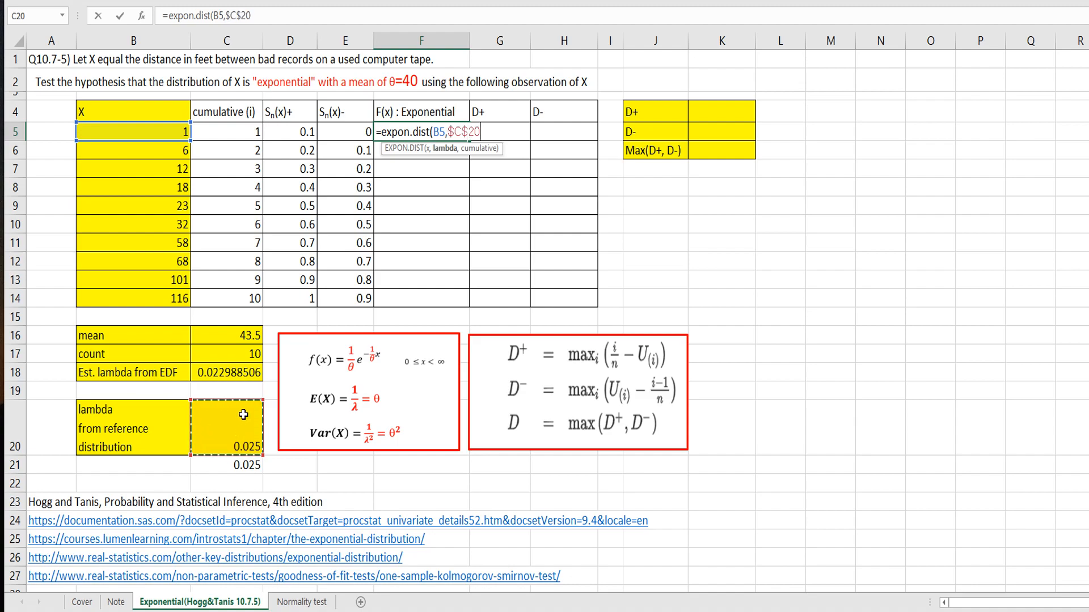
pyautogui.write(',')
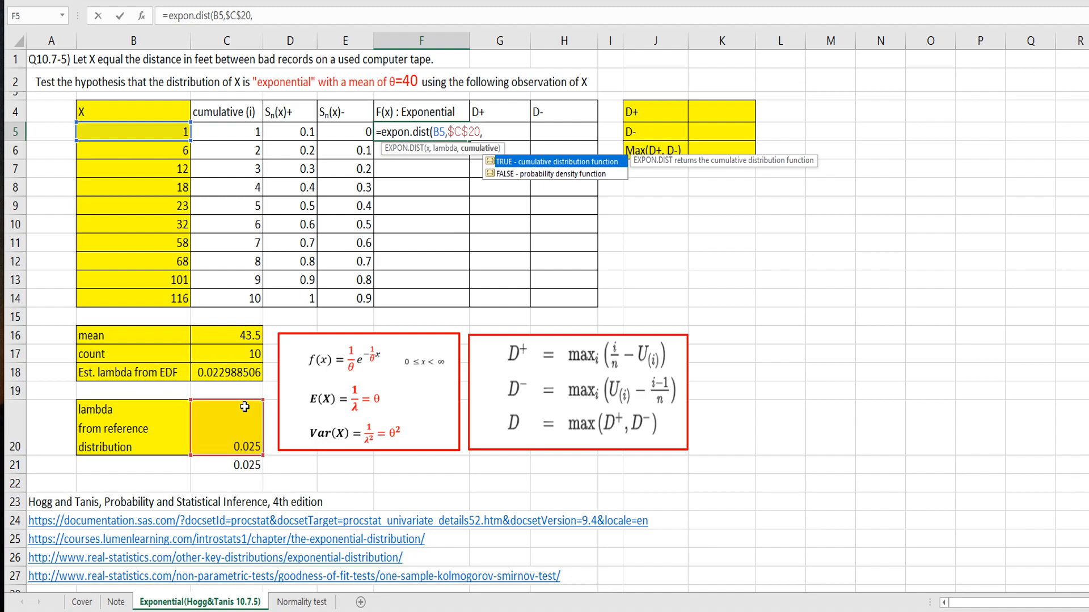
pyautogui.write('T')
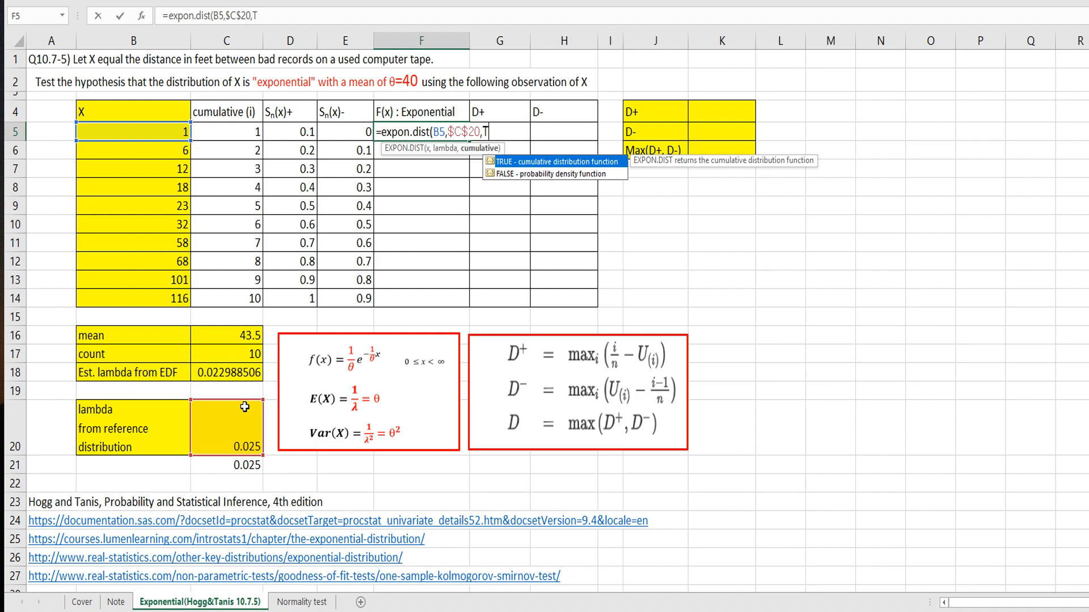
pyautogui.write('True)')
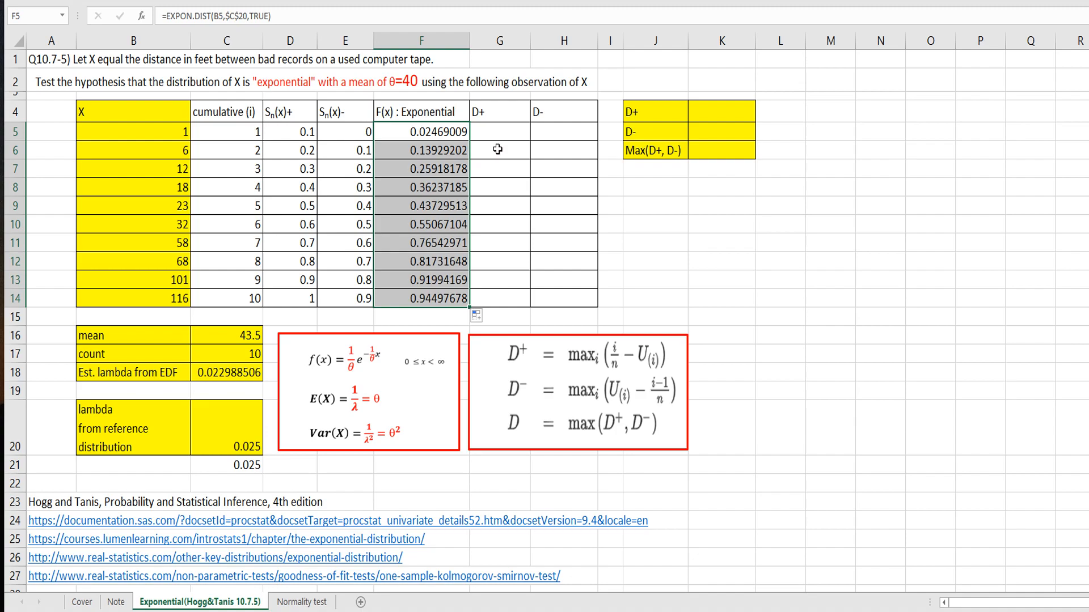
# Step: Fill D+ as =D5-F5 down G5:G14 and start the first D- value in H5
pyautogui.click(499, 150)
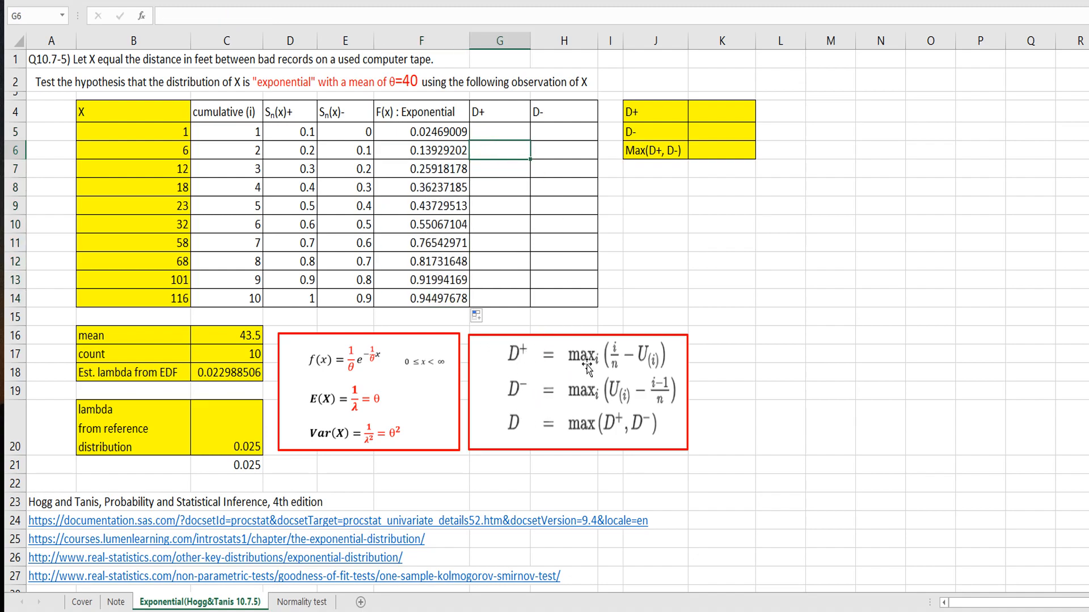
pyautogui.moveTo(583, 375)
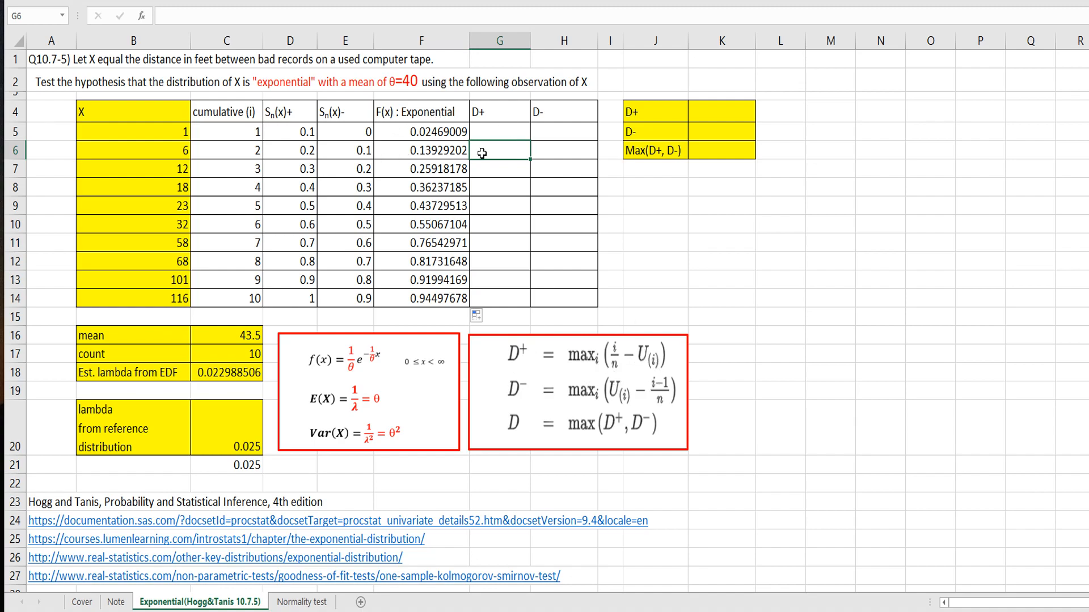
pyautogui.write('=')
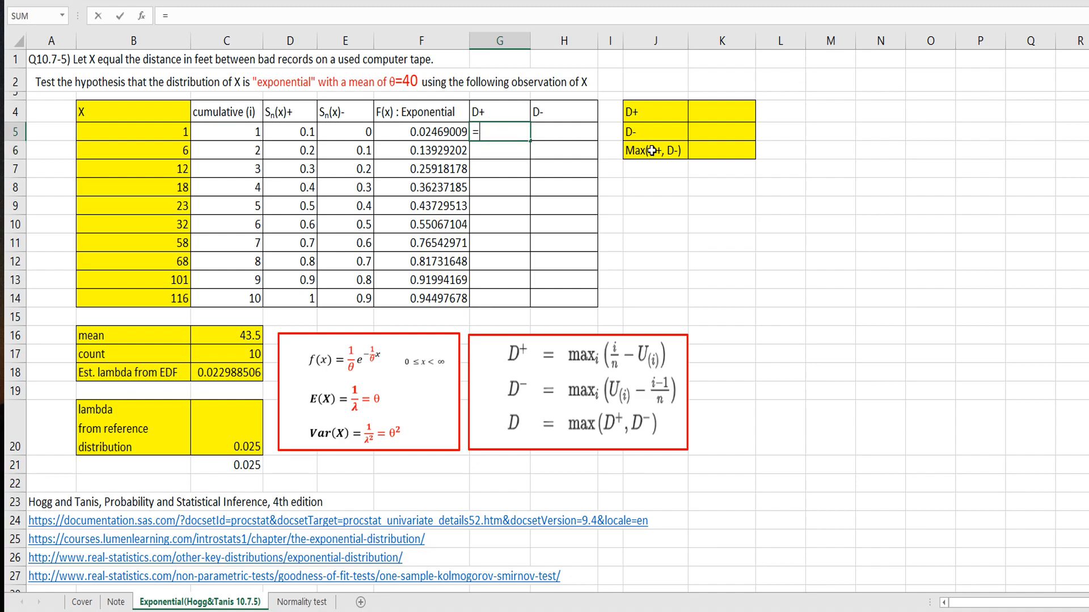
pyautogui.click(290, 131)
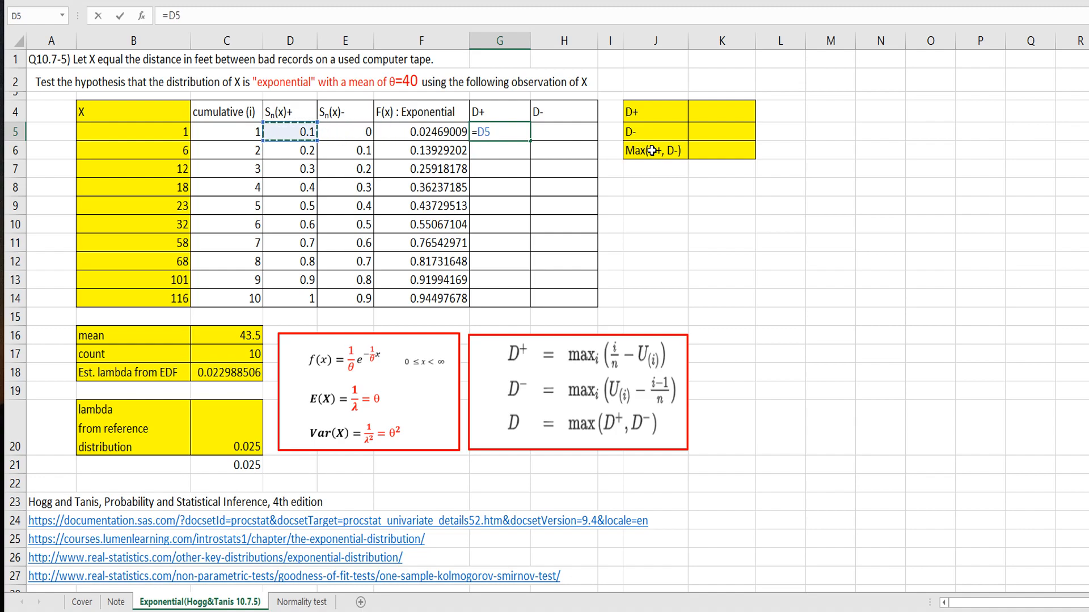
pyautogui.write('-')
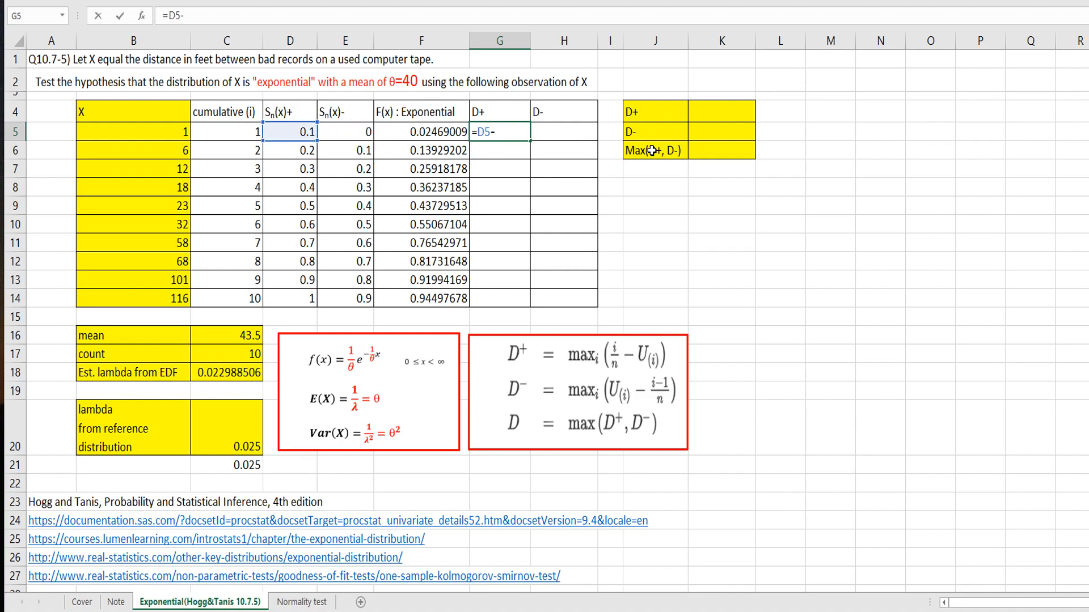
pyautogui.click(420, 131)
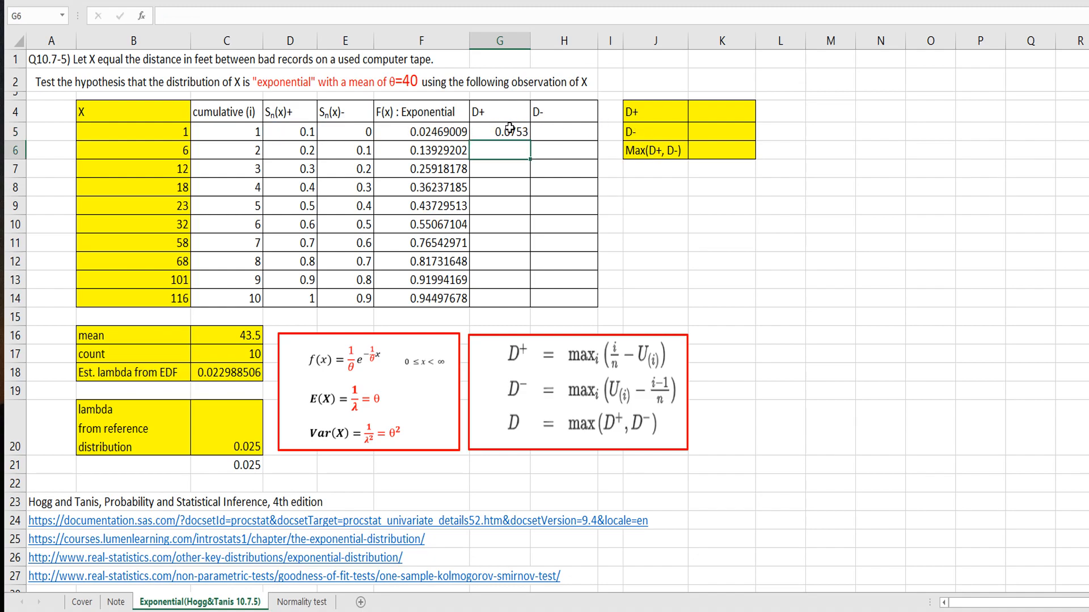
pyautogui.moveTo(500, 131); pyautogui.dragTo(500, 298)
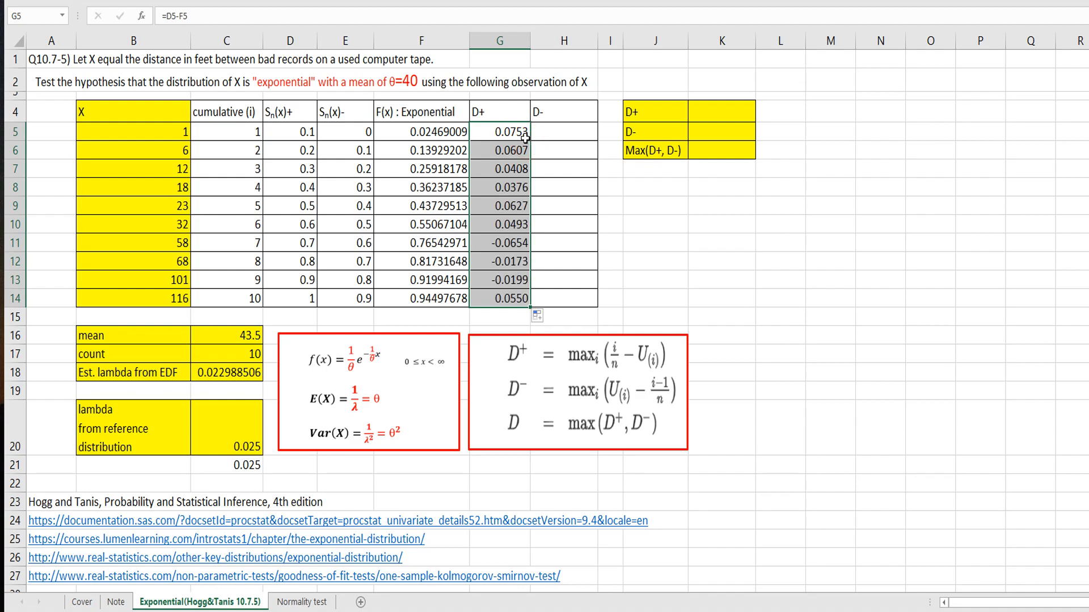
pyautogui.click(564, 131)
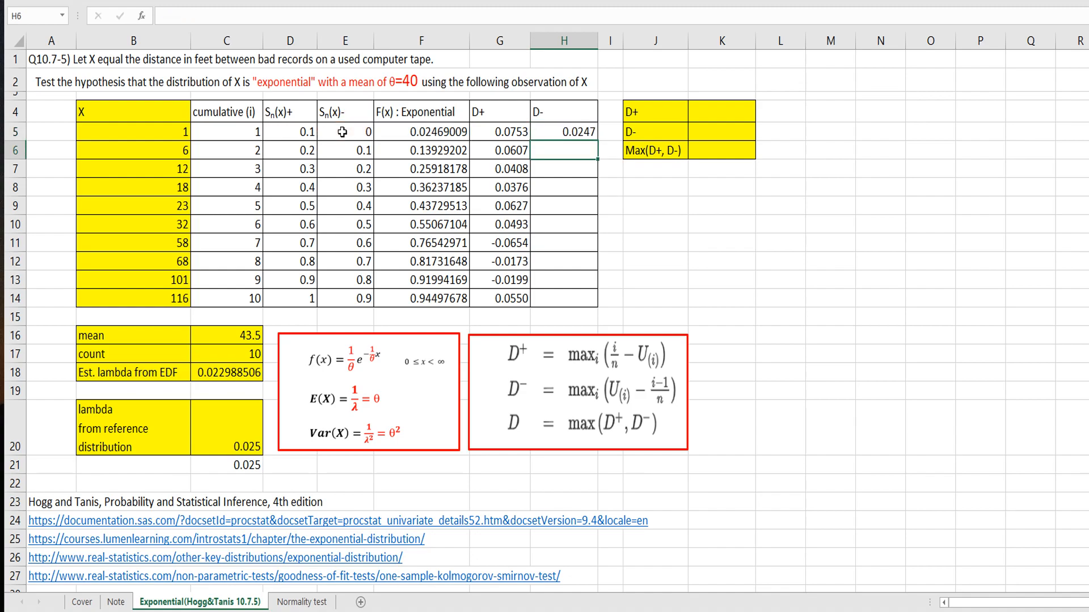
# Step: Copy the first D- result down so all ten rows have D- values
pyautogui.click(563, 132)
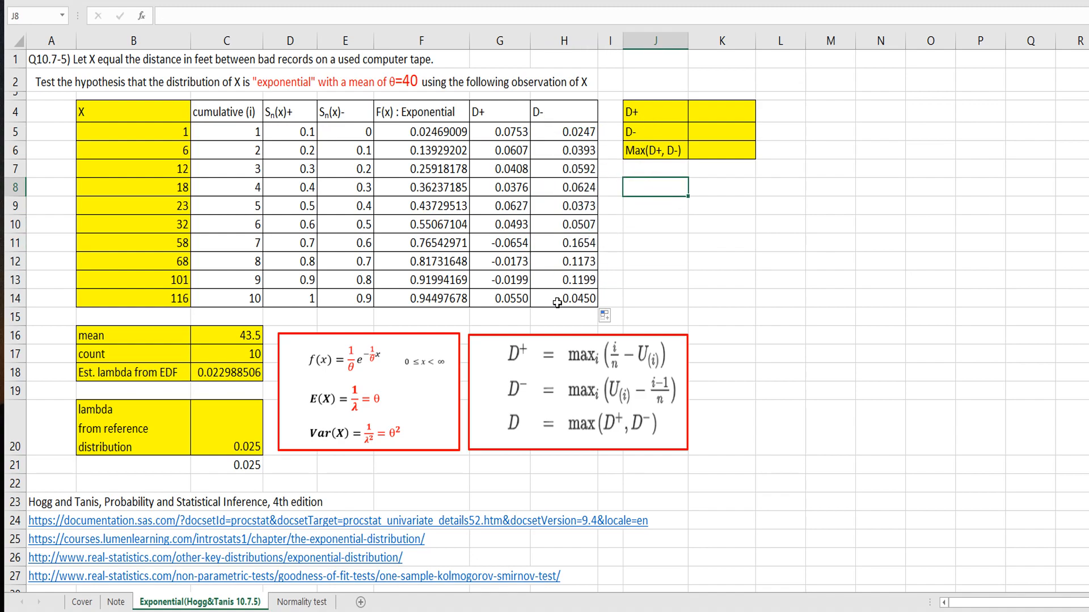
pyautogui.moveTo(505, 361)
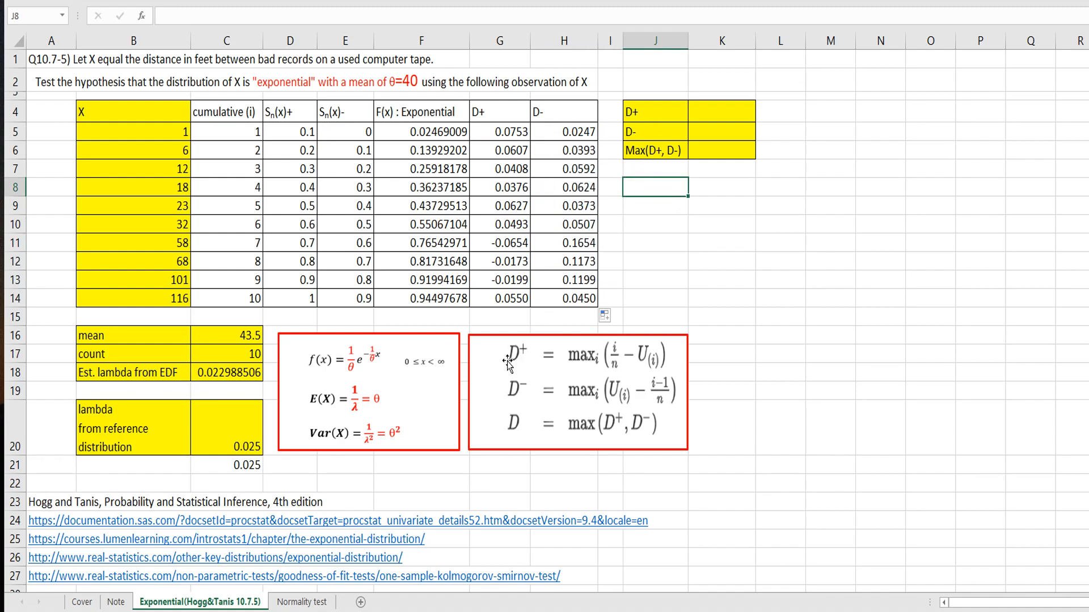
pyautogui.moveTo(589, 375)
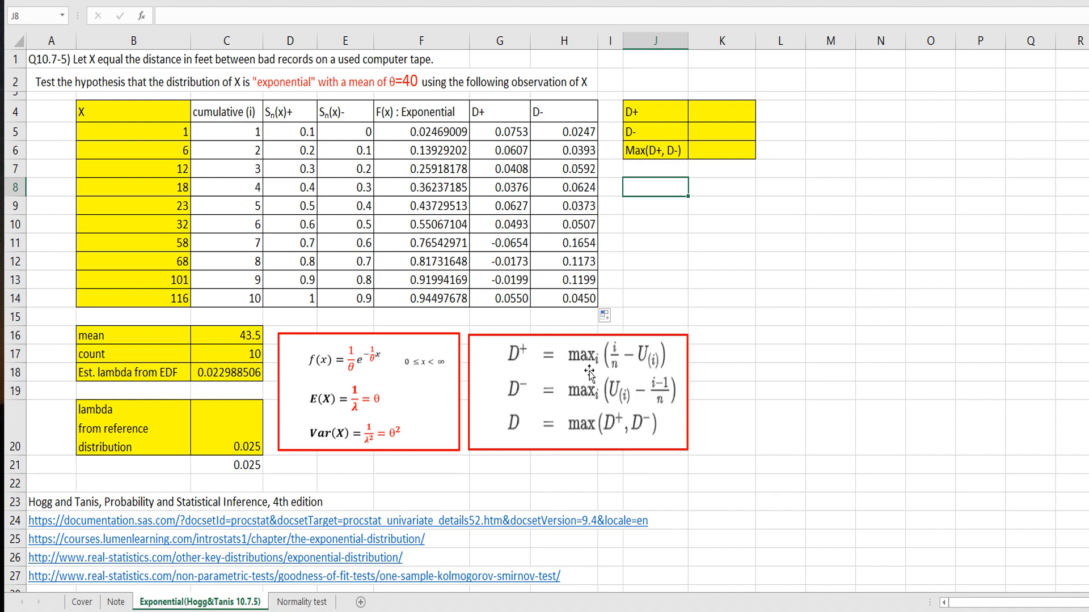
pyautogui.moveTo(608, 367)
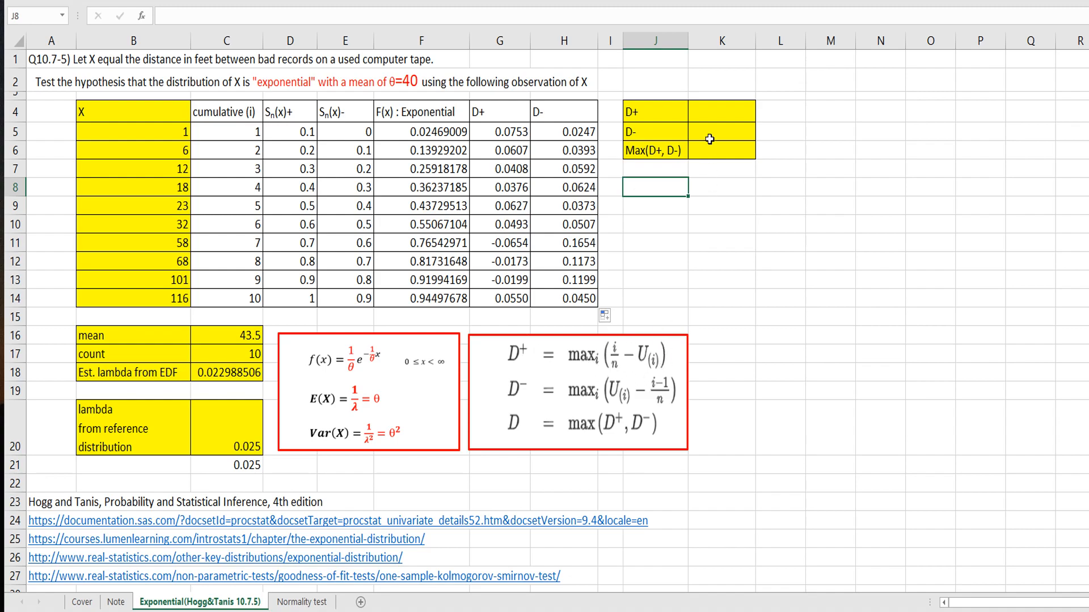
# Step: Enter =MAX(G5:G14) for D+, =MAX(H5:H14) for D-, and their maximum D 0.16543
pyautogui.write('=max(')
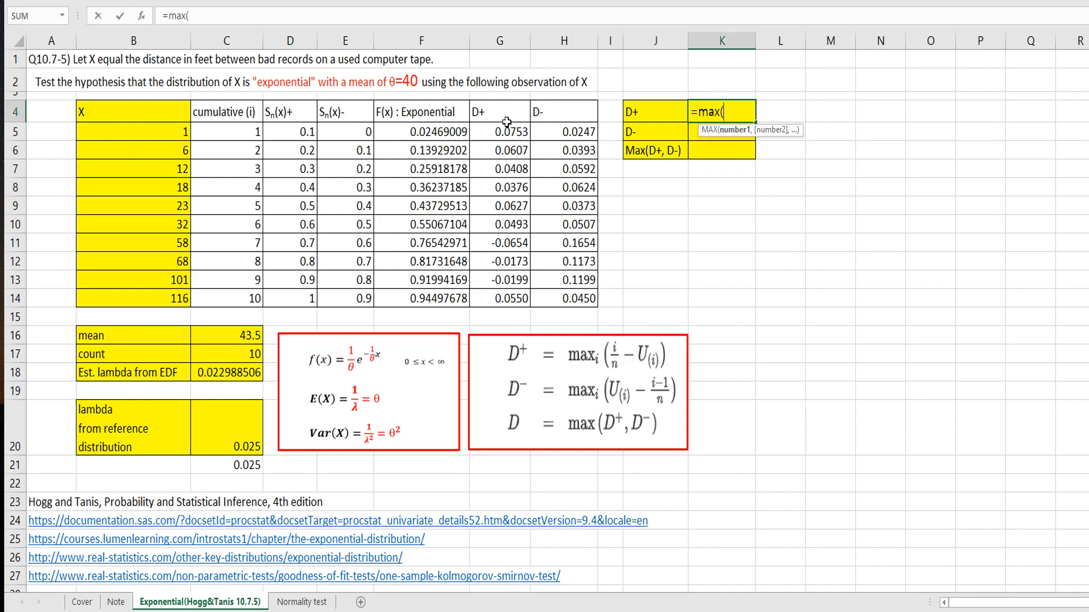
pyautogui.moveTo(499, 130); pyautogui.dragTo(499, 298)
pyautogui.write('=')
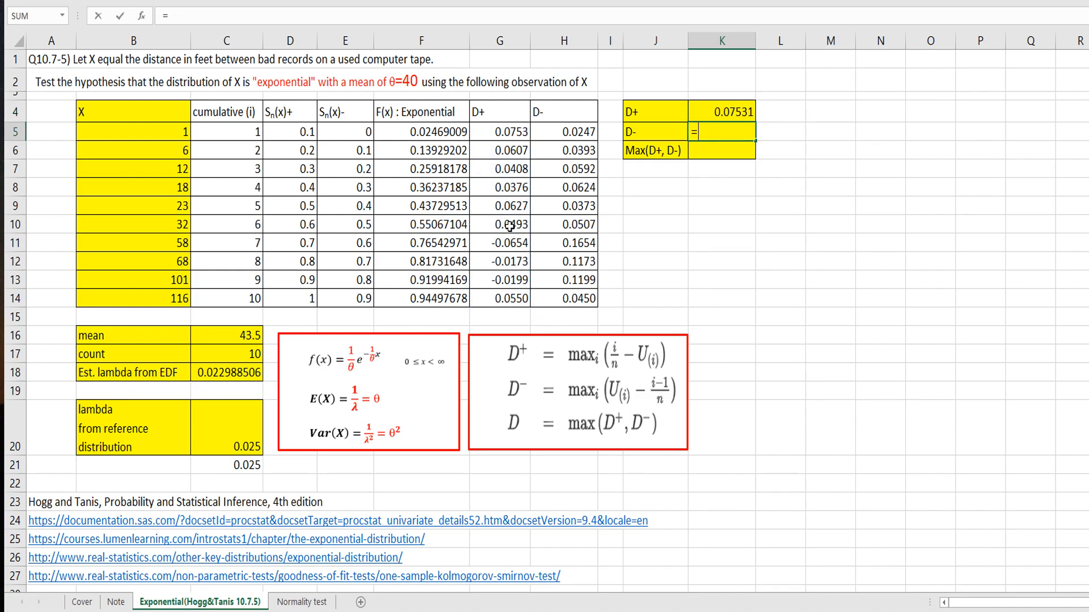
pyautogui.write('max(')
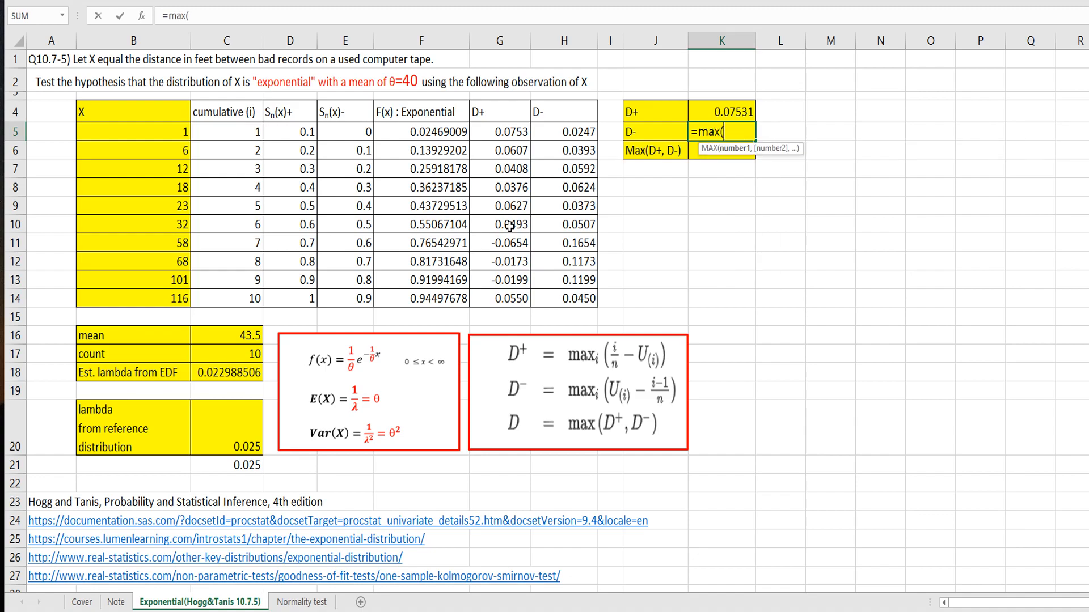
pyautogui.moveTo(564, 131); pyautogui.dragTo(564, 205)
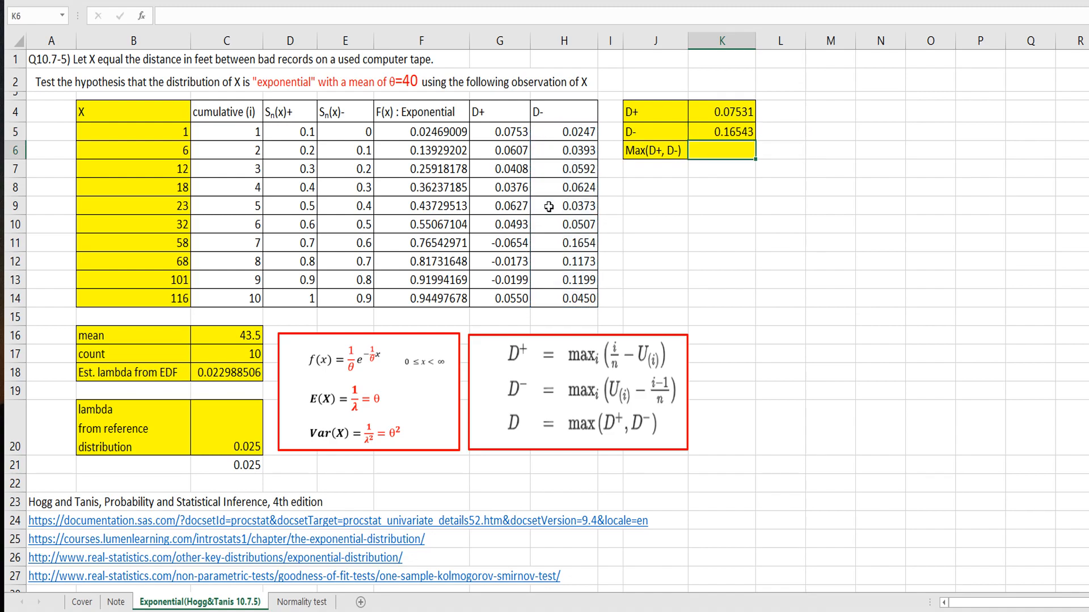
pyautogui.write('=max(')
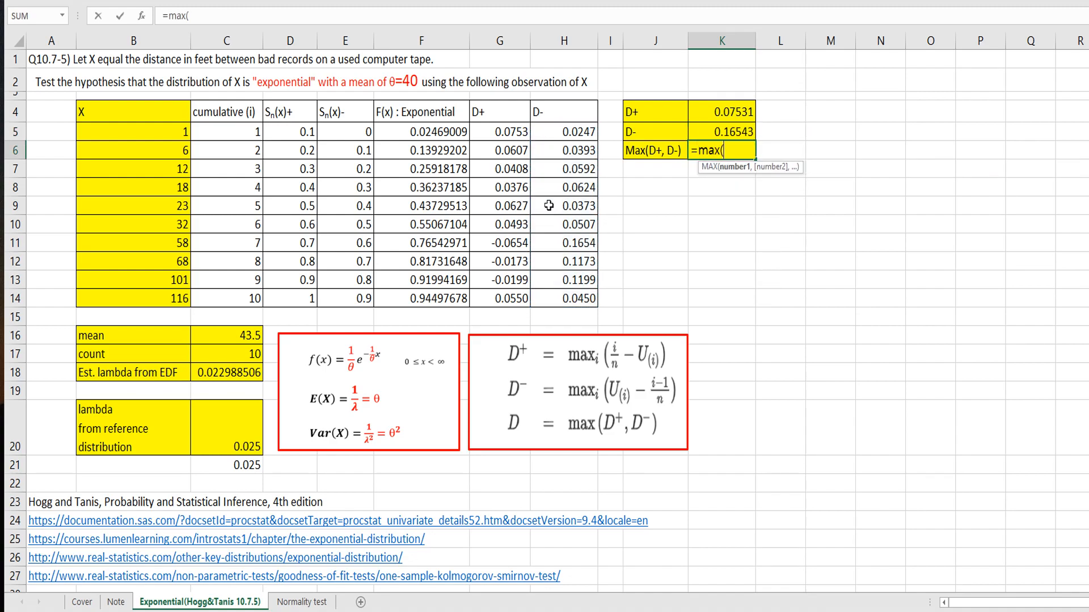
pyautogui.moveTo(723, 111); pyautogui.dragTo(723, 131)
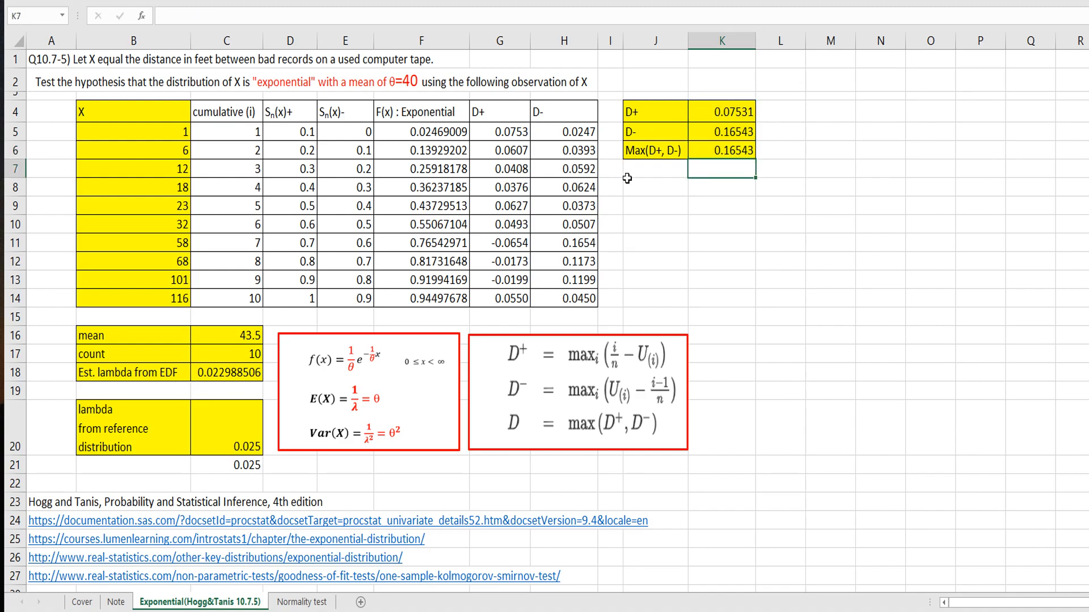
pyautogui.moveTo(736, 150)
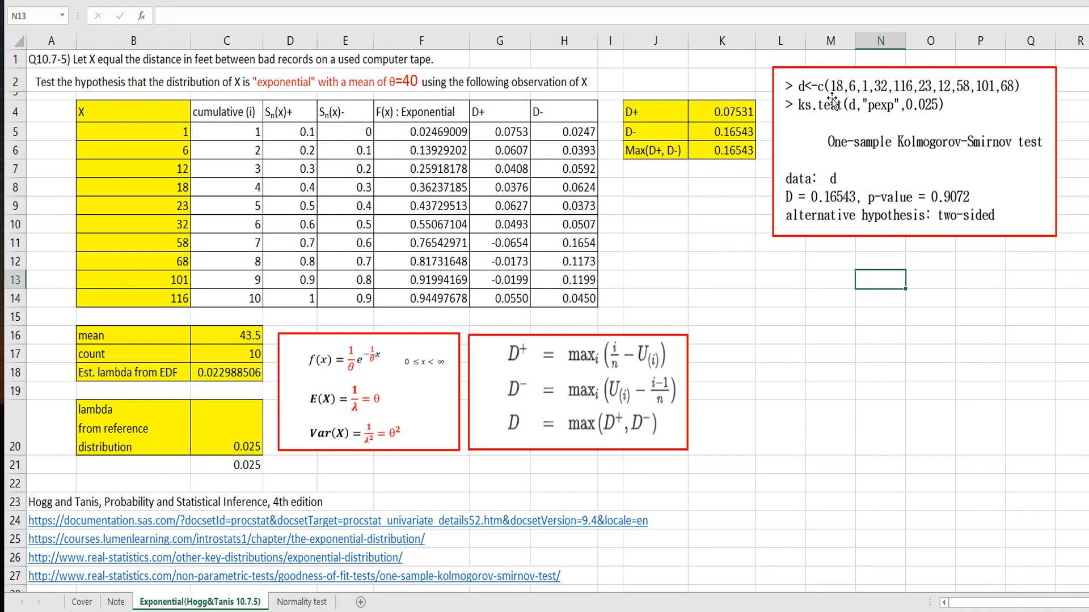
pyautogui.moveTo(972, 98)
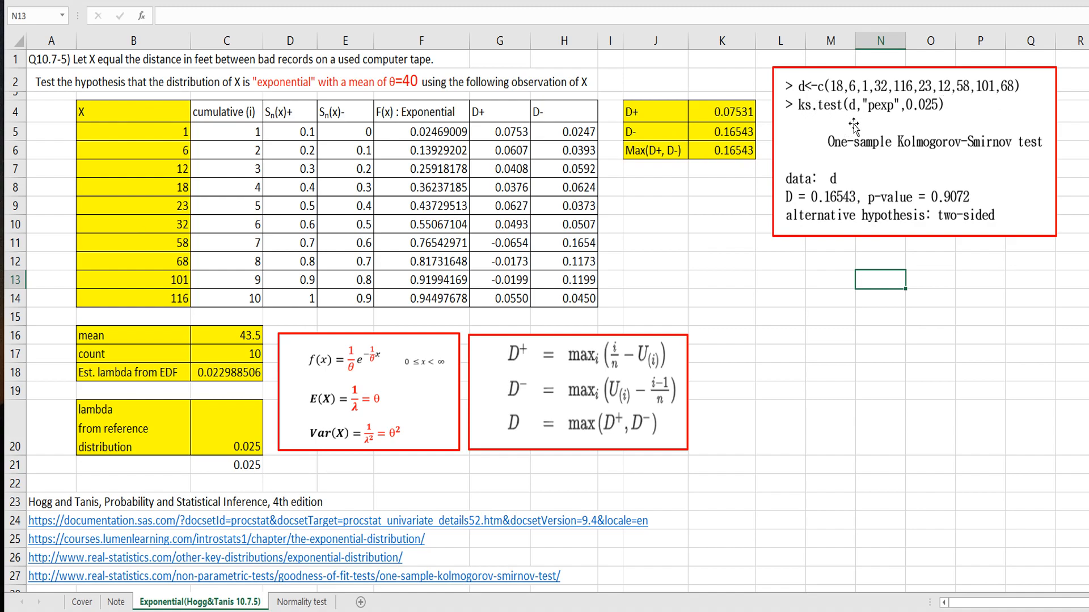
pyautogui.moveTo(851, 107)
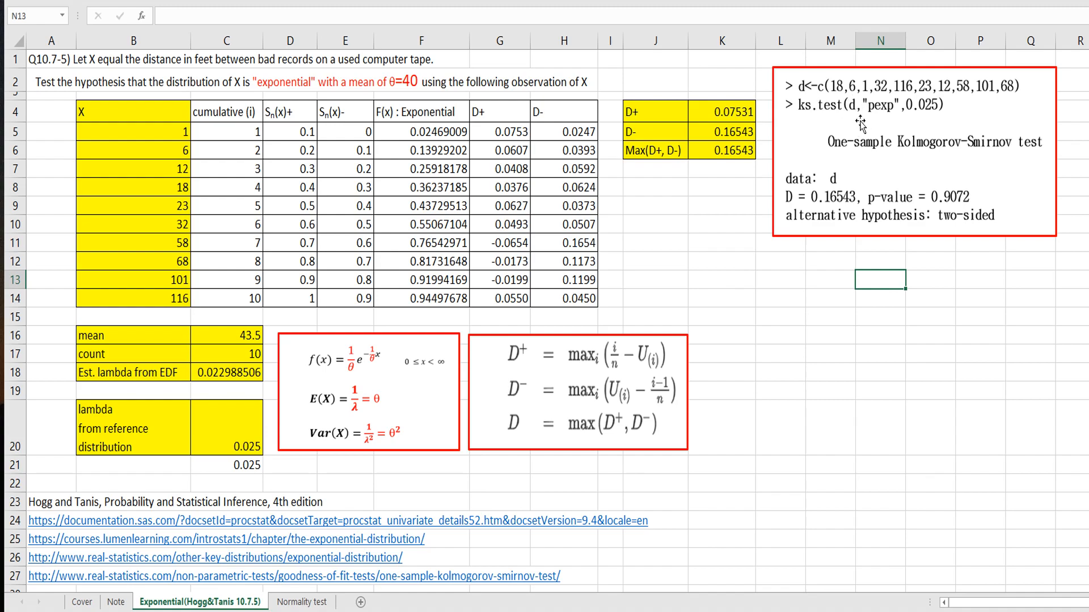
pyautogui.moveTo(872, 127)
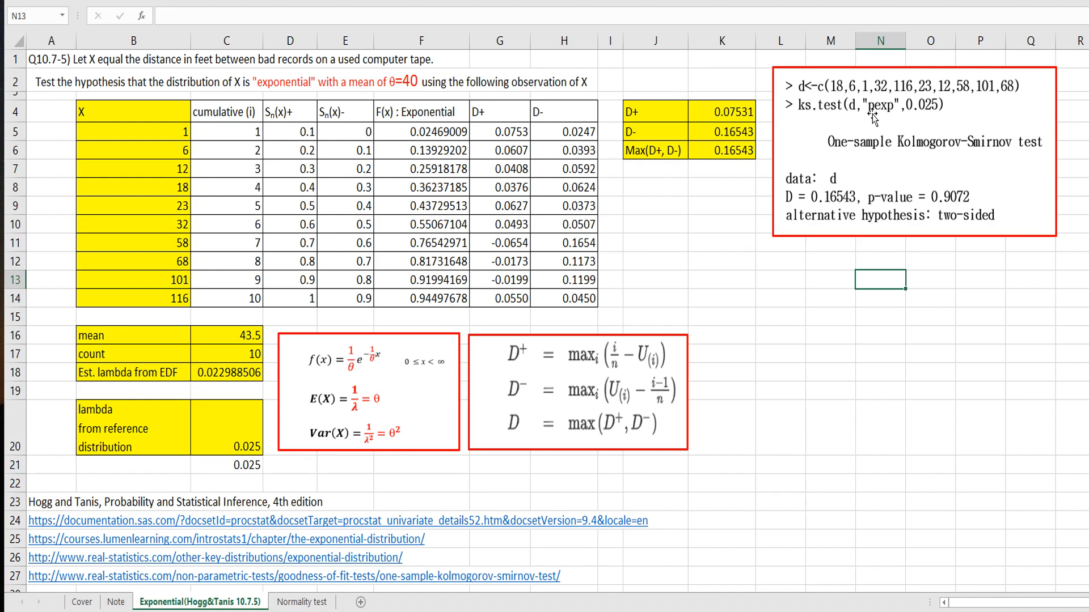
pyautogui.moveTo(807, 89)
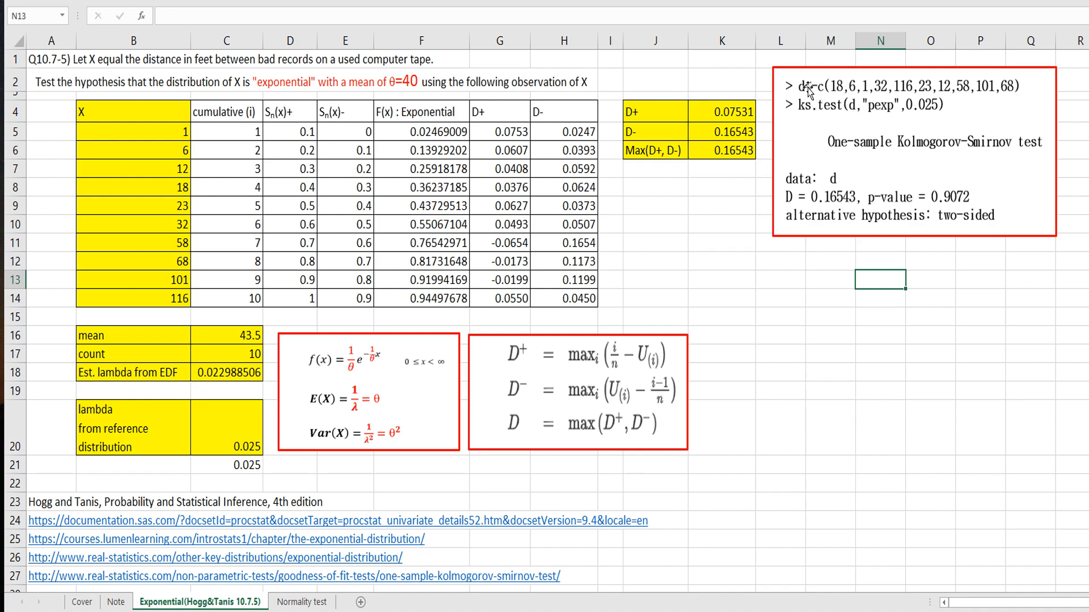
pyautogui.moveTo(870, 127)
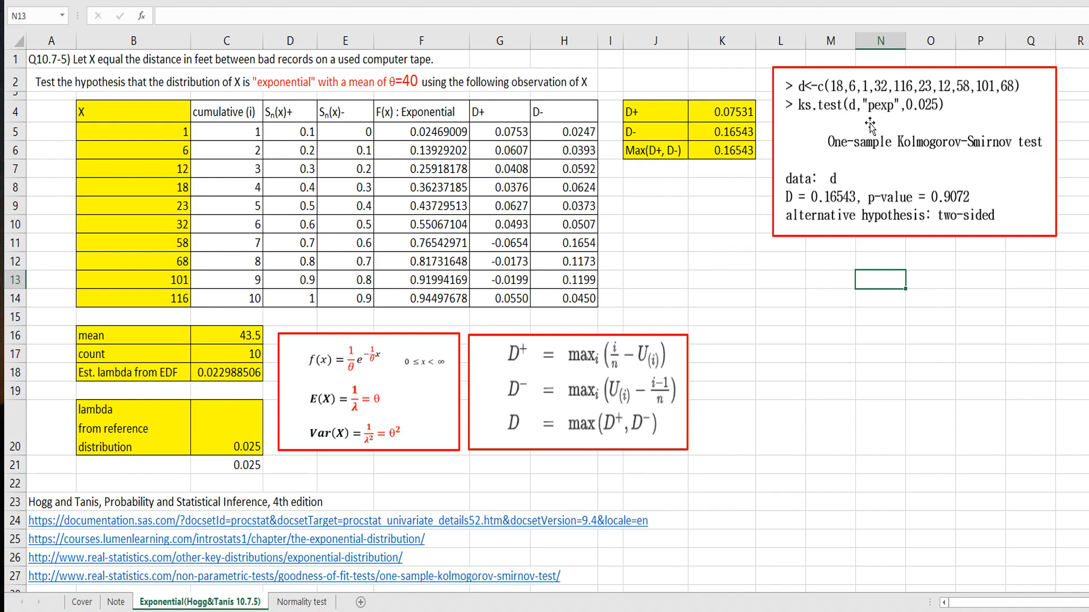
pyautogui.moveTo(930, 128)
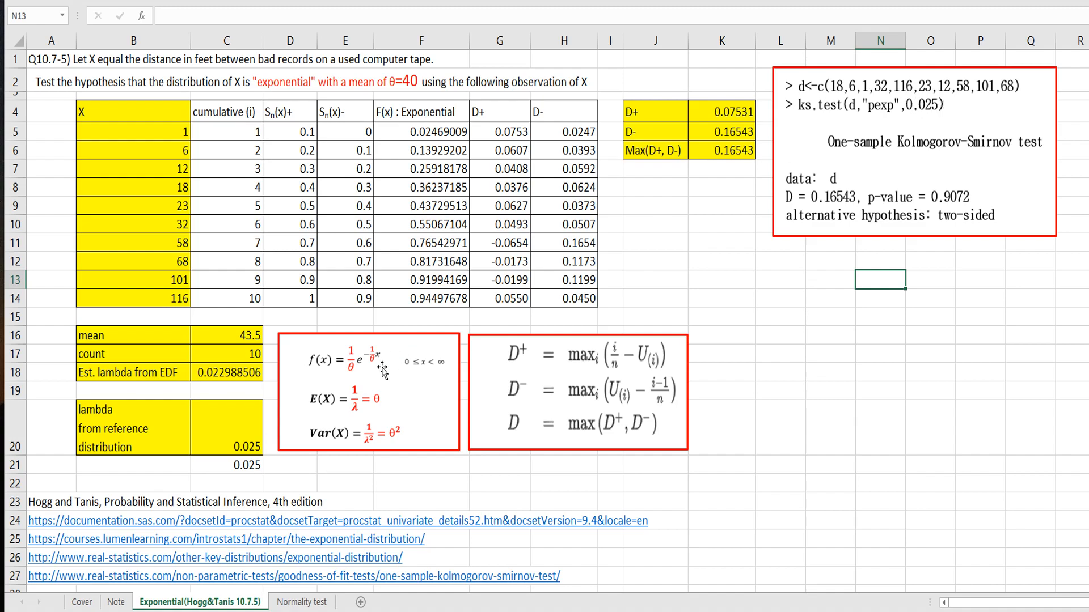
pyautogui.moveTo(912, 143)
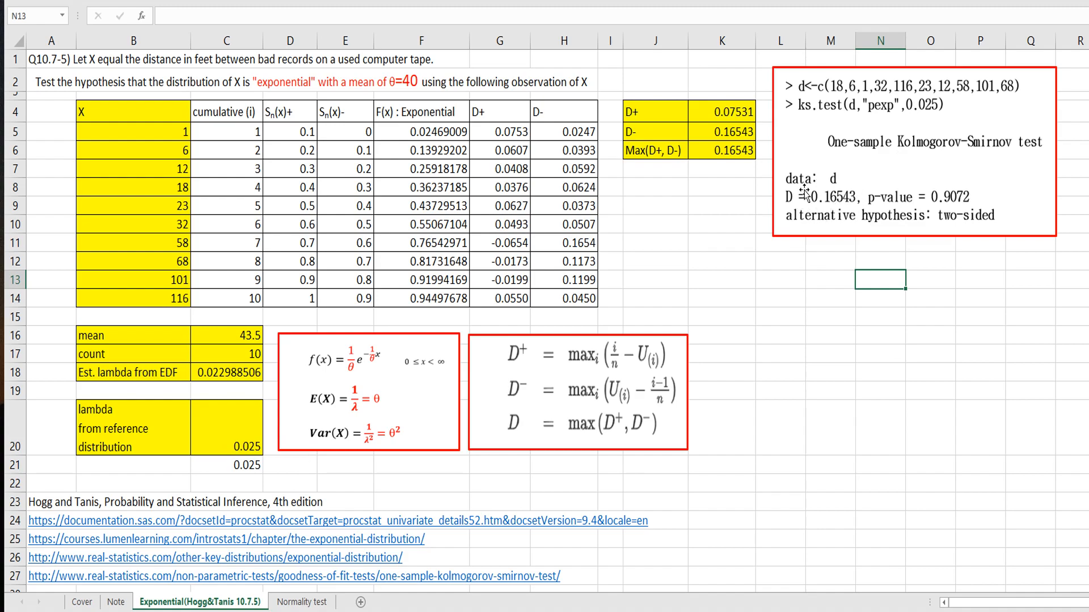
# Step: Place the R ks.test output and KS critical-value table beside the D summary
pyautogui.click(930, 261)
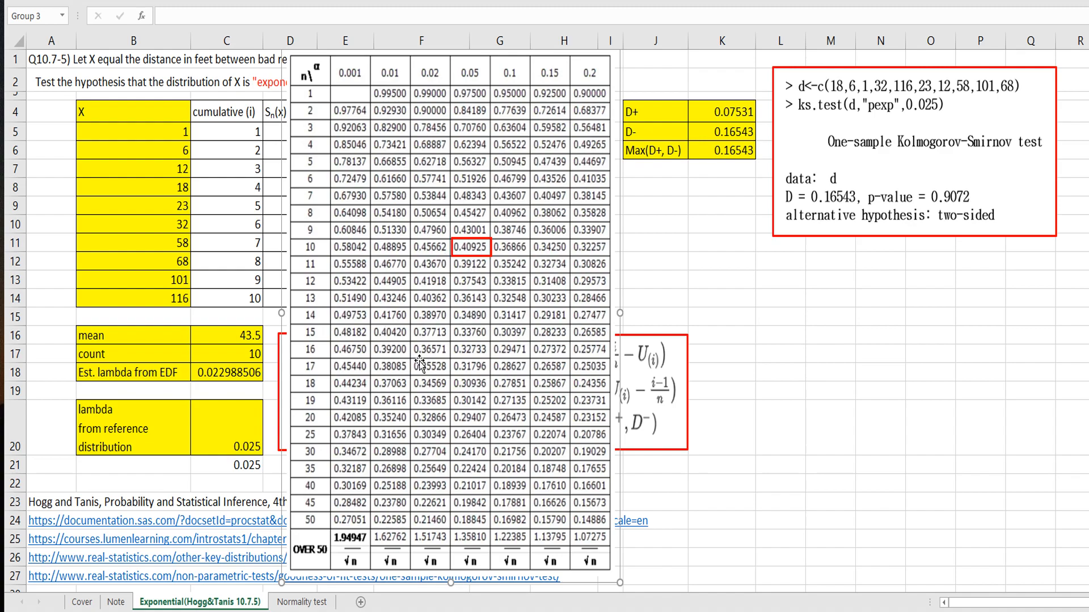
pyautogui.moveTo(314, 100)
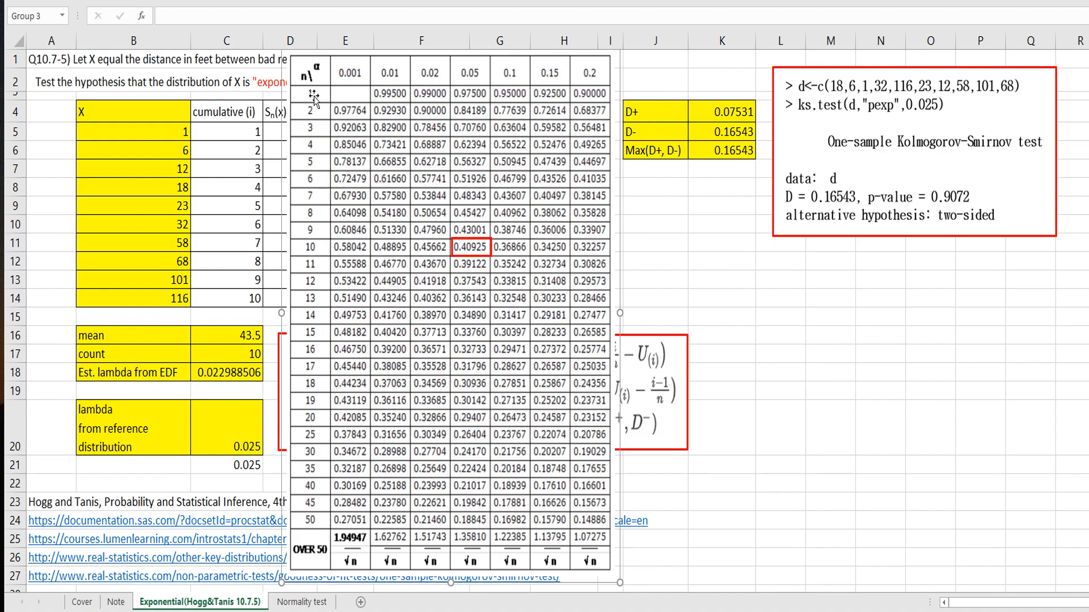
pyautogui.moveTo(320, 258)
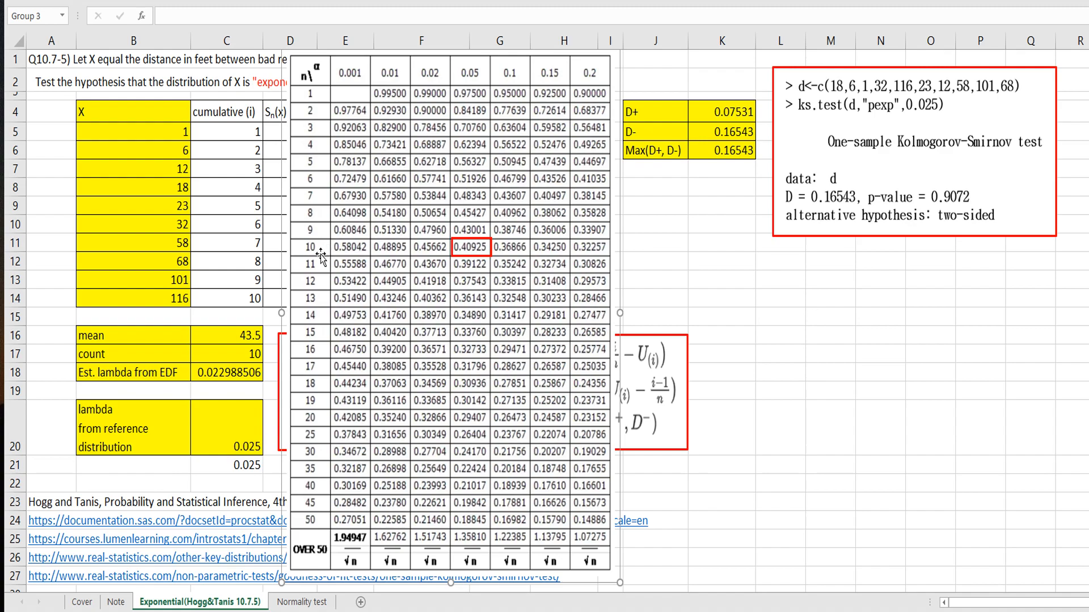
pyautogui.moveTo(487, 96)
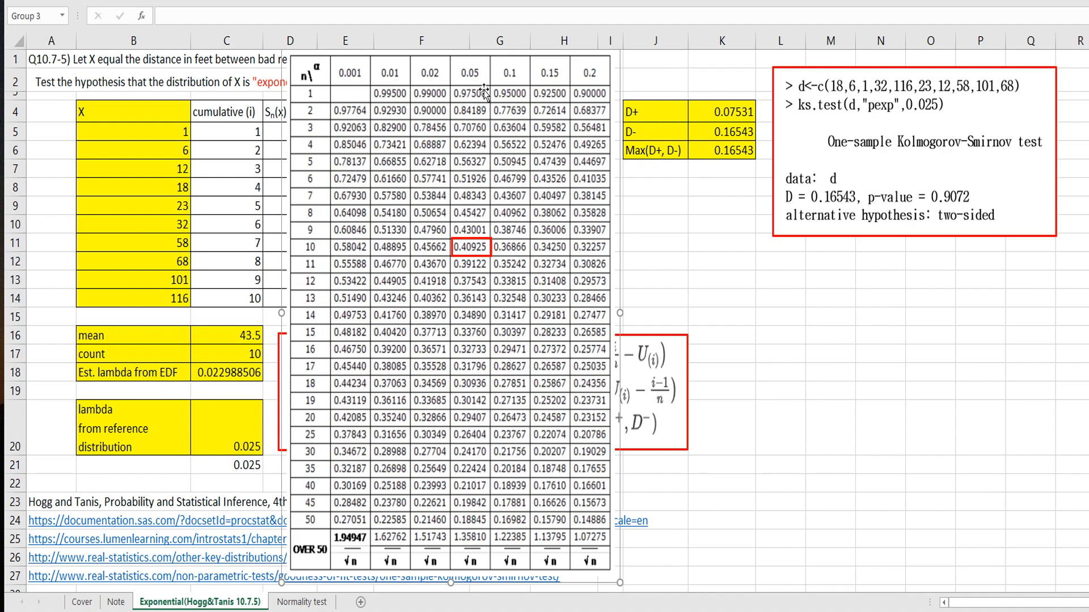
pyautogui.moveTo(471, 262)
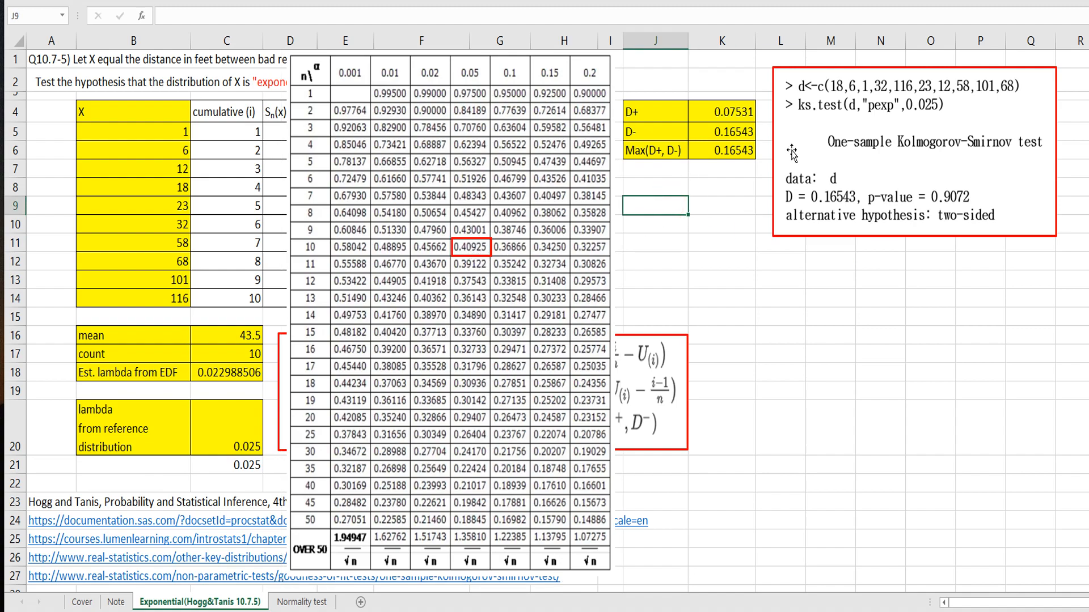
# Step: Label a 'Critical value' row beneath the test summary block
pyautogui.write('Critical value')
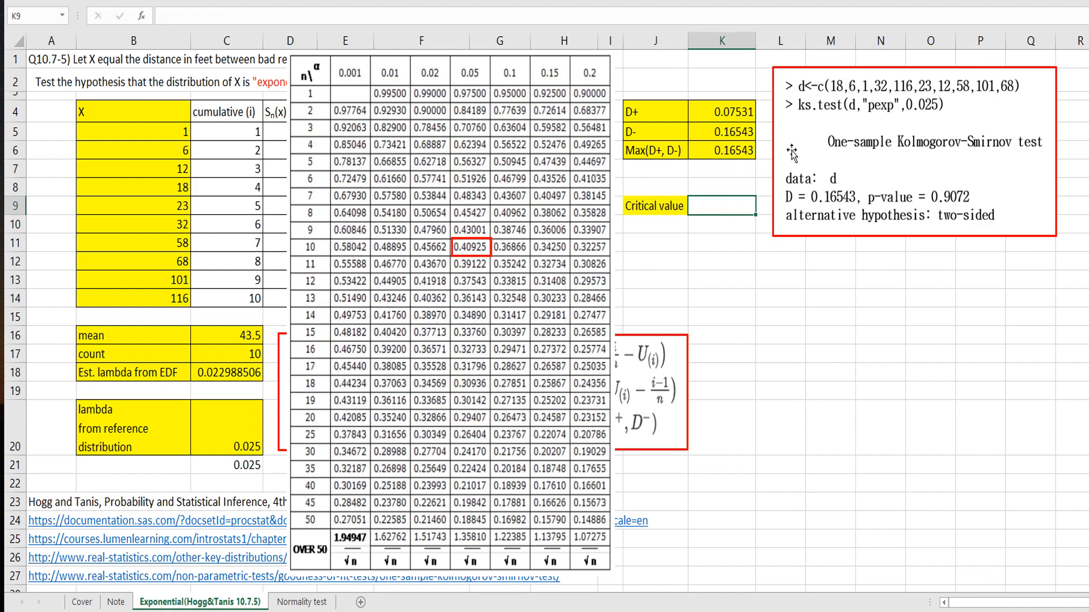
# Step: Enter the KS critical value 0.40925 and verify it against the Max(D+, D-) statistic
pyautogui.write('0.4')
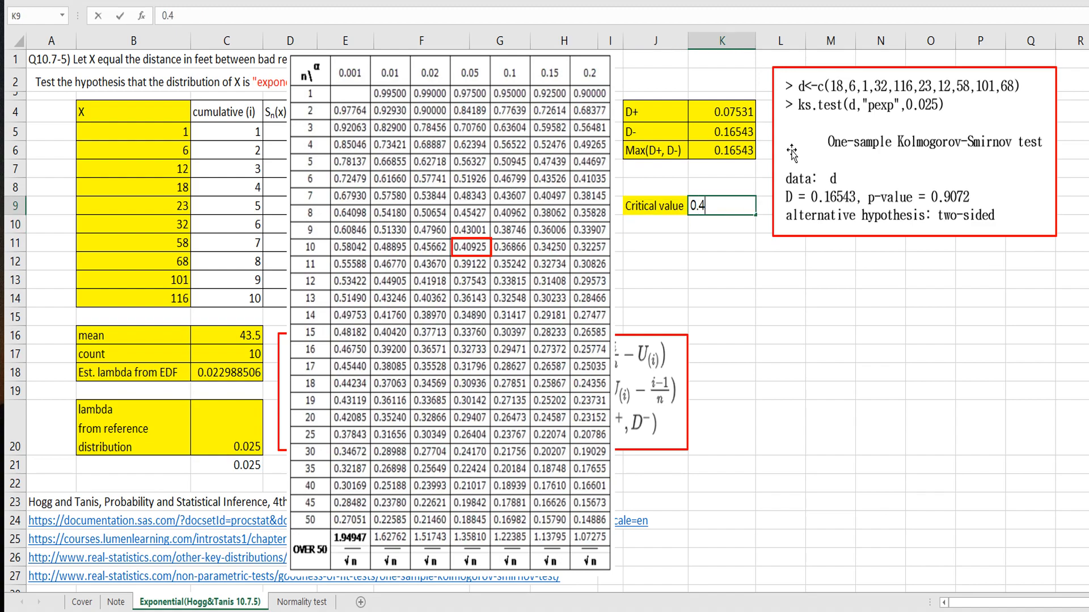
pyautogui.write('0.40925')
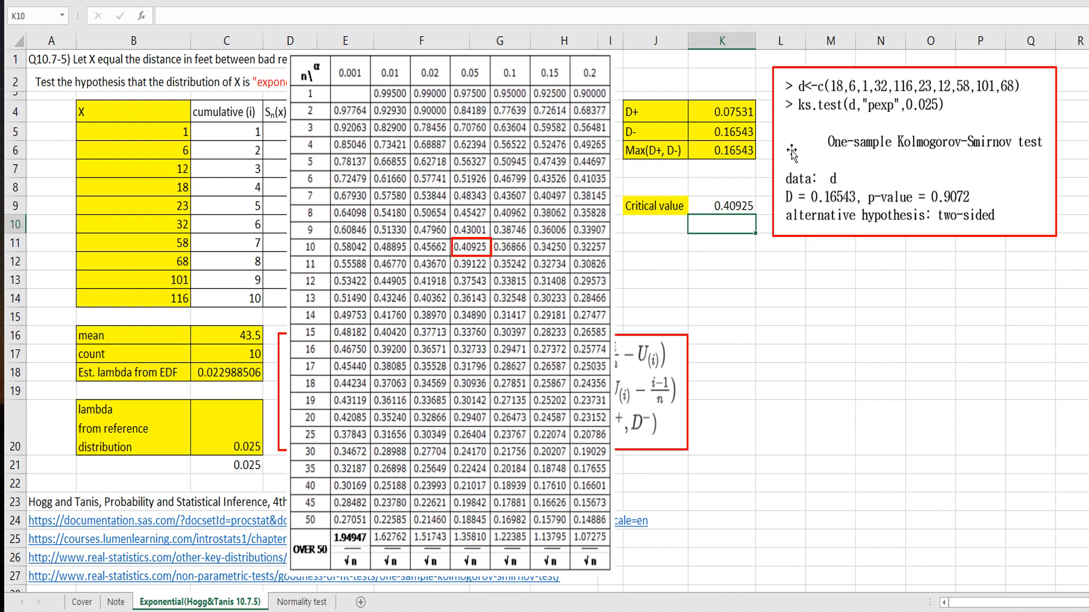
pyautogui.click(722, 149)
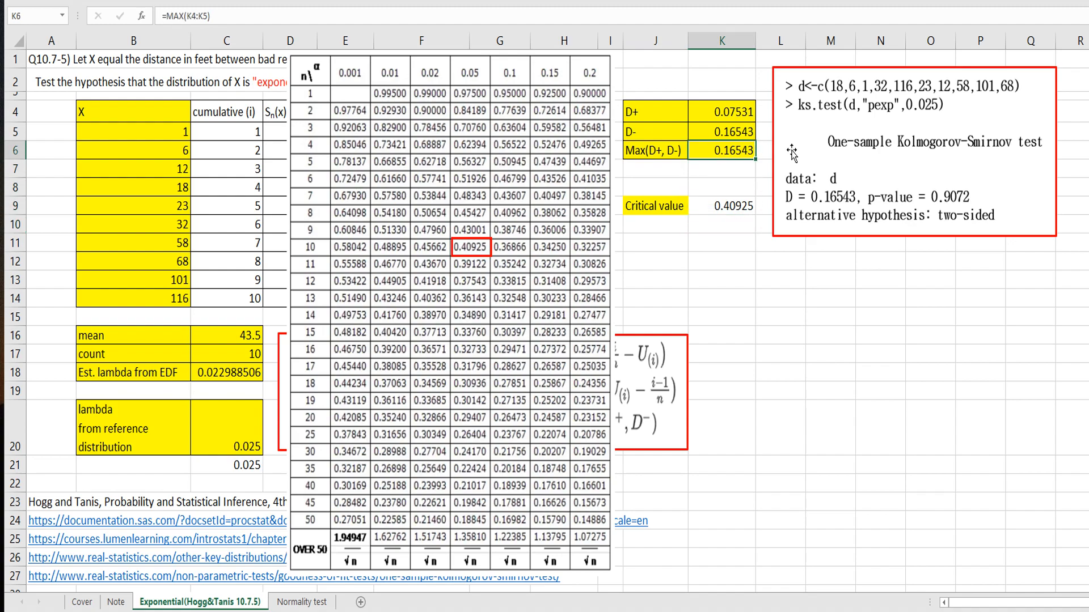
pyautogui.click(723, 205)
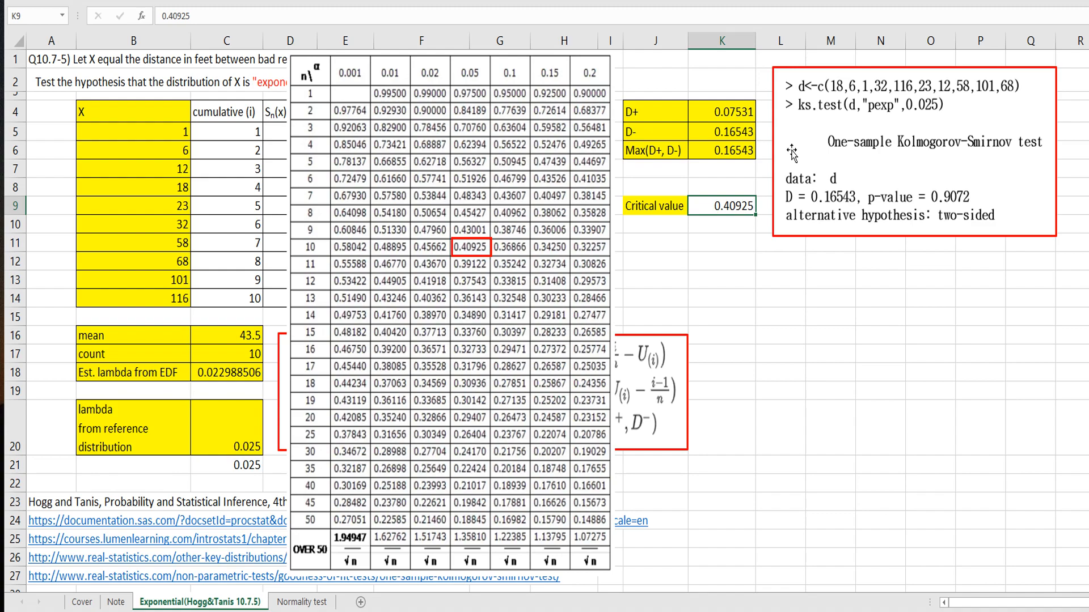
# Step: Write the conclusion 'can not reject null hypothesis' beneath the critical value
pyautogui.write('c')
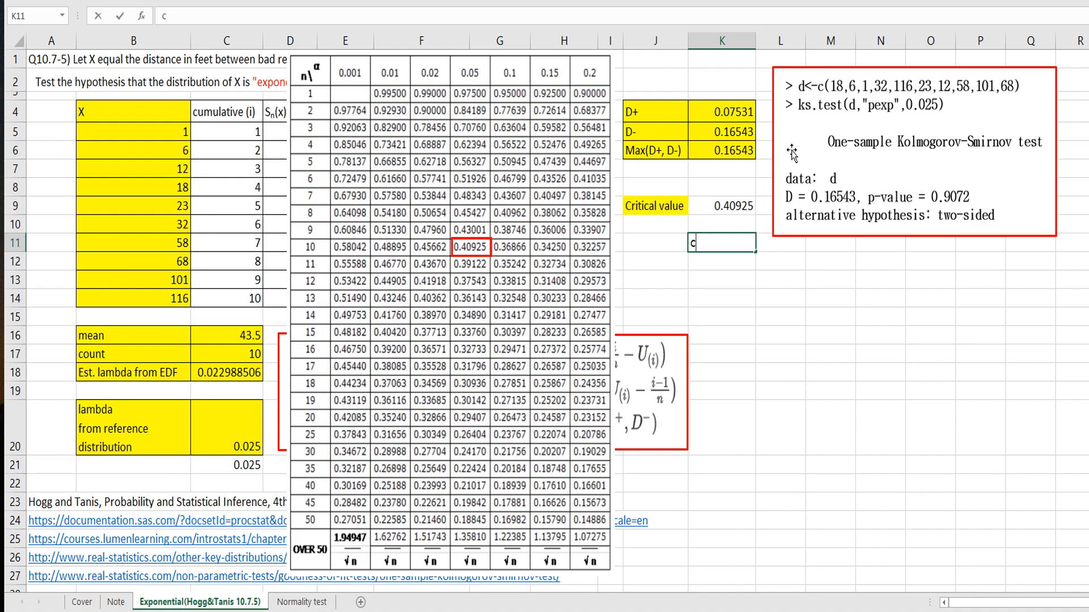
pyautogui.write('an')
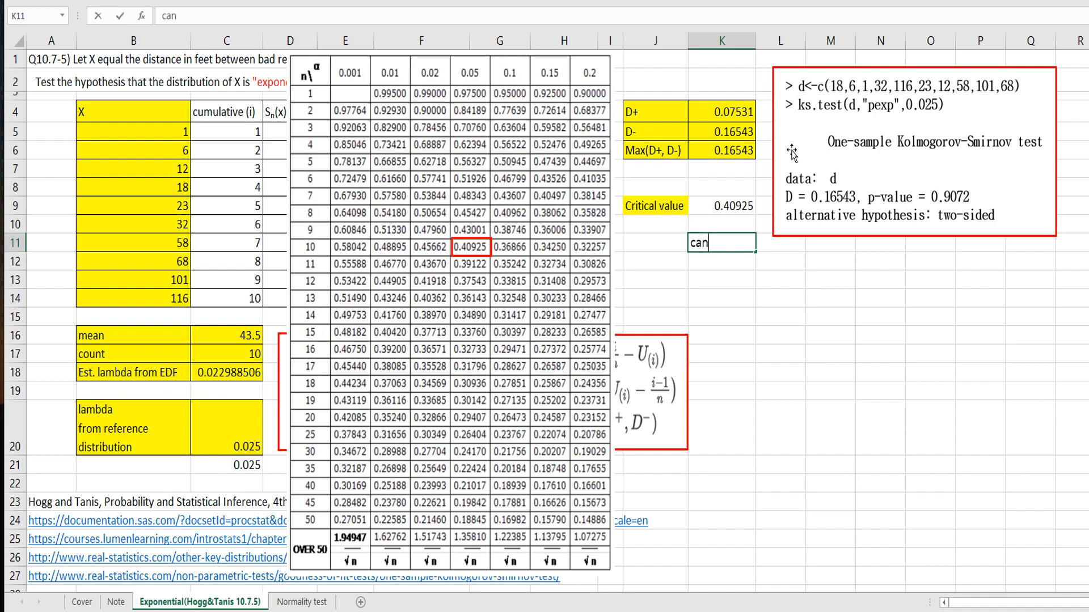
pyautogui.write('not re')
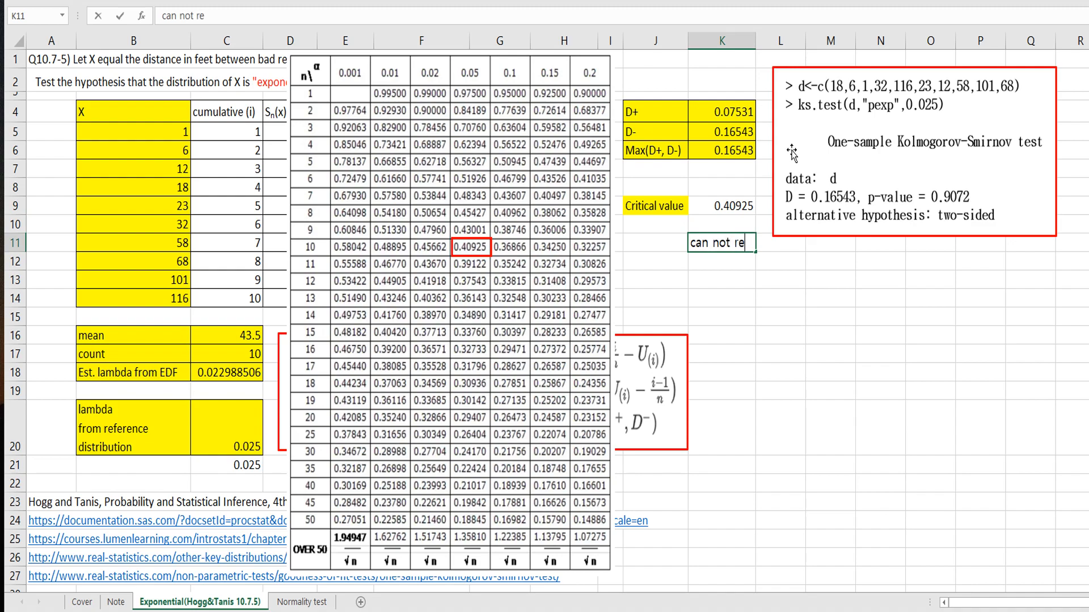
pyautogui.write('ject null')
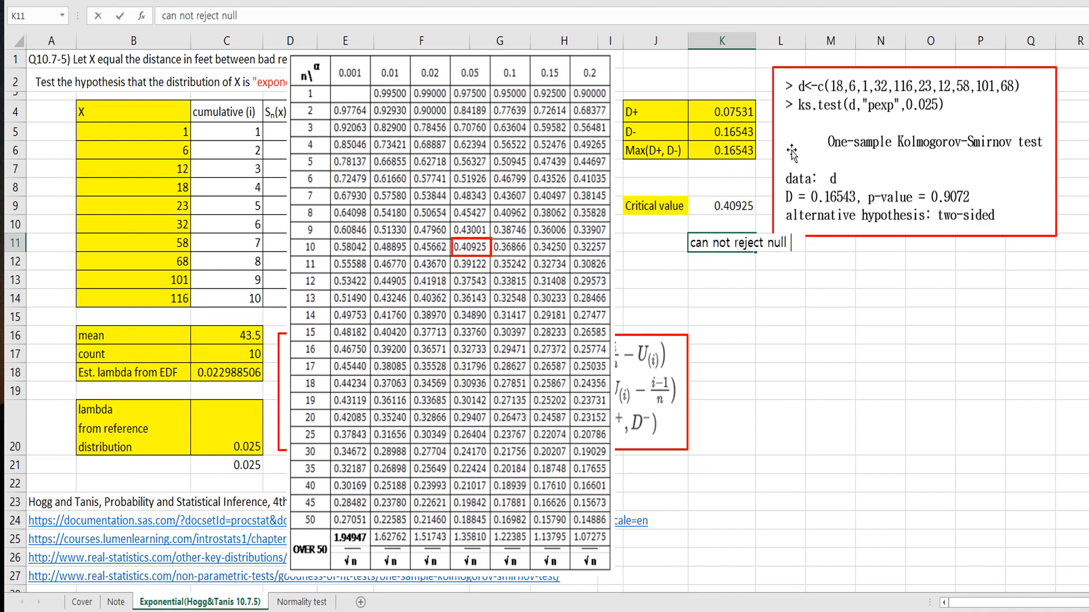
pyautogui.write('hypothesis')
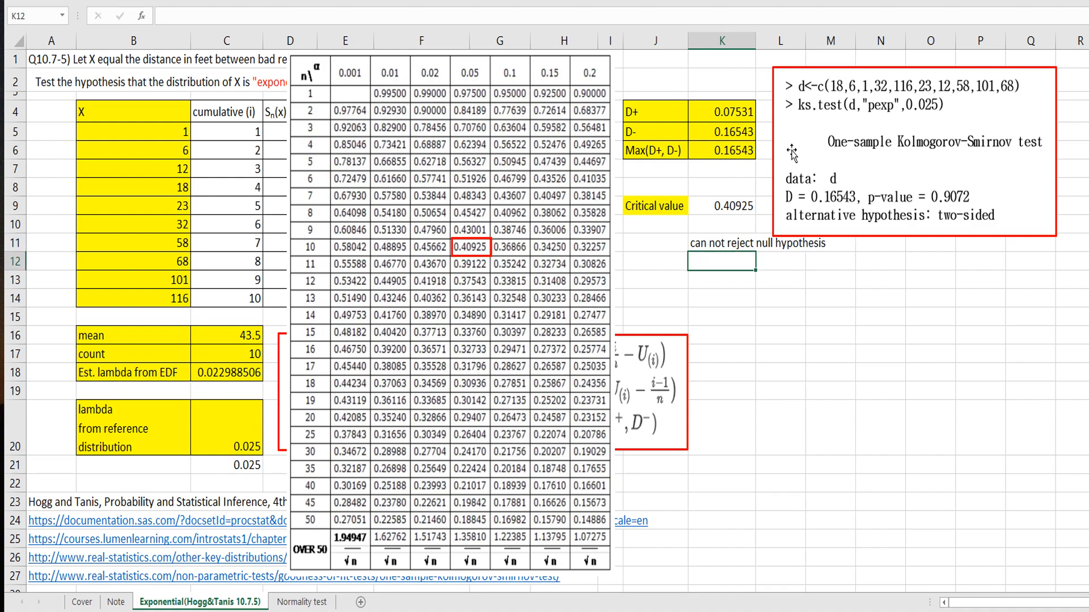
pyautogui.moveTo(252, 250)
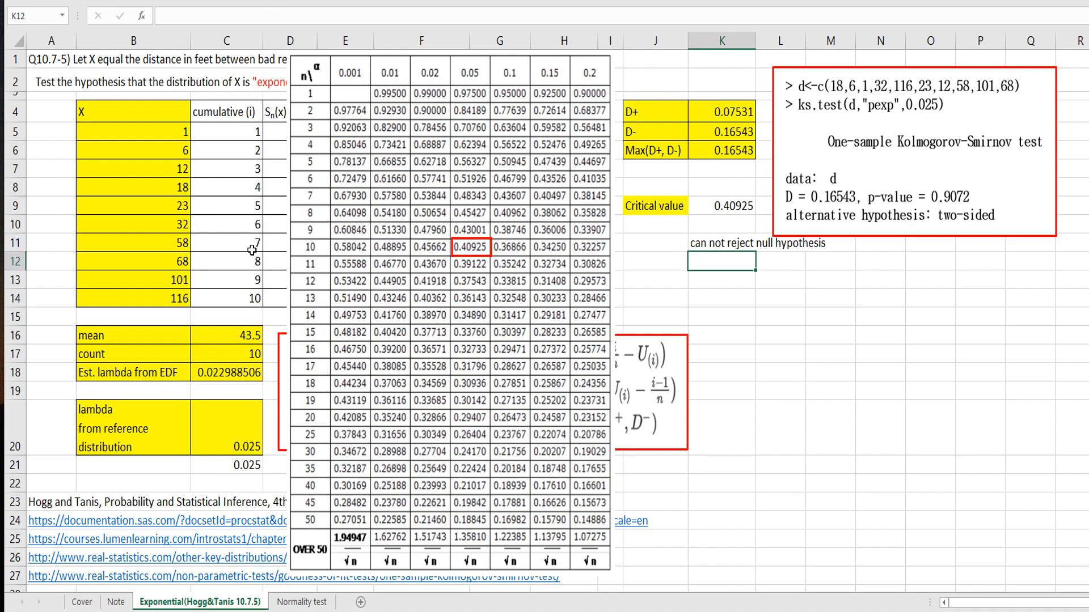
pyautogui.moveTo(241, 243)
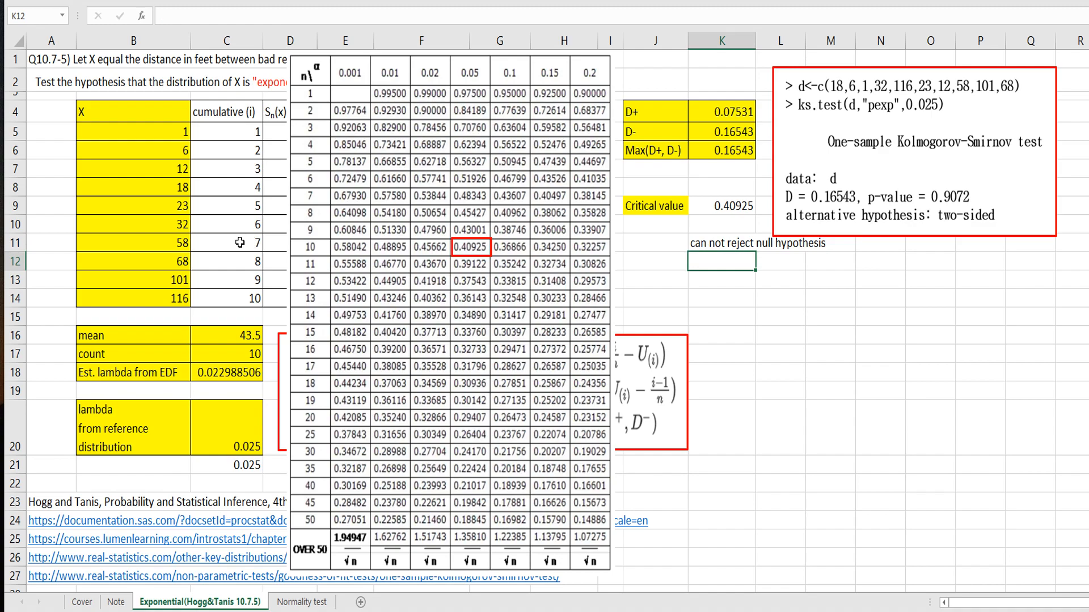
pyautogui.moveTo(238, 237)
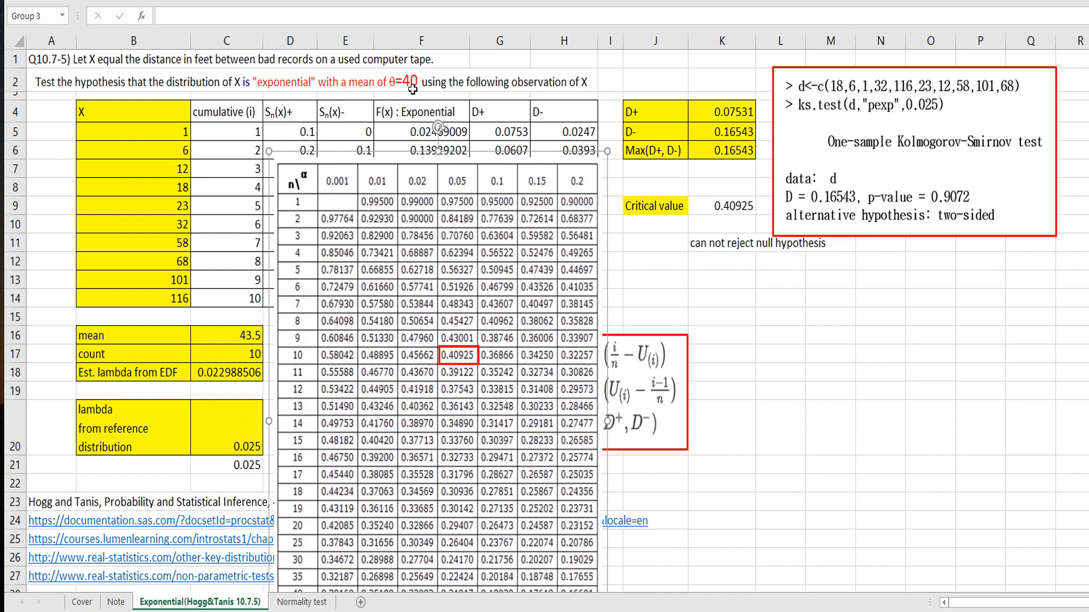
# Step: Place the R KSgeneral output screenshot showing p-value 0.9072278 below the conclusion
pyautogui.click(829, 318)
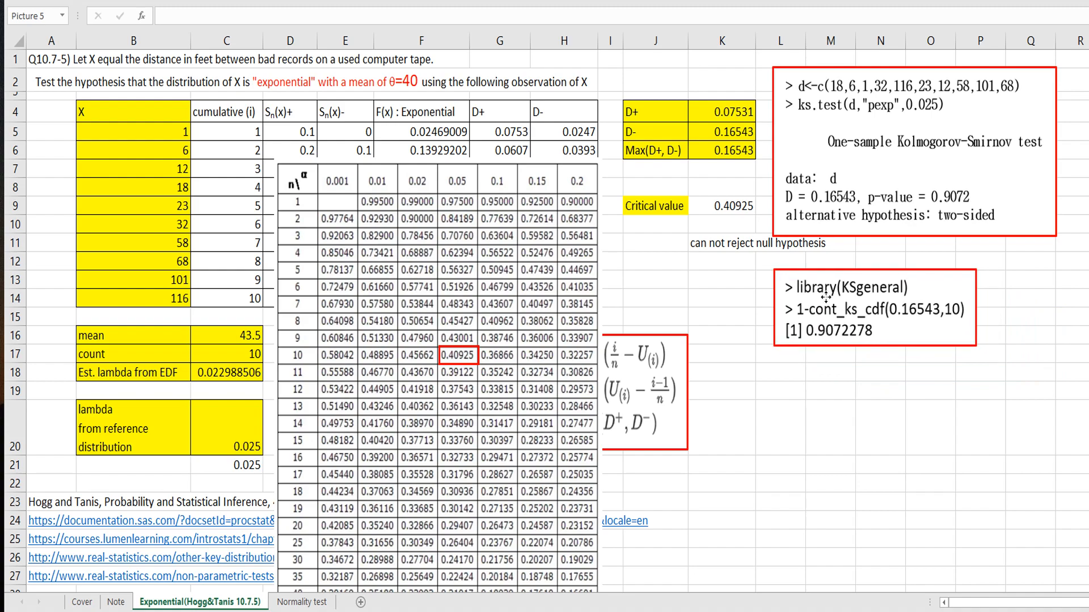
pyautogui.click(830, 428)
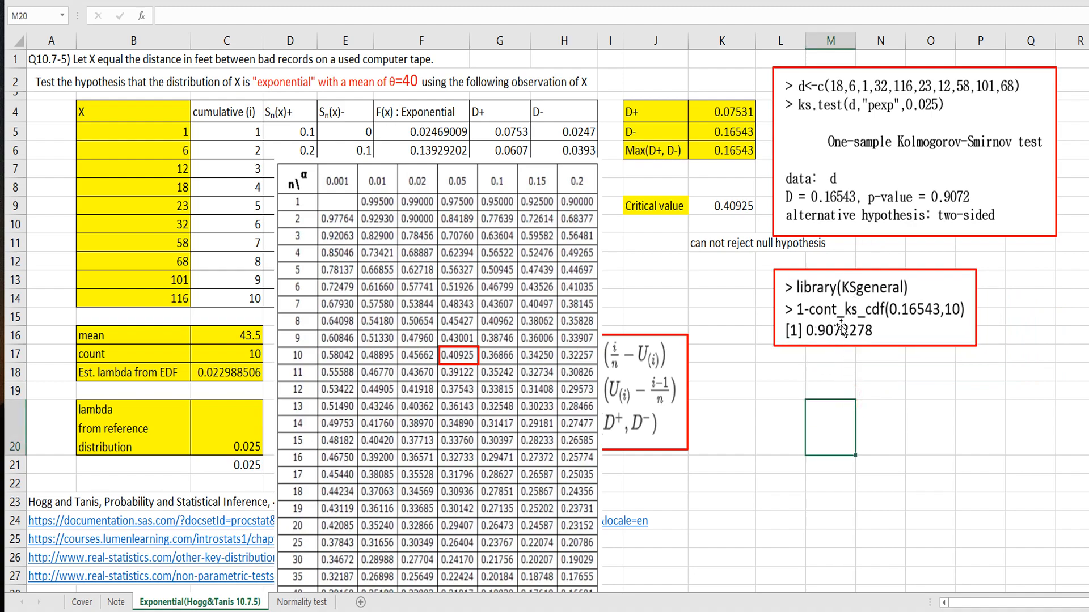
pyautogui.moveTo(882, 334)
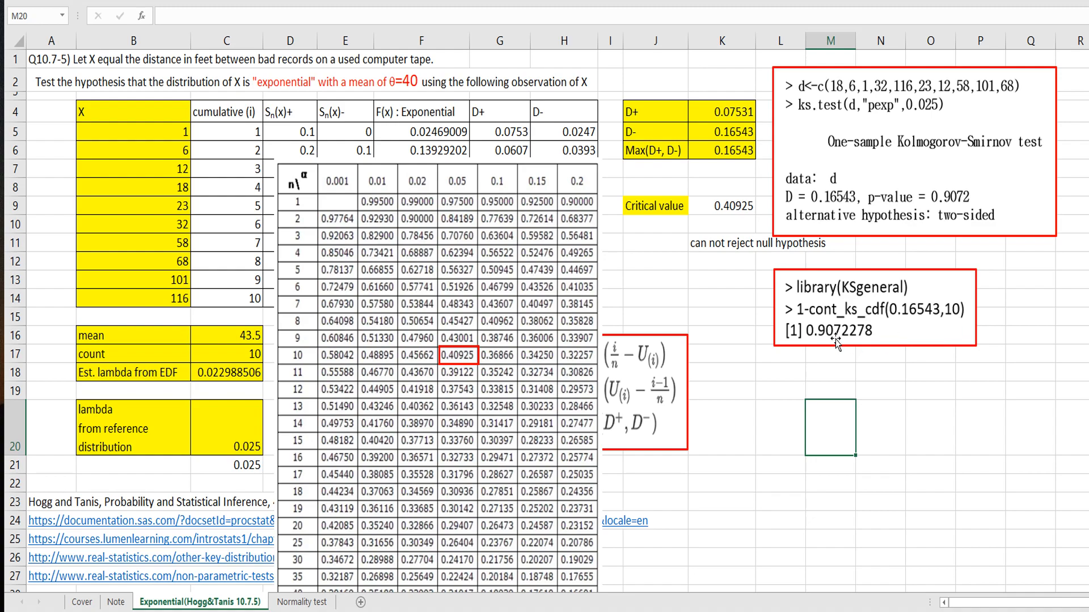
pyautogui.moveTo(809, 334)
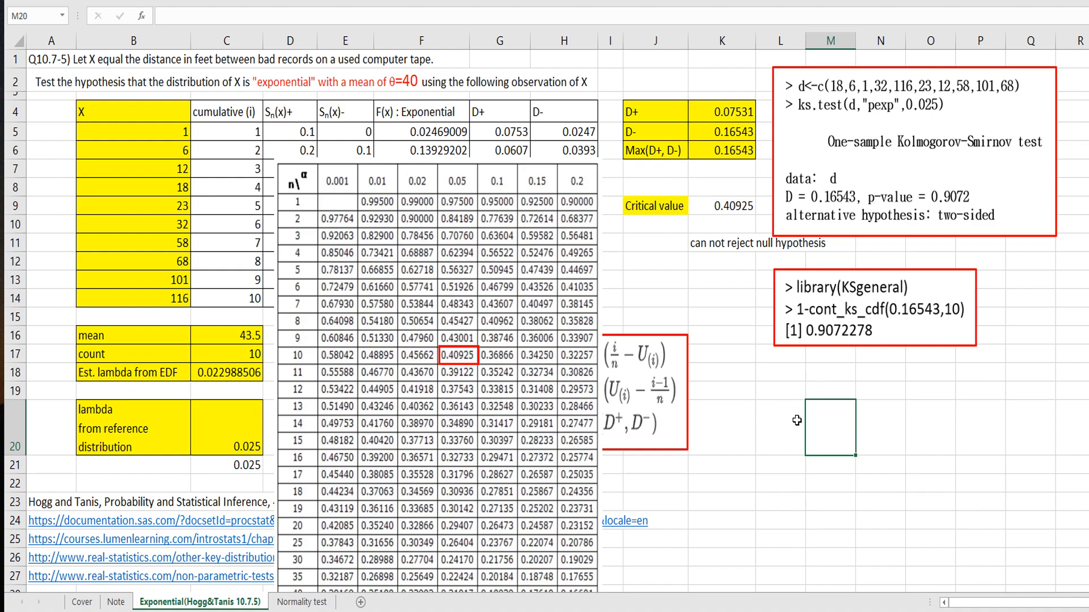
pyautogui.click(780, 427)
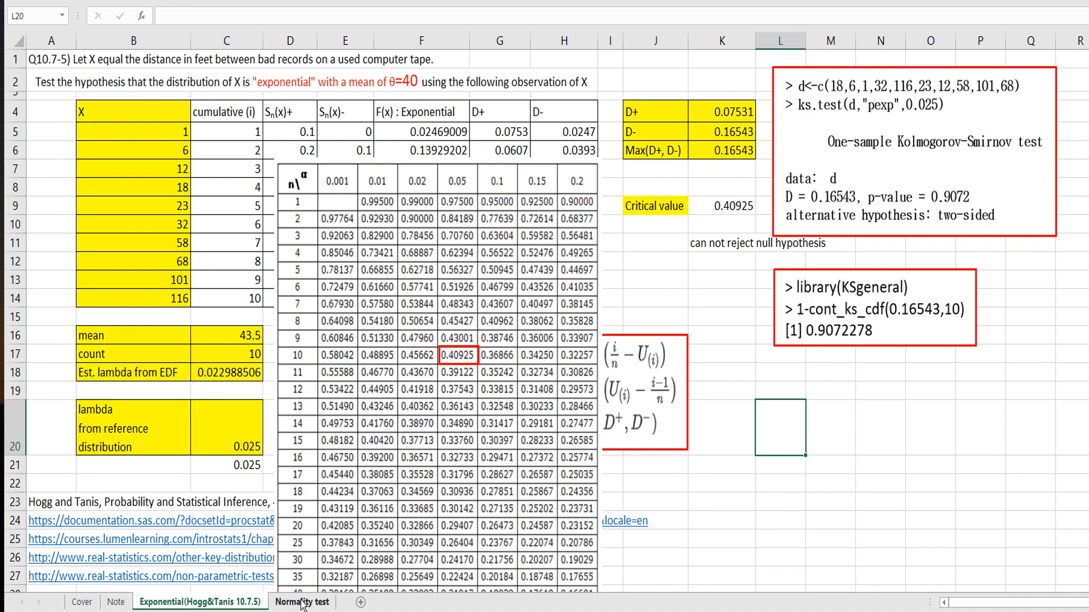
# Step: Switch to the Normality test sheet and review the Sepal.Length data and empty summary
pyautogui.click(301, 601)
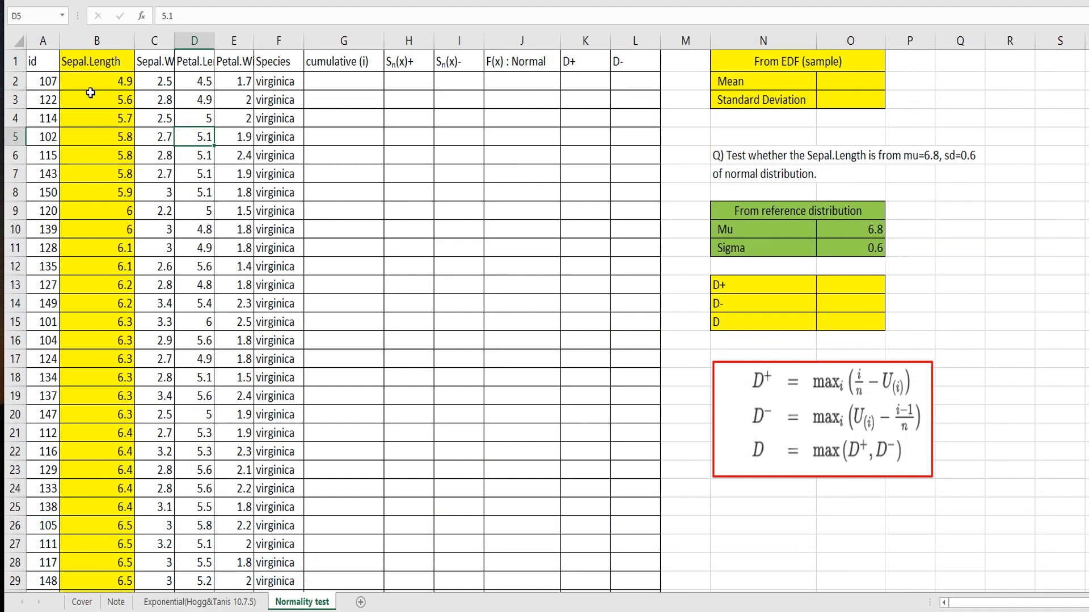
pyautogui.moveTo(89, 79)
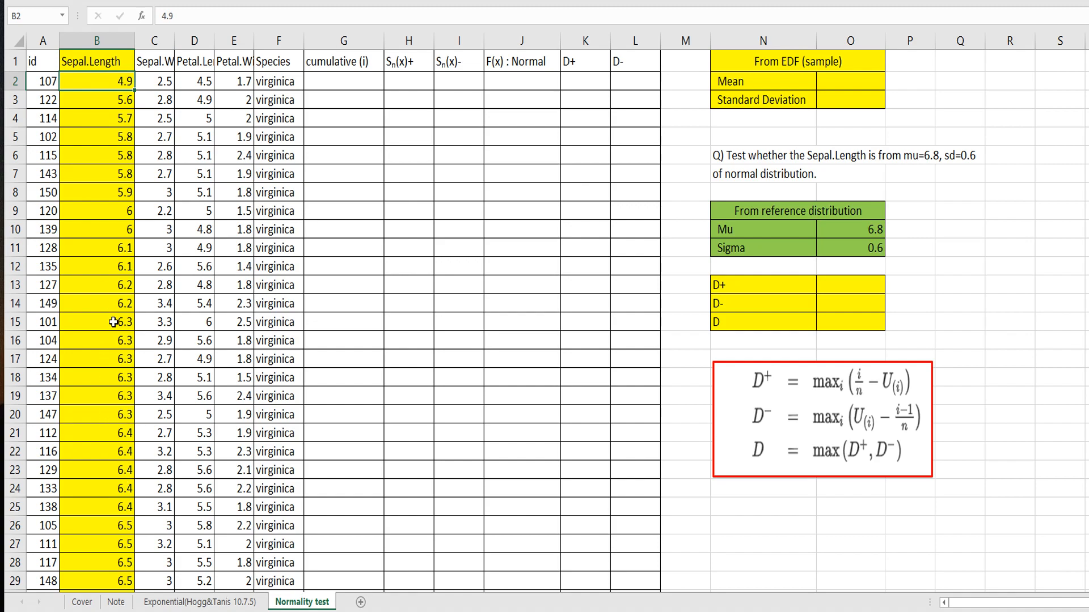
pyautogui.scroll(-3)
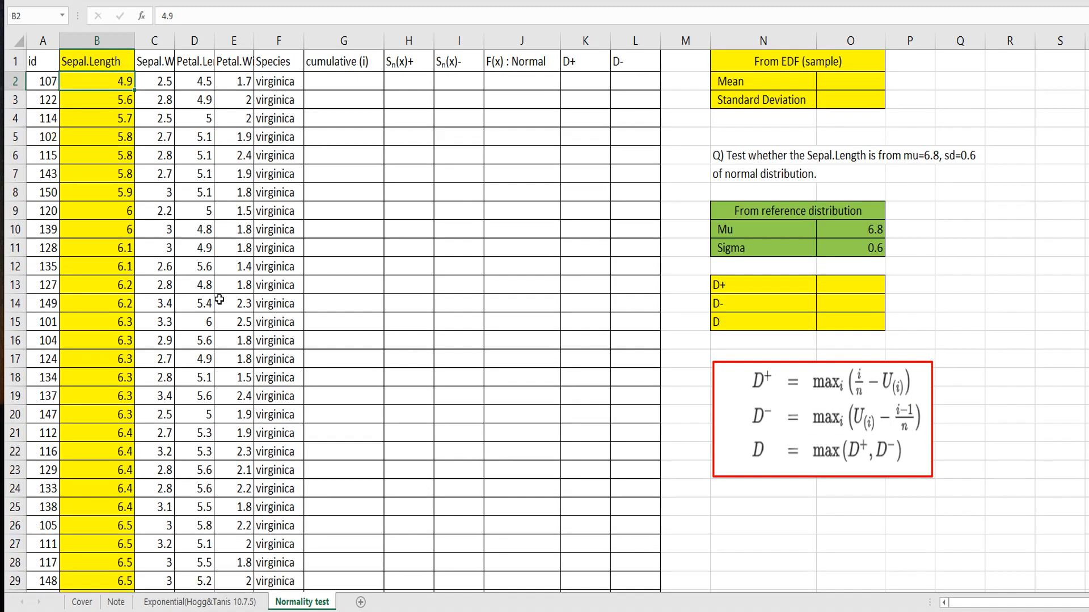
pyautogui.moveTo(106, 80)
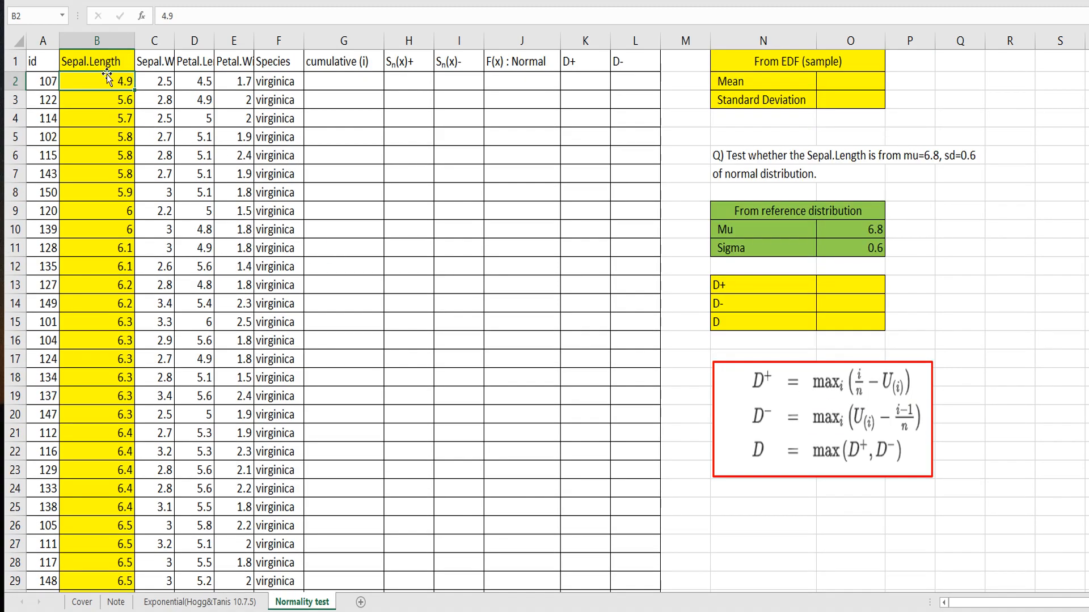
pyautogui.moveTo(908, 171)
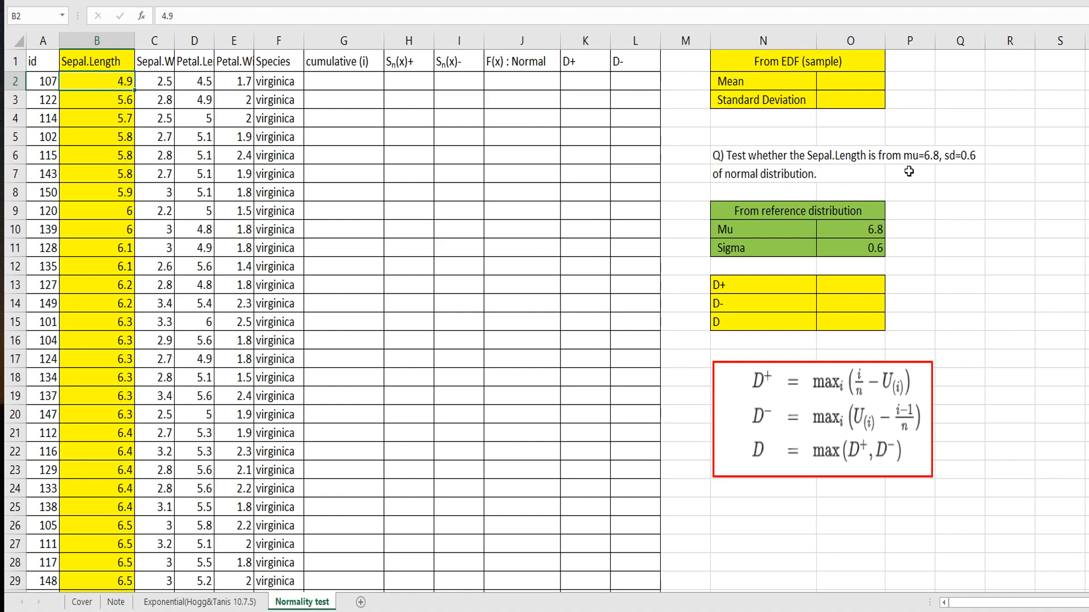
pyautogui.moveTo(935, 169)
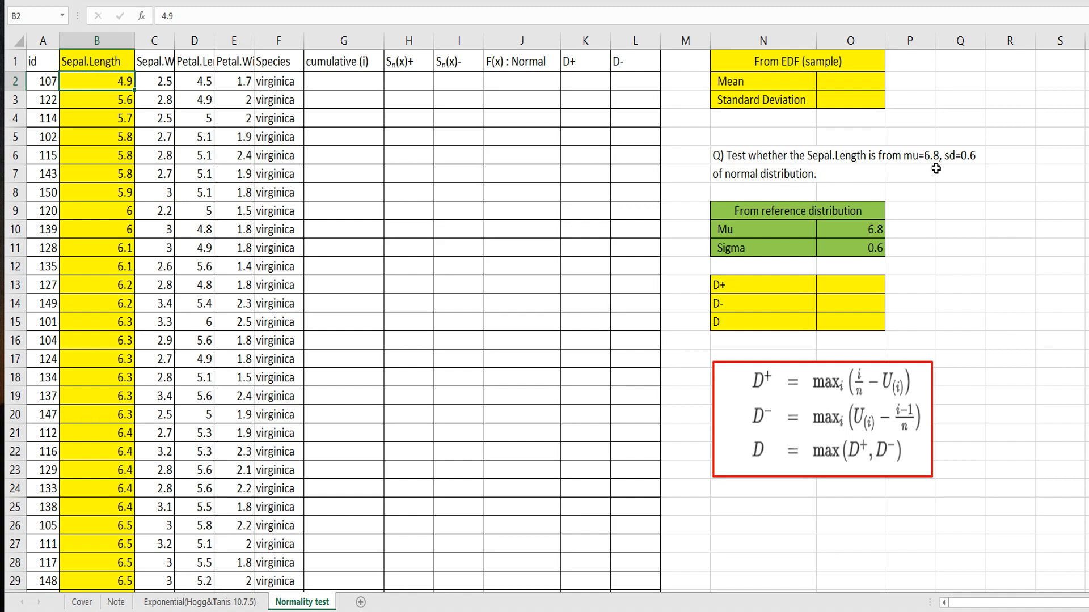
pyautogui.moveTo(951, 166)
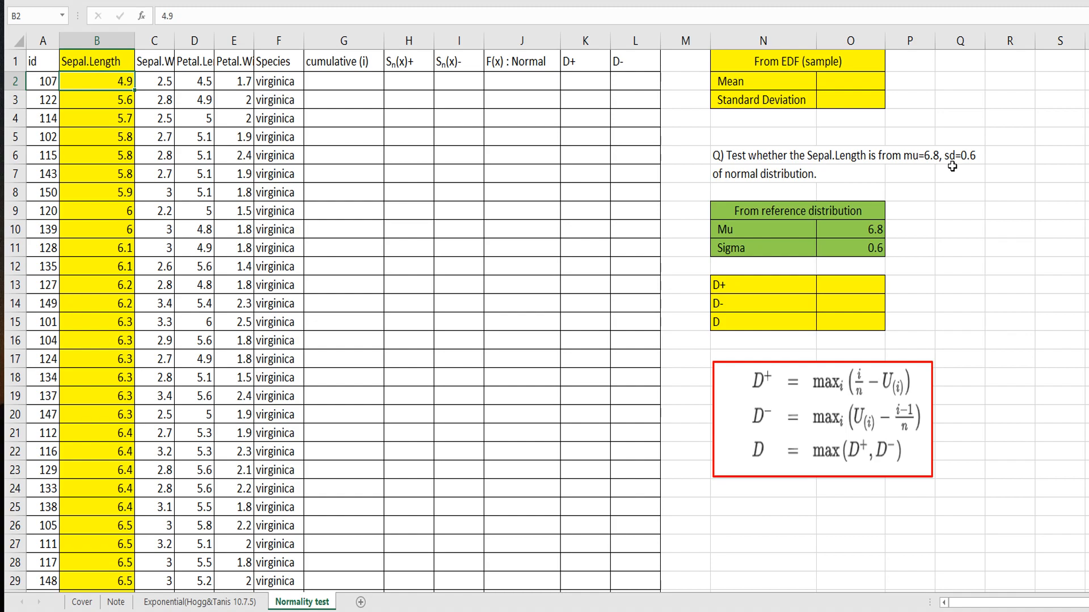
pyautogui.moveTo(967, 170)
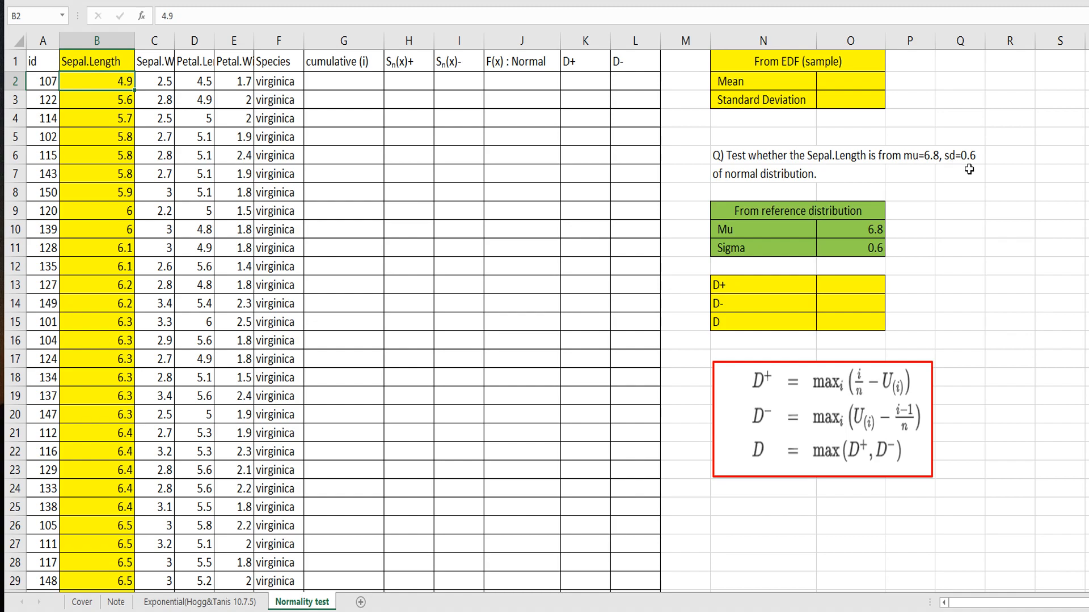
pyautogui.moveTo(804, 182)
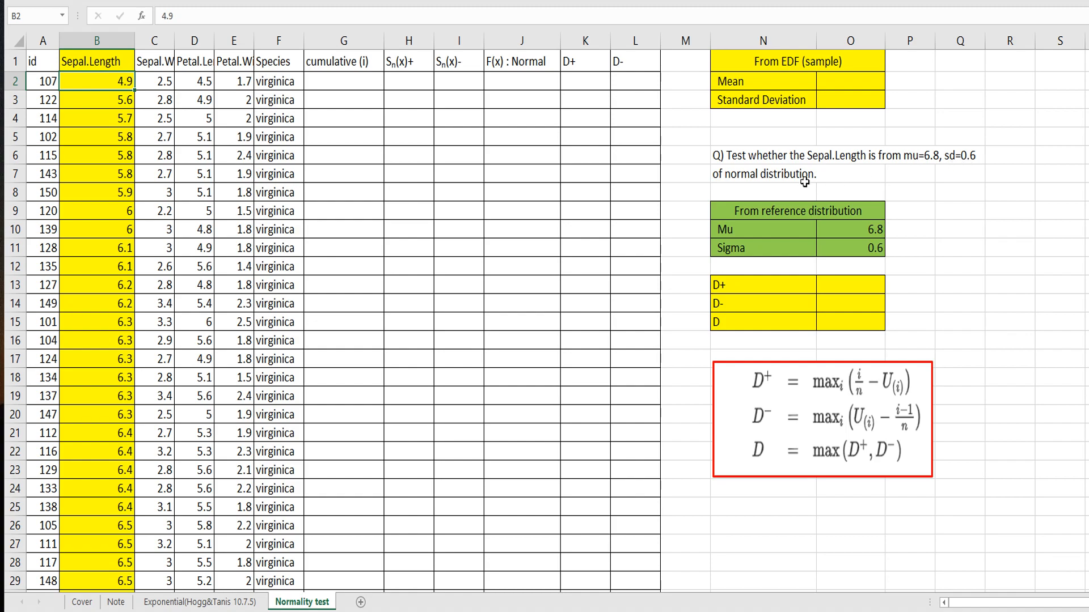
pyautogui.moveTo(752, 179)
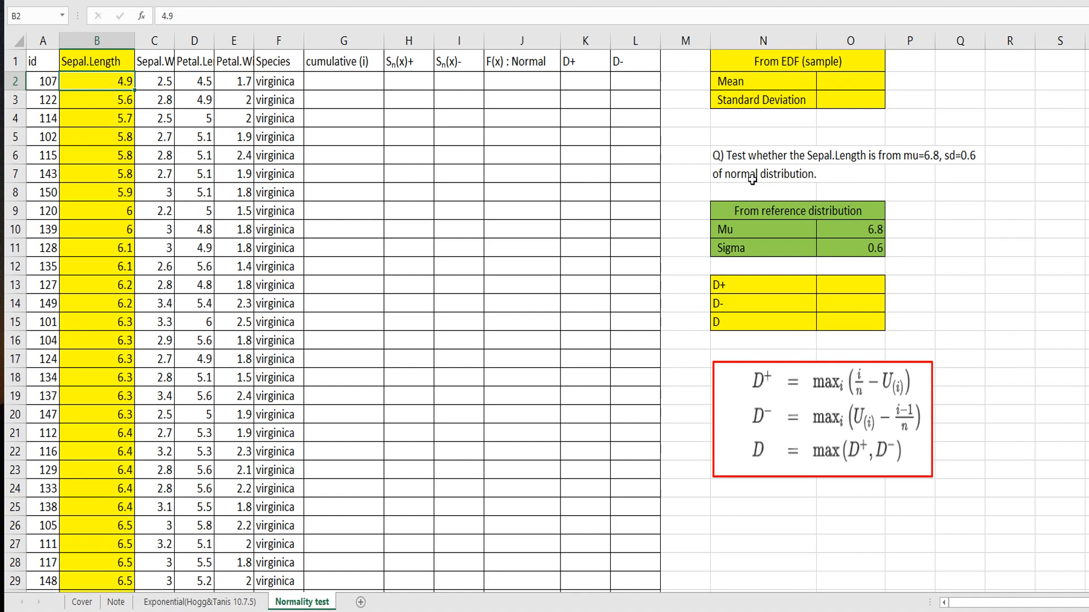
pyautogui.click(762, 100)
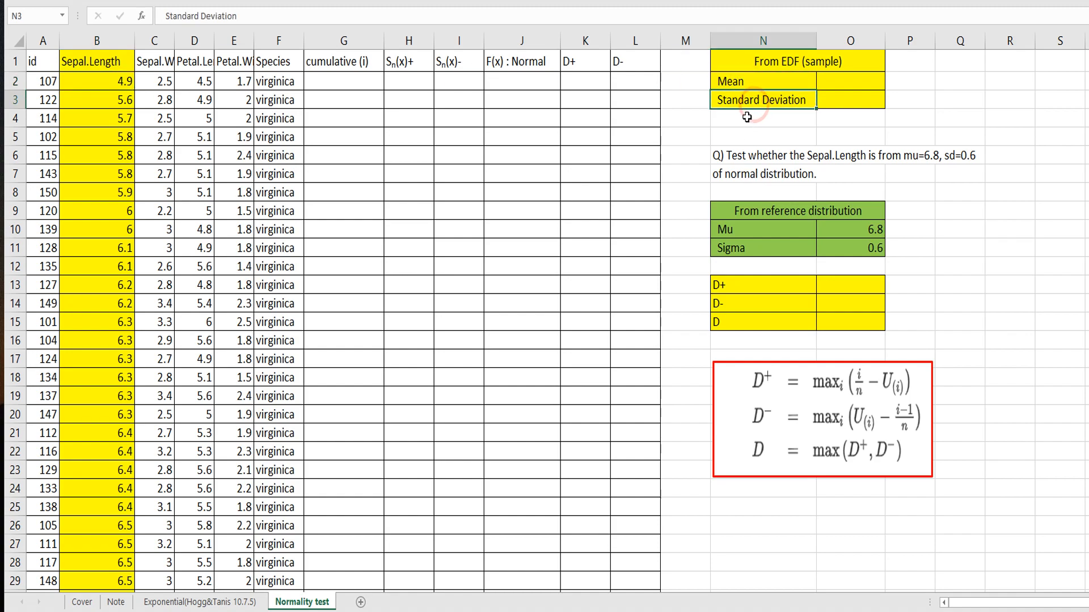
# Step: Compute the sample mean 6.588 with =AVERAGE(B2:B51)
pyautogui.click(850, 81)
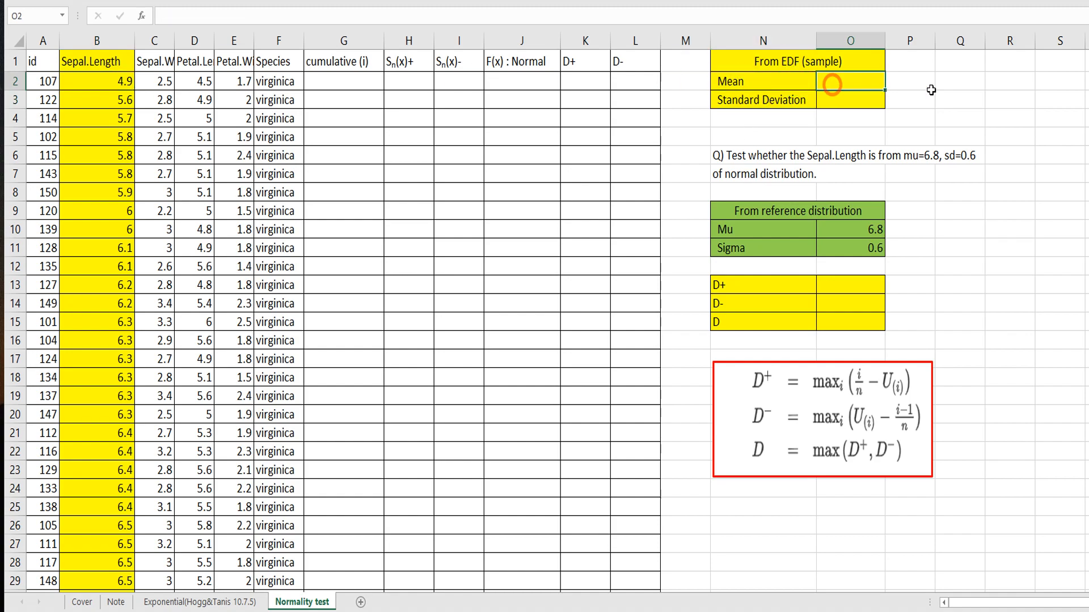
pyautogui.write('=average')
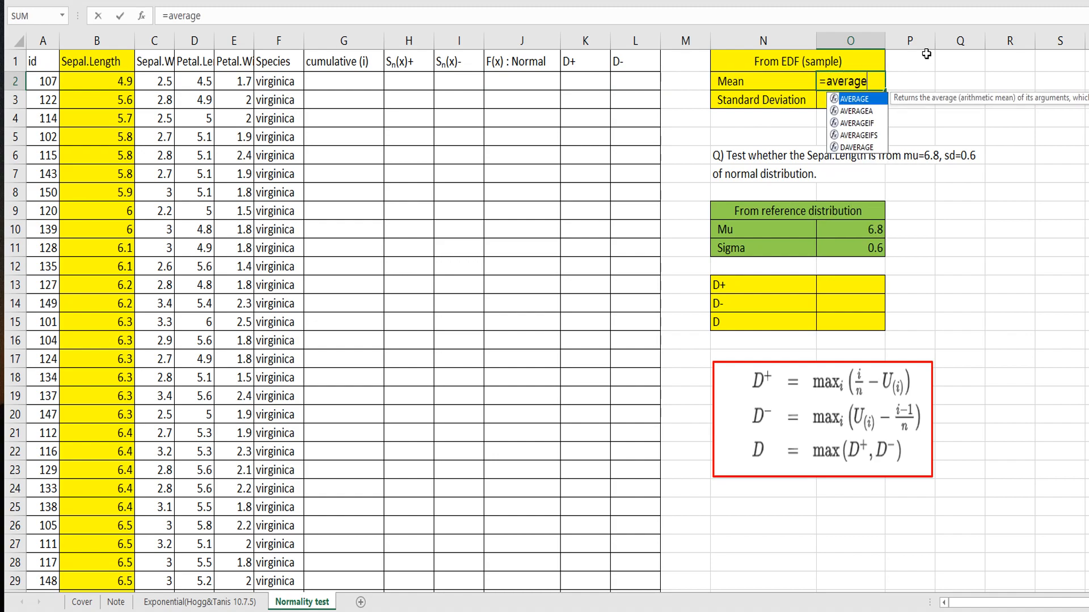
pyautogui.write('(')
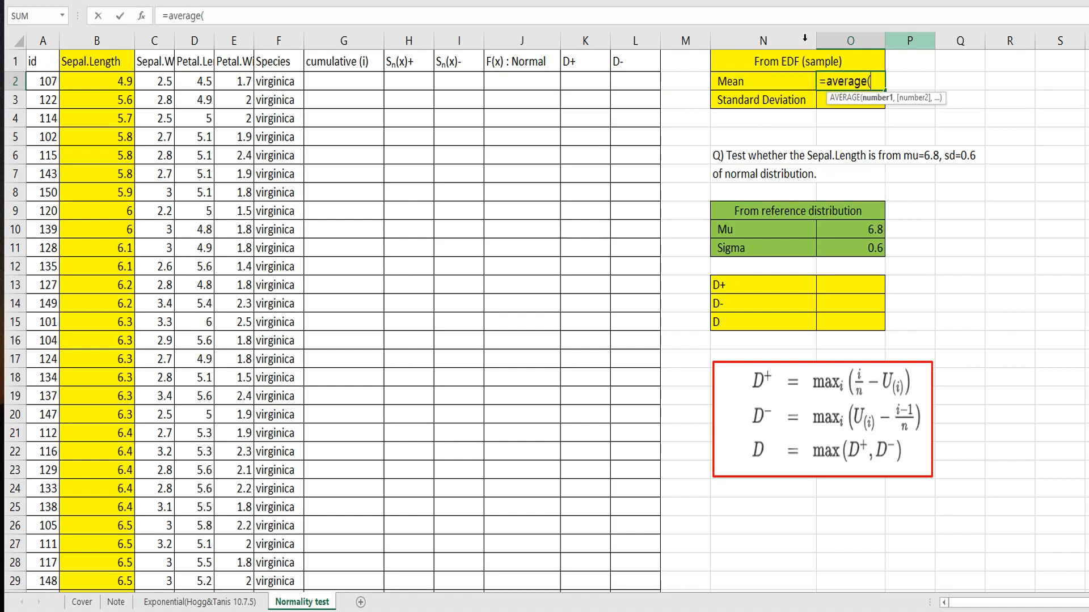
pyautogui.click(96, 80)
pyautogui.write('=')
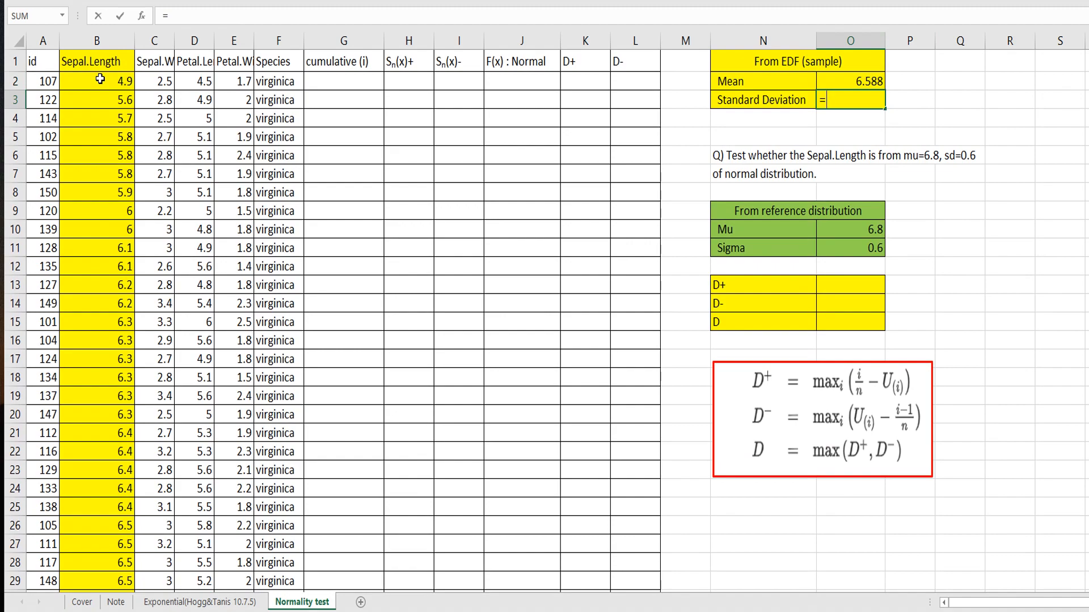
# Step: Compute the sample standard deviation 0.63587959 with STDEV.S and check the reference Mu 6.8
pyautogui.write('stdev.s')
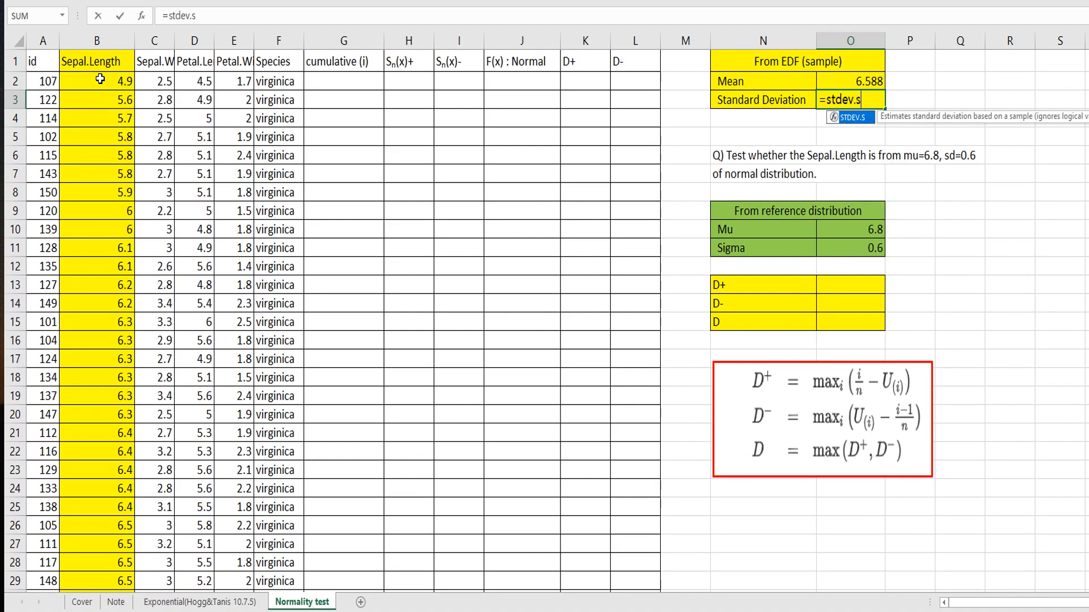
pyautogui.write('(')
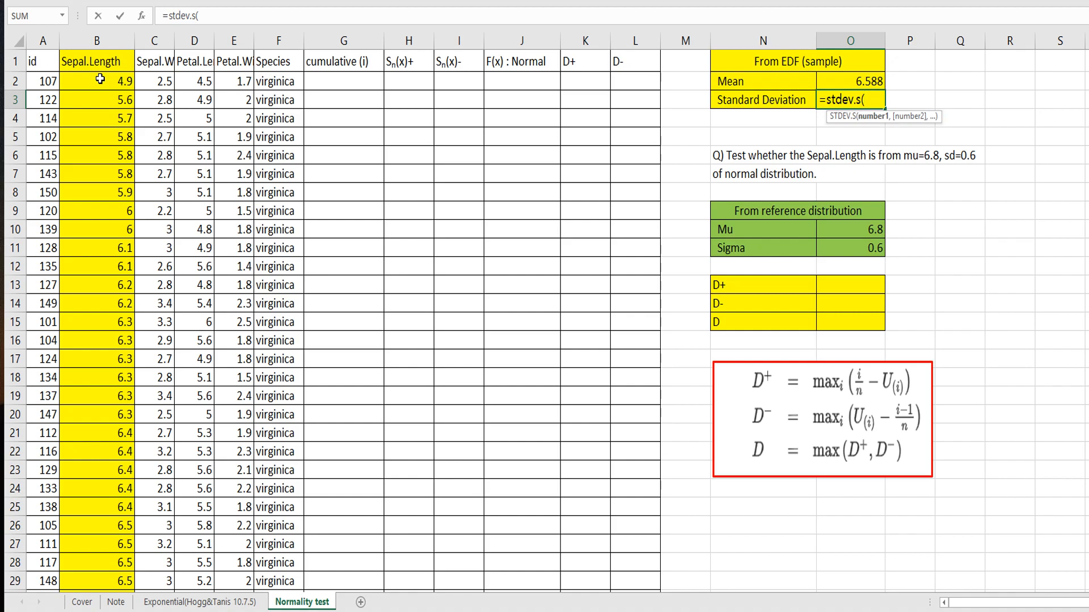
pyautogui.click(96, 81)
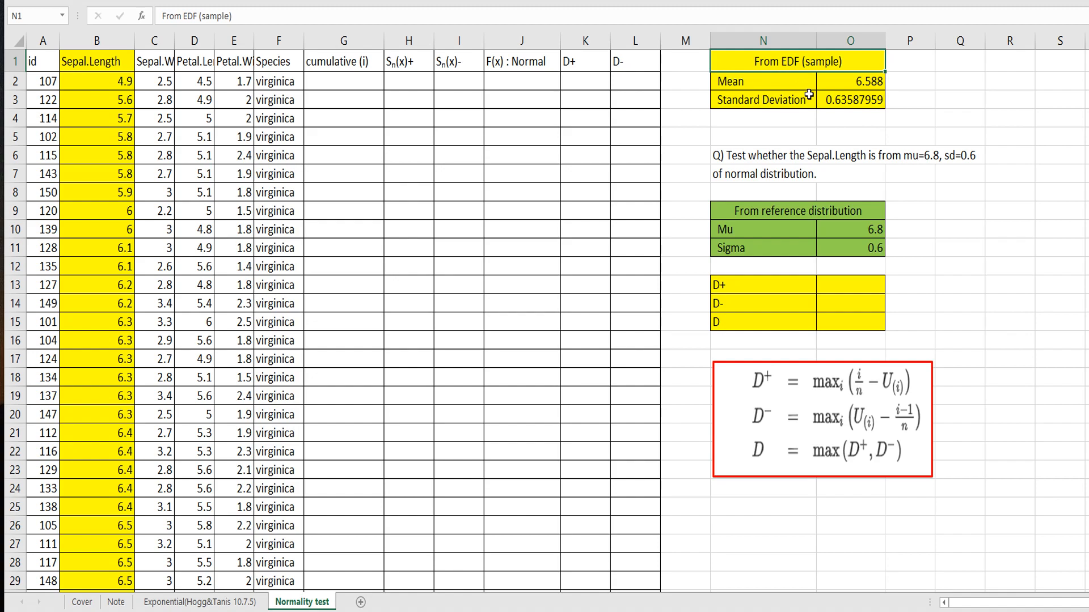
pyautogui.moveTo(844, 116)
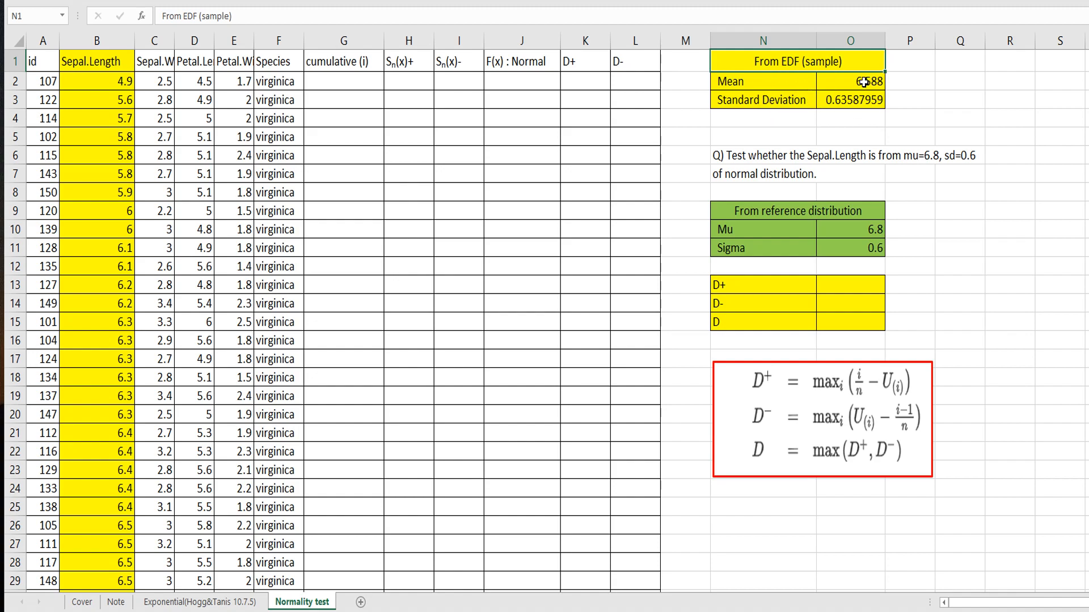
pyautogui.moveTo(100, 197)
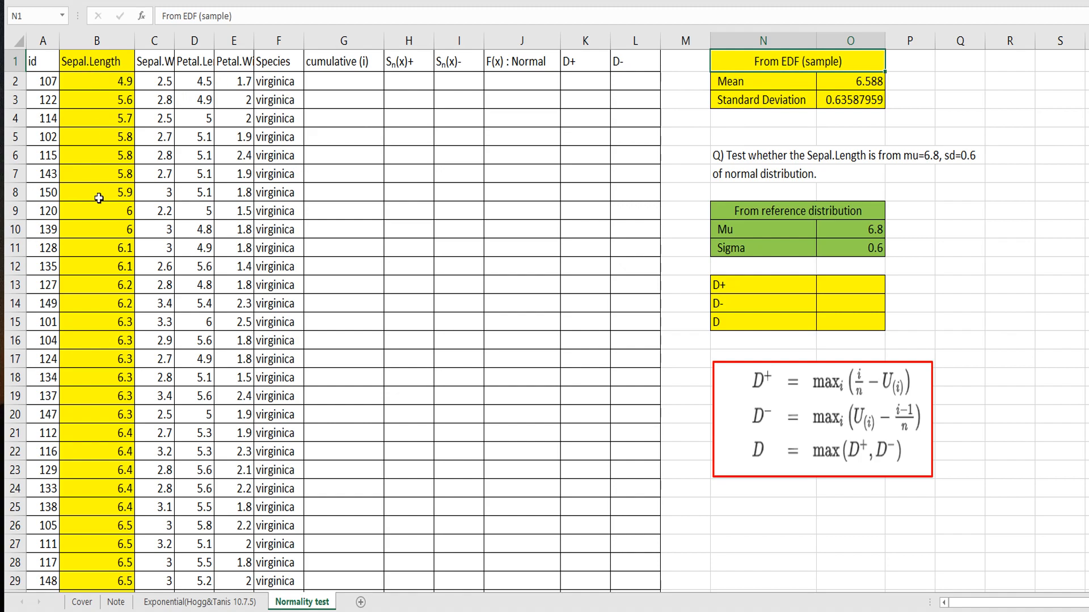
pyautogui.moveTo(763, 253)
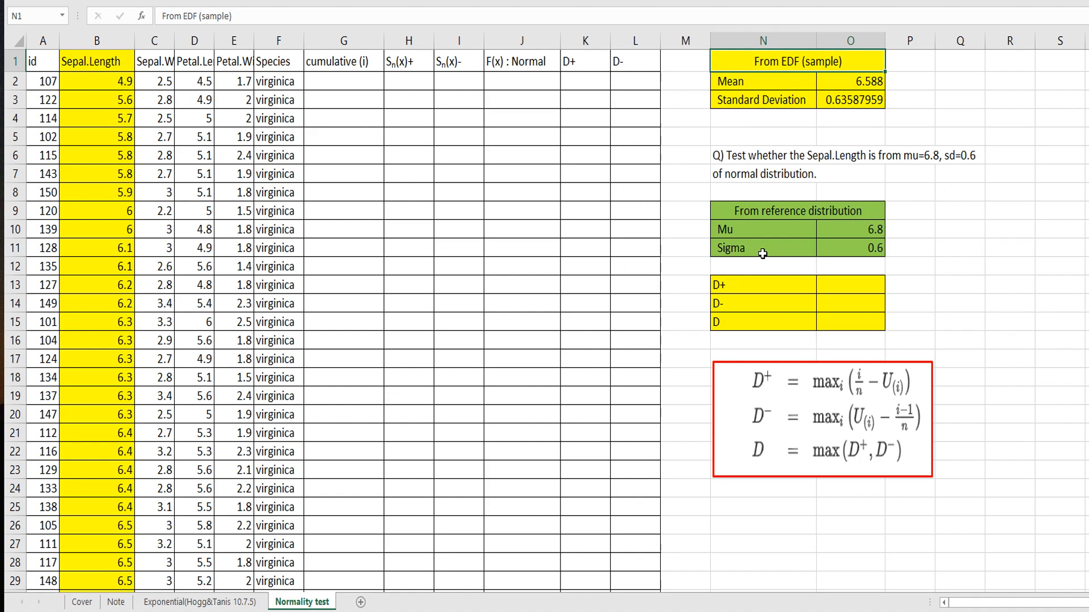
pyautogui.click(851, 81)
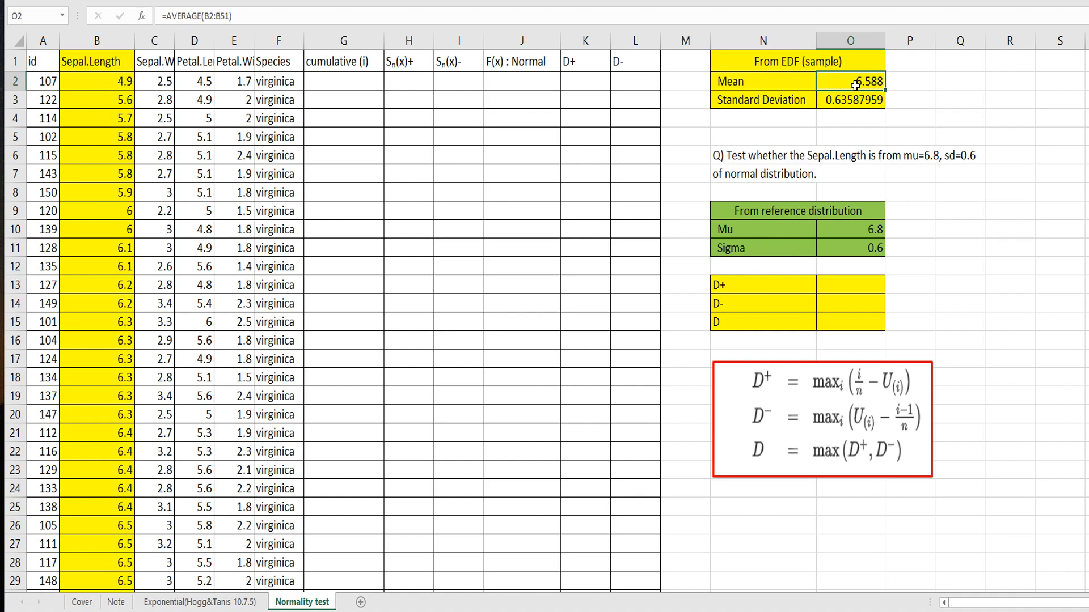
pyautogui.click(849, 229)
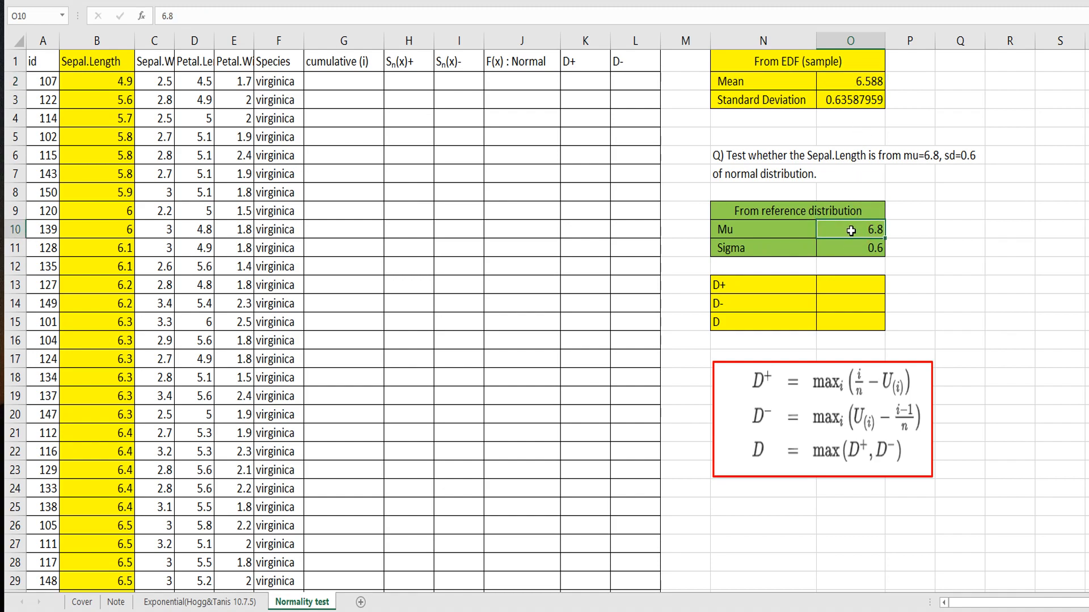
pyautogui.moveTo(357, 136)
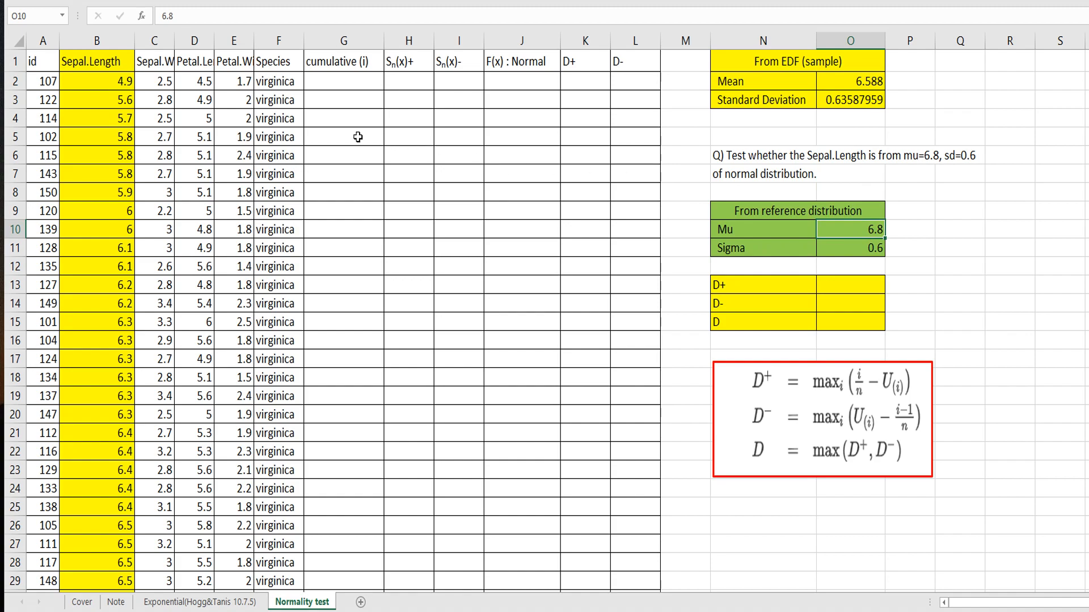
# Step: Start the cumulative (i) column with ranks 1 and 2 for filling down
pyautogui.click(343, 82)
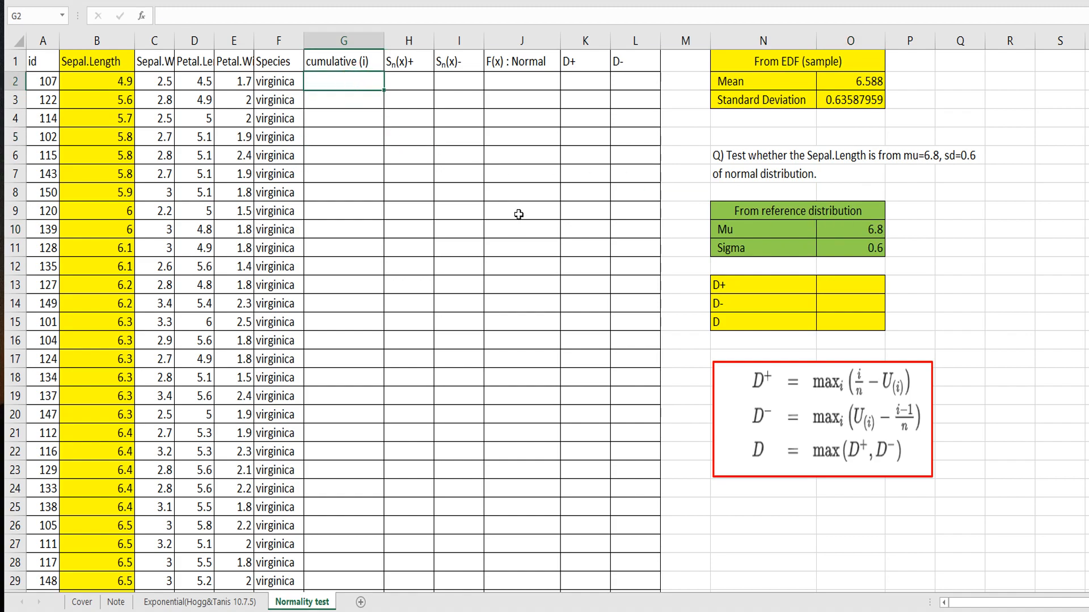
pyautogui.write('2')
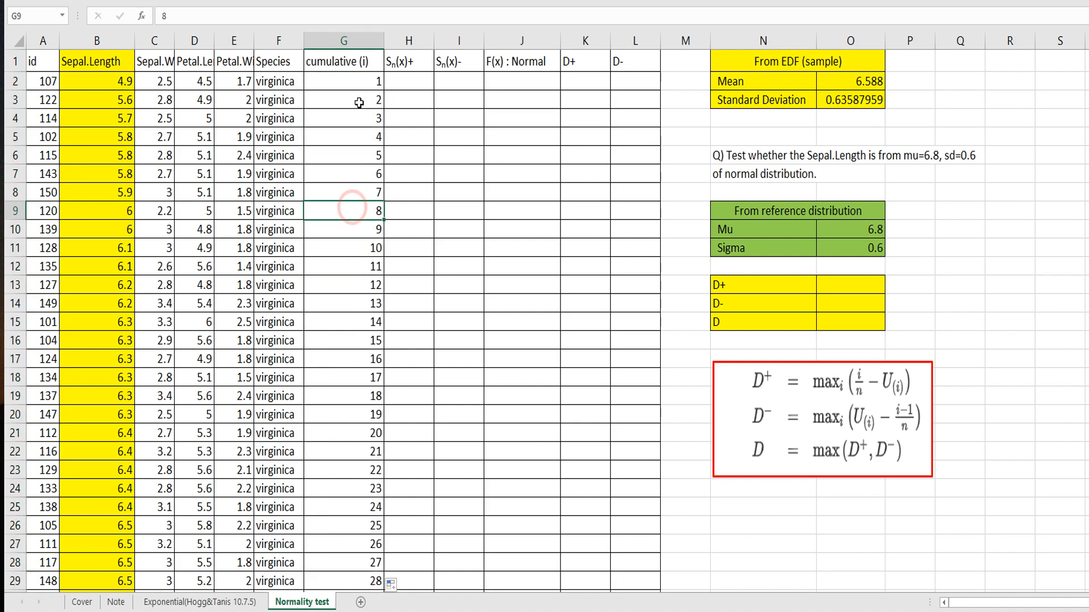
pyautogui.moveTo(381, 358)
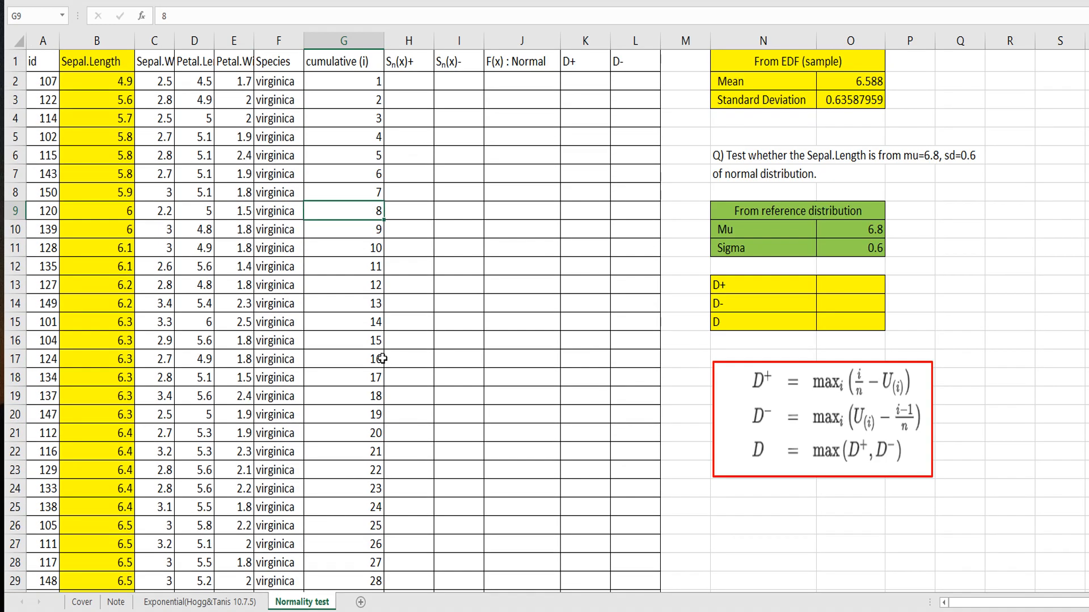
pyautogui.moveTo(373, 339)
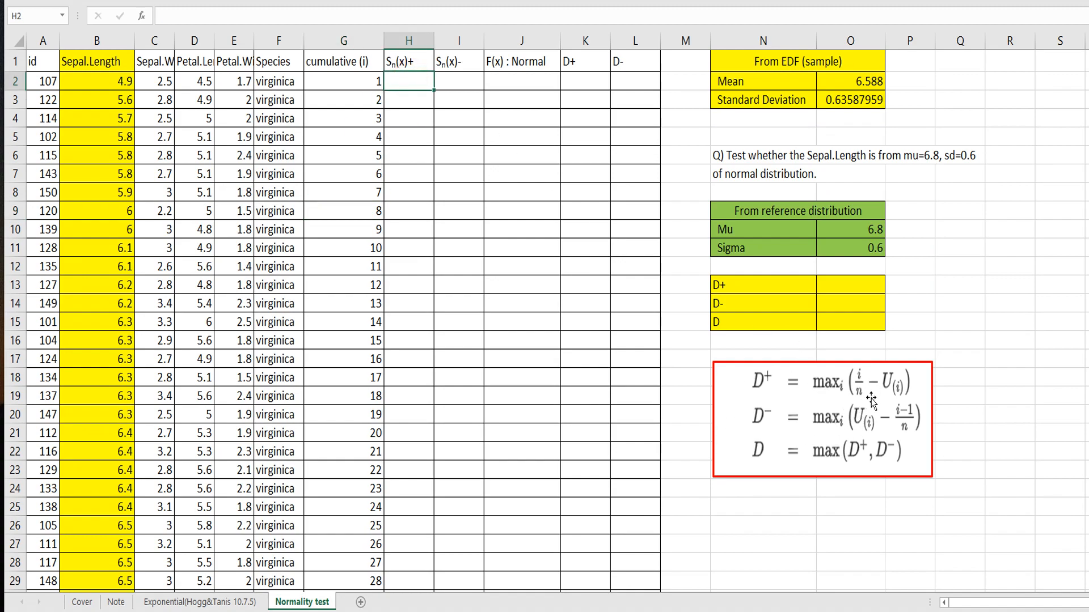
# Step: Fill Sn(x)+ with =G2/50 down the column, starting at 0.02
pyautogui.write('=')
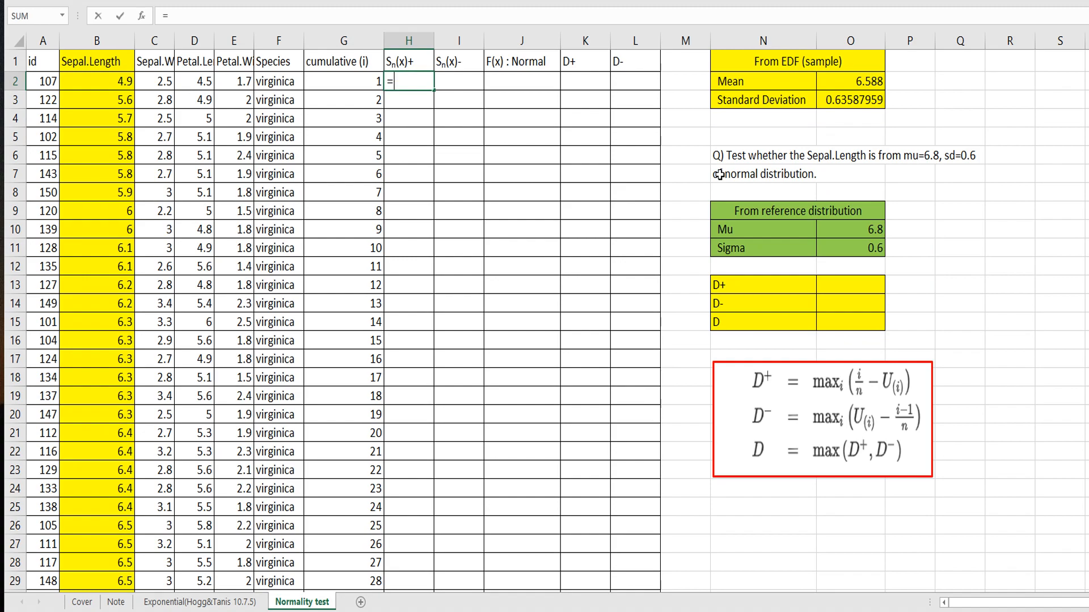
pyautogui.write('G2/')
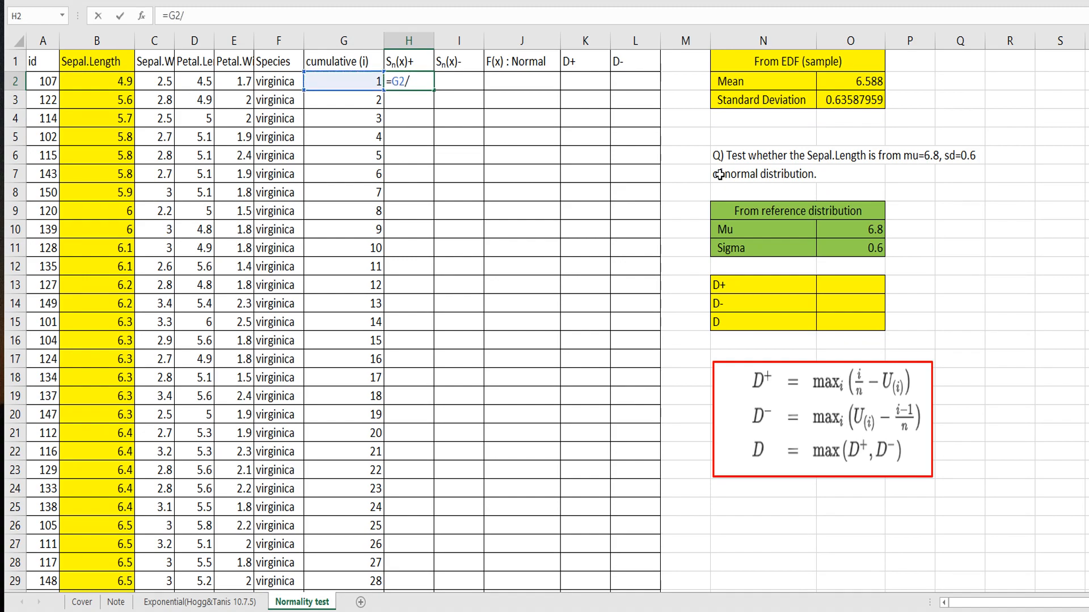
pyautogui.write('50')
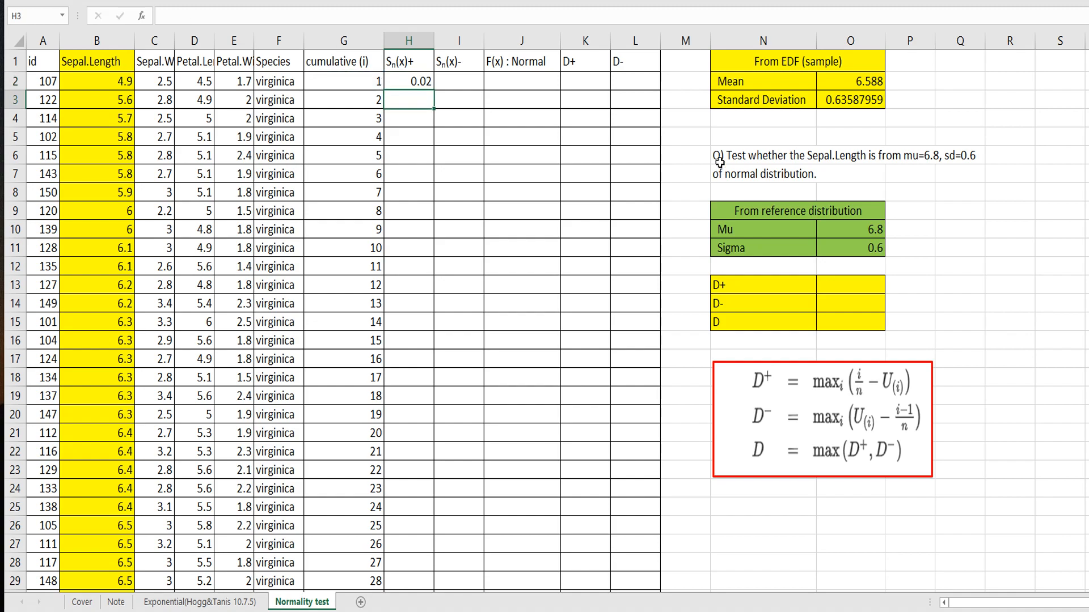
pyautogui.click(408, 82)
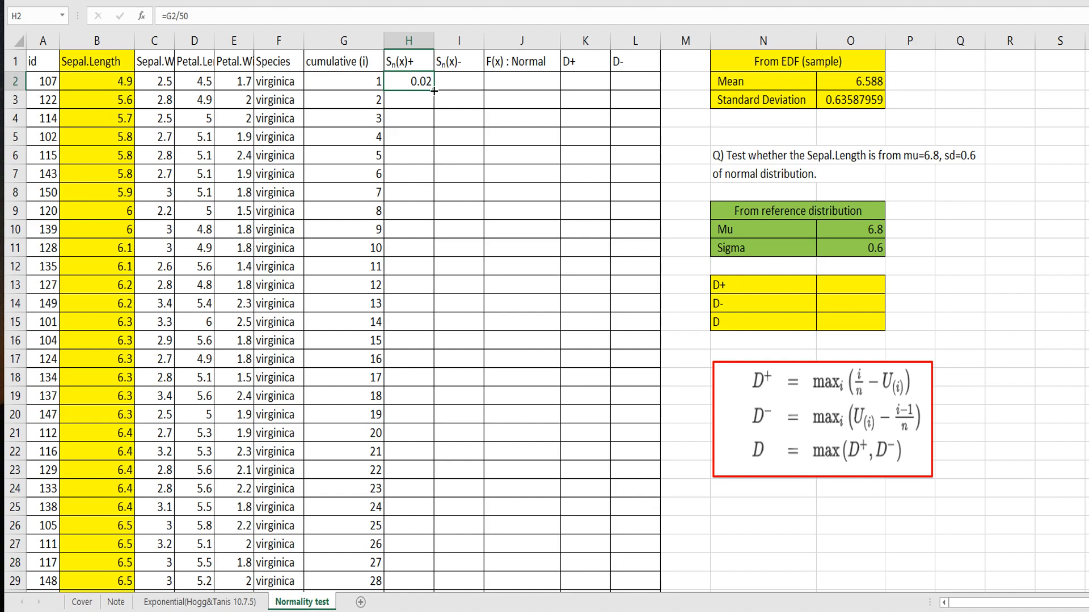
pyautogui.moveTo(409, 82); pyautogui.dragTo(410, 582)
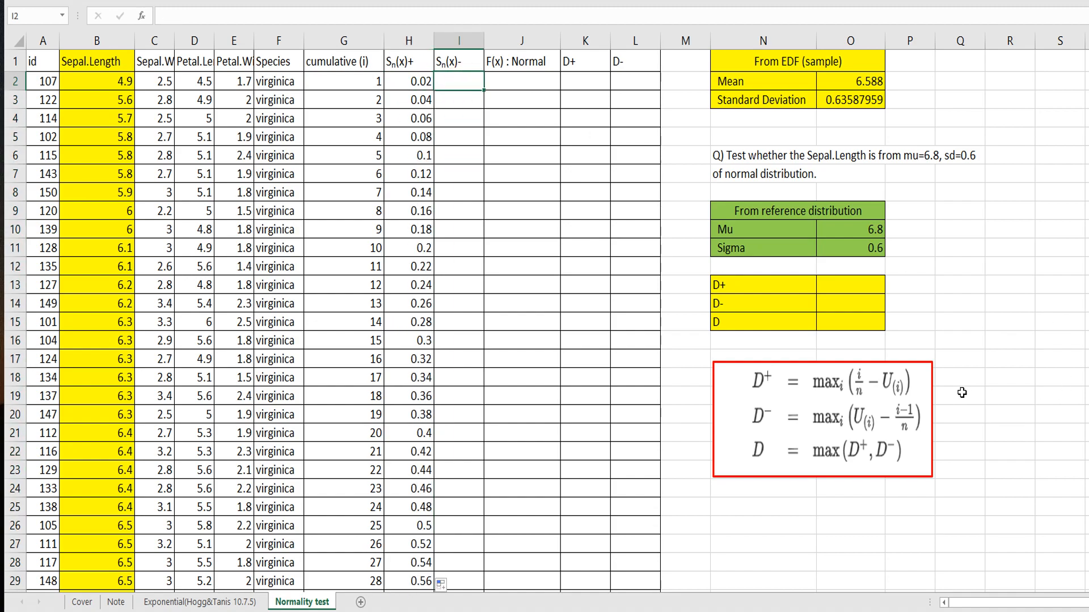
# Step: Fill Sn(x)- with the (i−1)/50 formula down the column, starting at 0
pyautogui.write('=(H2')
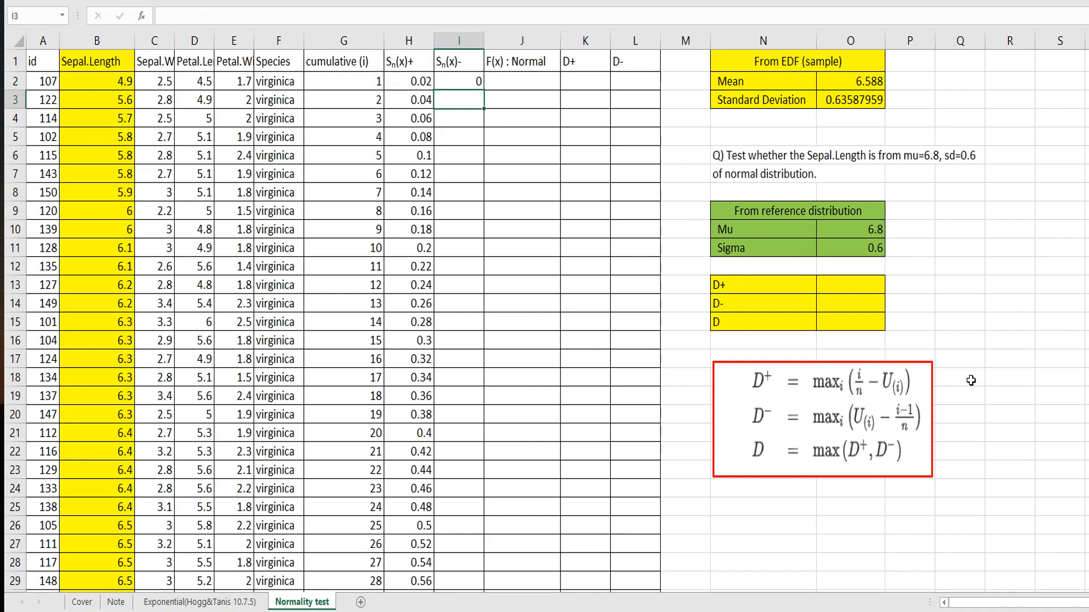
pyautogui.click(459, 82)
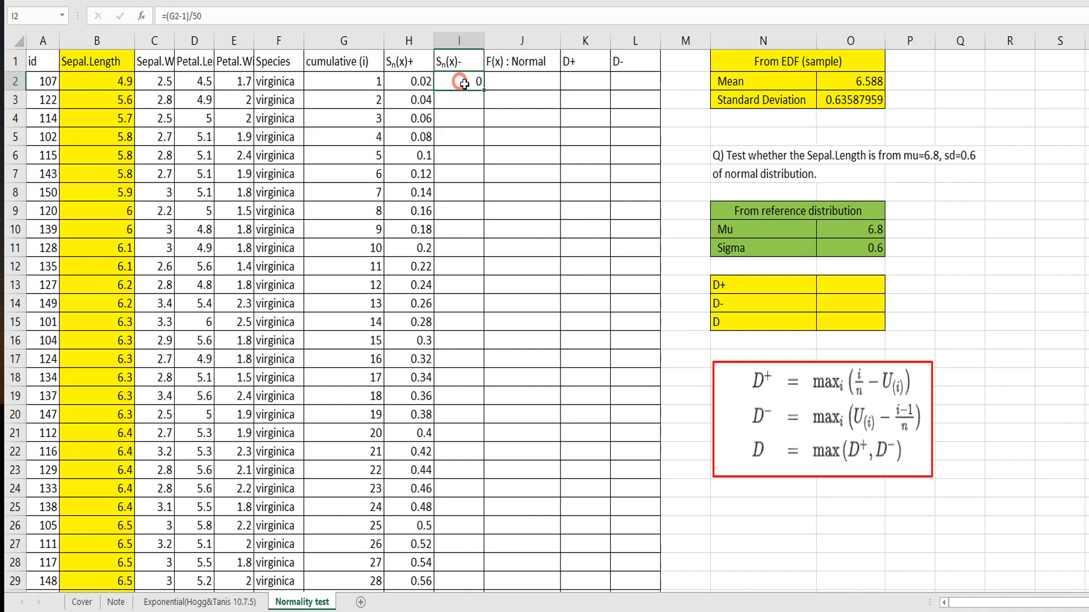
pyautogui.moveTo(458, 81); pyautogui.dragTo(458, 581)
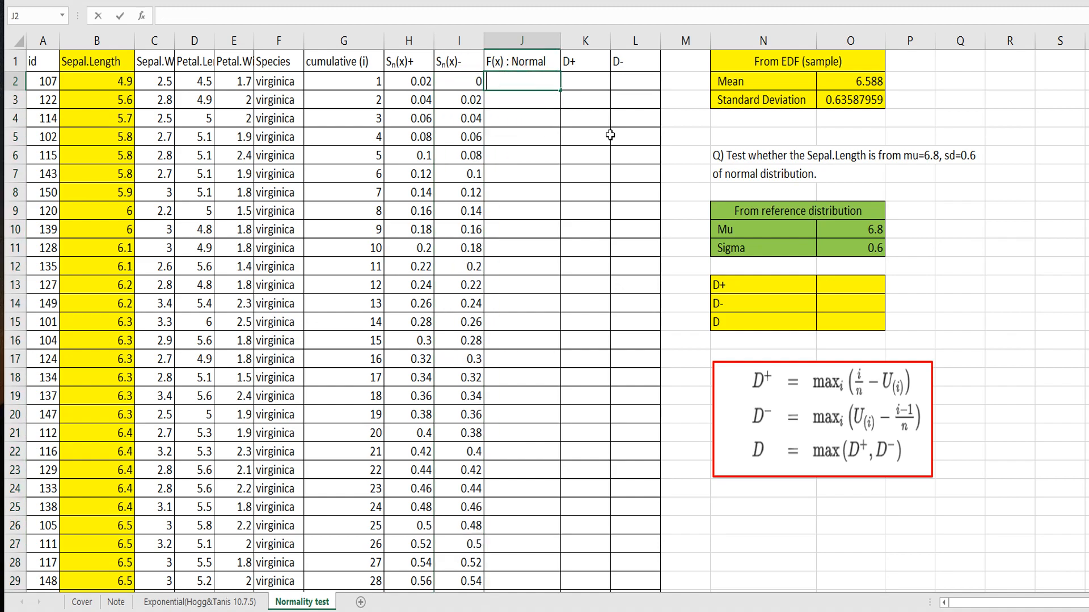
# Step: Enter =NORM.DIST(B2,$O$10,$O$11,TRUE) for the cumulative normal probability at Mu 6.8, Sigma 0.6
pyautogui.write('=n')
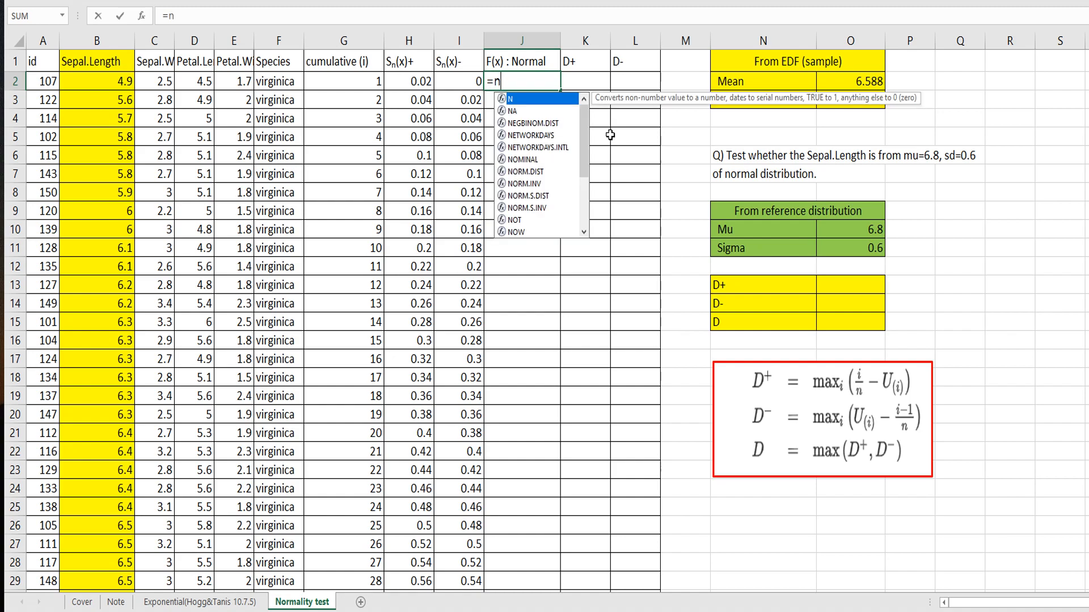
pyautogui.write('orm.dist')
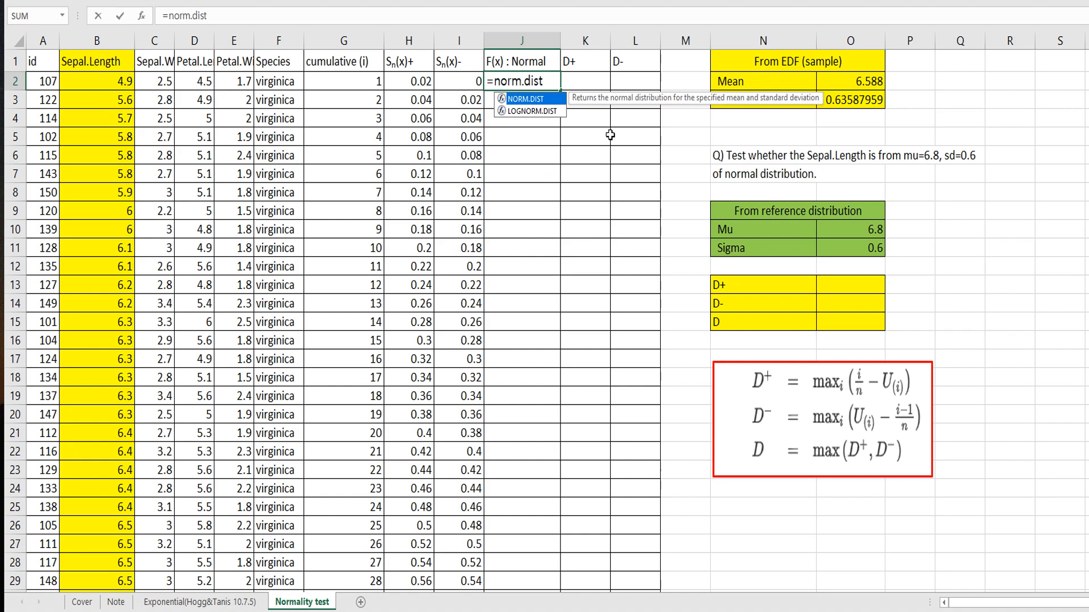
pyautogui.write('(')
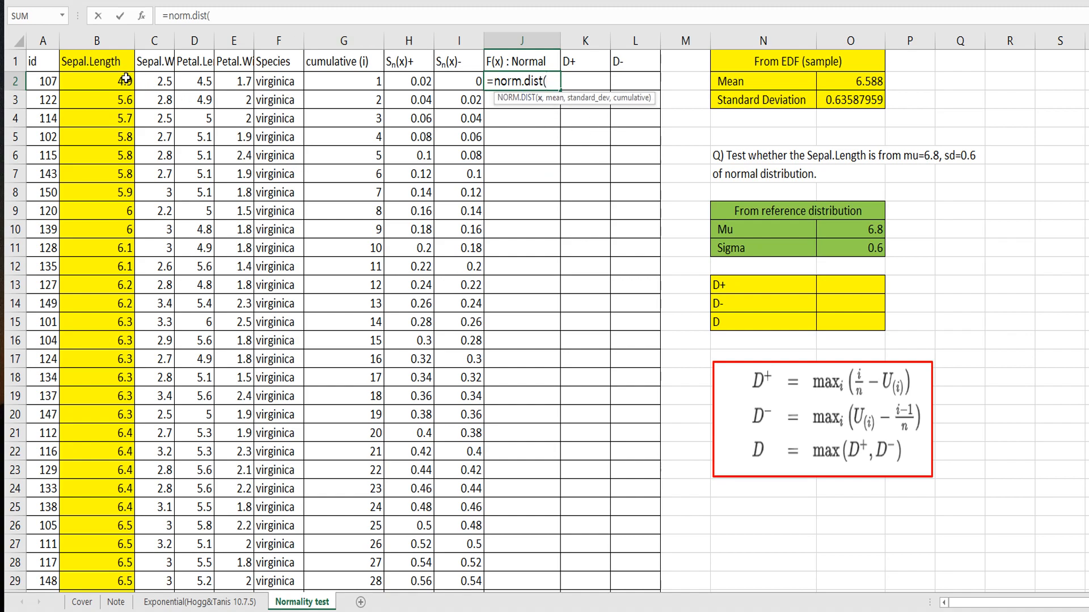
pyautogui.click(97, 80)
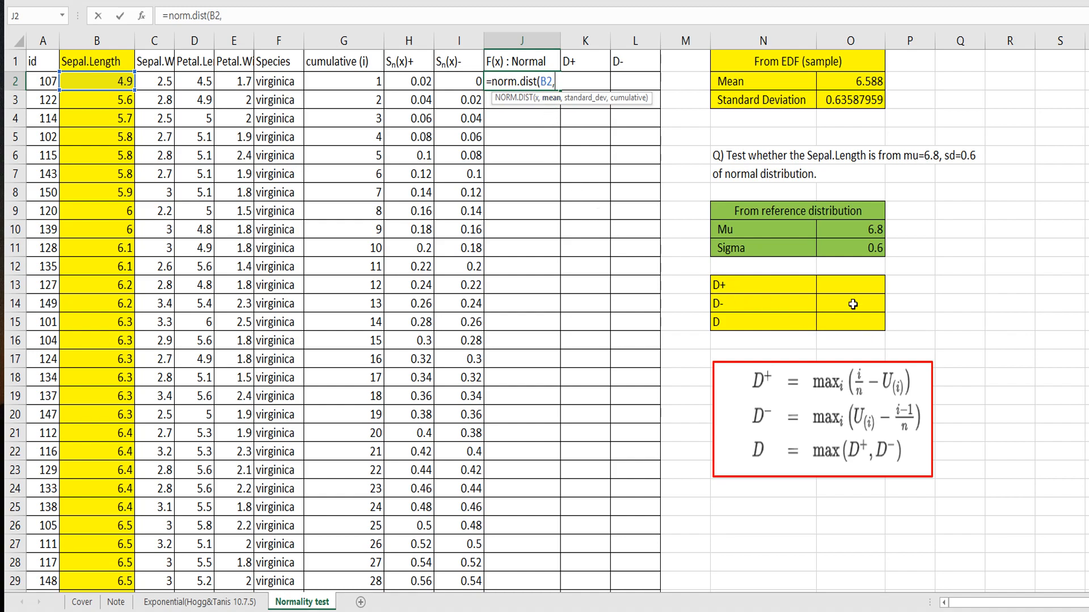
pyautogui.click(849, 229)
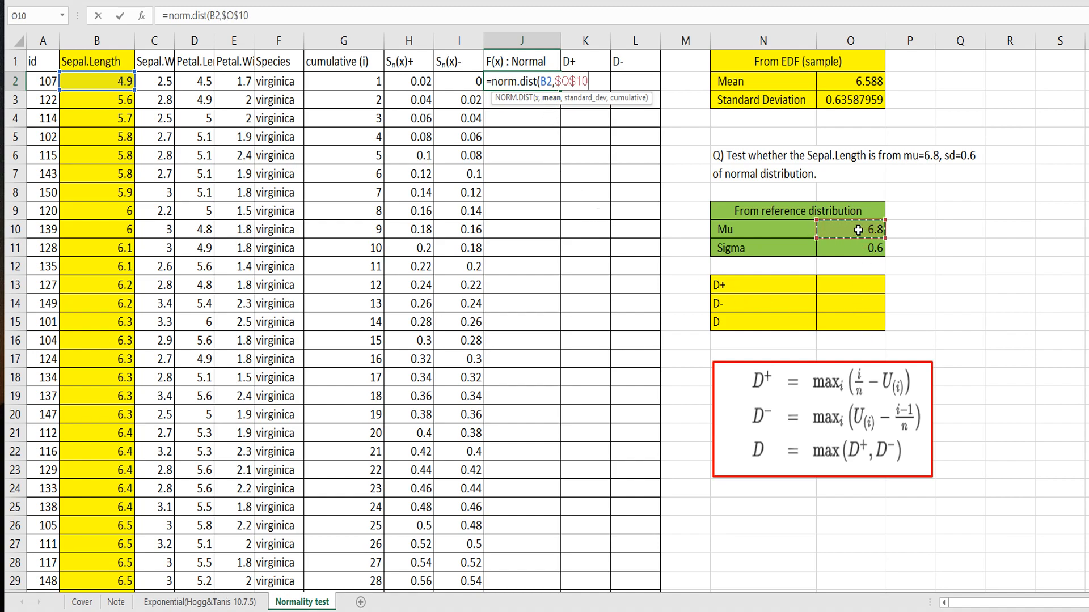
pyautogui.write(',')
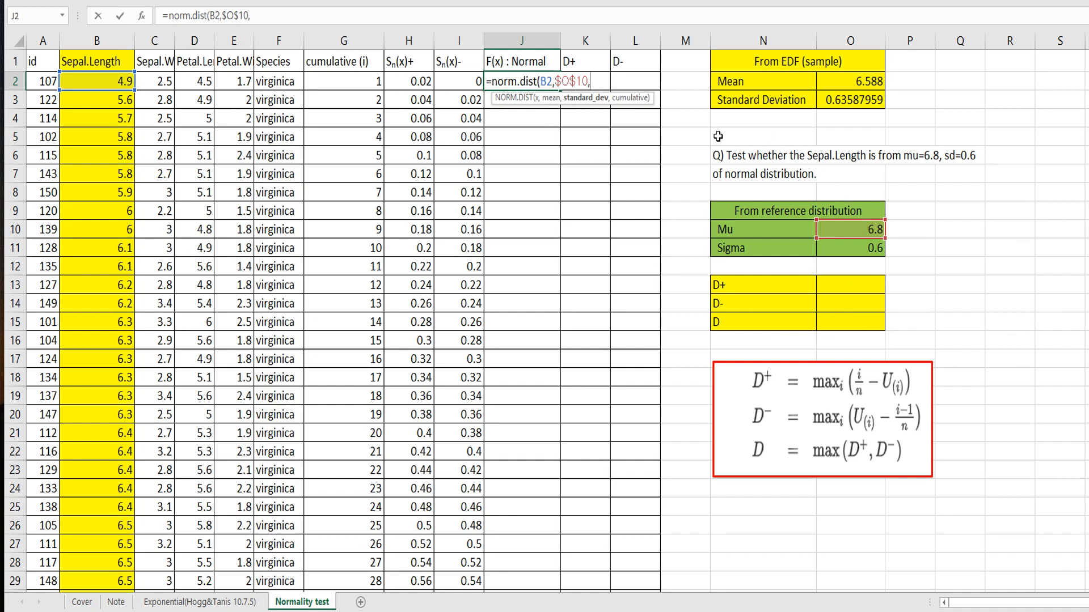
pyautogui.click(849, 248)
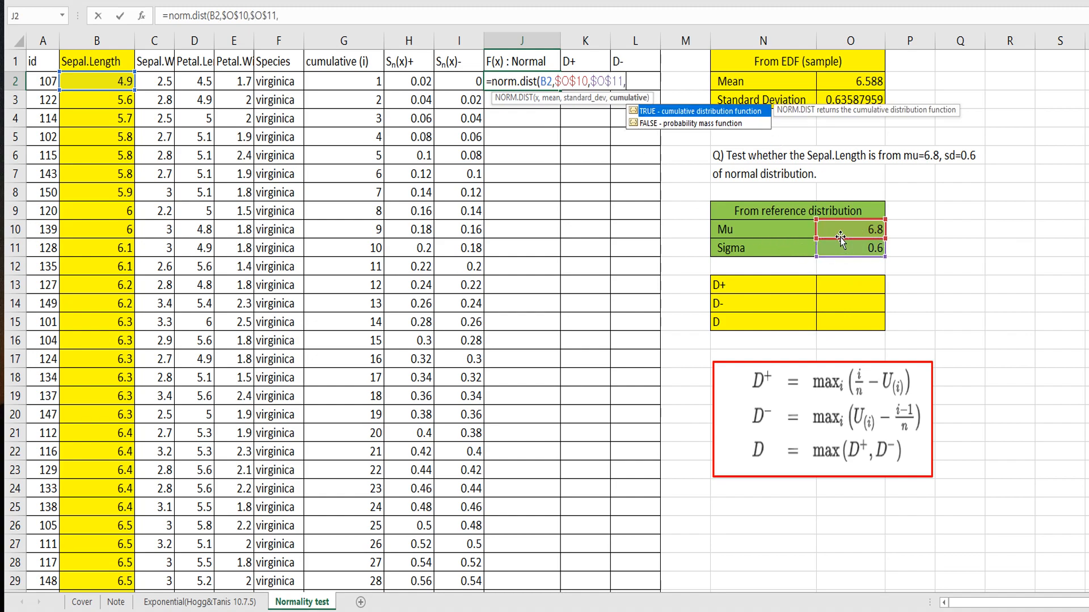
pyautogui.write('true')
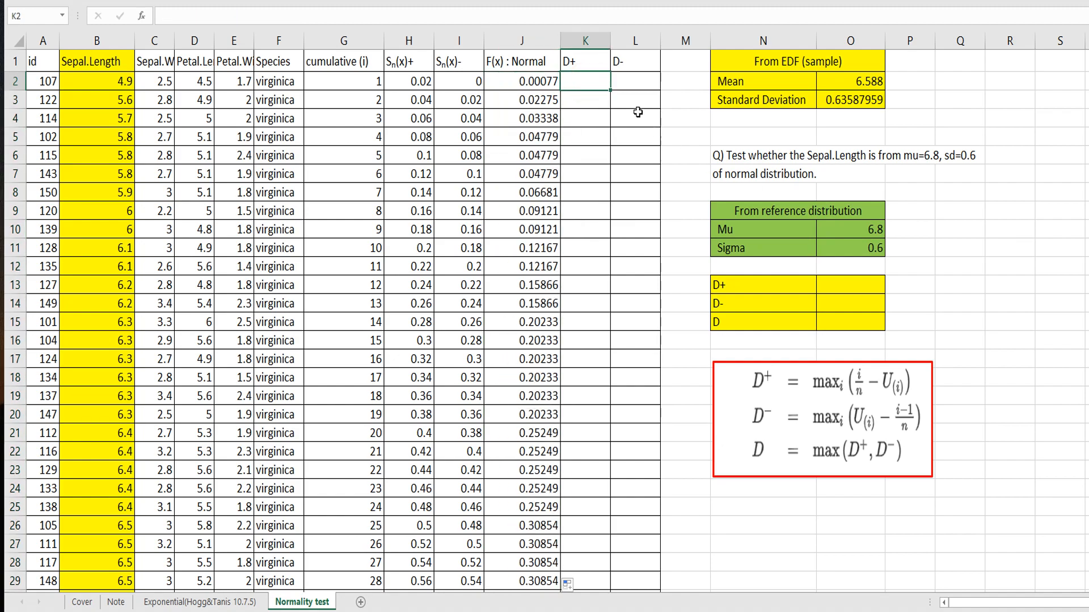
pyautogui.moveTo(591, 123)
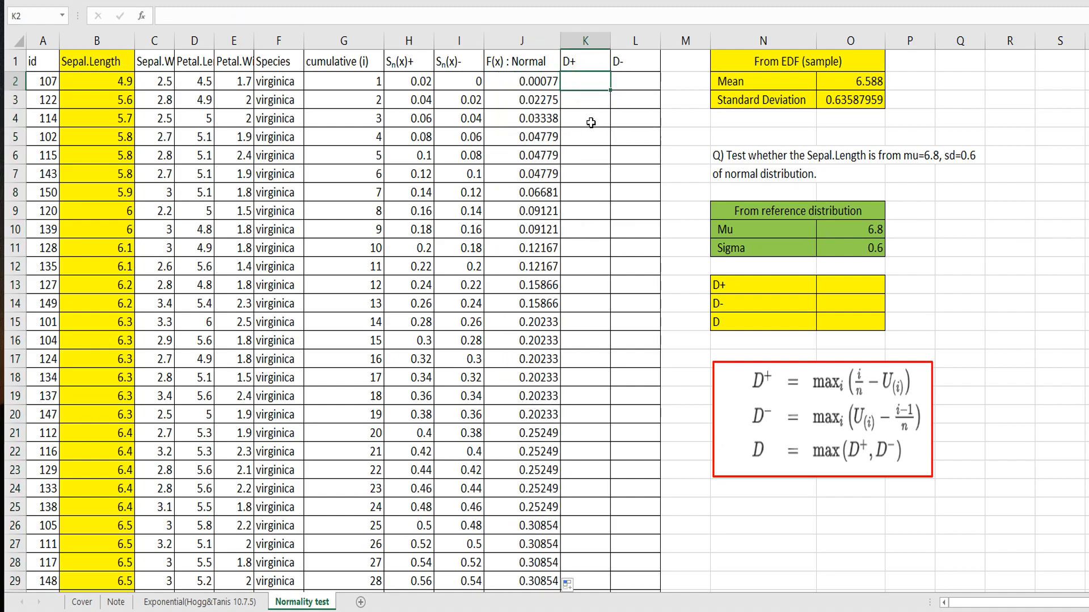
# Step: Compute D+ as Sn(x)+ minus F(x) for the first row
pyautogui.write('=')
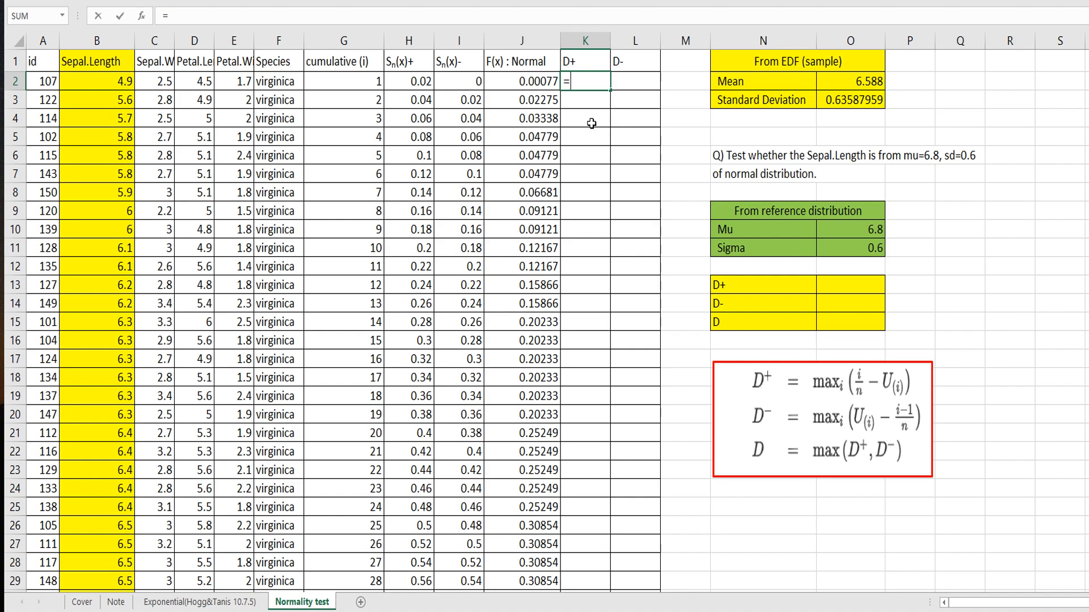
pyautogui.write('(')
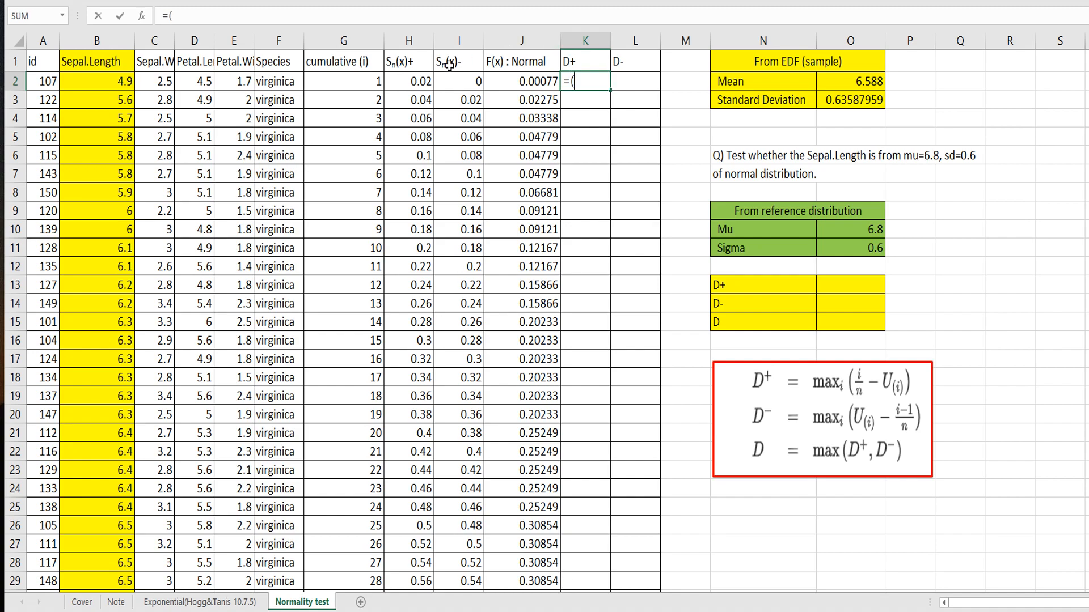
pyautogui.click(408, 80)
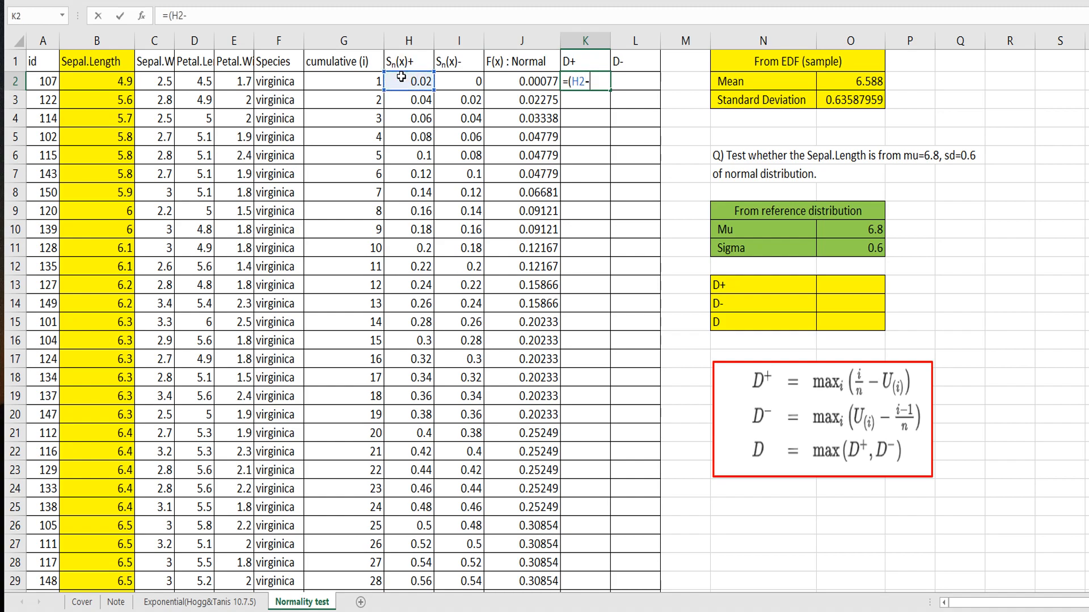
pyautogui.click(520, 81)
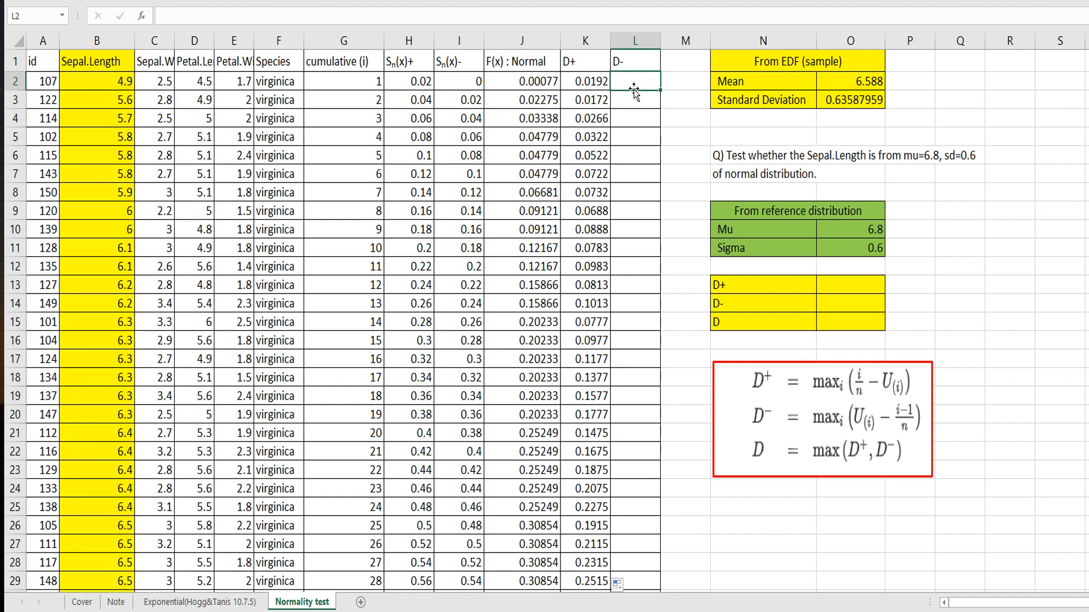
# Step: Compute D- as F(x) minus Sn(x)- and copy it down every row
pyautogui.write('=')
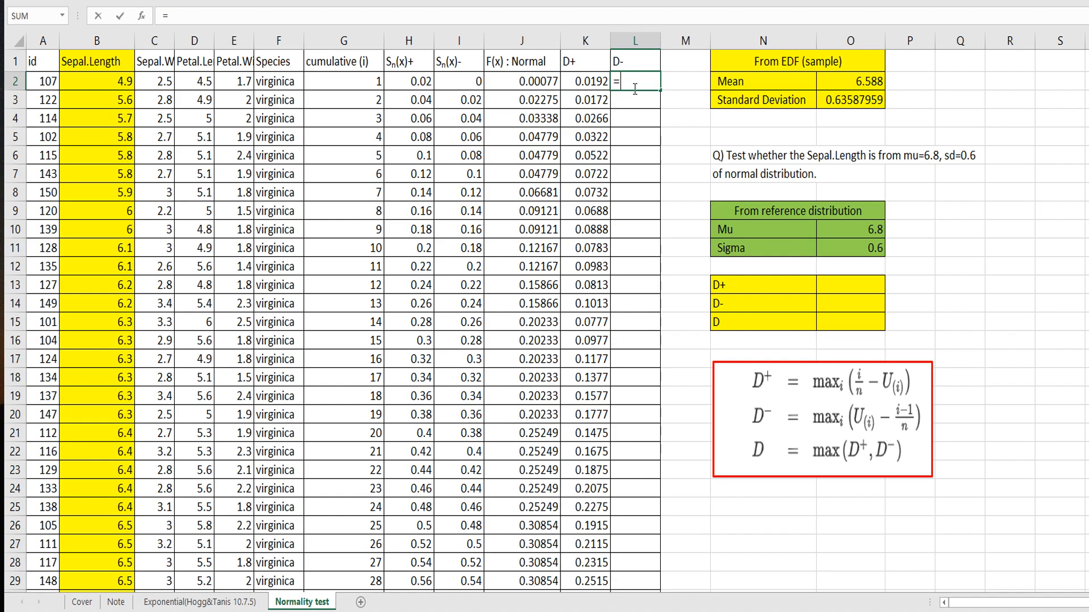
pyautogui.write('(')
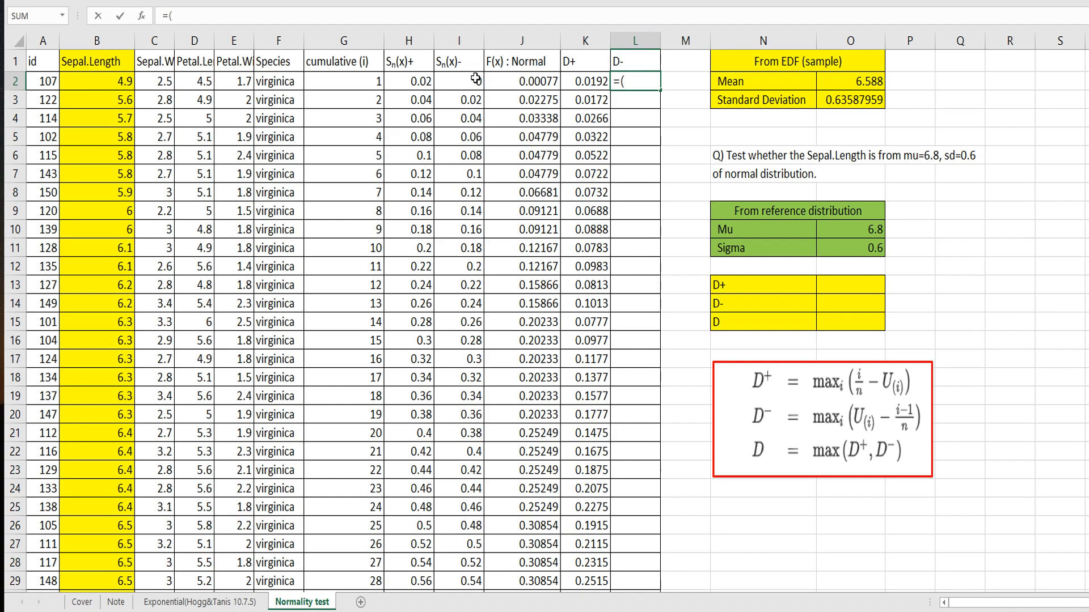
pyautogui.write('I')
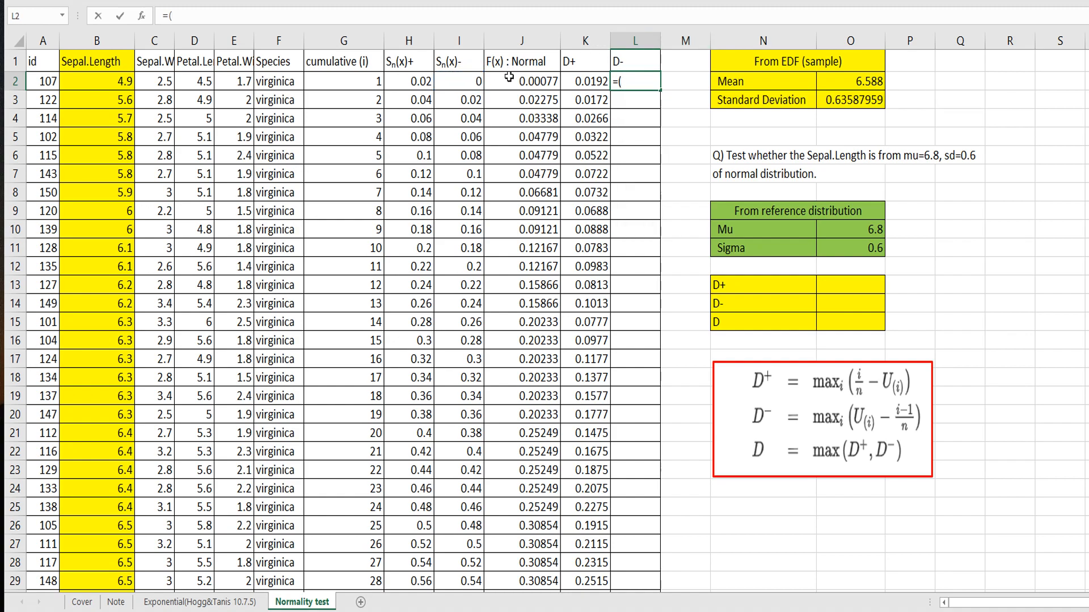
pyautogui.click(521, 80)
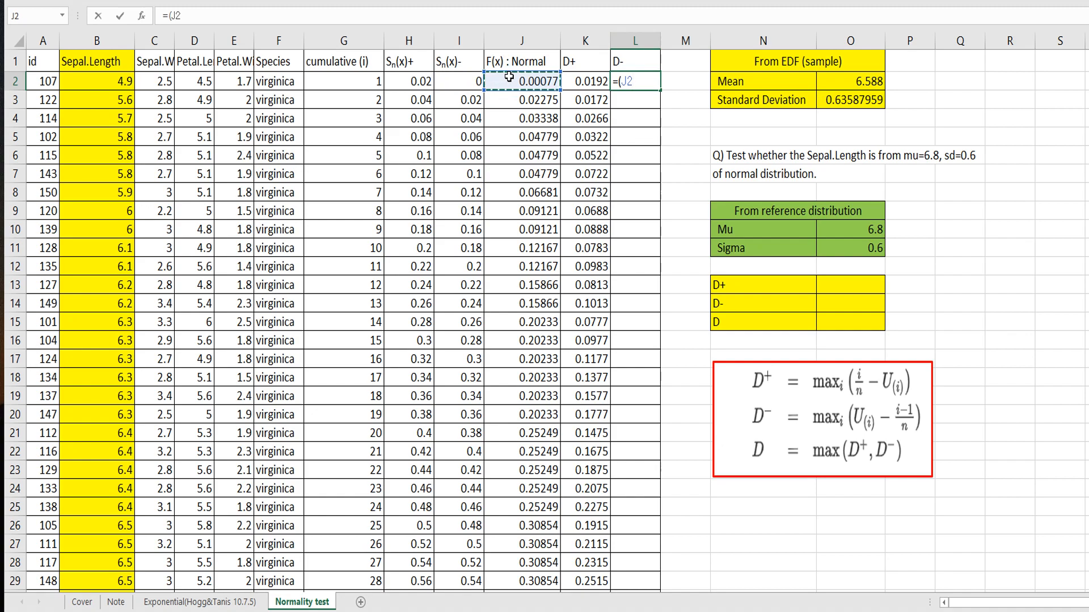
pyautogui.write('-')
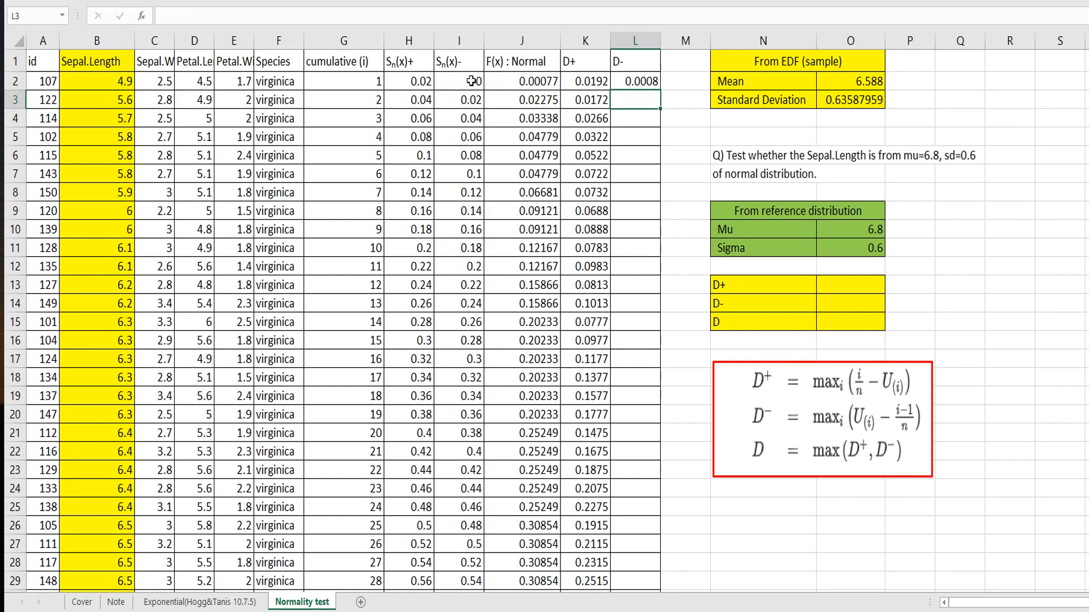
pyautogui.click(633, 81)
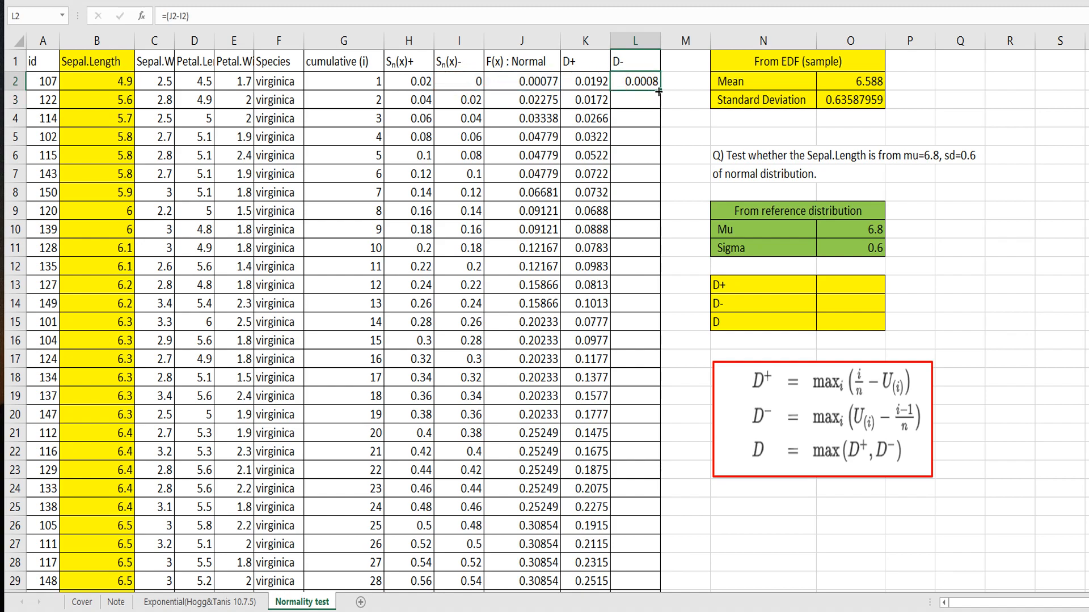
pyautogui.moveTo(634, 81); pyautogui.dragTo(634, 580)
pyautogui.write('=')
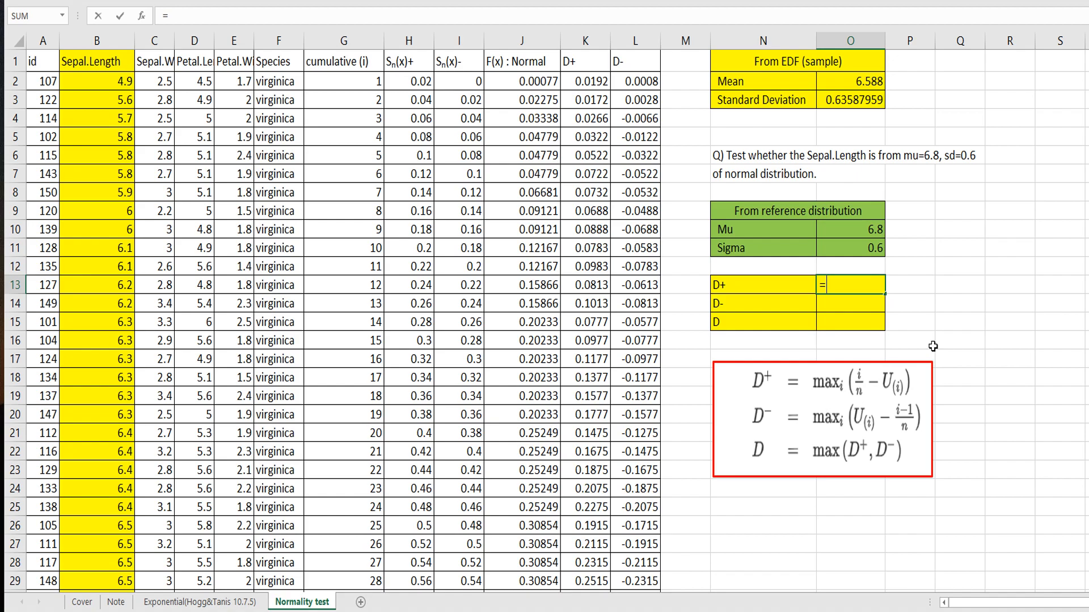
# Step: Compute D+ 0.25146 and D- 0.03319 as the MAX of columns K and L
pyautogui.write('max(')
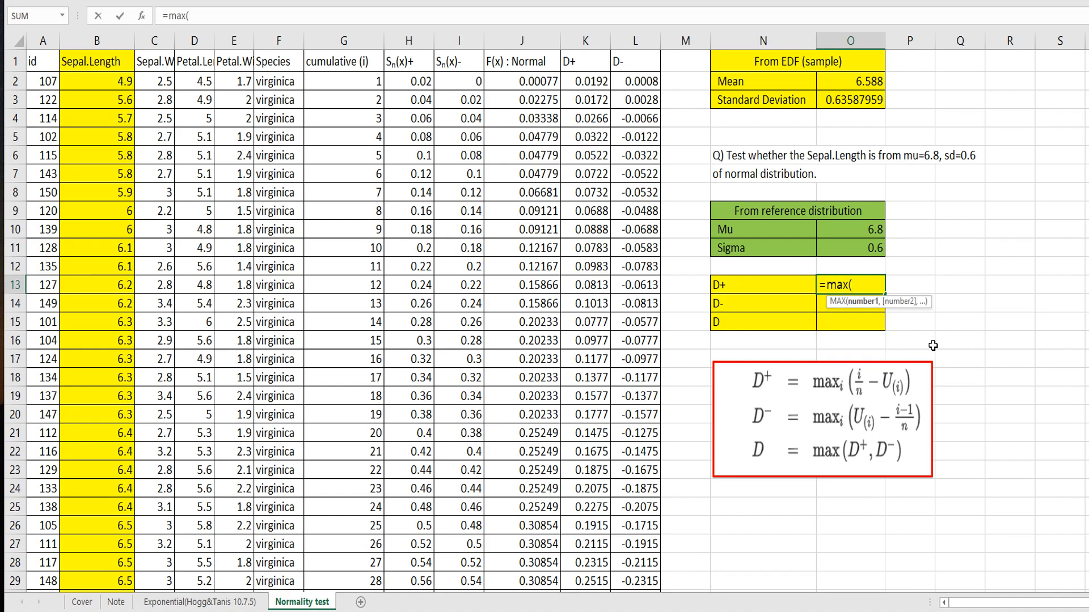
pyautogui.click(586, 81)
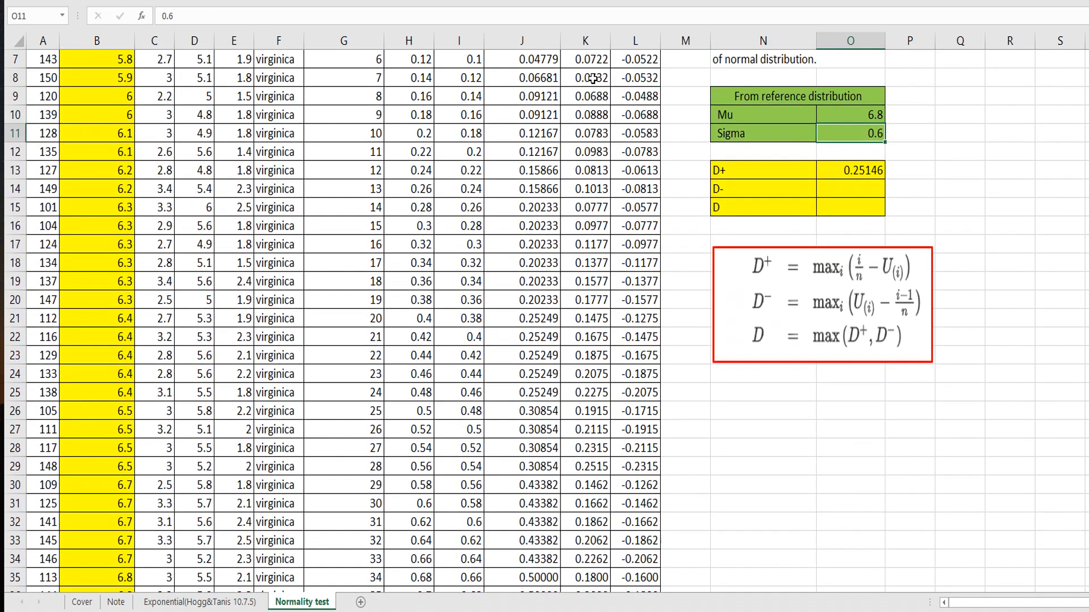
pyautogui.write('=sum')
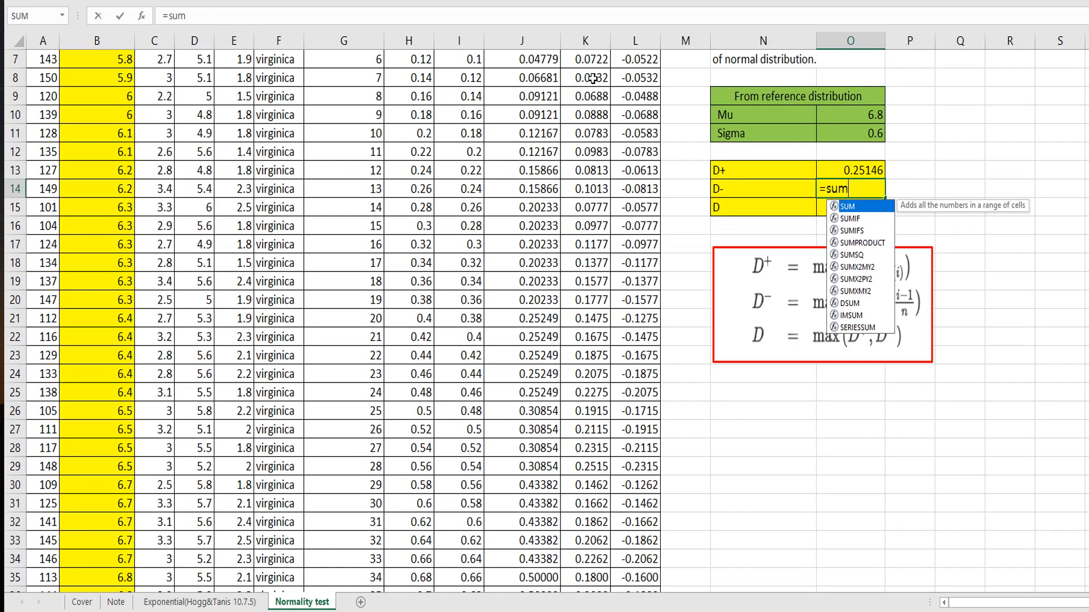
pyautogui.press('Backspace')
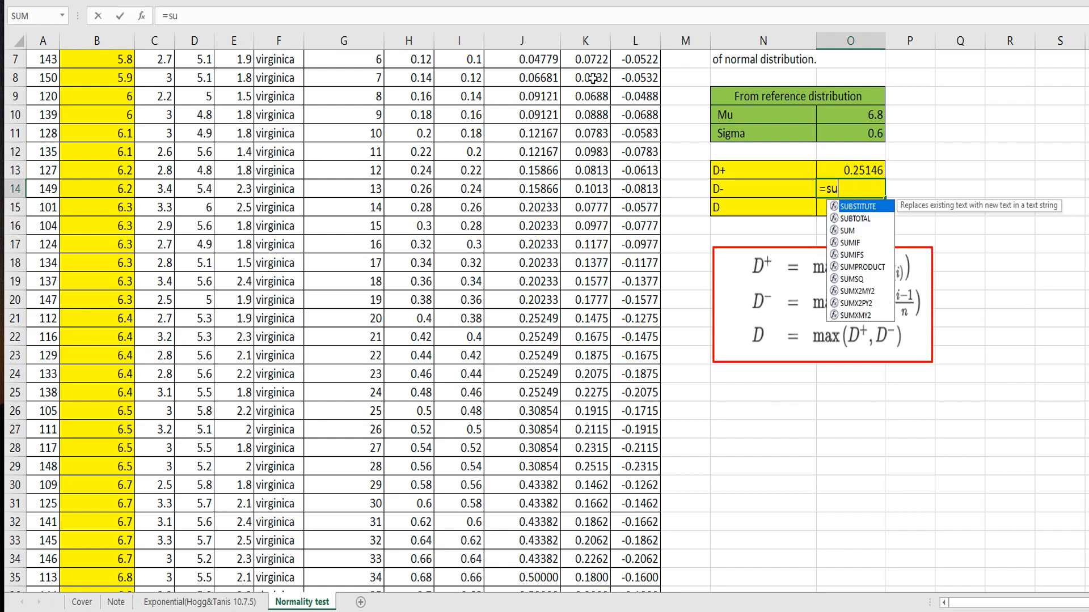
pyautogui.write('ma')
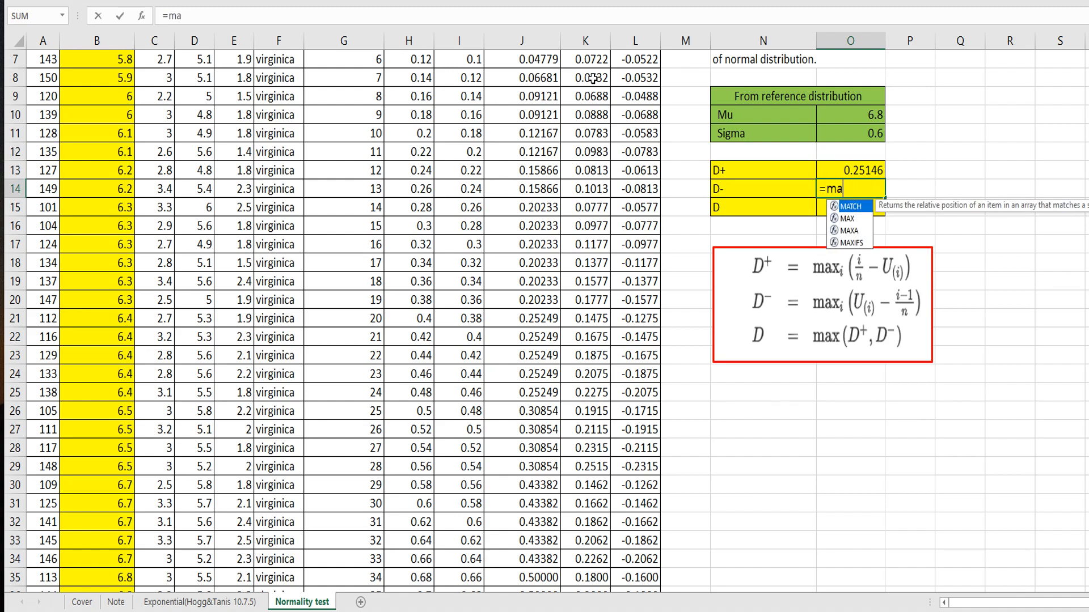
pyautogui.write('x(L2')
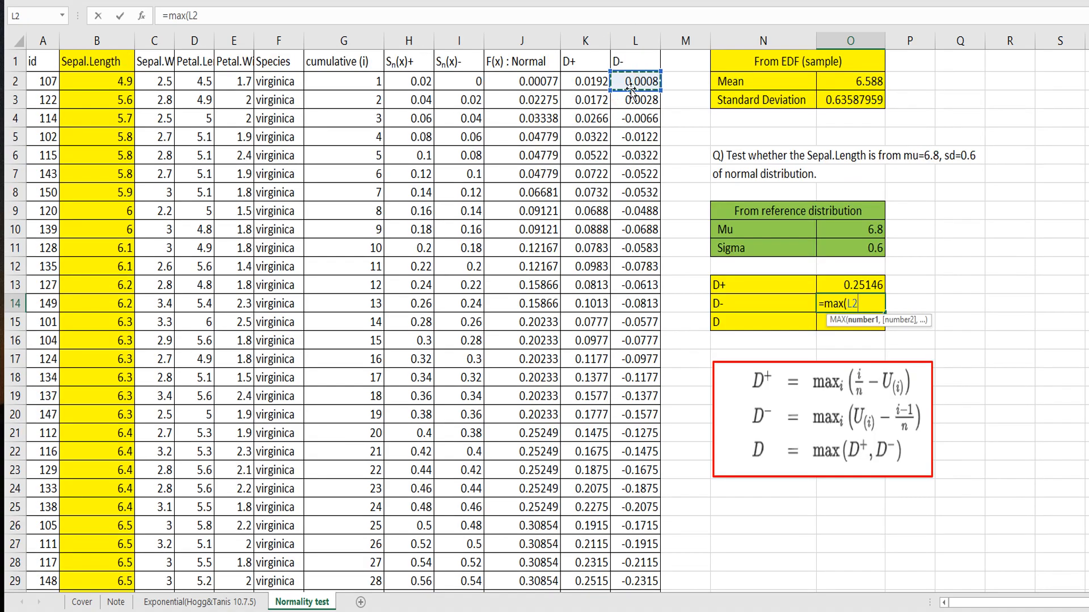
pyautogui.scroll(-3)
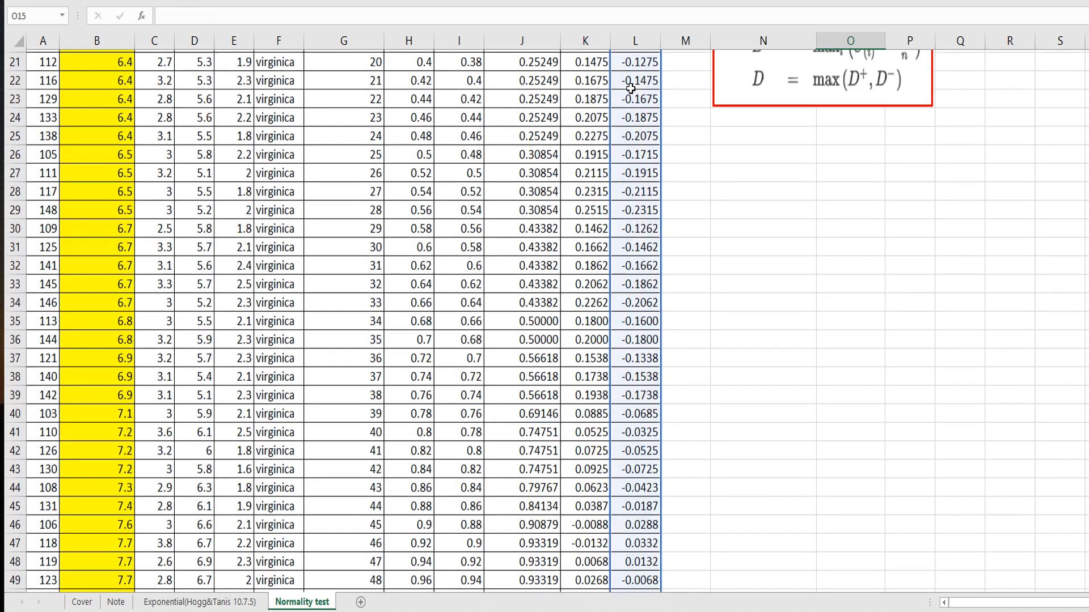
pyautogui.scroll(3)
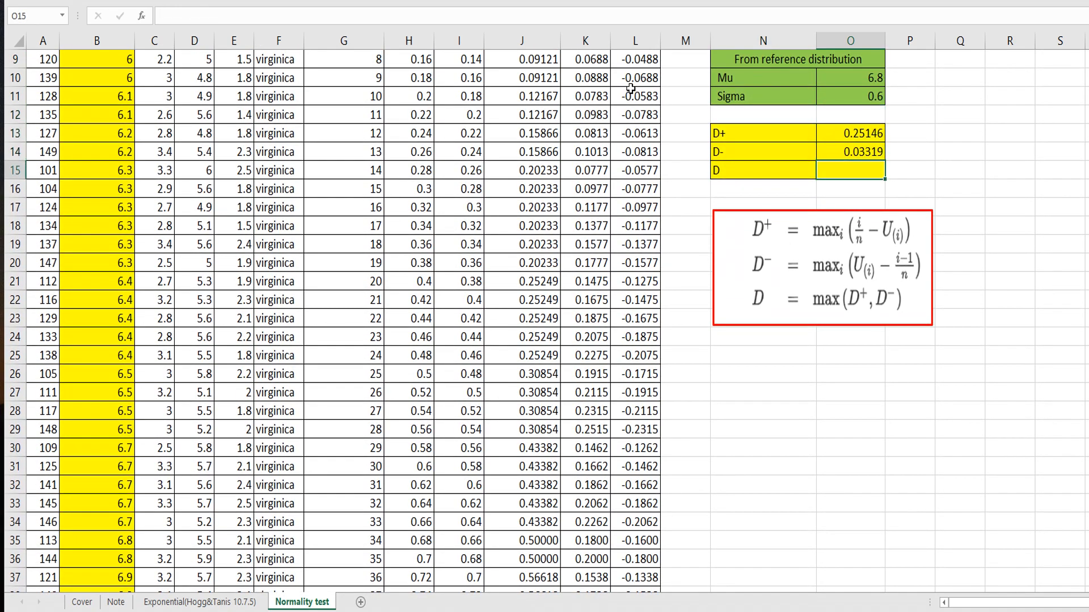
# Step: Compute D 0.25146 as =MAX(O13:O14) of D+ and D-
pyautogui.write('=ma')
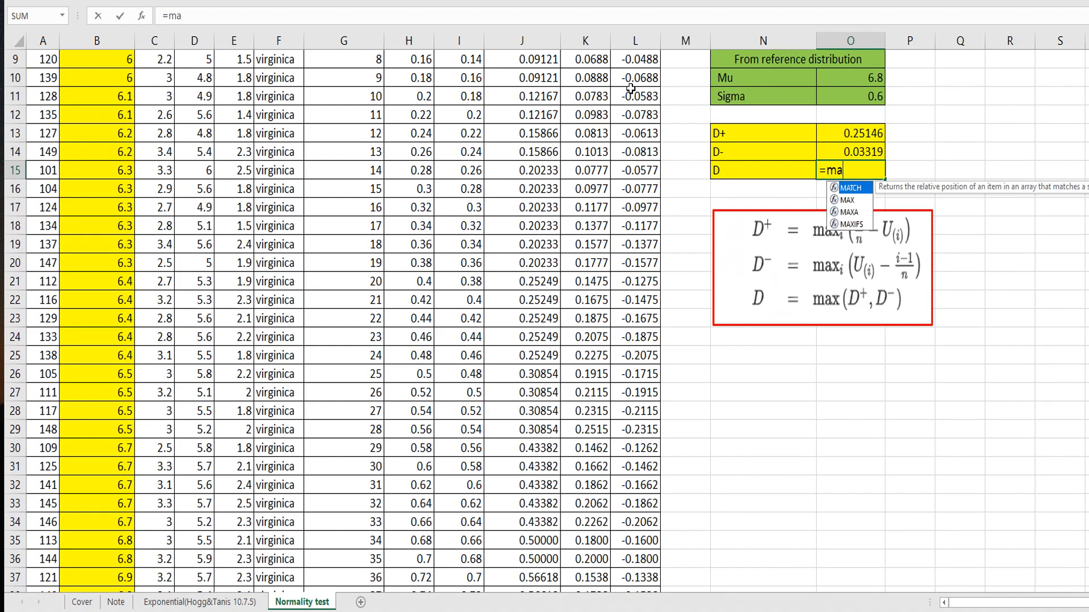
pyautogui.click(849, 133)
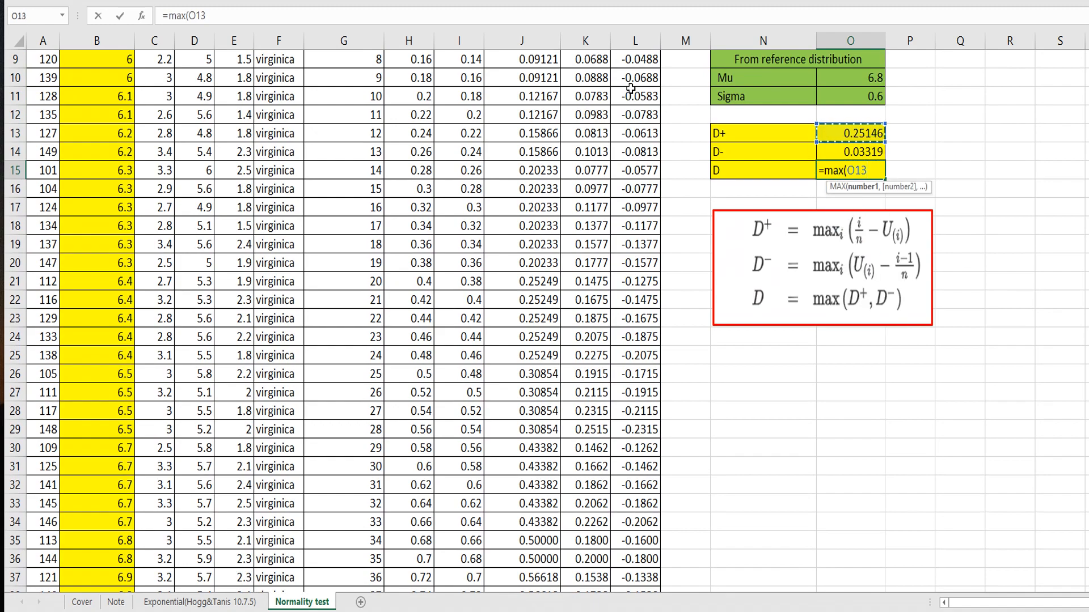
pyautogui.moveTo(849, 133); pyautogui.dragTo(850, 151)
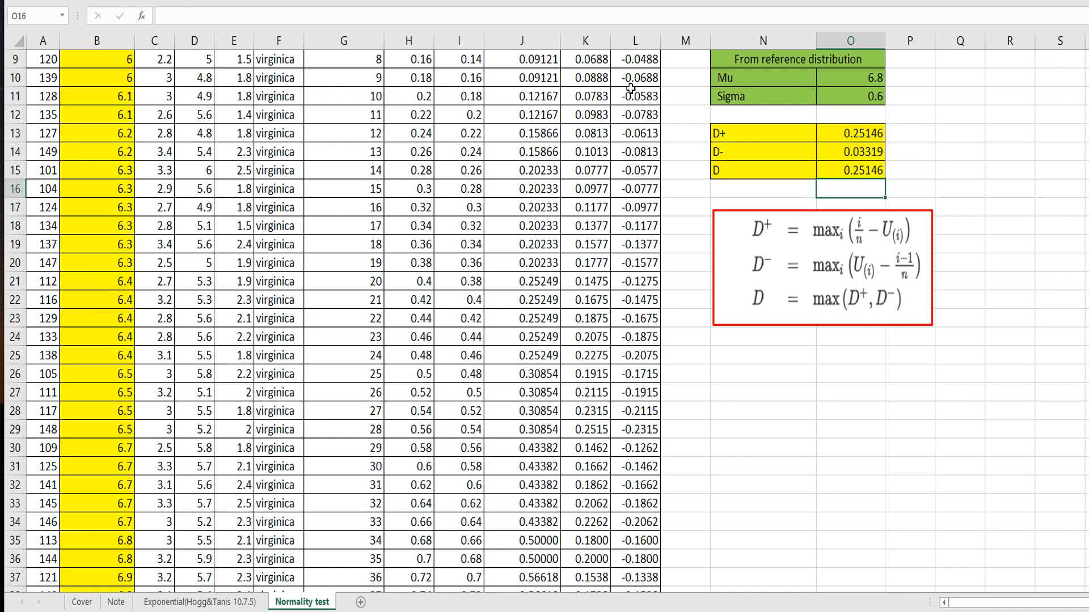
pyautogui.click(848, 170)
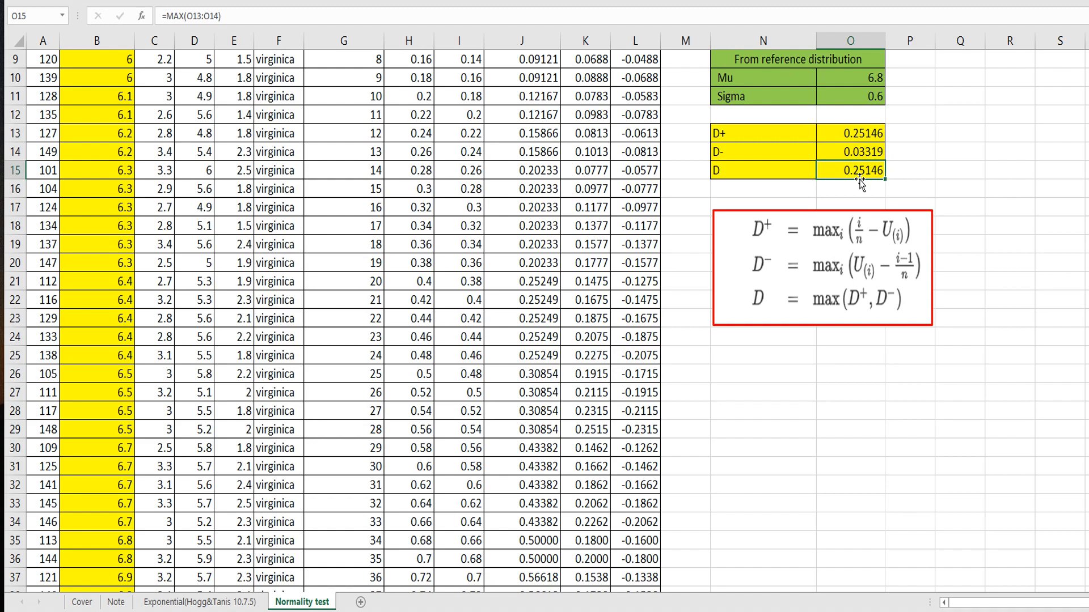
pyautogui.moveTo(946, 172)
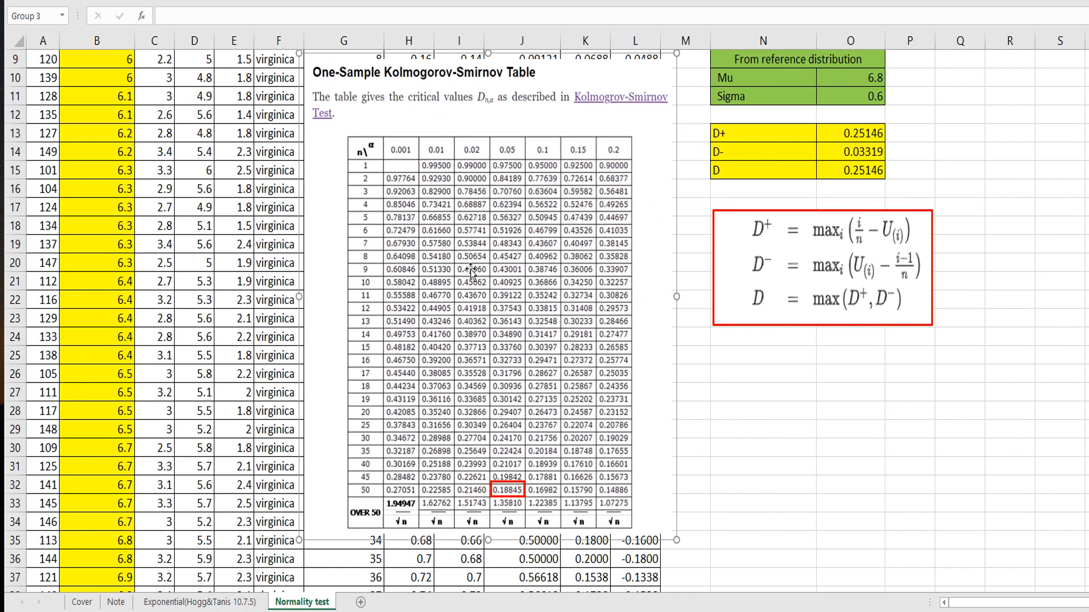
pyautogui.moveTo(483, 205)
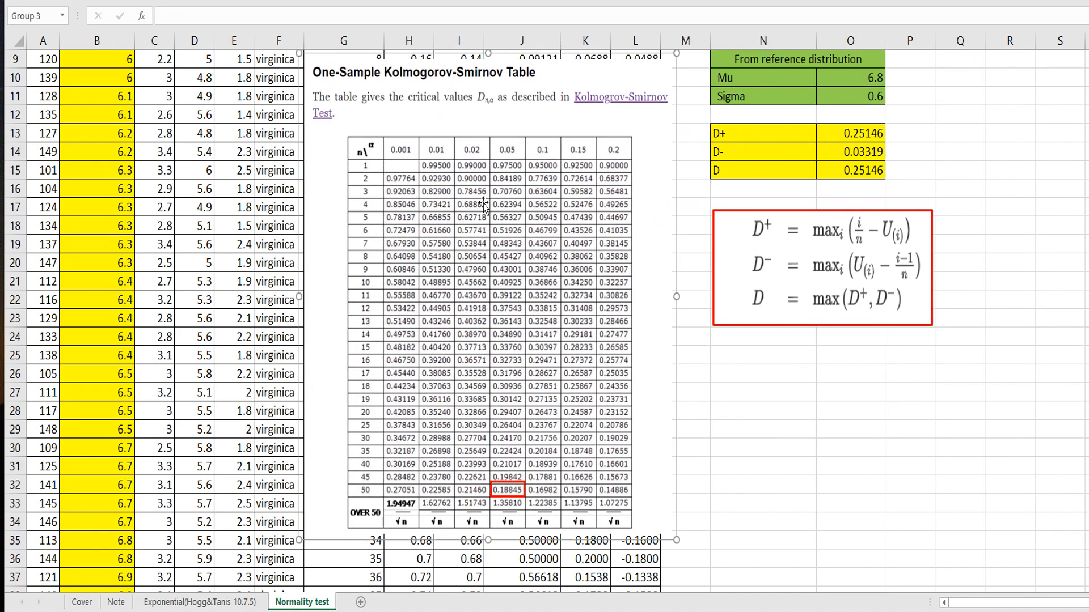
pyautogui.moveTo(660, 223)
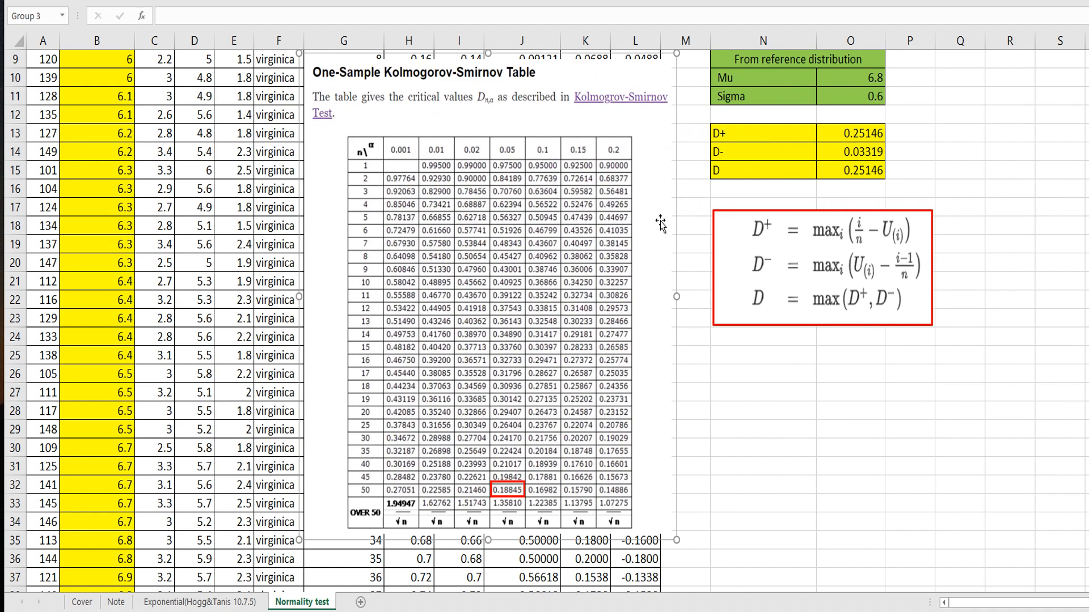
pyautogui.moveTo(364, 146)
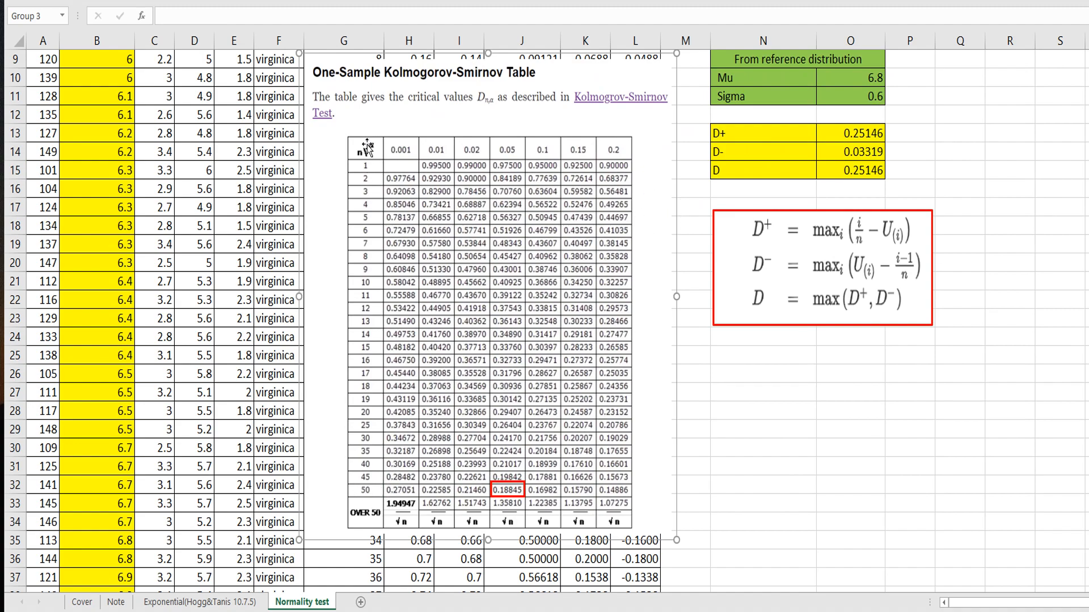
pyautogui.moveTo(526, 157)
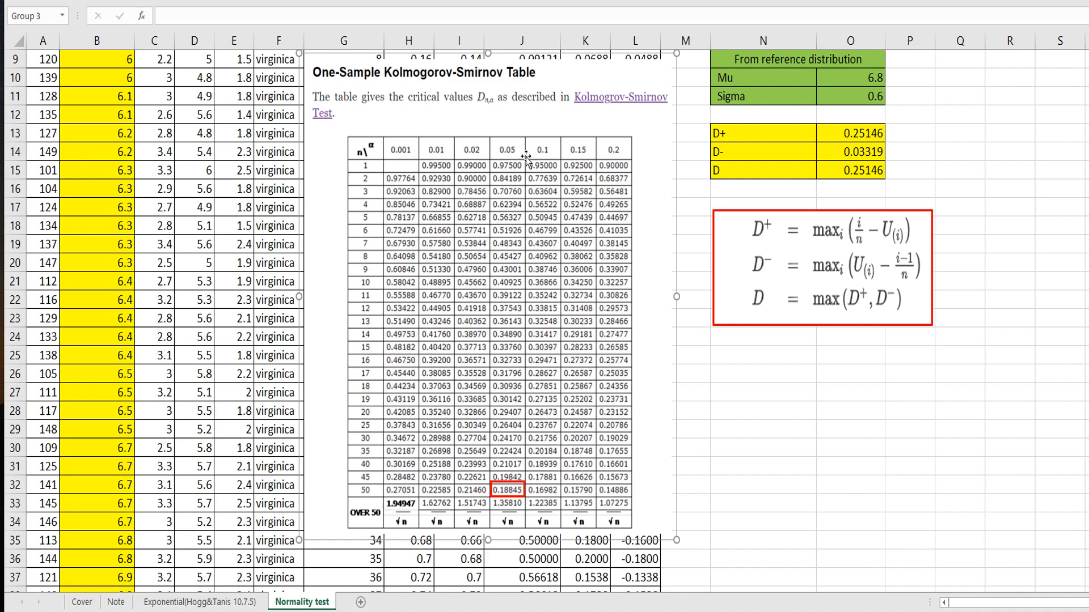
pyautogui.moveTo(515, 466)
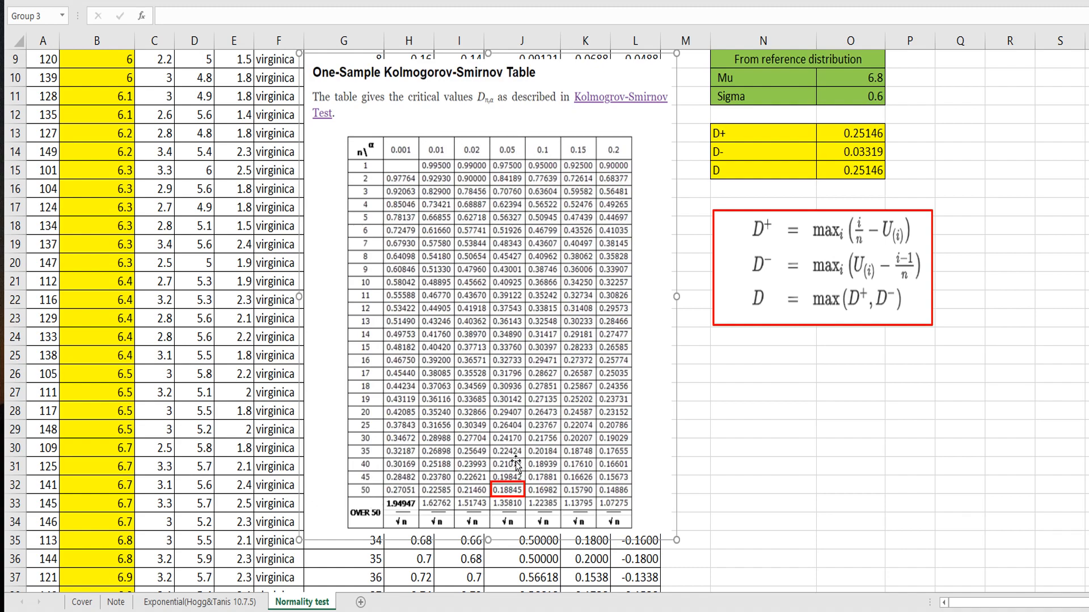
pyautogui.moveTo(496, 490)
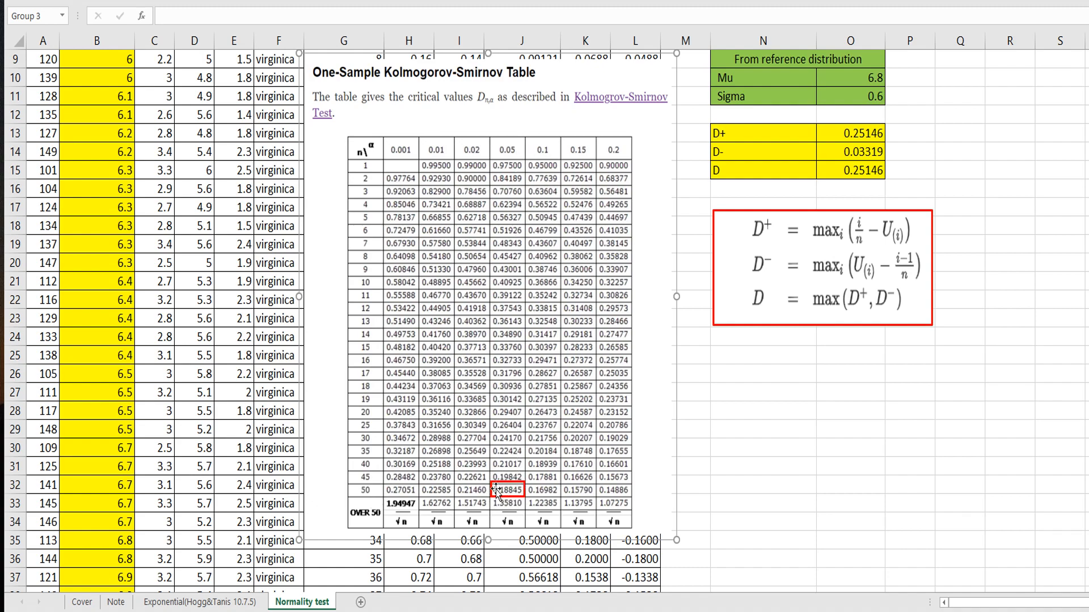
pyautogui.moveTo(520, 512)
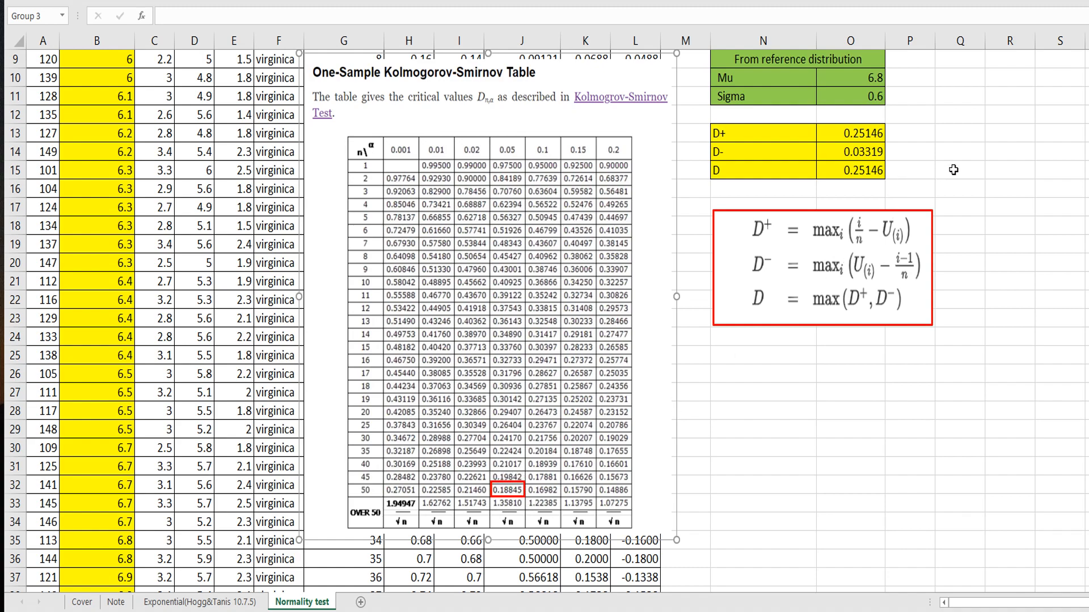
# Step: Enter critical value 0.188452 in Q15 and a '>' in P15 showing D 0.25146 exceeds it
pyautogui.write('0.')
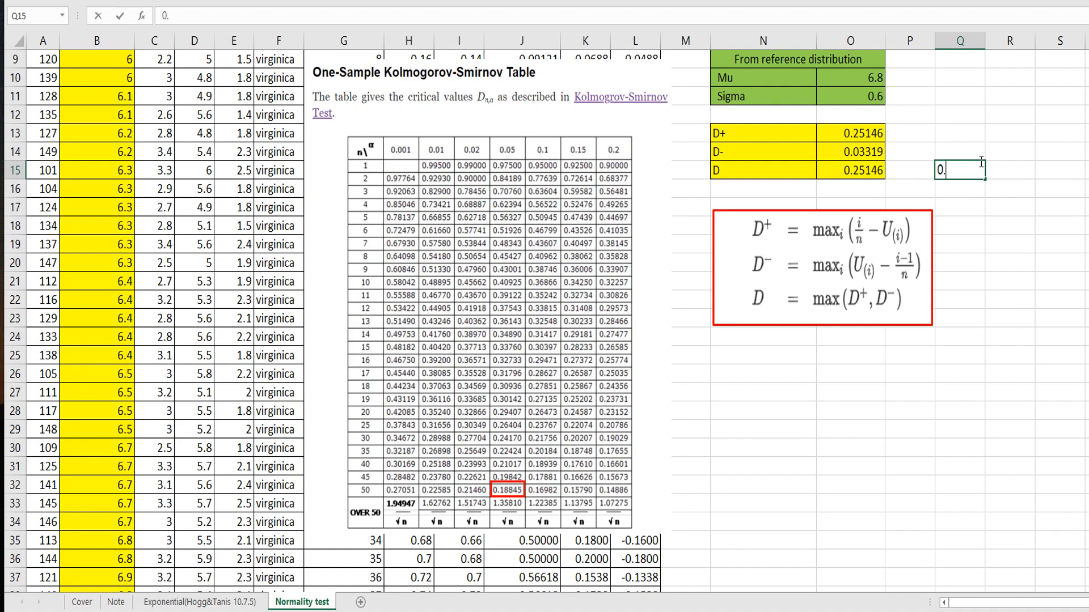
pyautogui.write('188452')
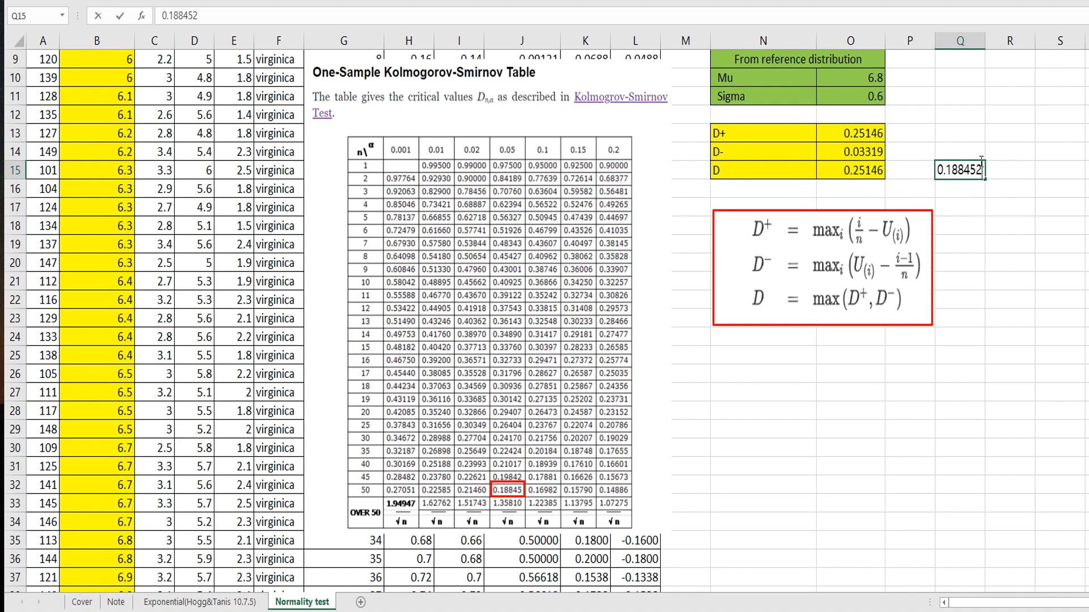
pyautogui.click(909, 170)
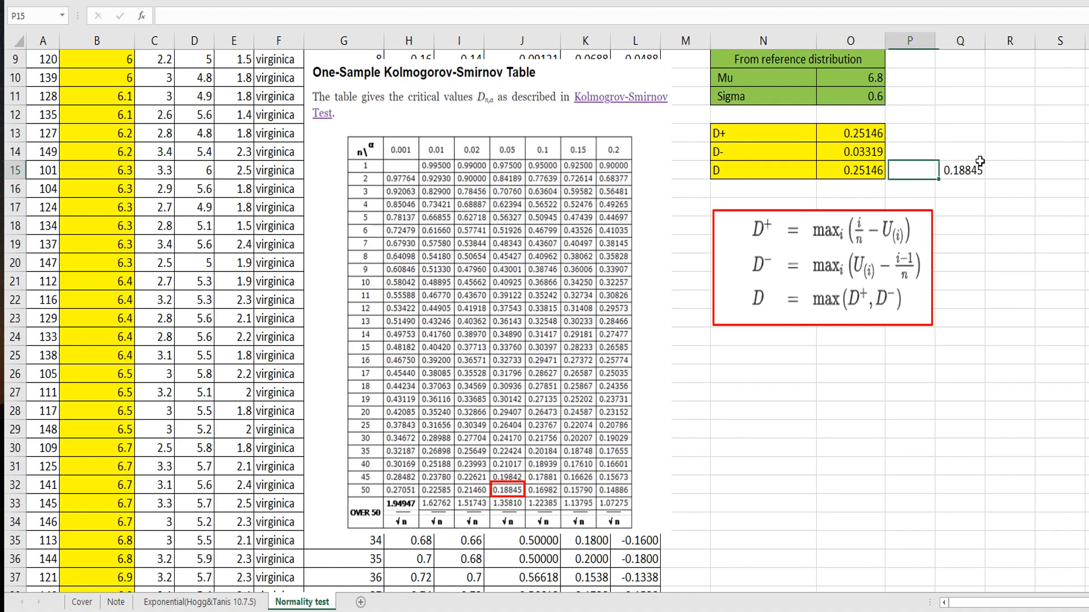
pyautogui.write('>')
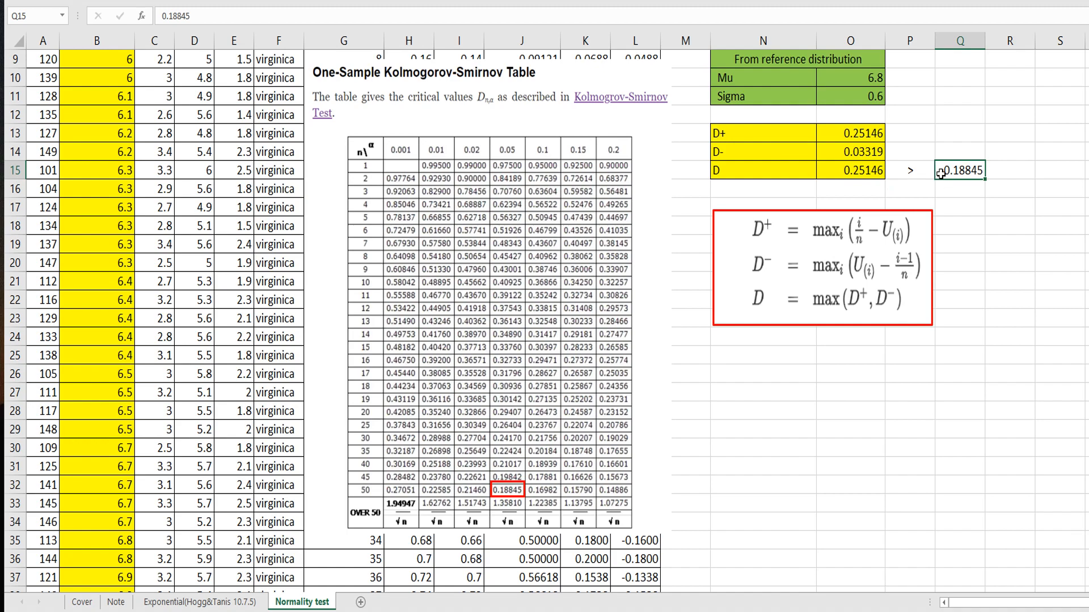
pyautogui.moveTo(927, 143)
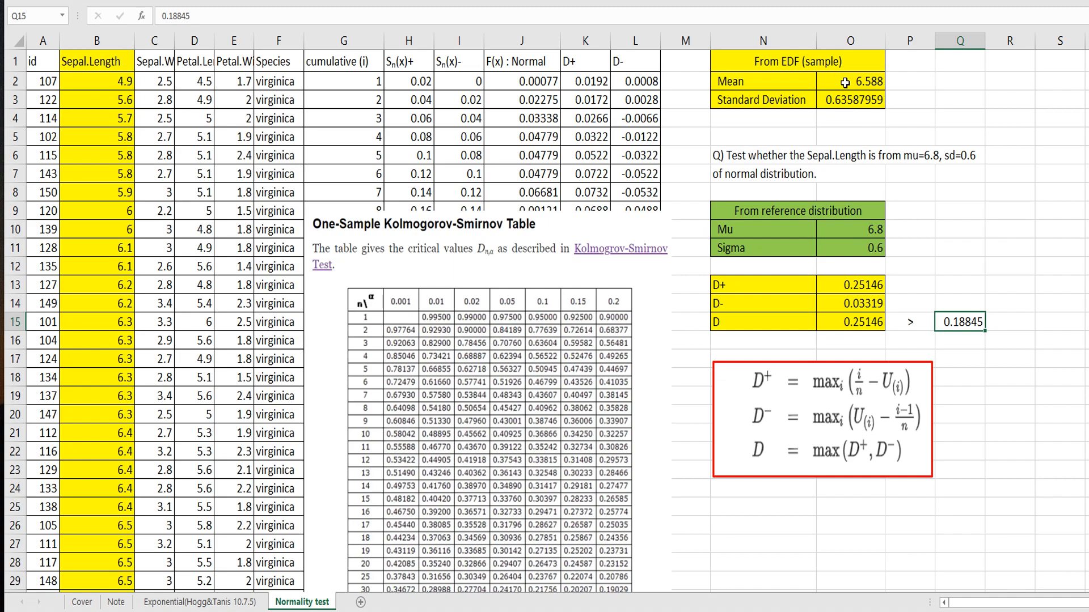
pyautogui.moveTo(845, 103)
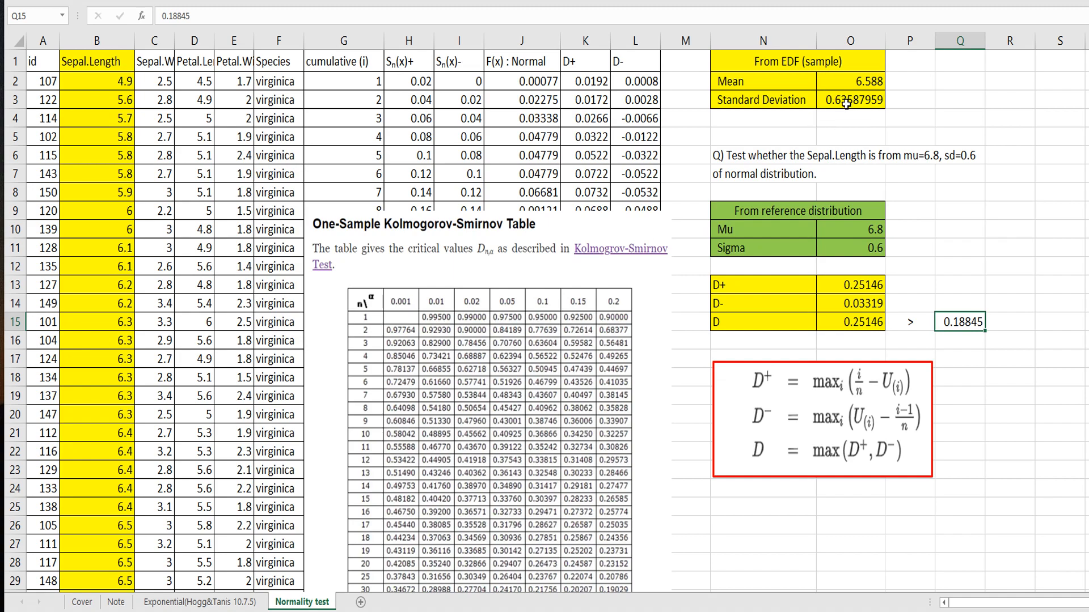
pyautogui.moveTo(862, 172)
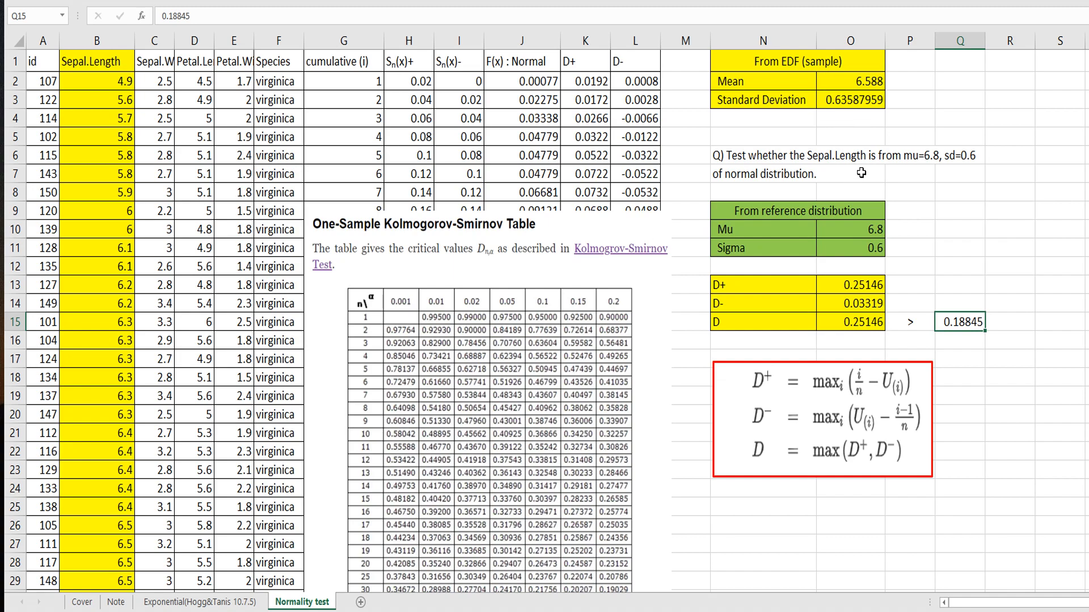
pyautogui.moveTo(922, 167)
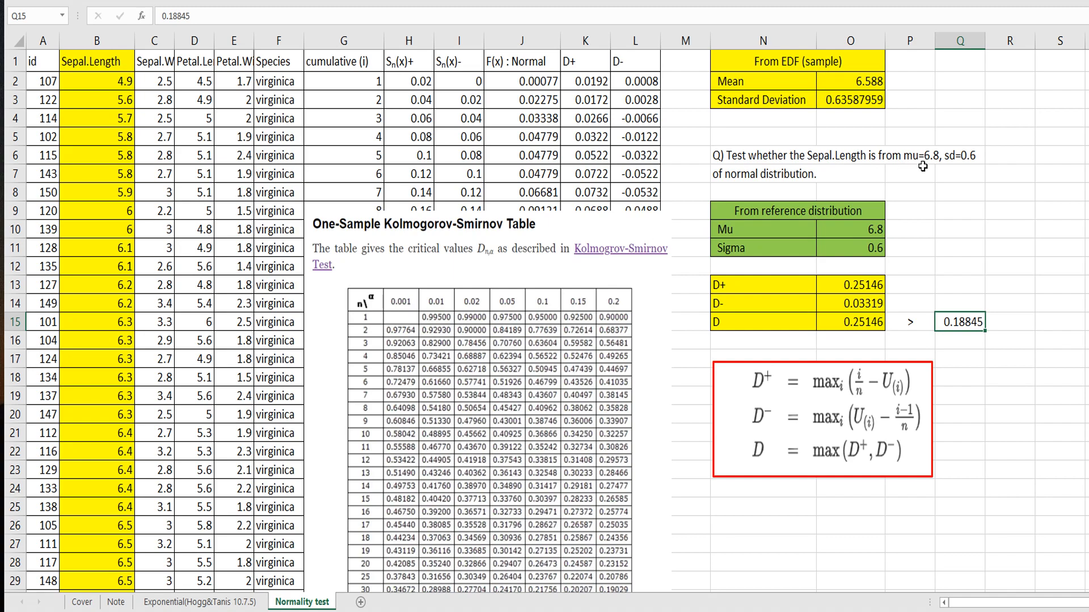
pyautogui.moveTo(960, 167)
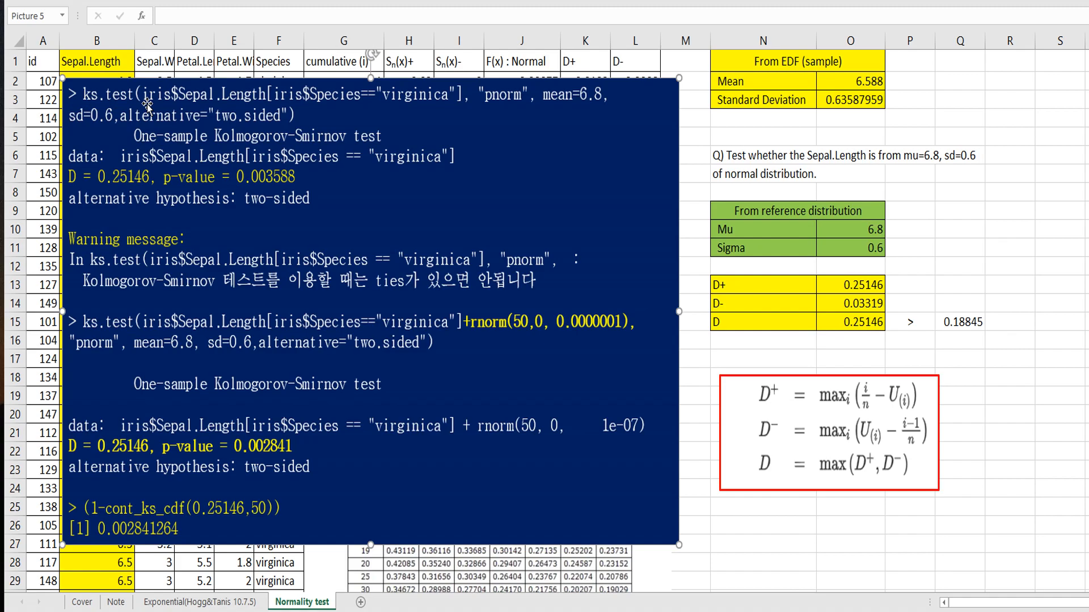
pyautogui.moveTo(361, 121)
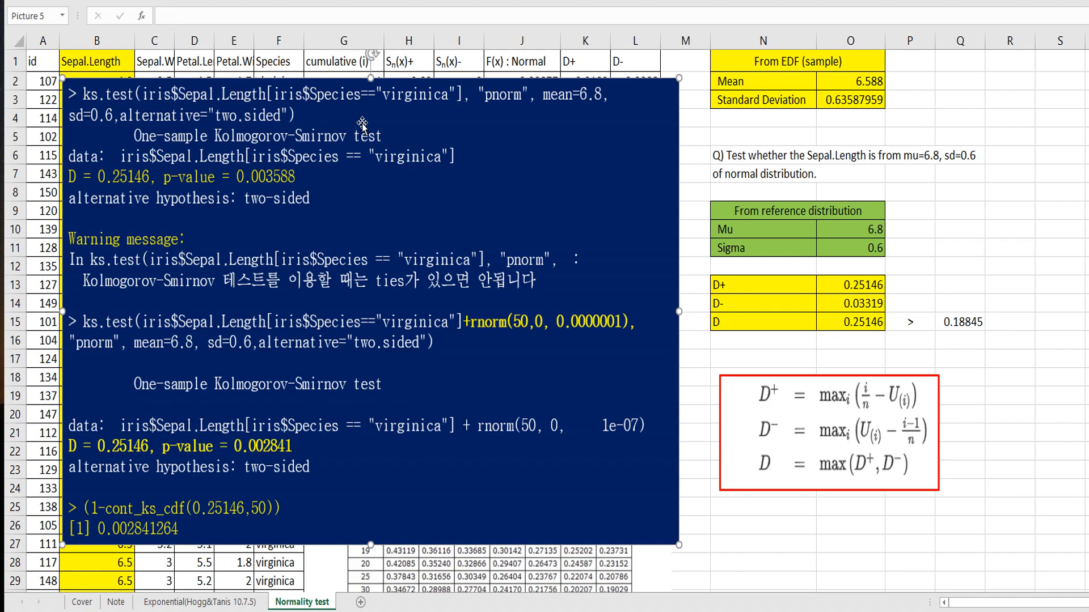
pyautogui.moveTo(353, 116)
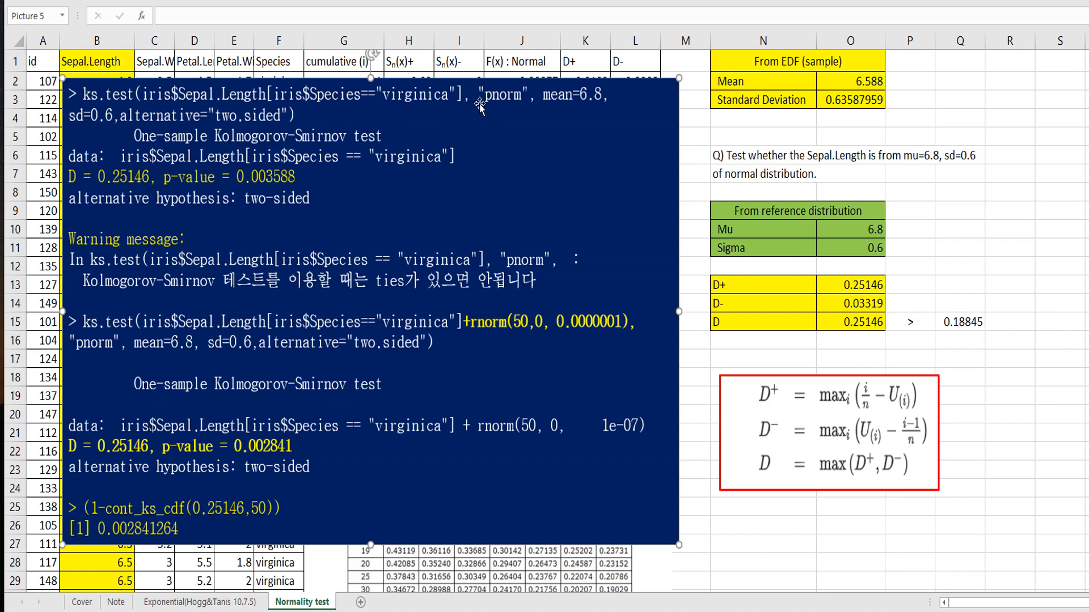
pyautogui.moveTo(869, 257)
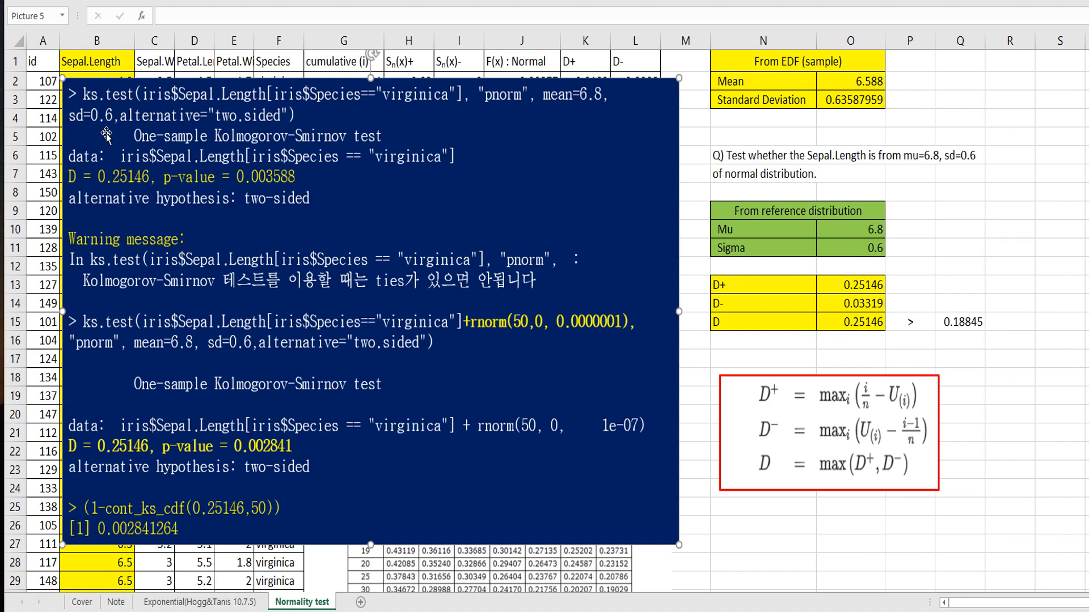
pyautogui.moveTo(101, 175)
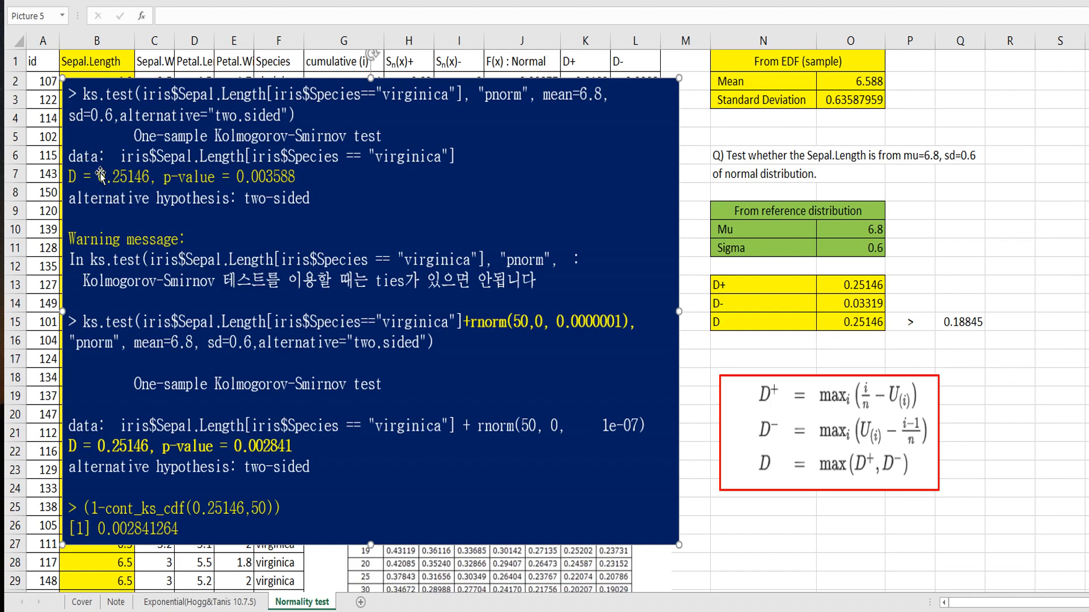
pyautogui.moveTo(126, 194)
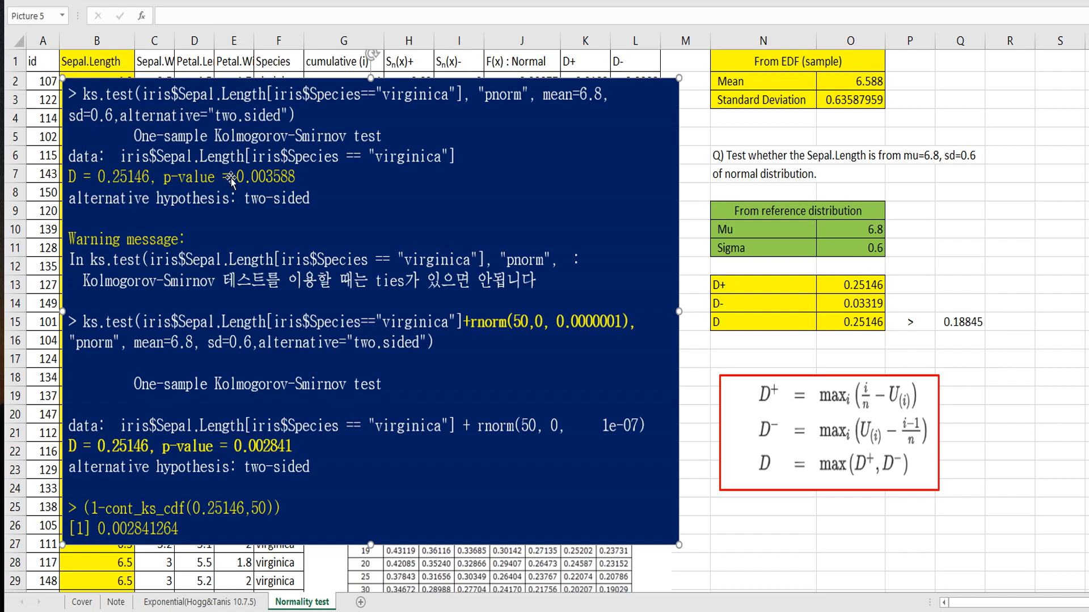
pyautogui.moveTo(94, 247)
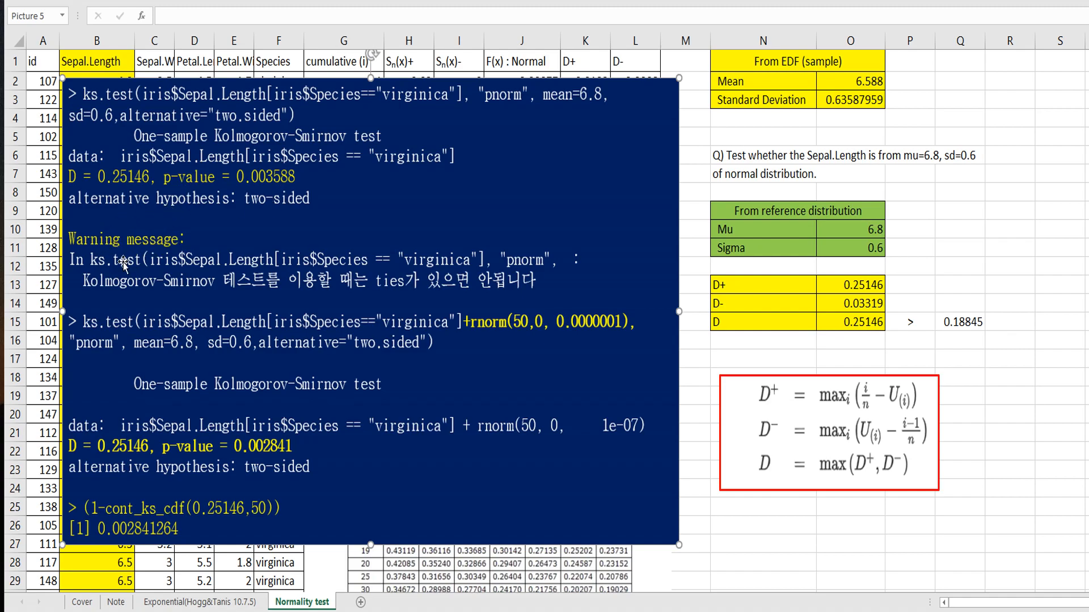
pyautogui.moveTo(197, 292)
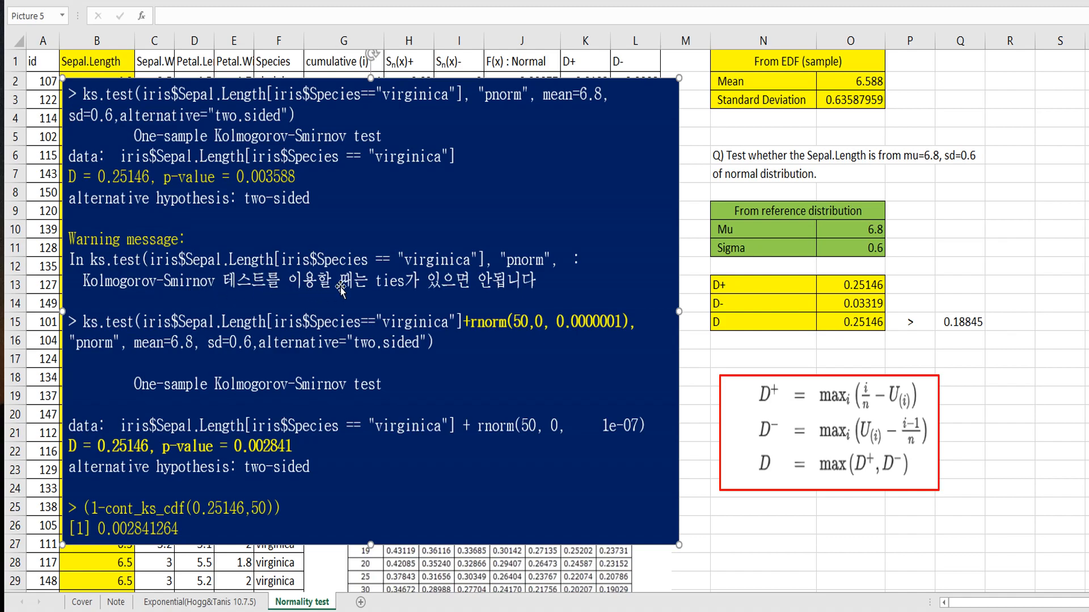
pyautogui.moveTo(353, 282)
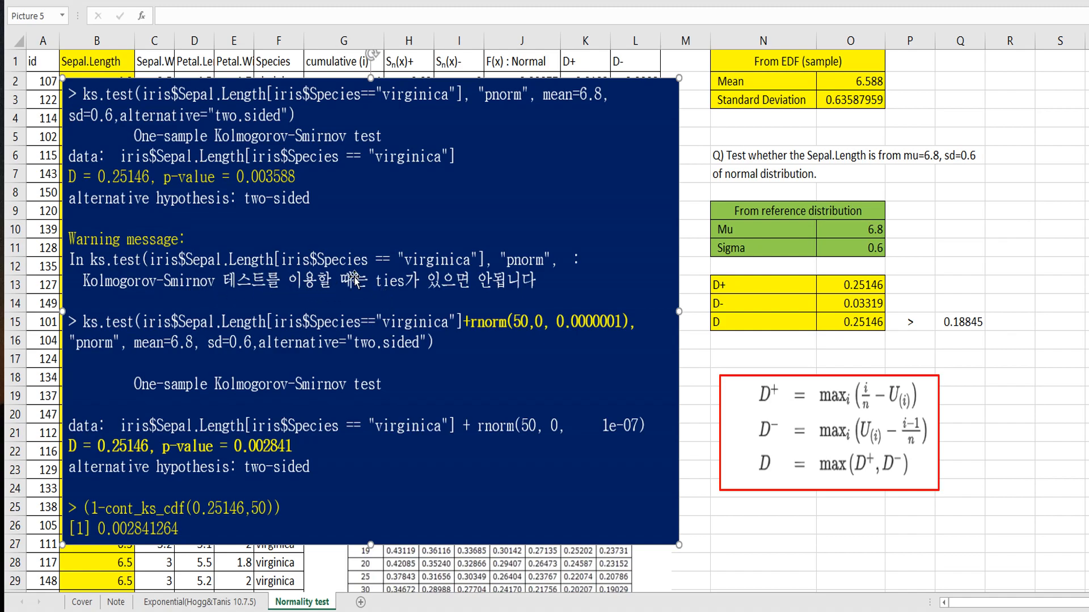
pyautogui.moveTo(125, 275)
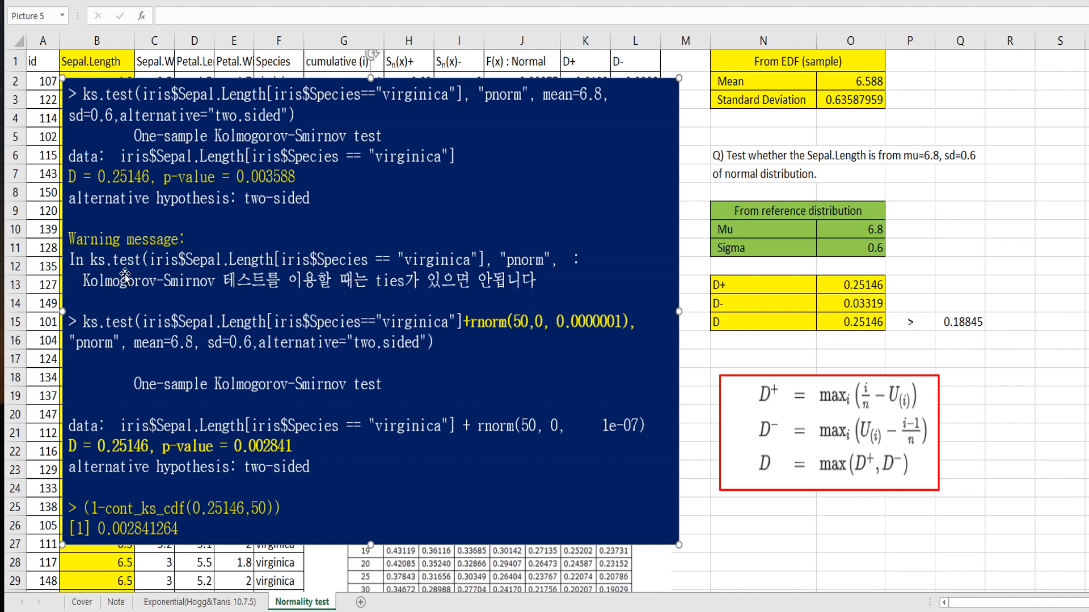
pyautogui.moveTo(451, 264)
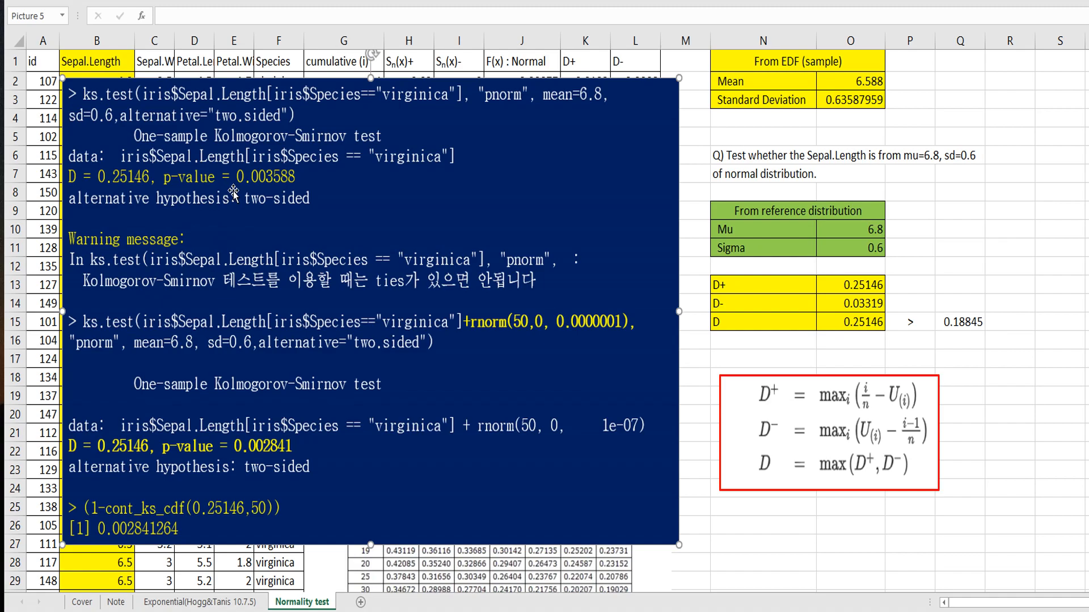
pyautogui.moveTo(171, 546)
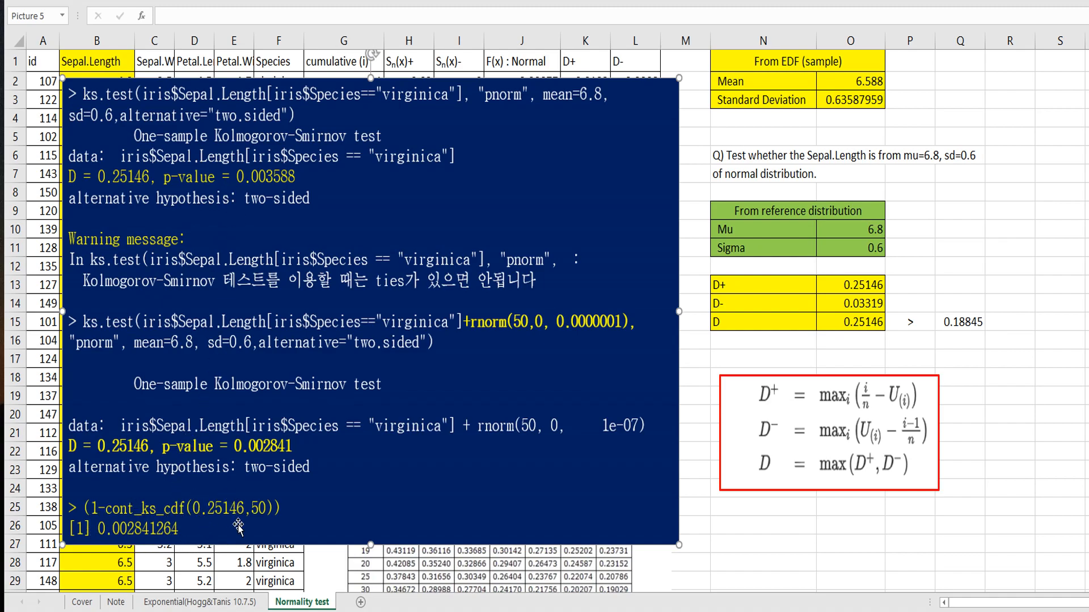
pyautogui.moveTo(198, 529)
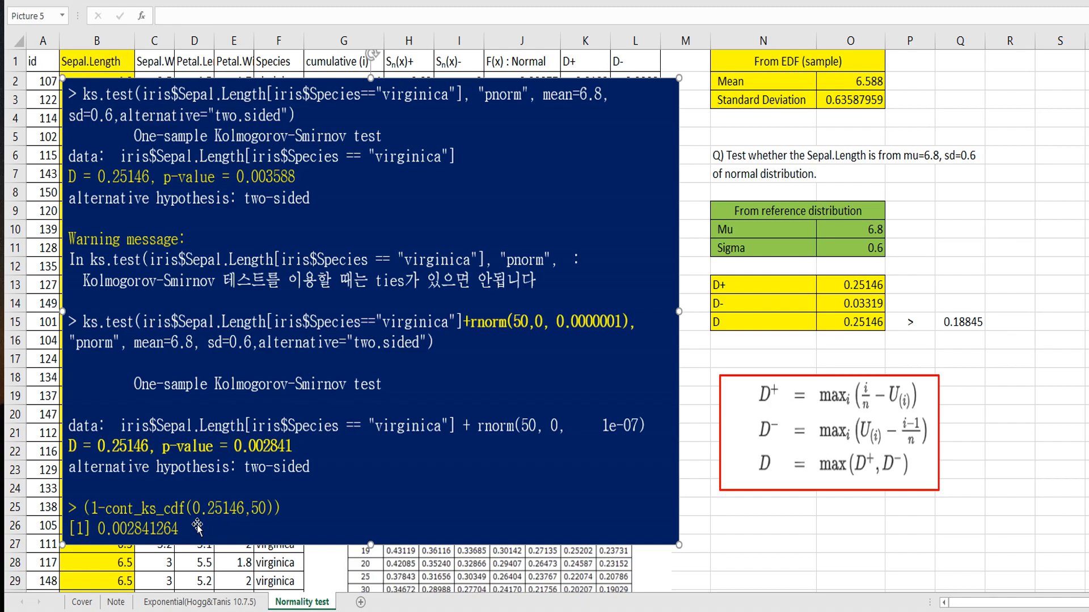
pyautogui.moveTo(239, 530)
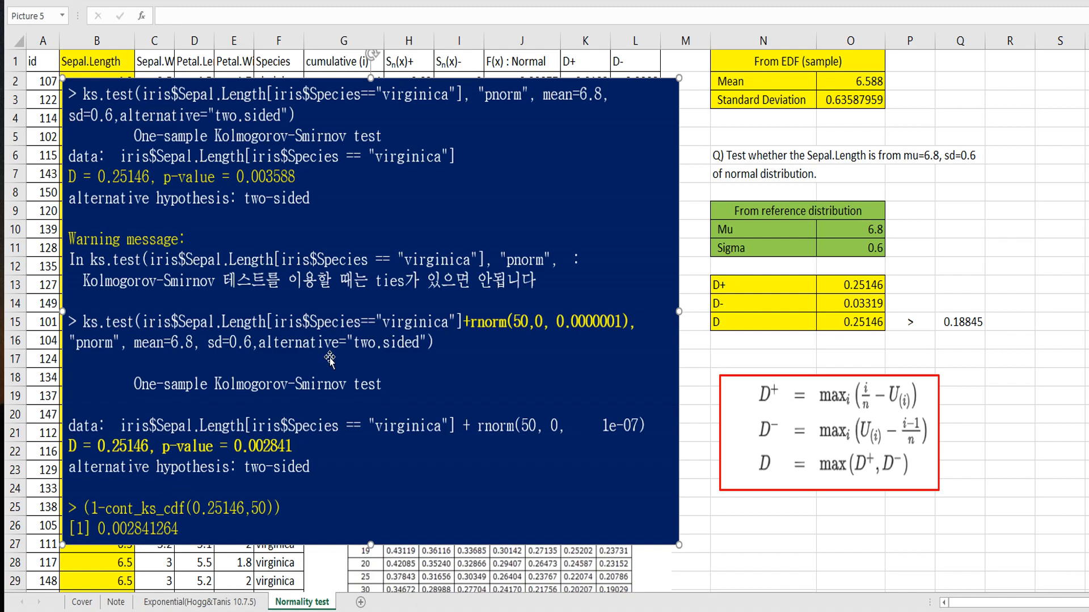
pyautogui.moveTo(558, 412)
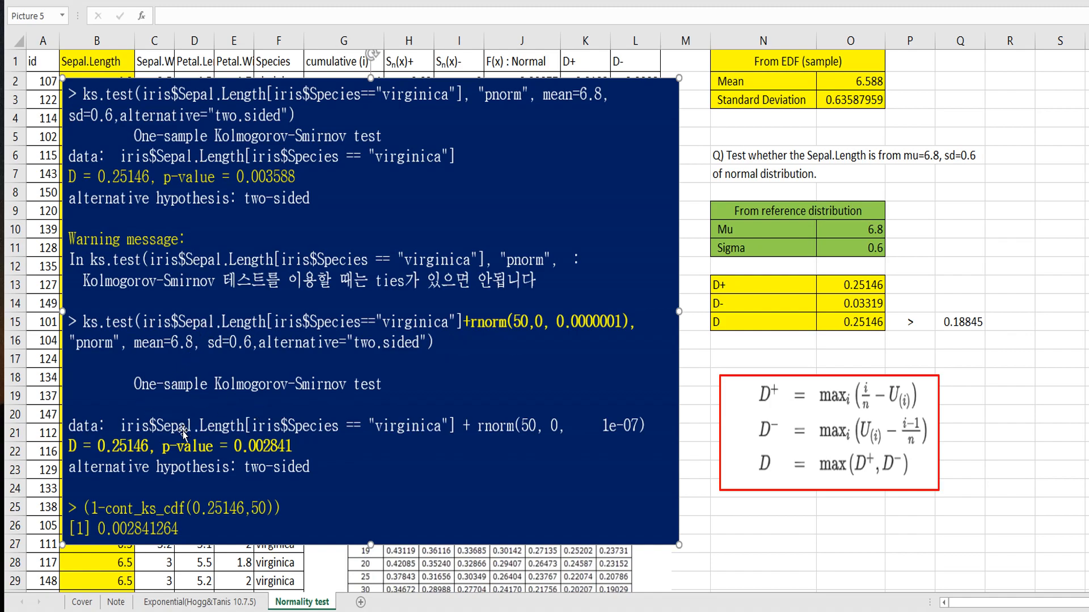
pyautogui.moveTo(185, 465)
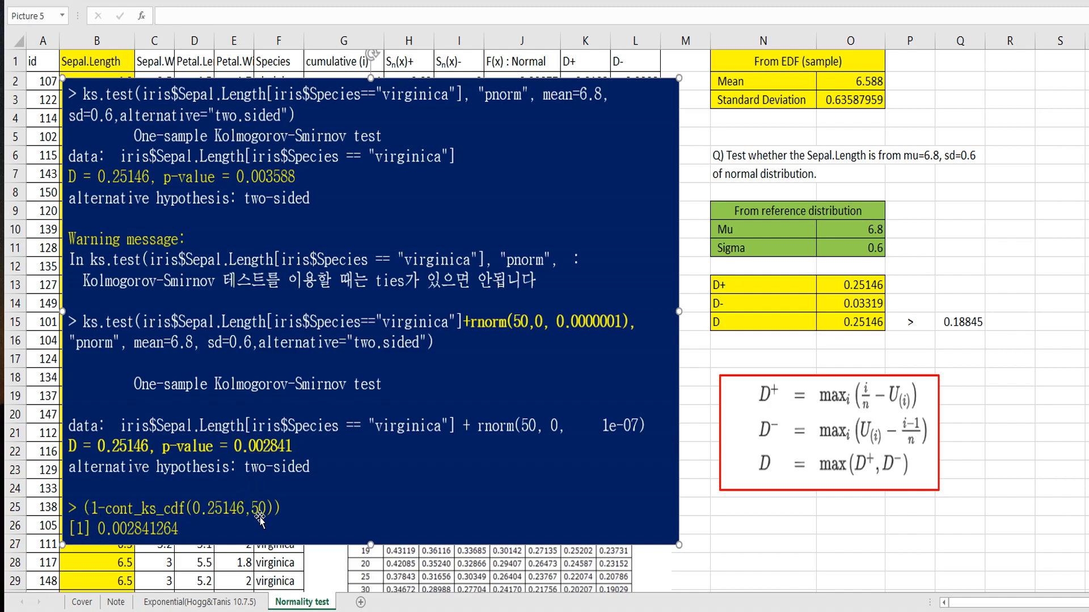
pyautogui.moveTo(360, 467)
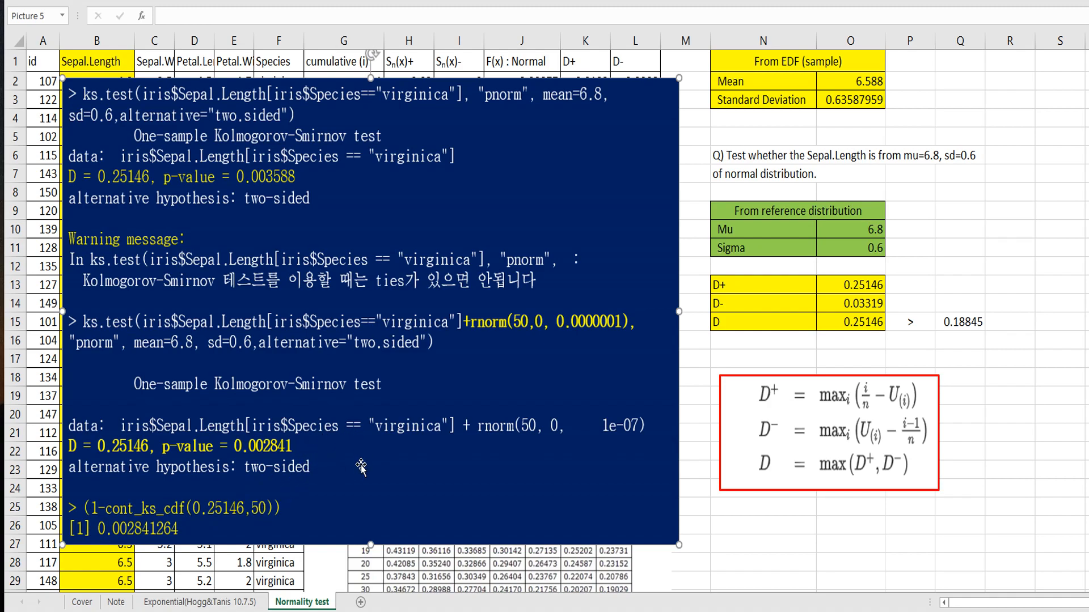
pyautogui.moveTo(324, 479)
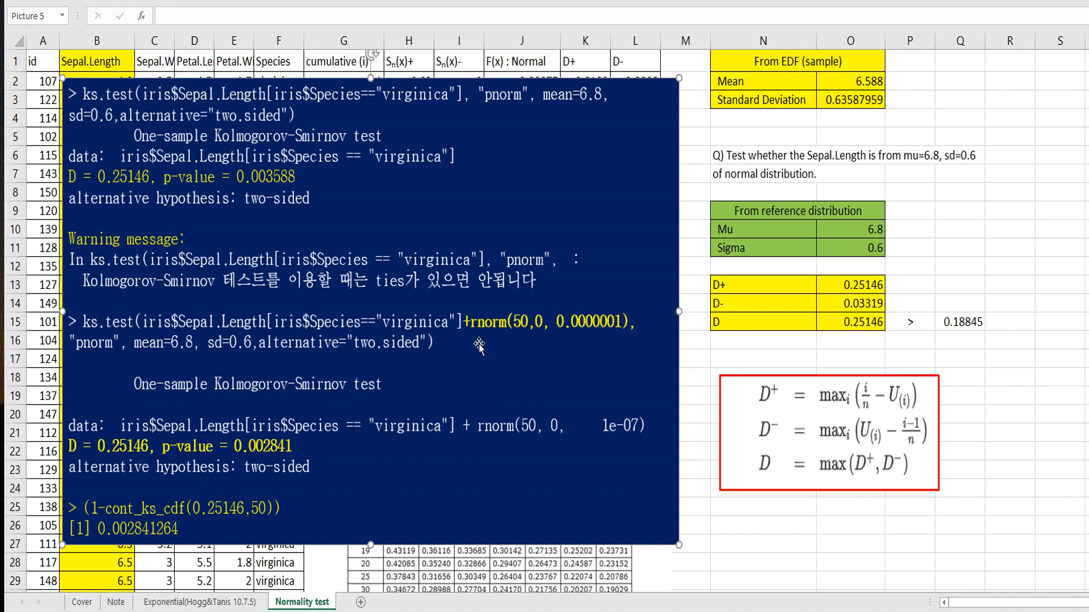
pyautogui.moveTo(520, 349)
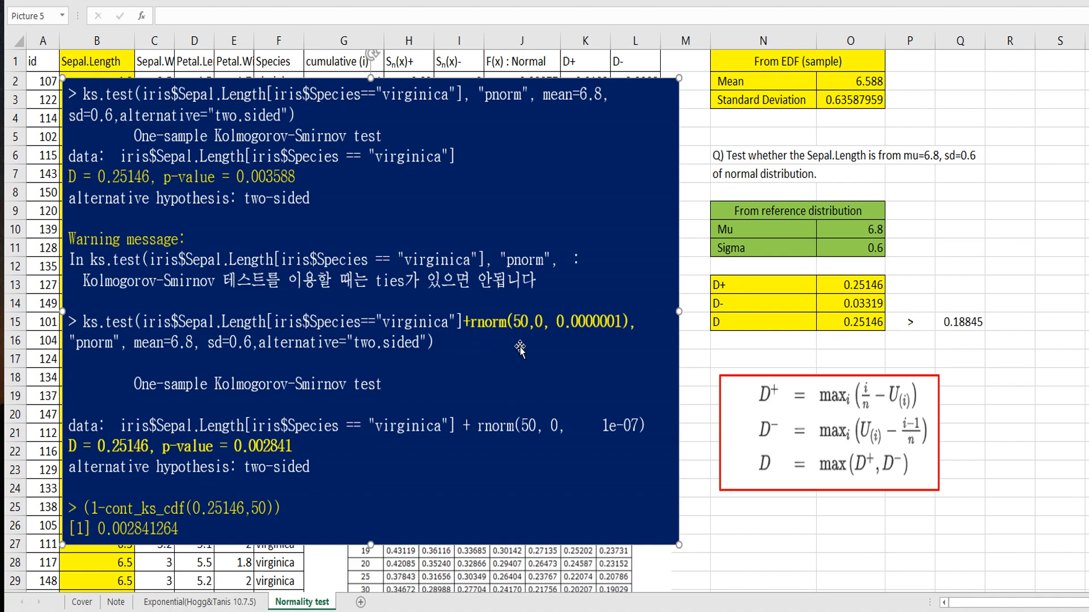
pyautogui.moveTo(521, 347)
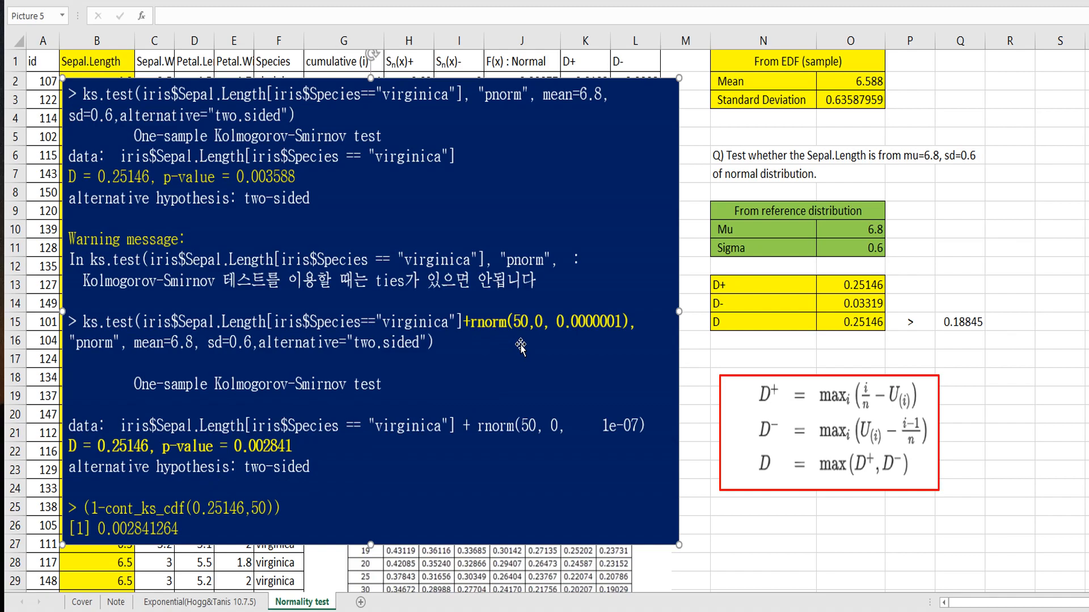
pyautogui.moveTo(496, 348)
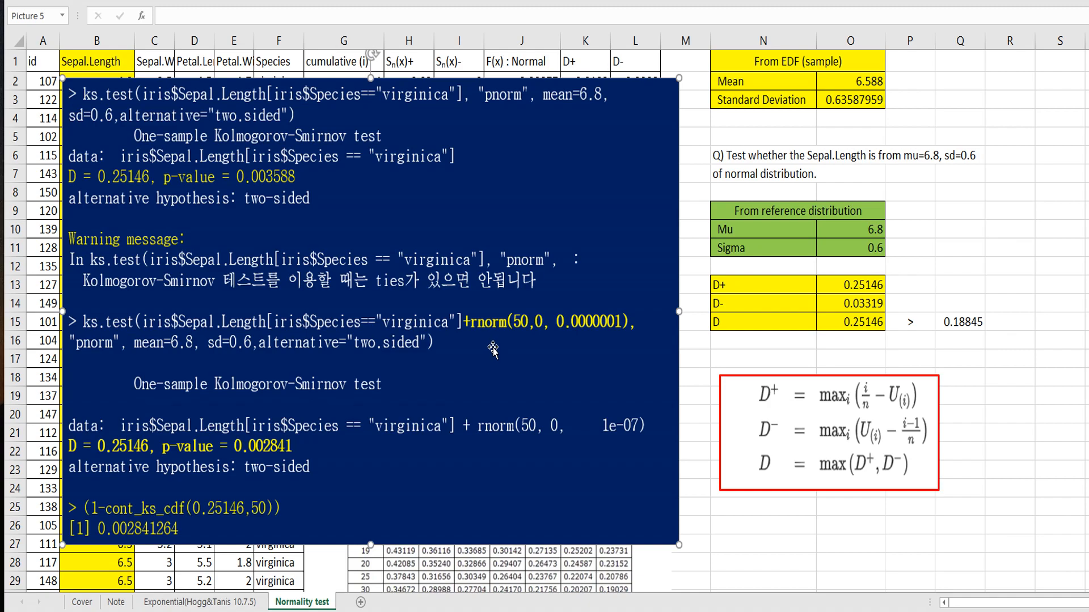
pyautogui.moveTo(283, 292)
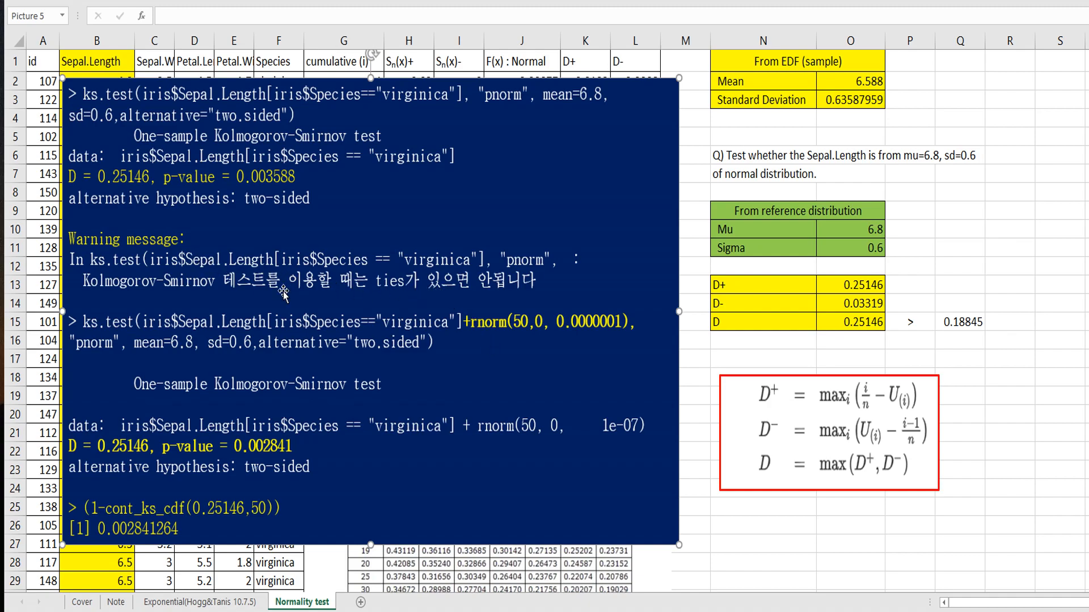
pyautogui.moveTo(566, 377)
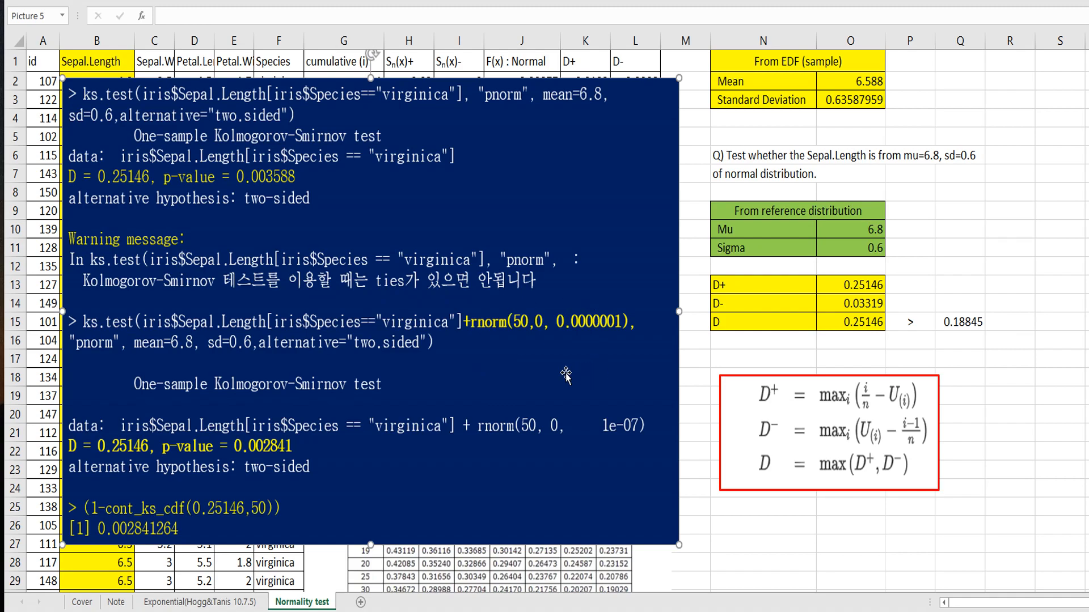
pyautogui.moveTo(255, 478)
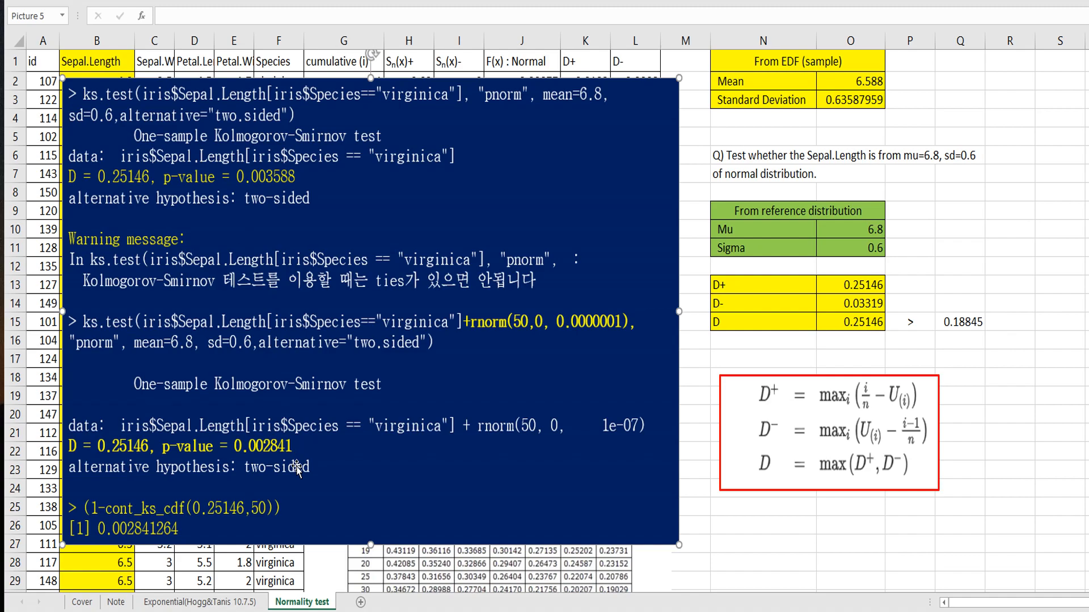
pyautogui.moveTo(347, 467)
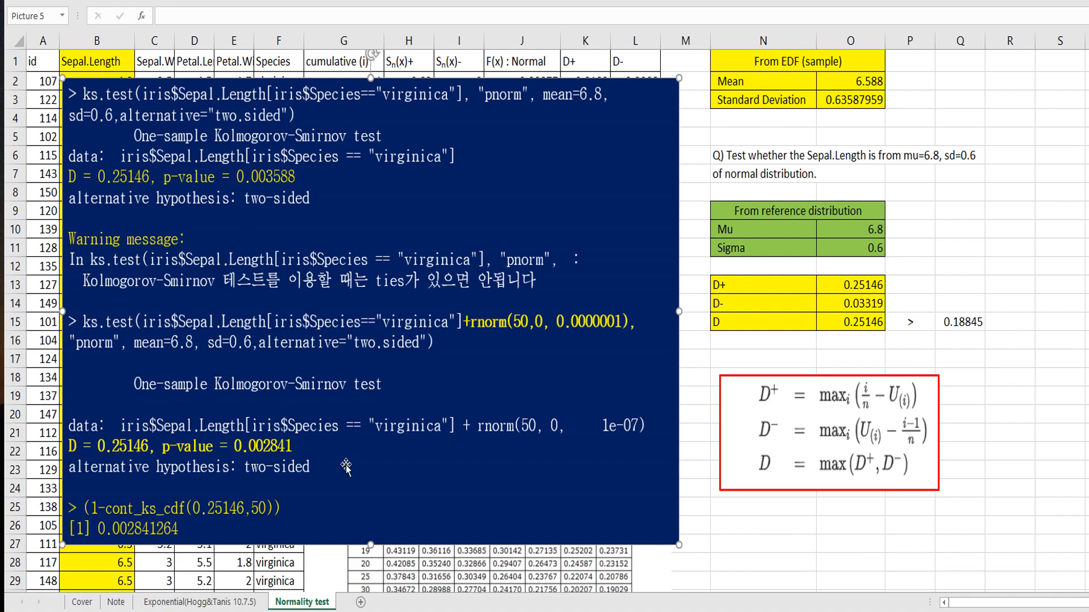
pyautogui.moveTo(810, 129)
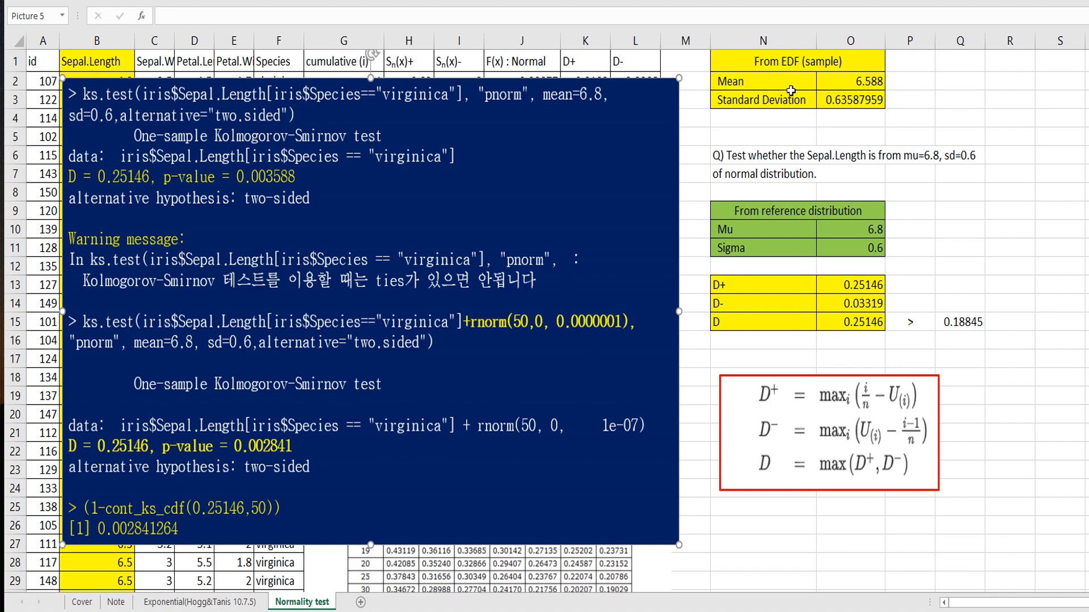
pyautogui.moveTo(843, 87)
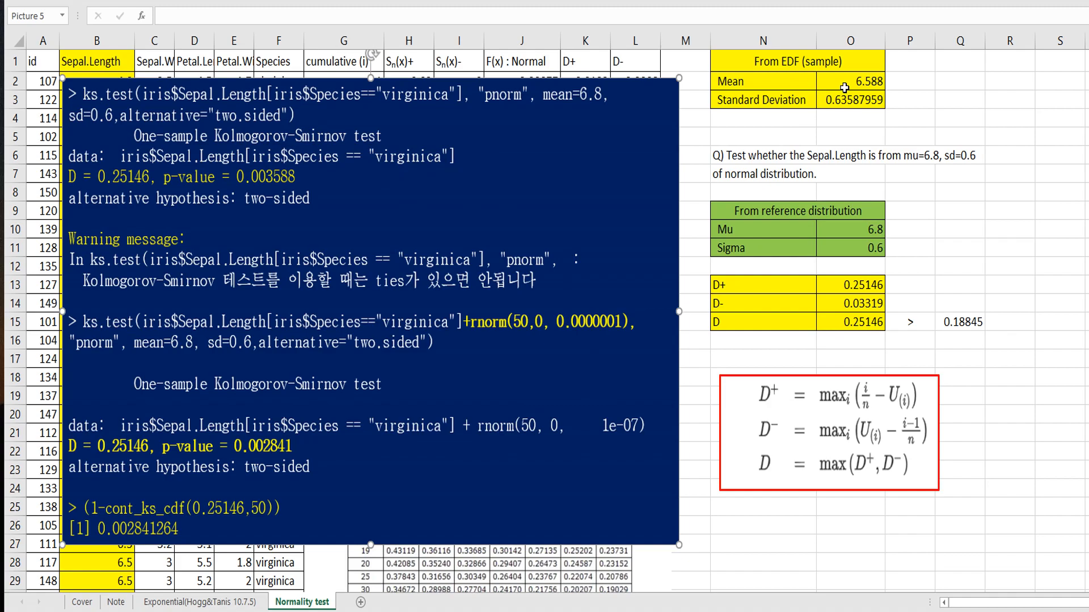
pyautogui.moveTo(844, 122)
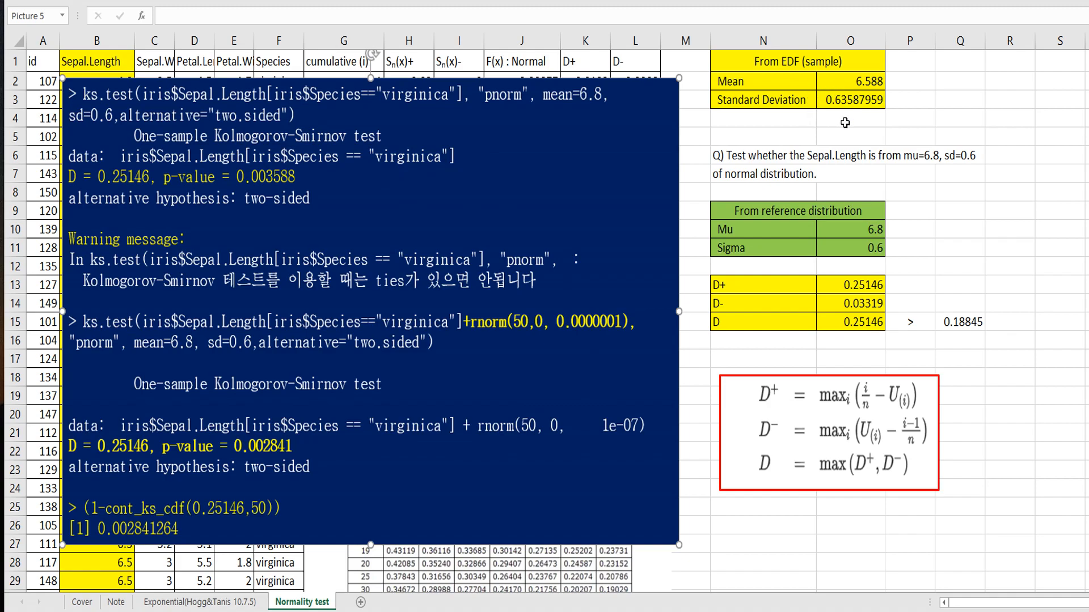
pyautogui.moveTo(825, 269)
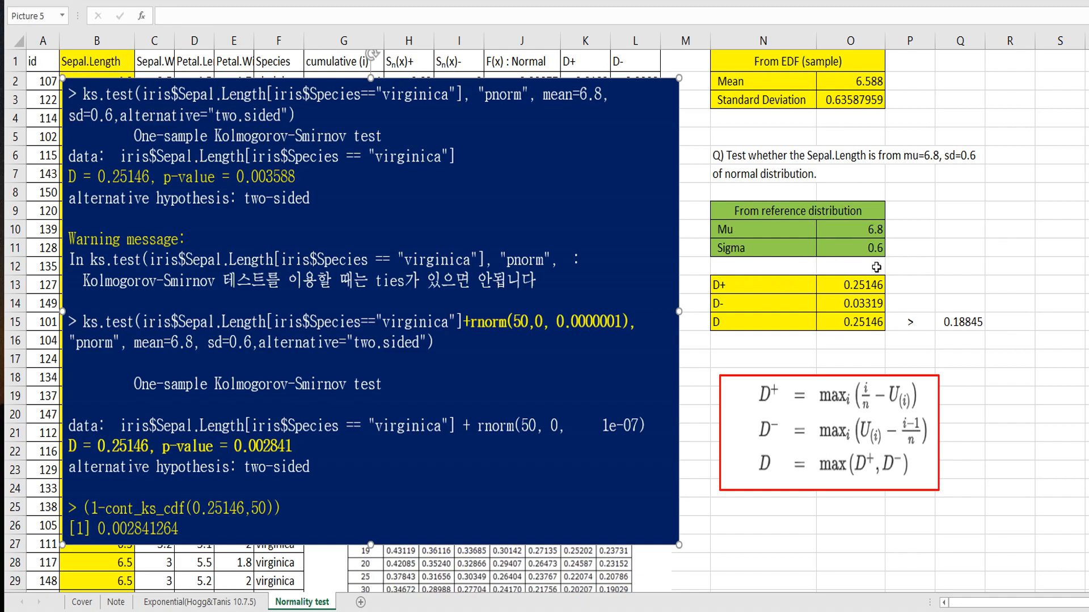
pyautogui.moveTo(900, 250)
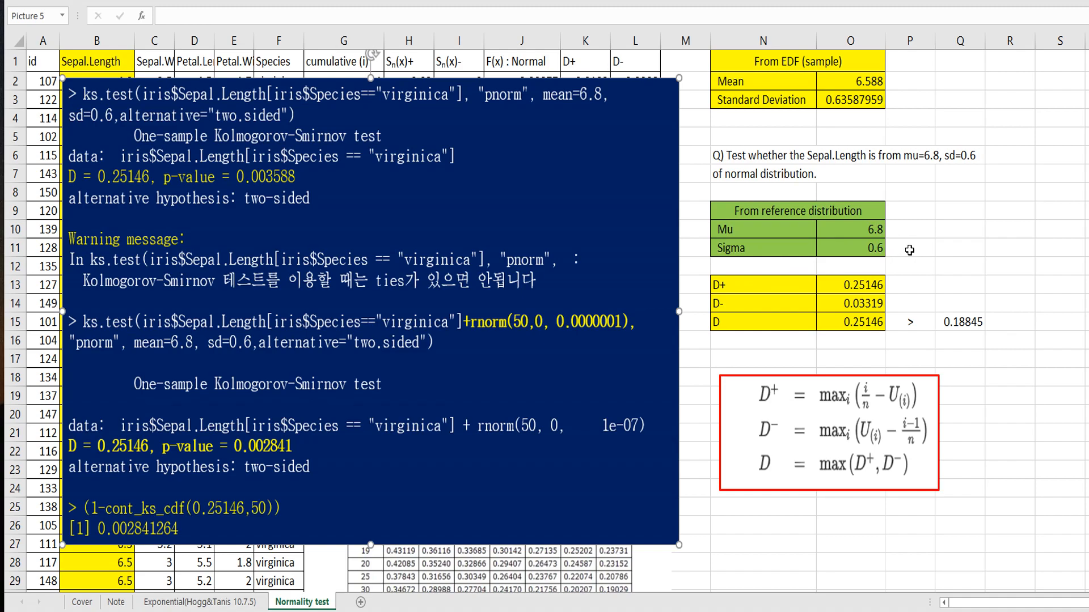
pyautogui.click(202, 601)
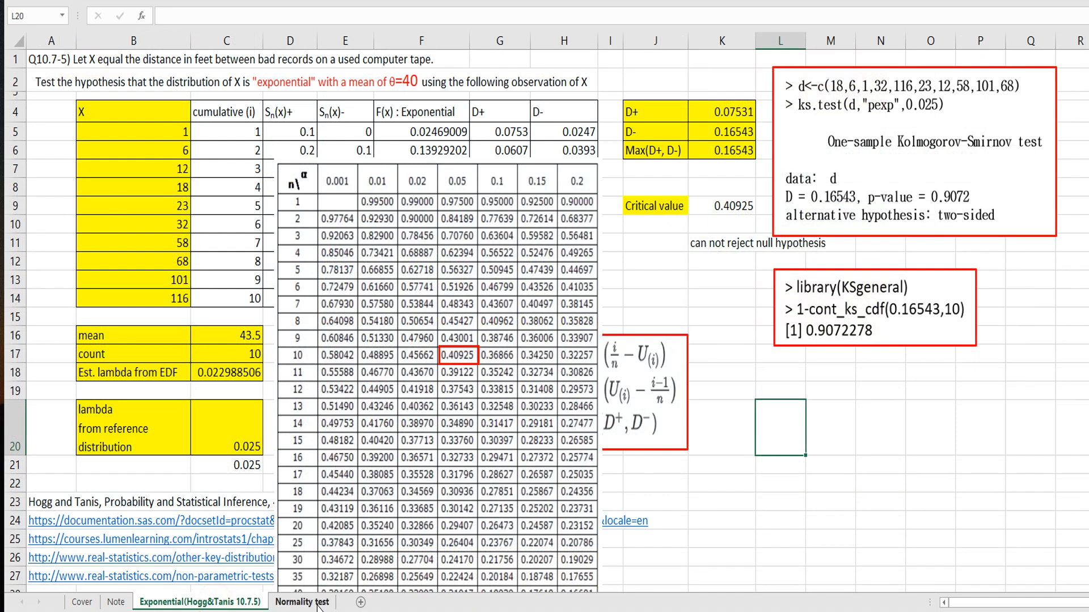
pyautogui.click(302, 602)
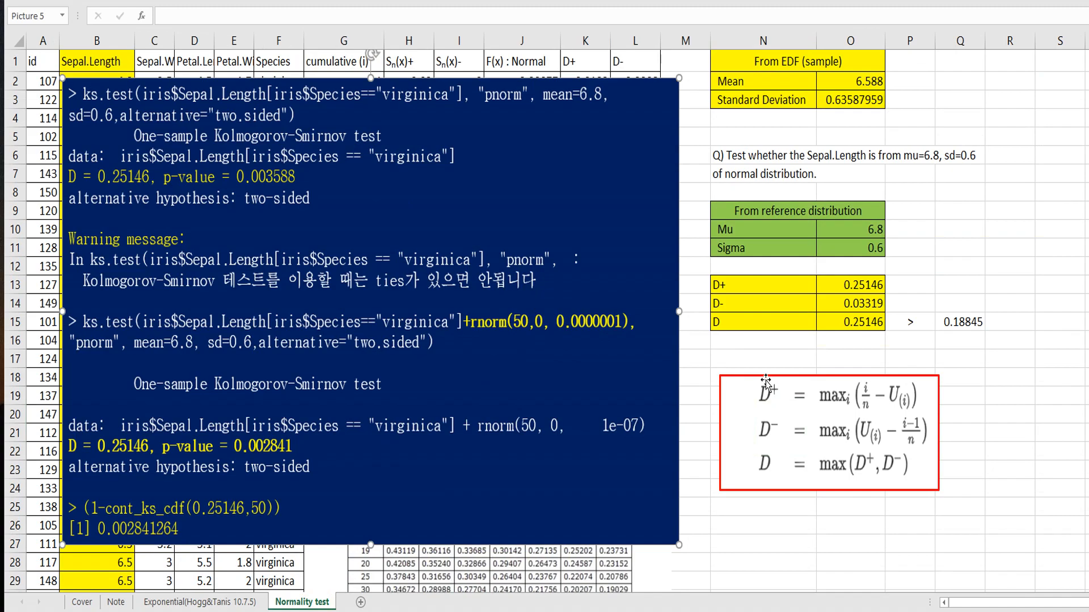